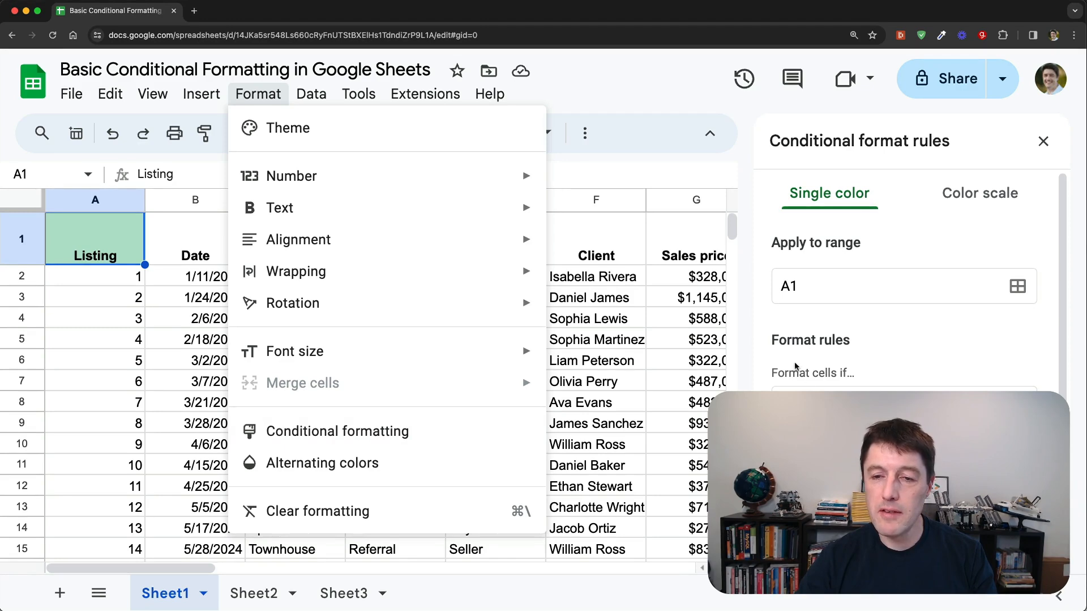
mouse_move(858, 343)
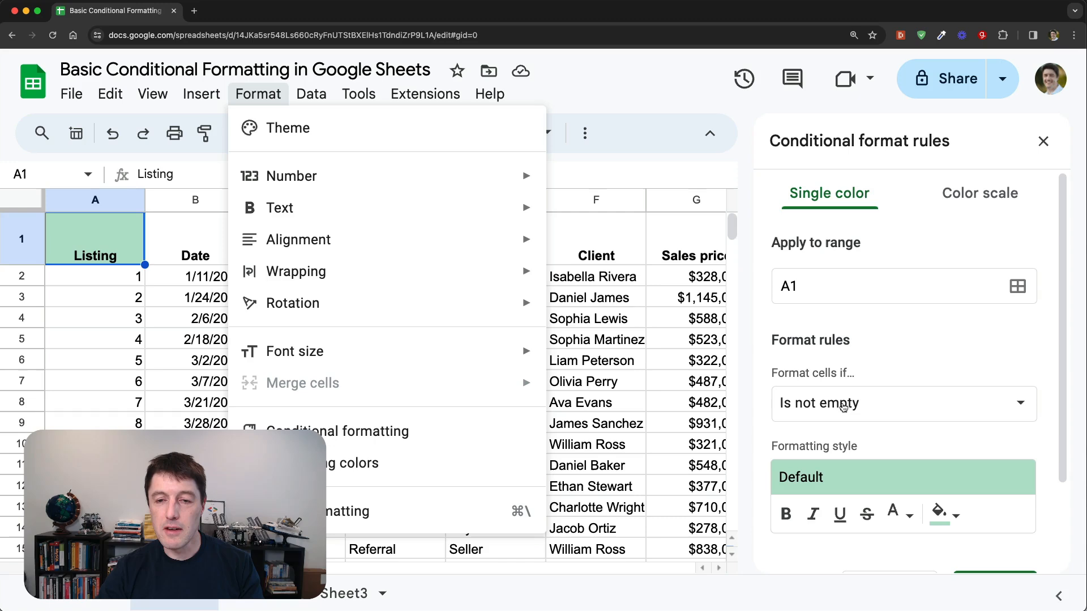
Step: Browse the rule conditions list, then close the Conditional format rules sidebar without saving
click(902, 402)
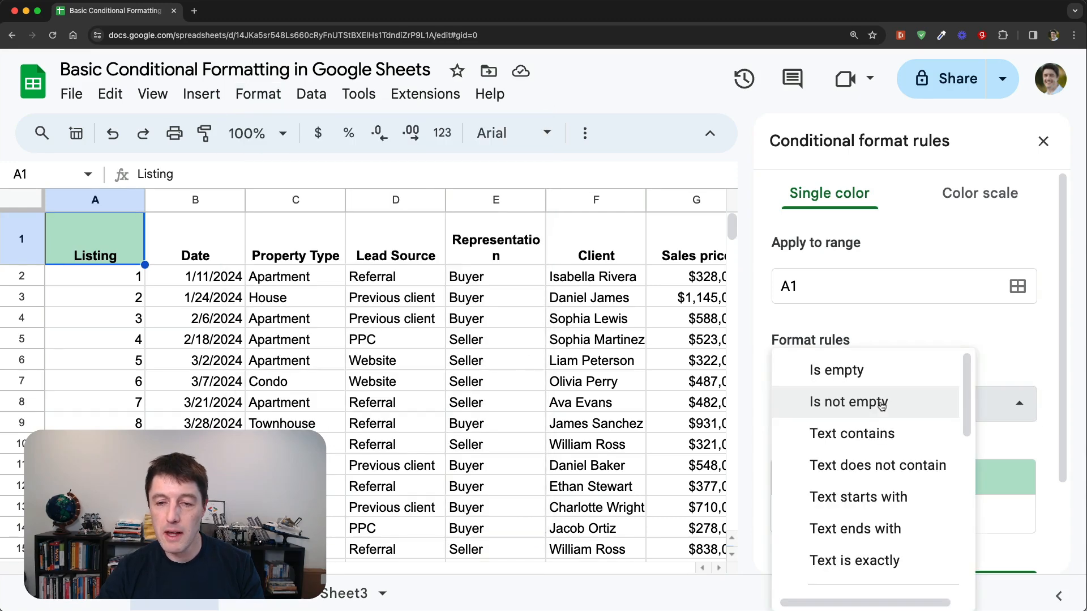
mouse_move(859, 495)
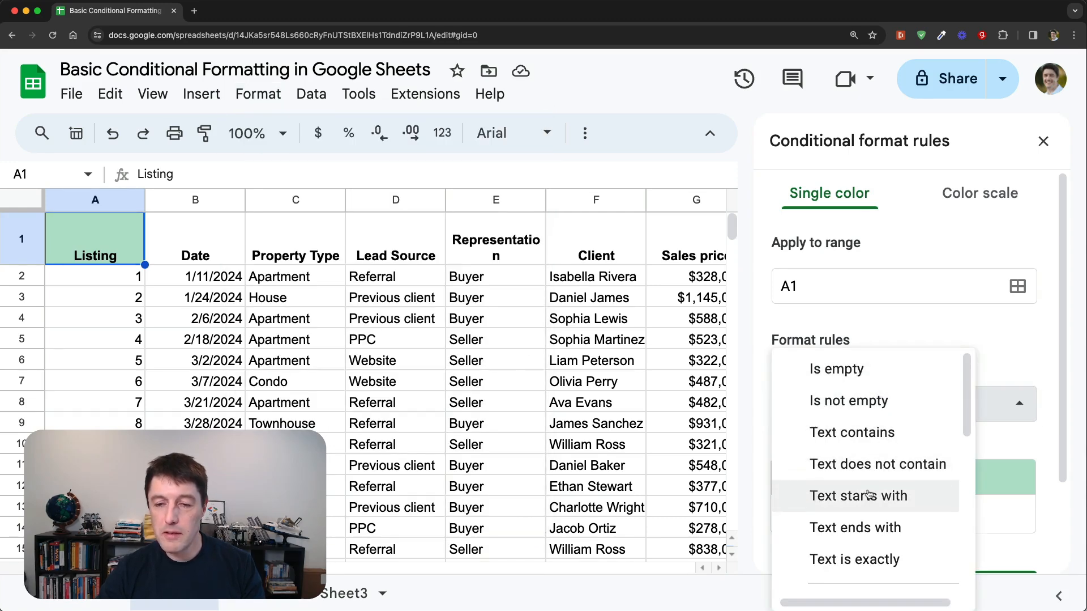
scroll(down, 3)
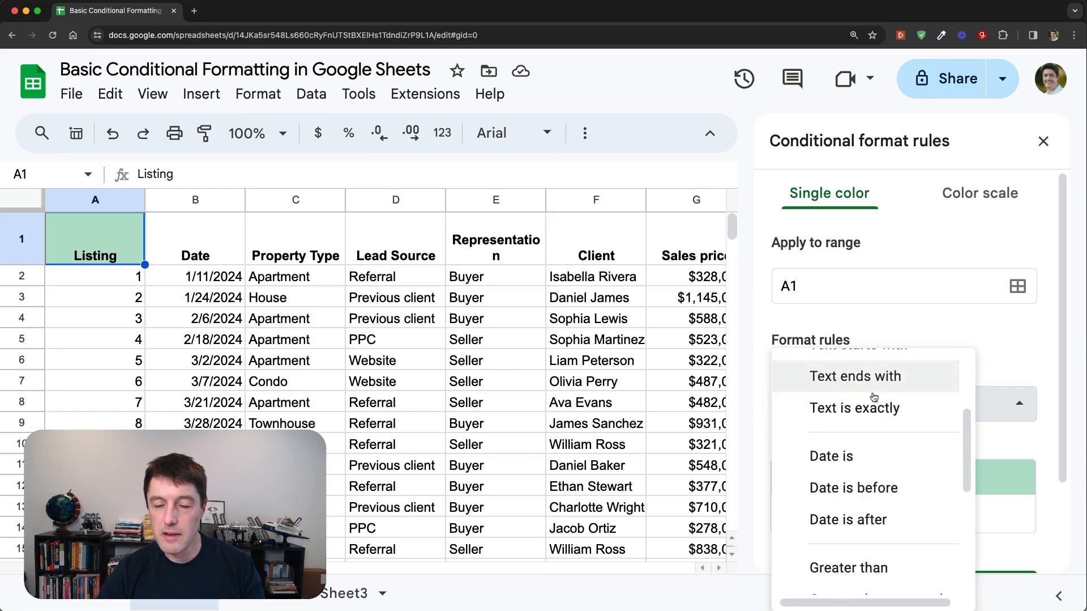
scroll(down, 3)
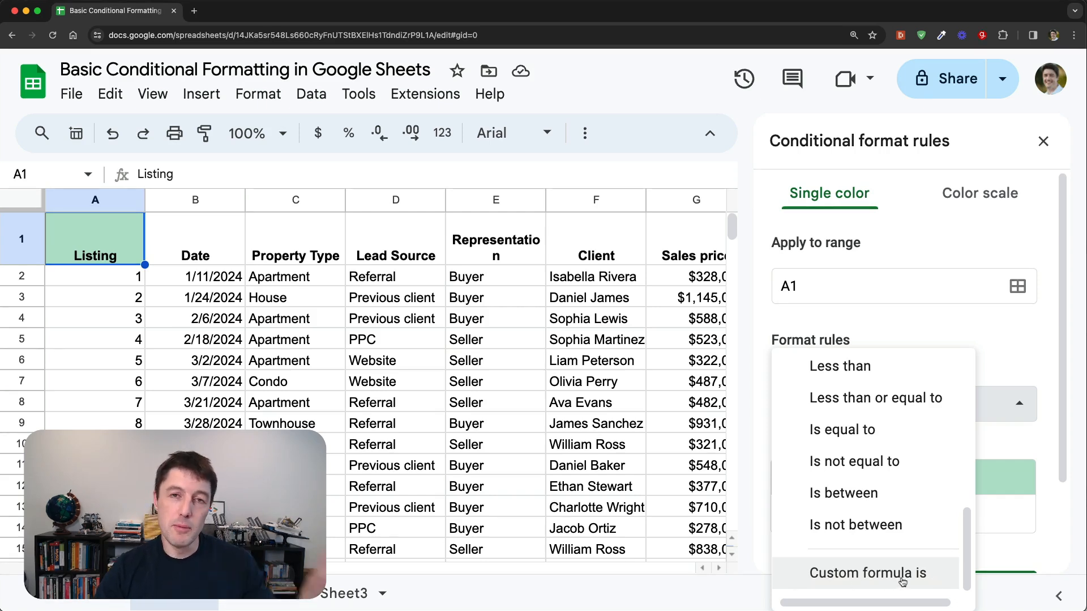
mouse_move(868, 579)
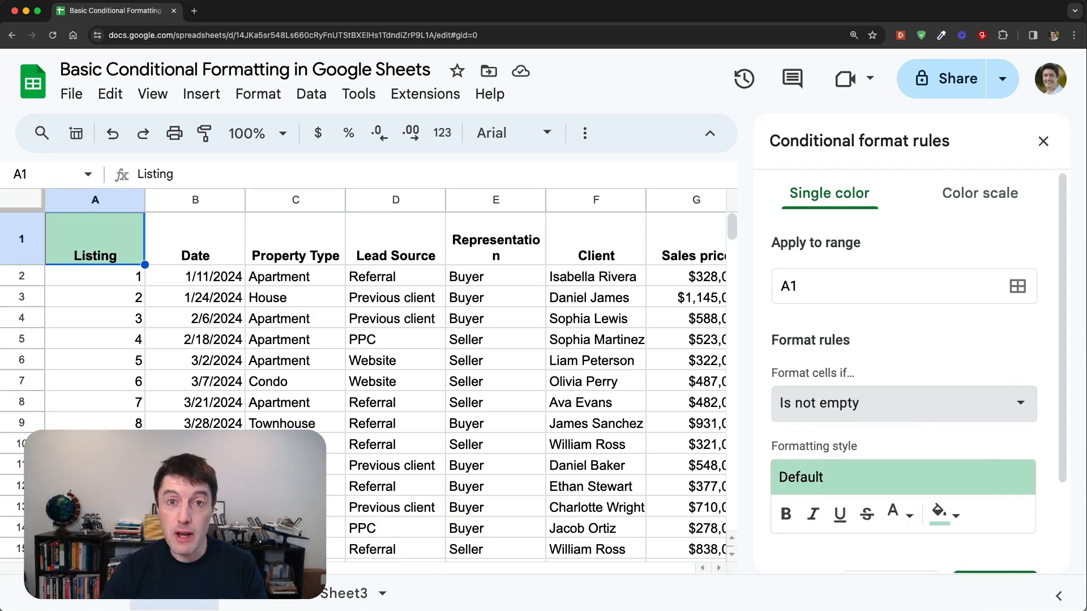
click(1044, 141)
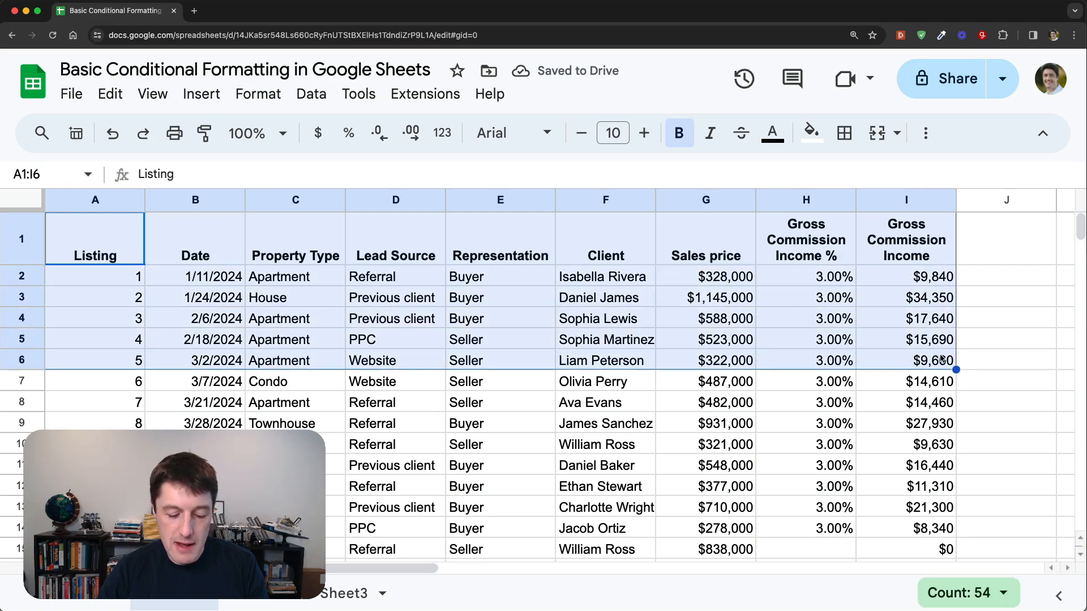
Step: Select the listings table range A1:I21, from header row to row 21
click(295, 240)
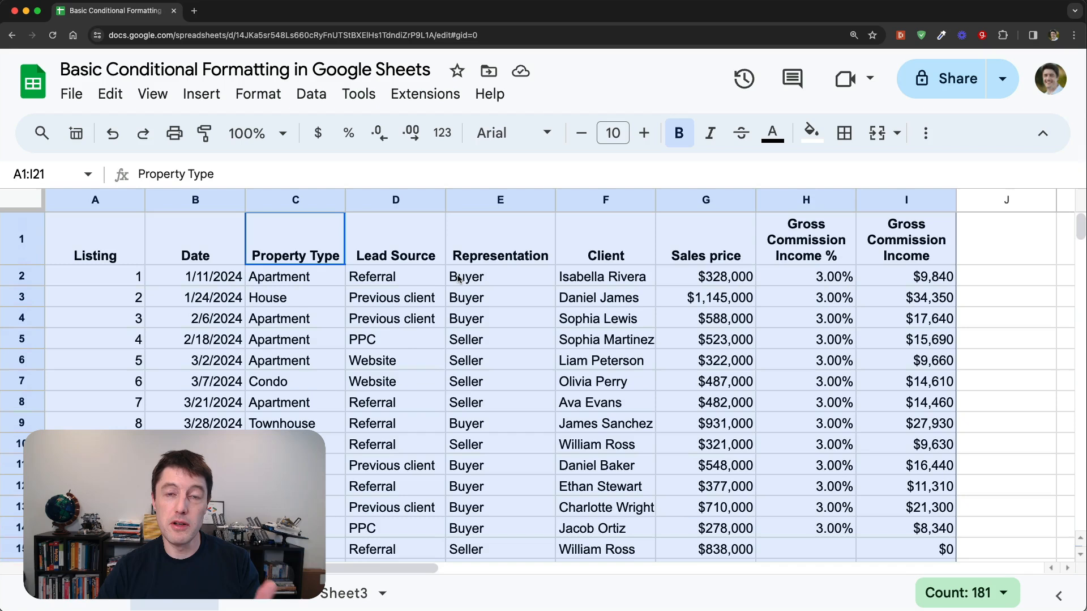
mouse_move(143, 247)
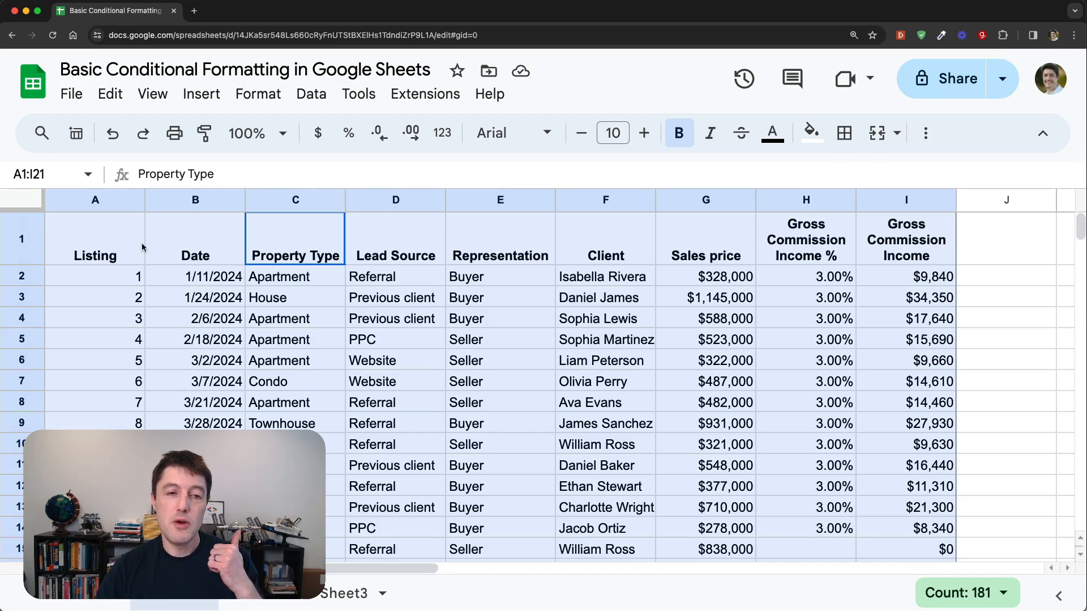
mouse_move(580, 292)
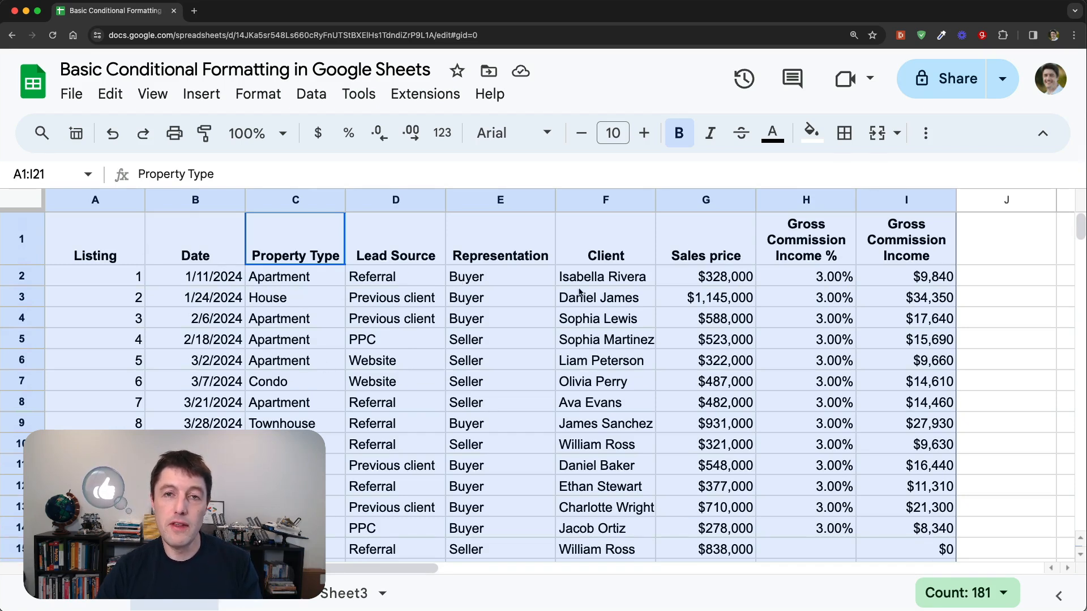
mouse_move(537, 262)
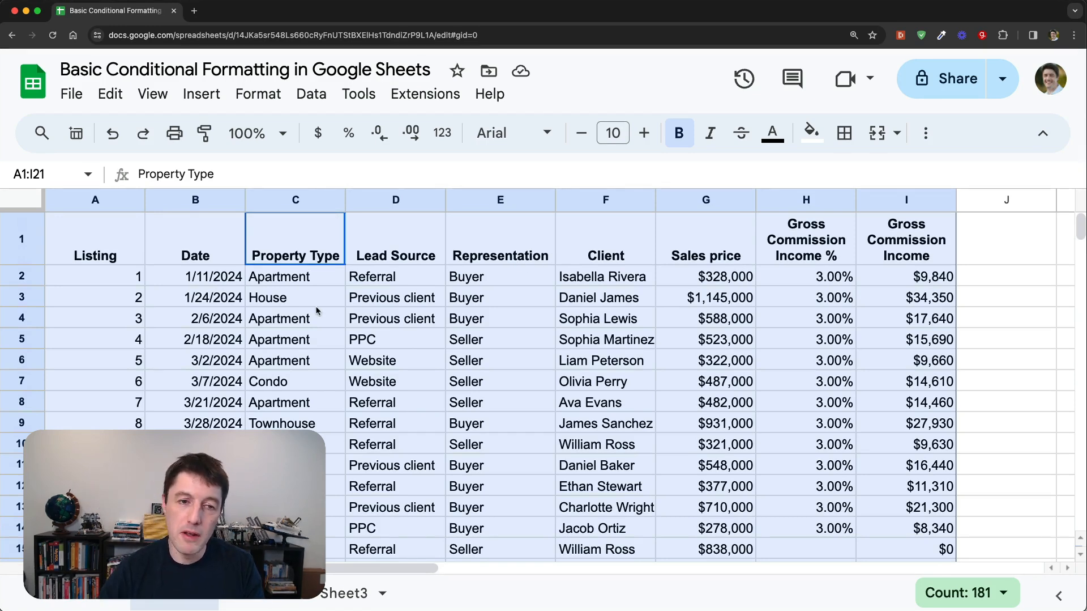
click(294, 297)
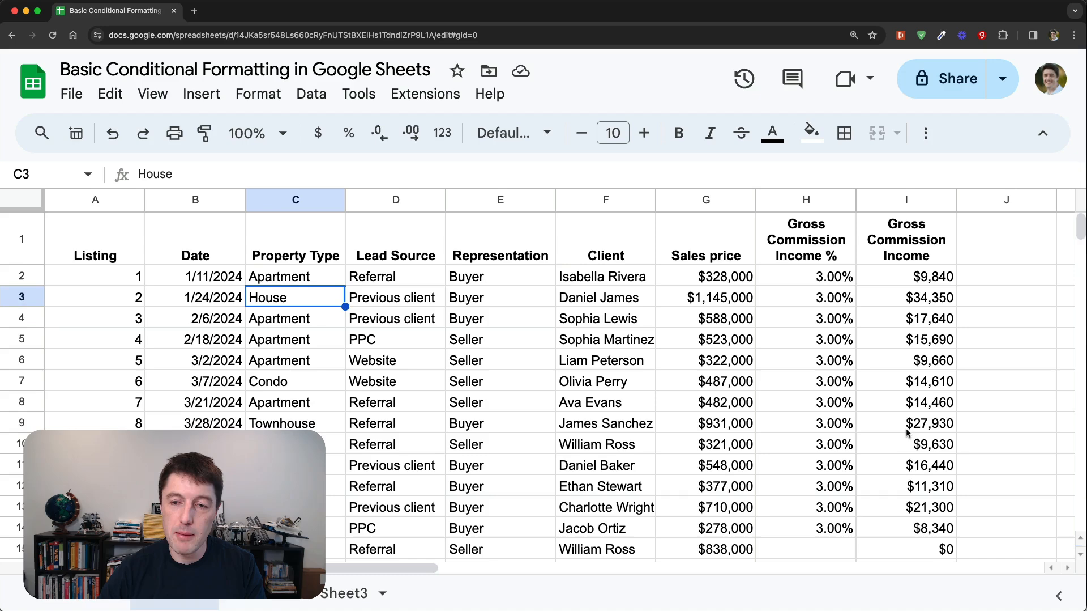
click(606, 381)
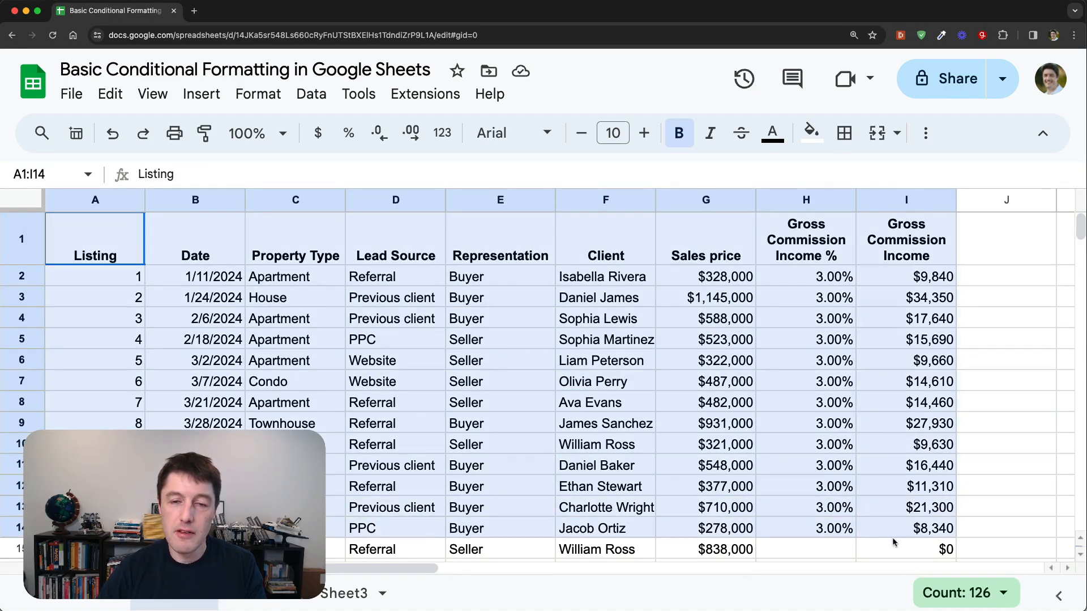
click(396, 339)
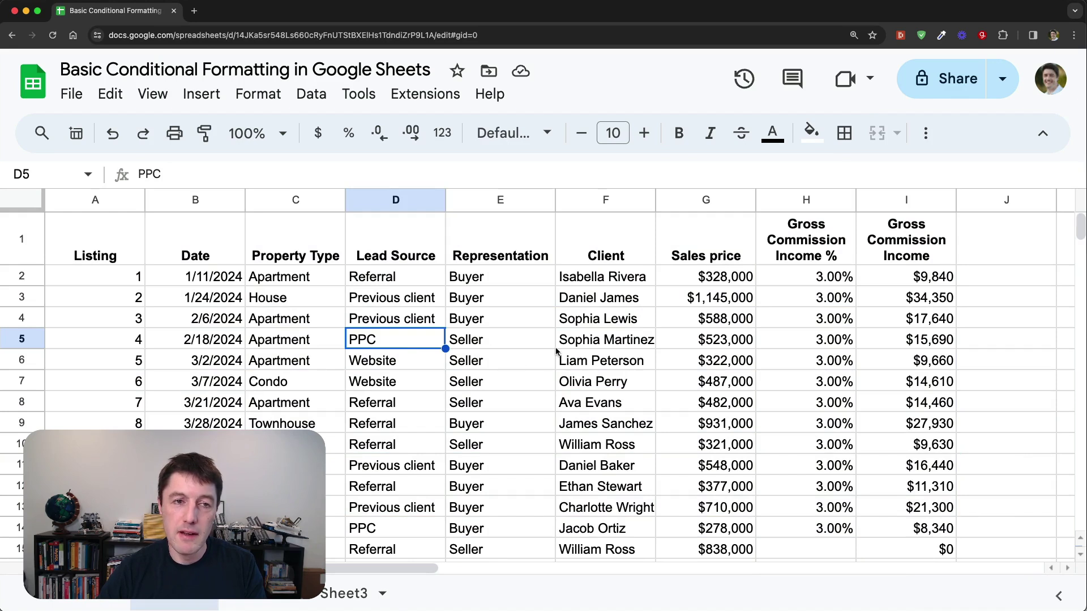
mouse_move(201, 93)
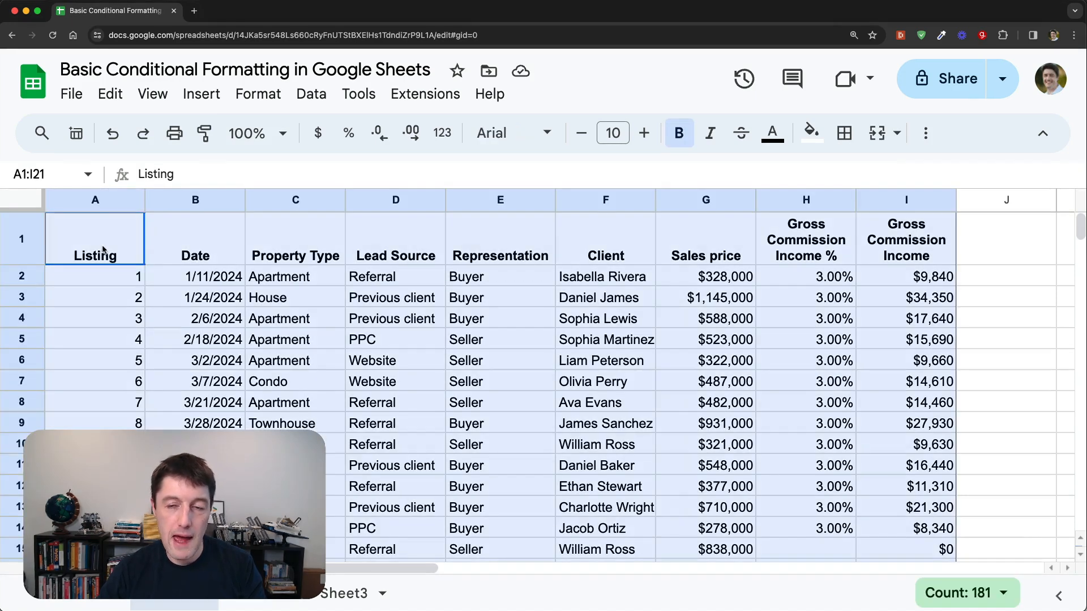
scroll(down, 3)
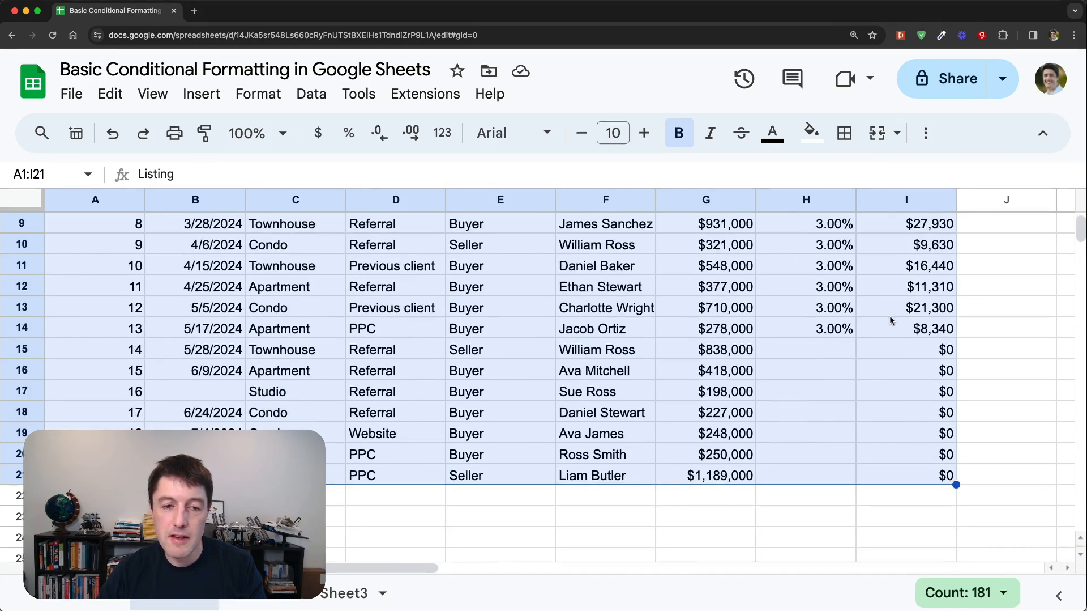
scroll(up, 3)
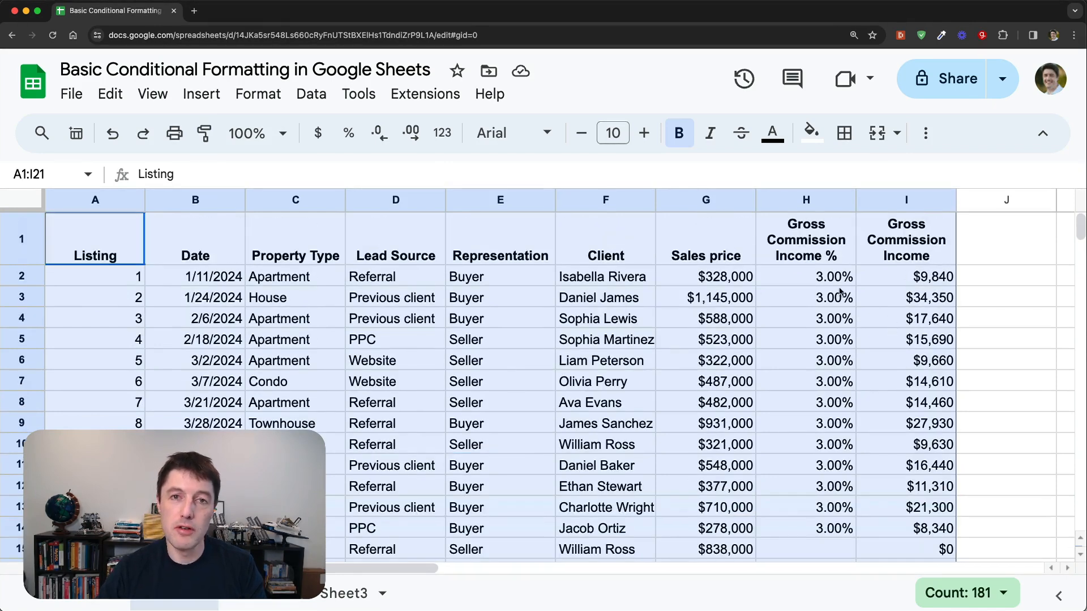
mouse_move(258, 94)
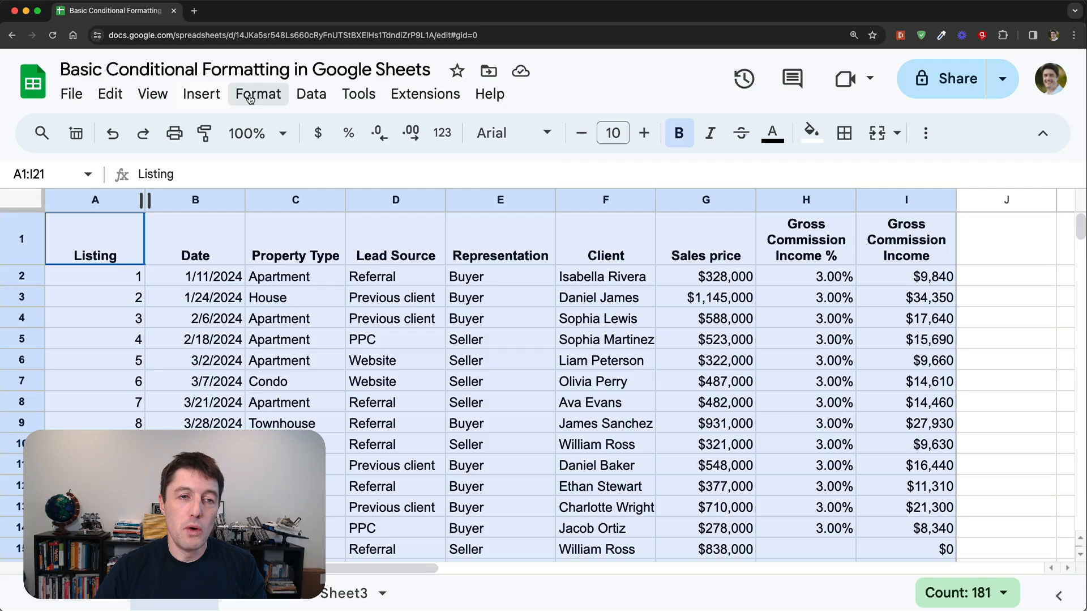
Step: Open conditional formatting for A1:I21, keeping the 'Is not empty' condition
click(259, 94)
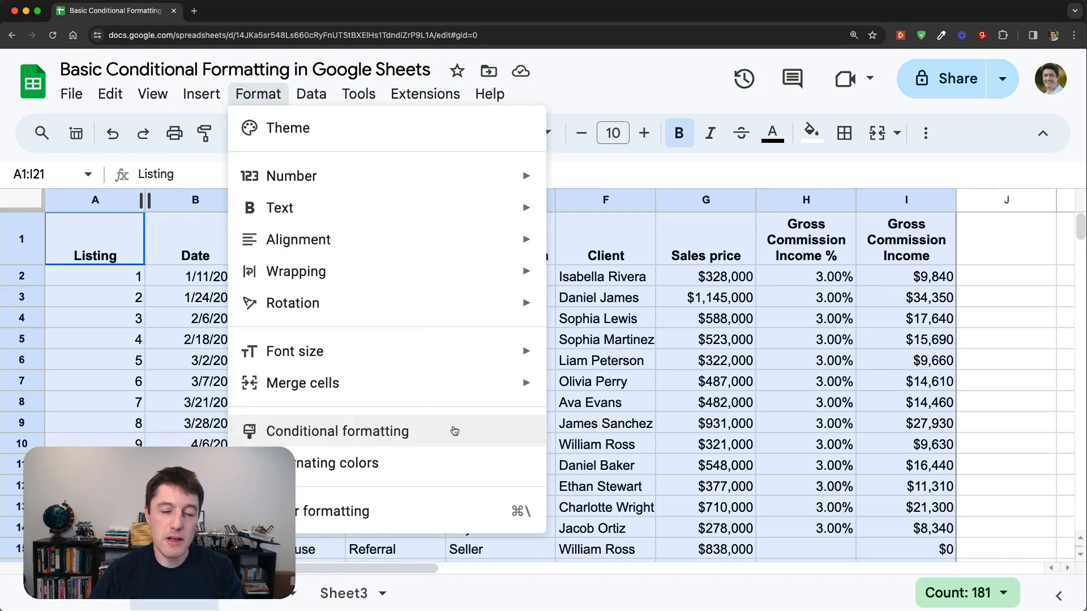
click(338, 430)
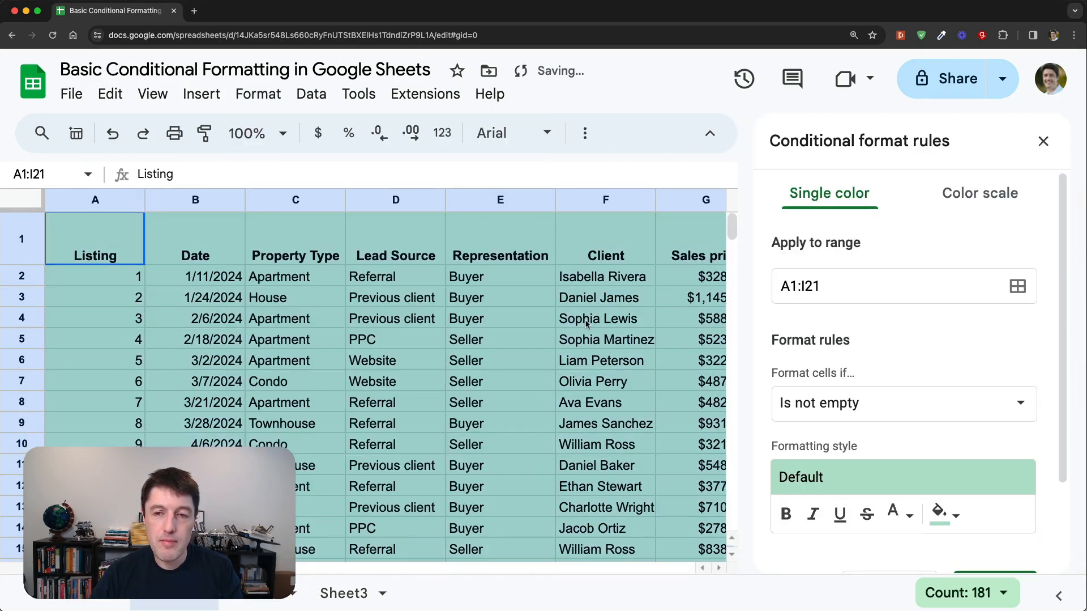
scroll(down, 3)
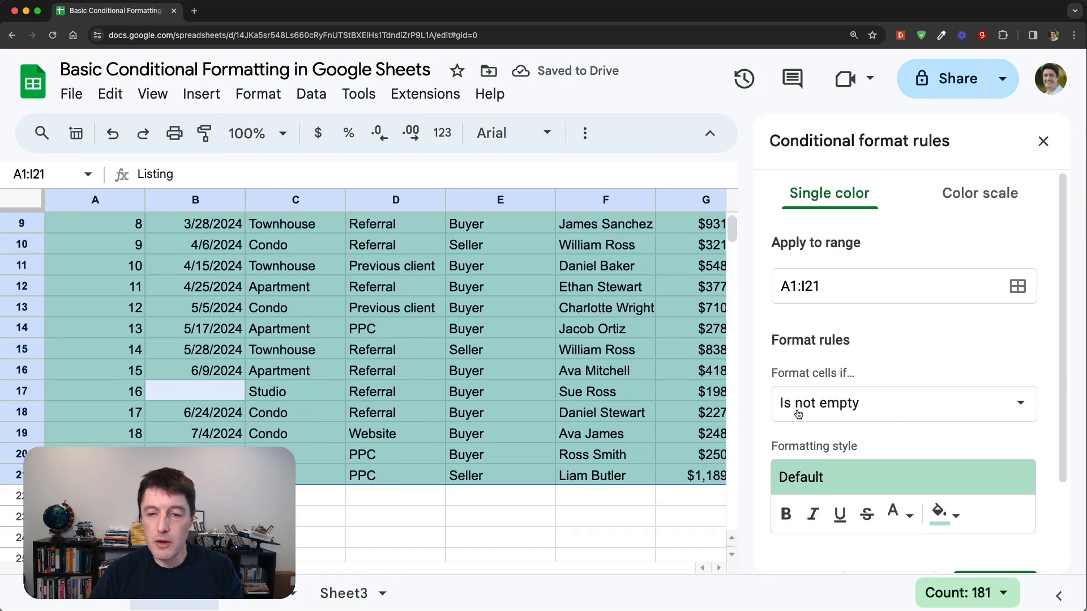
mouse_move(840, 395)
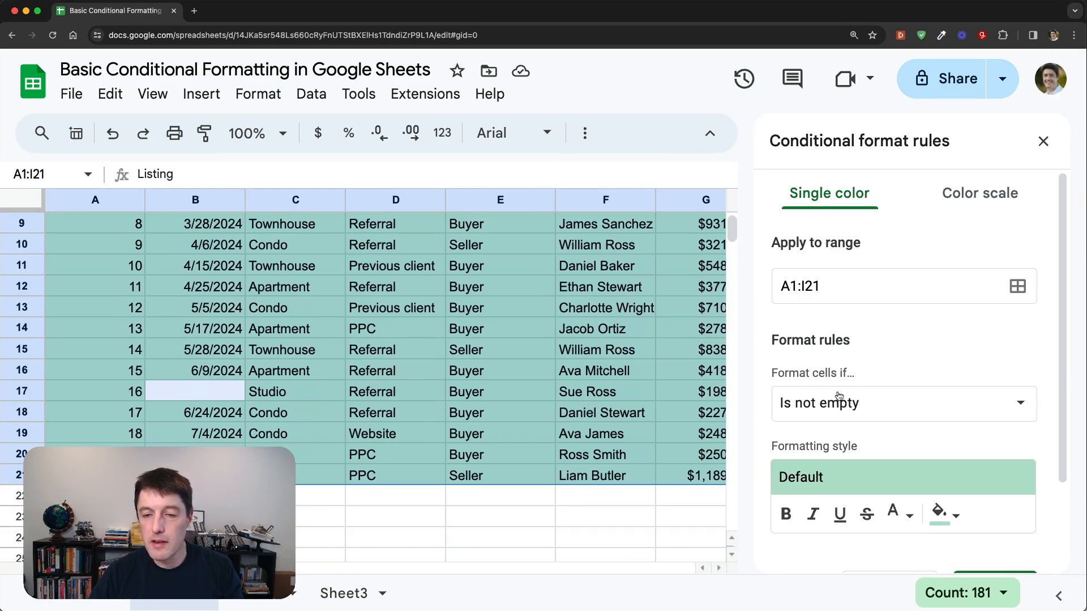
scroll(up, 3)
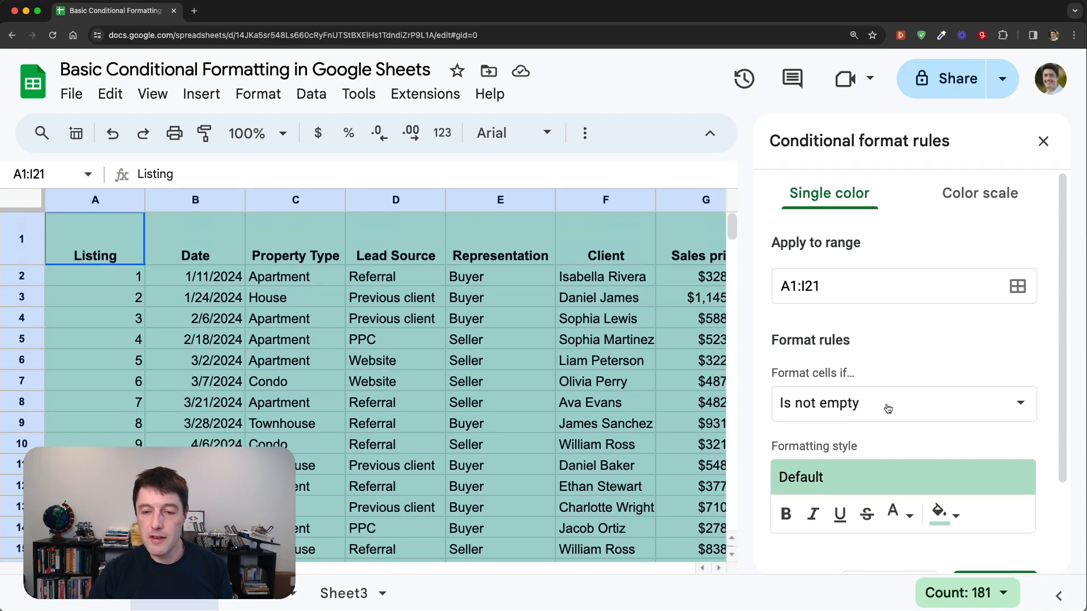
scroll(down, 3)
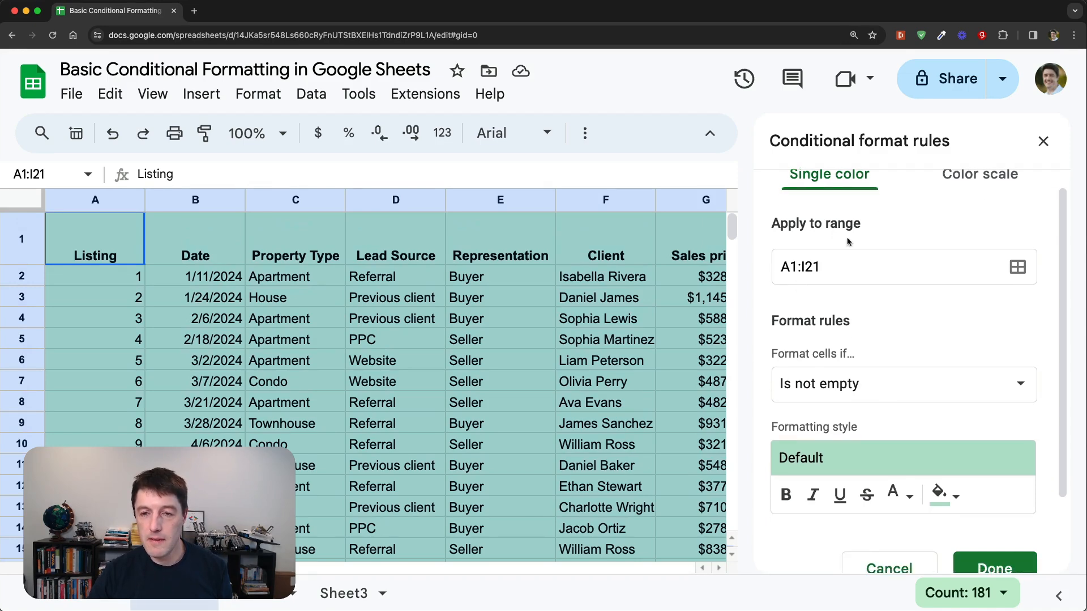
scroll(down, 3)
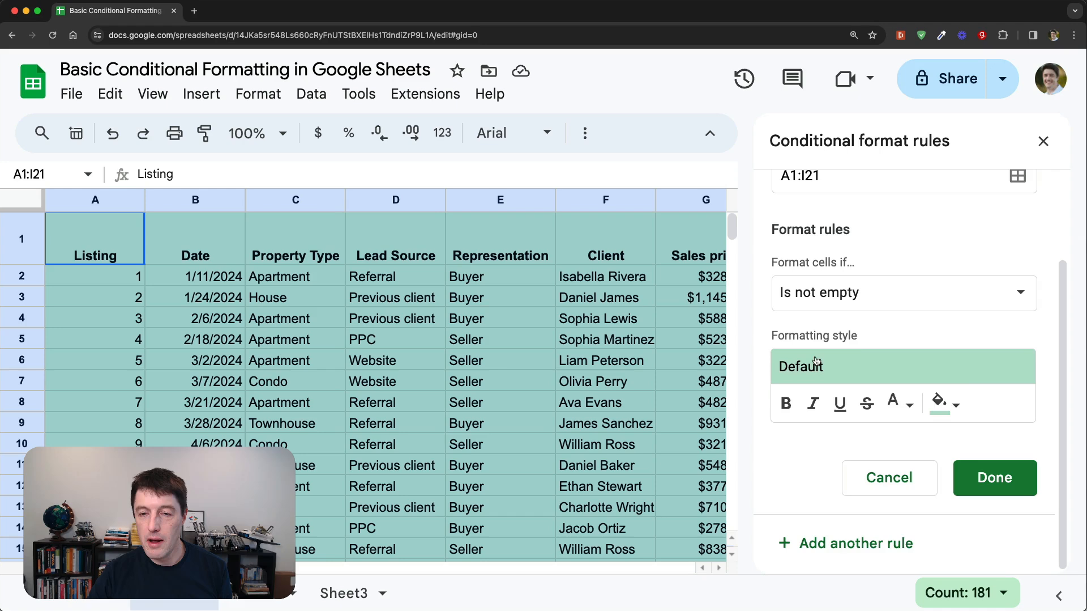
mouse_move(938, 429)
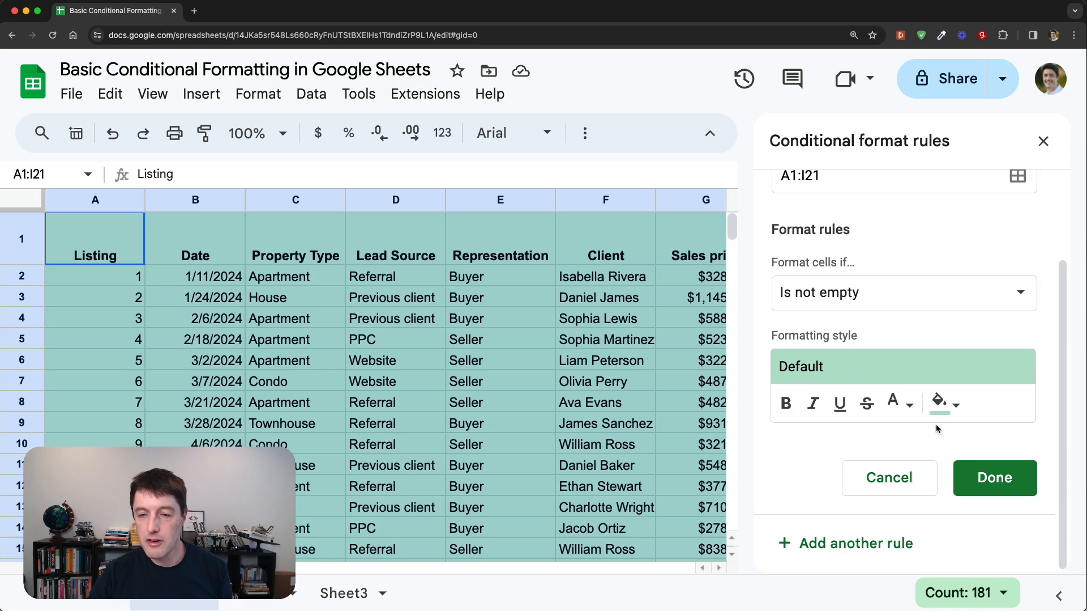
Step: Style the rule with bold orange text on a dark fill
click(786, 403)
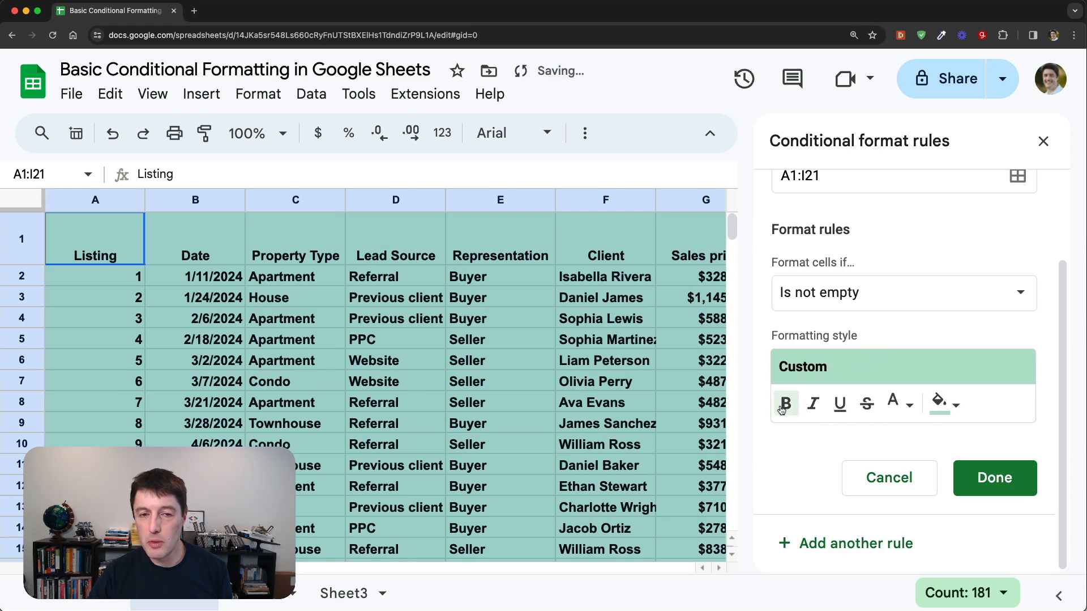
click(785, 403)
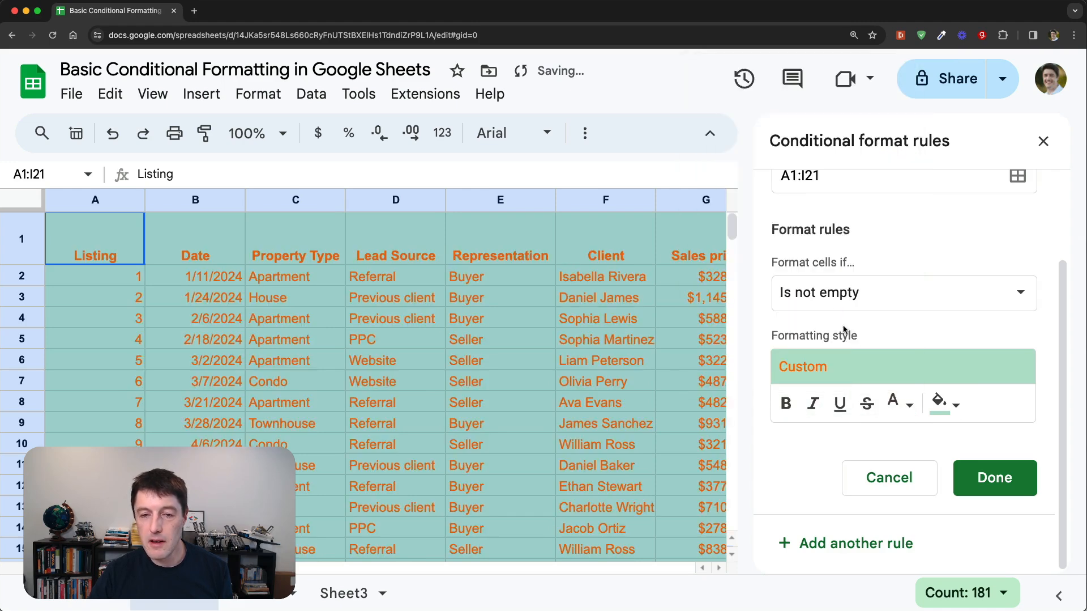
click(942, 403)
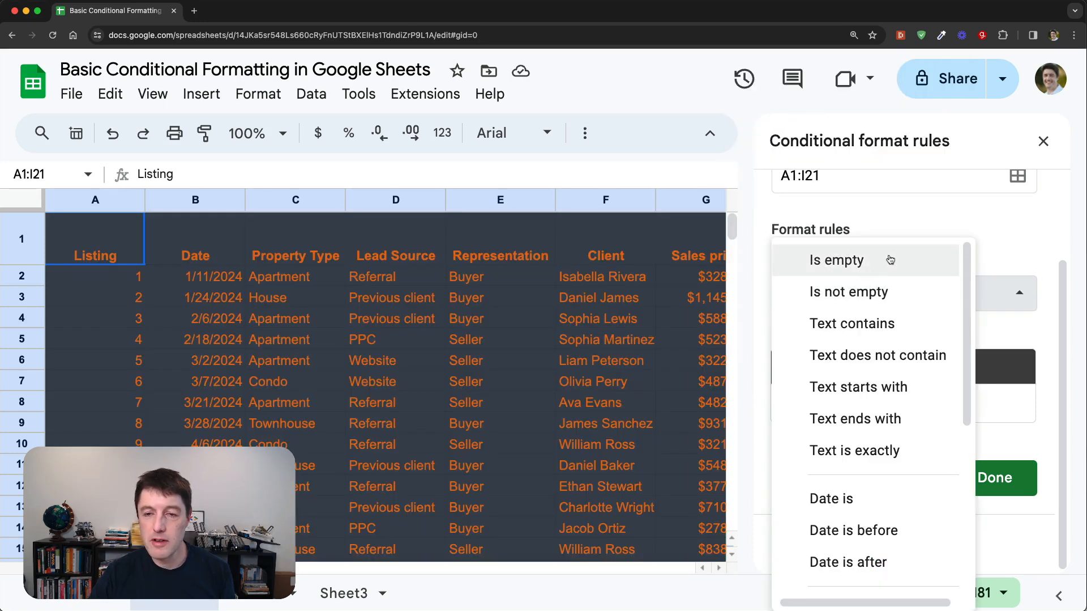
Step: Set the empty-cell highlight to yellow, save the A1:I21 rule, and close the sidebar
click(836, 259)
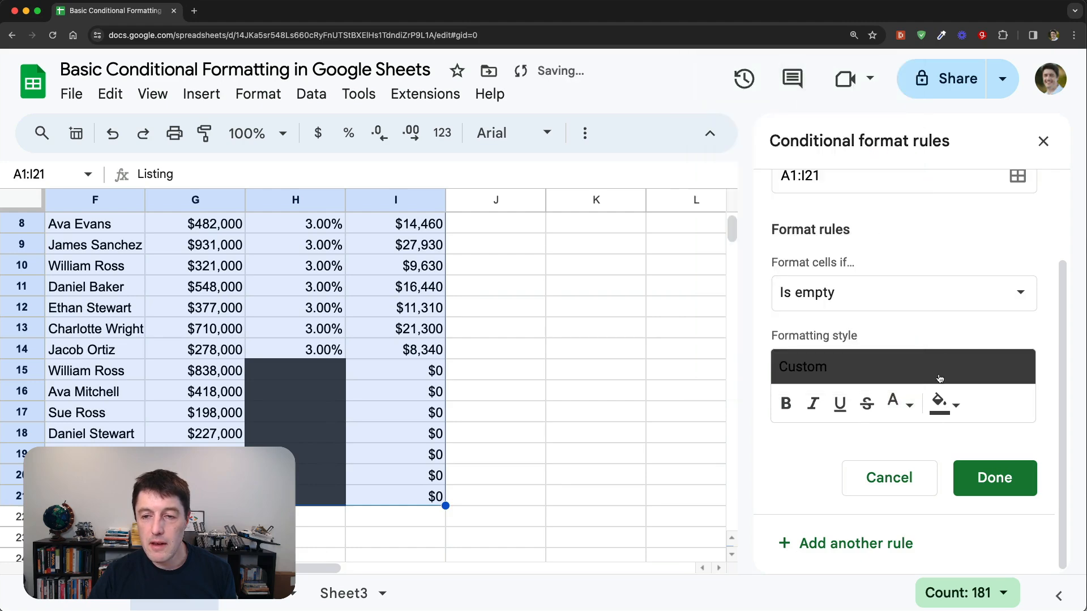
click(938, 402)
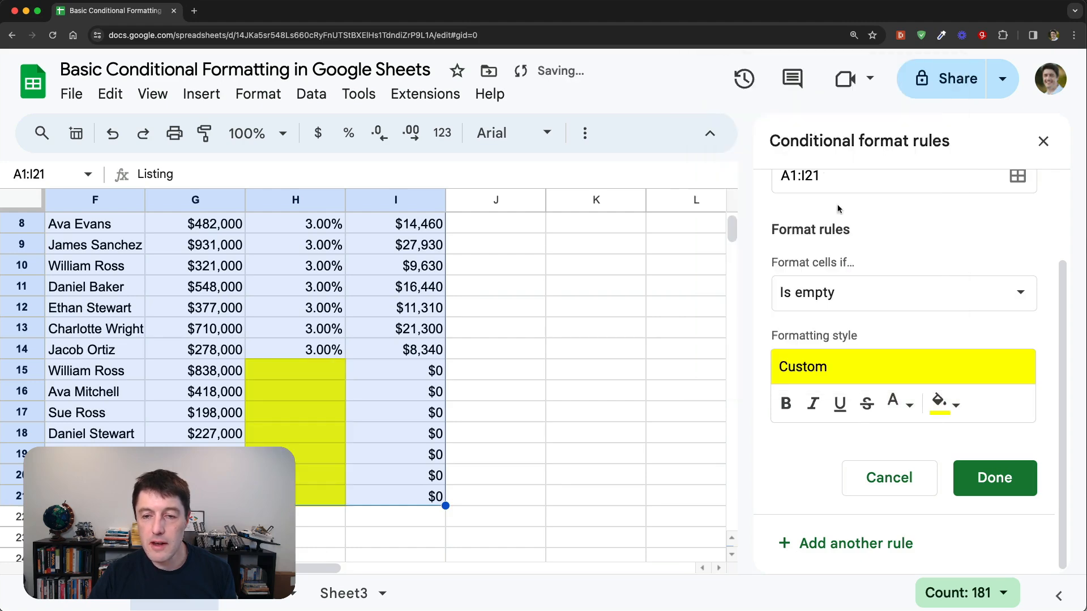
click(994, 477)
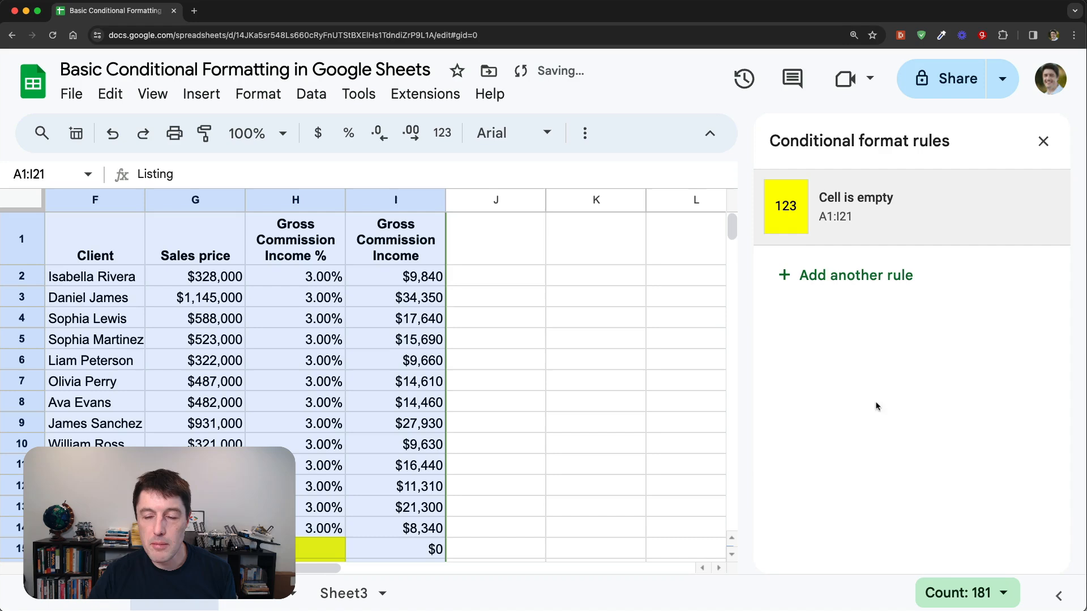
click(1043, 141)
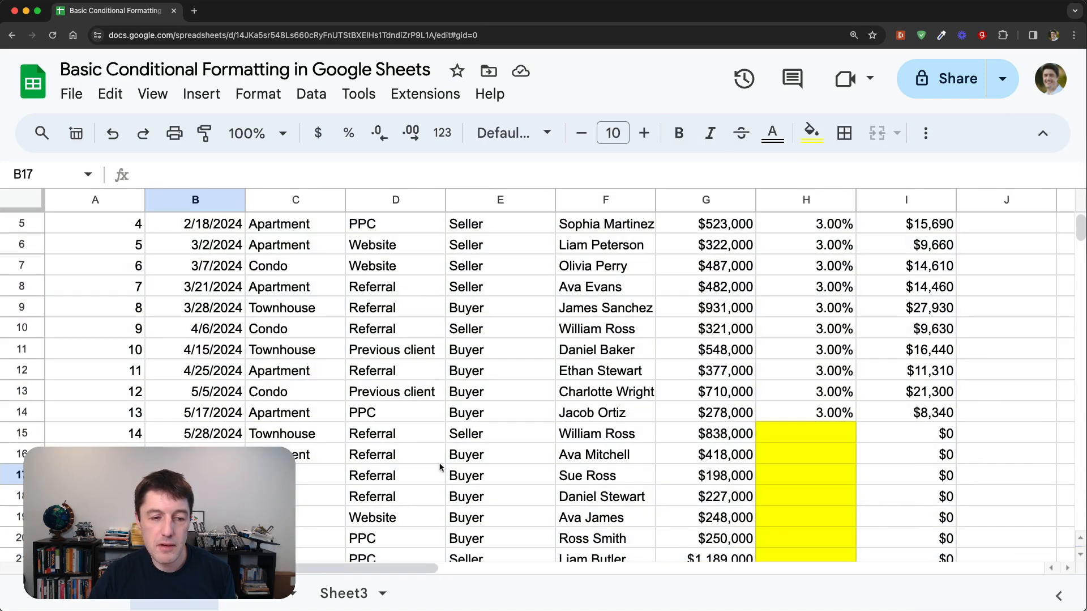
scroll(down, 3)
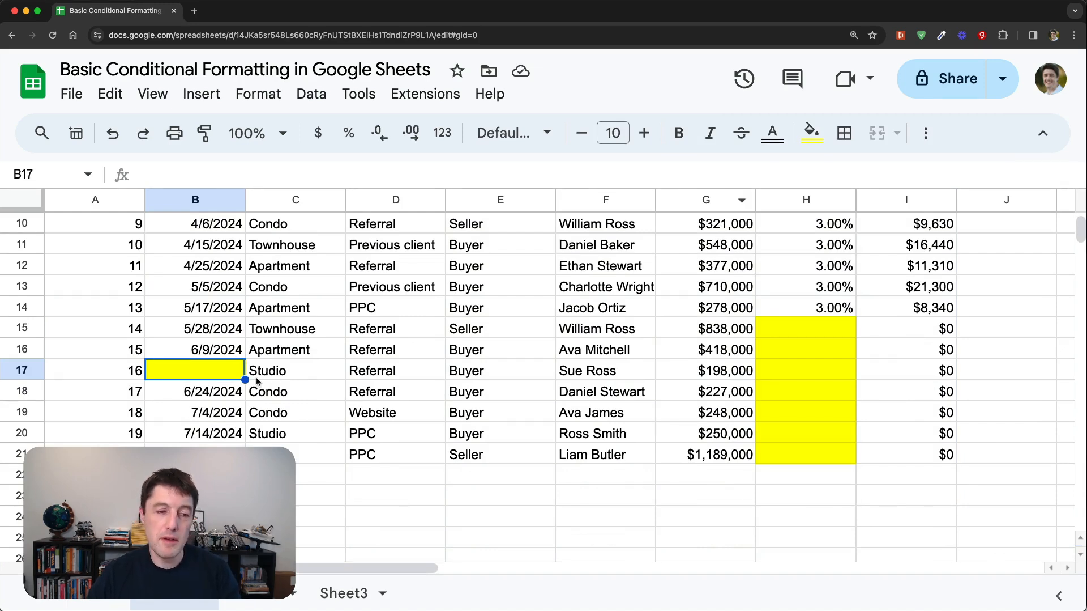
mouse_move(259, 93)
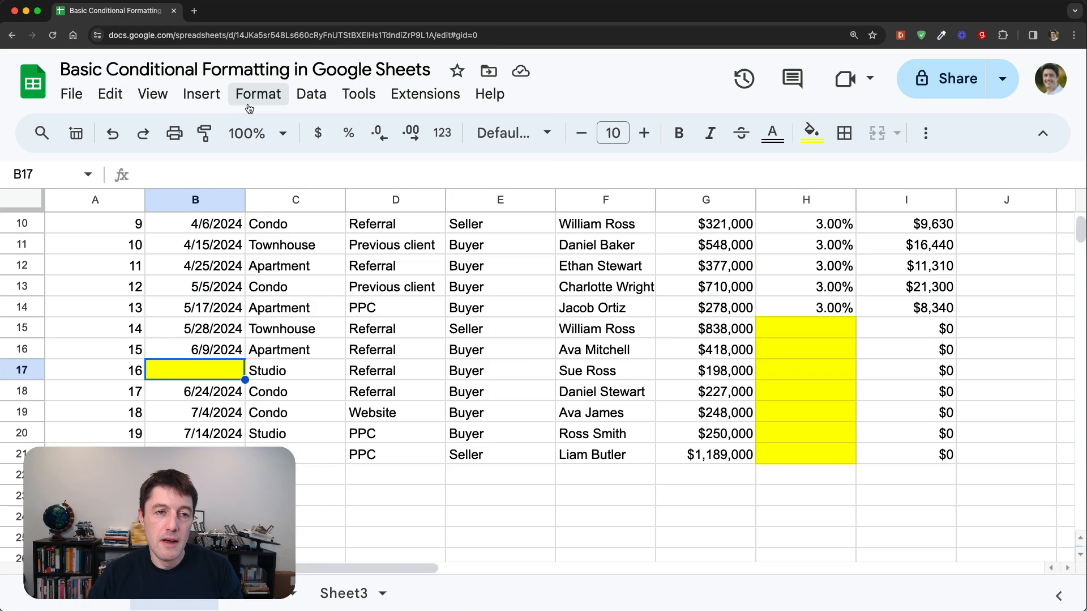
Step: Open conditional formatting and review the 'Is empty' rule's condition
click(259, 93)
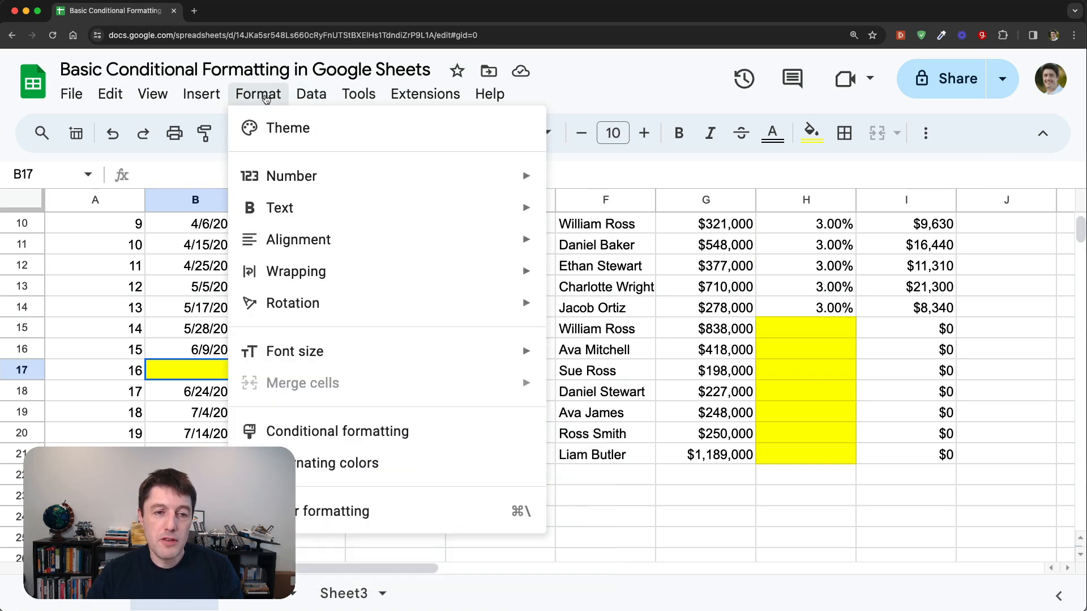
click(338, 431)
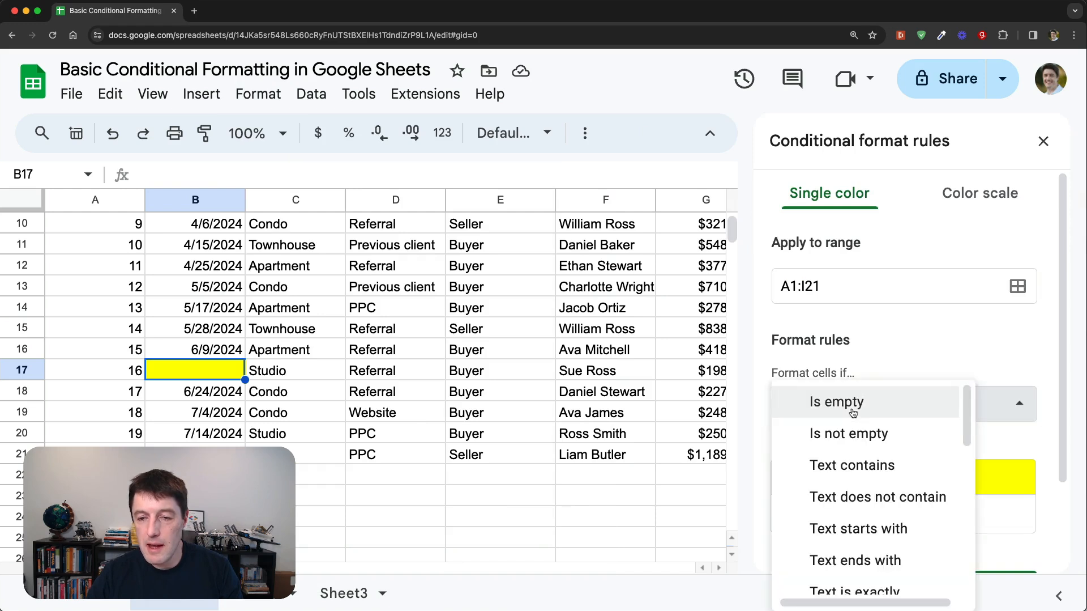
mouse_move(853, 305)
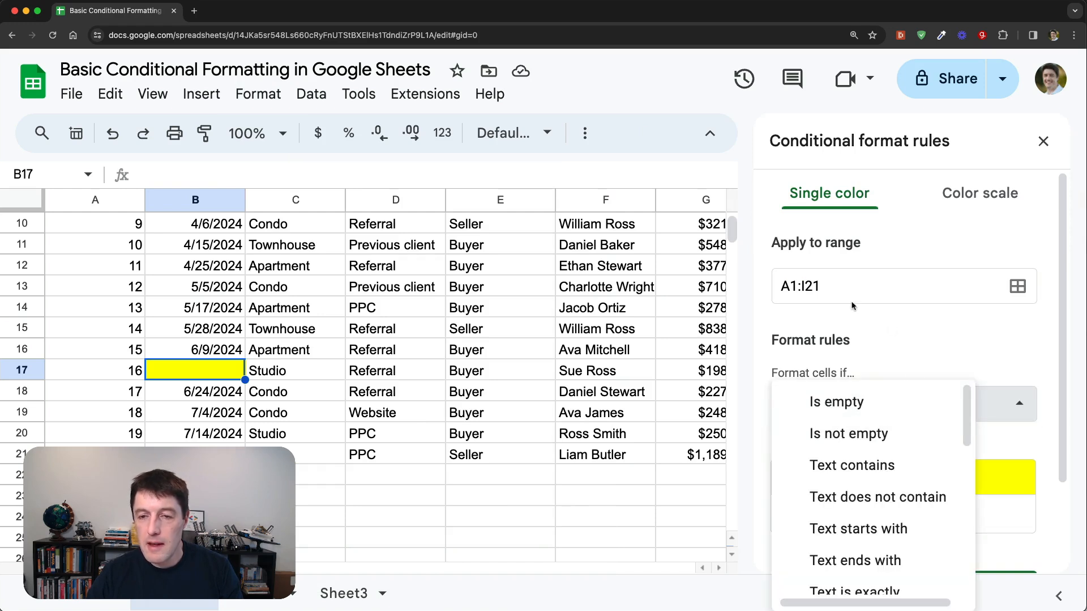
click(837, 401)
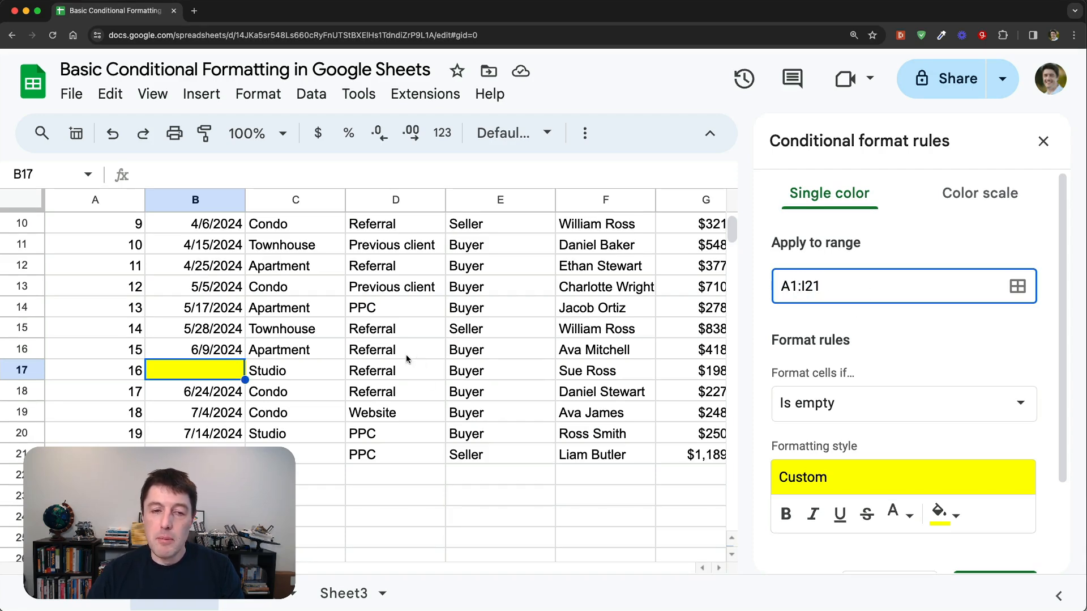
click(396, 349)
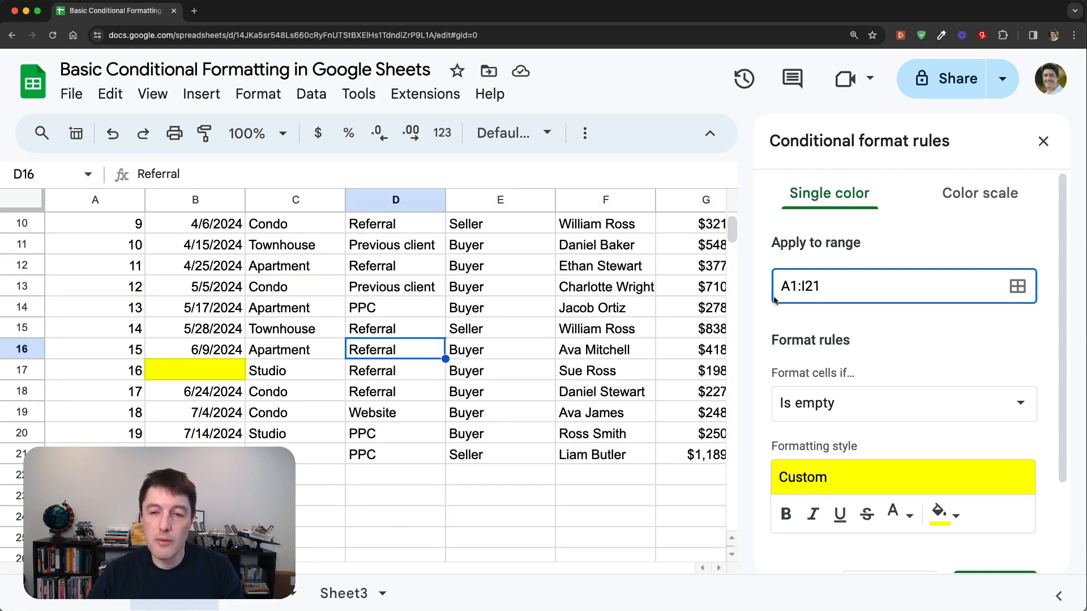
scroll(up, 3)
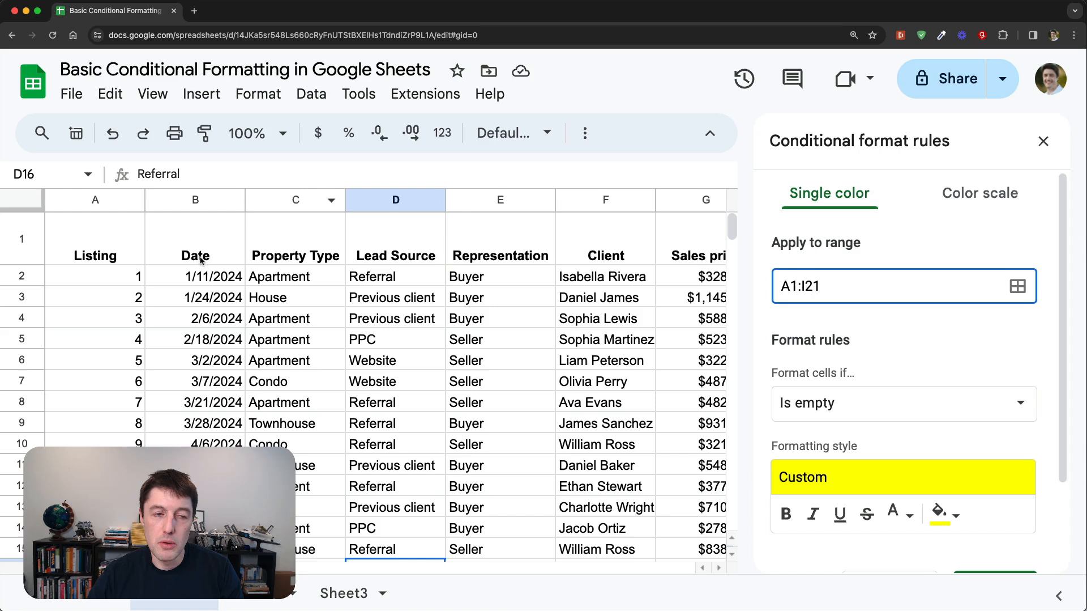
mouse_move(681, 355)
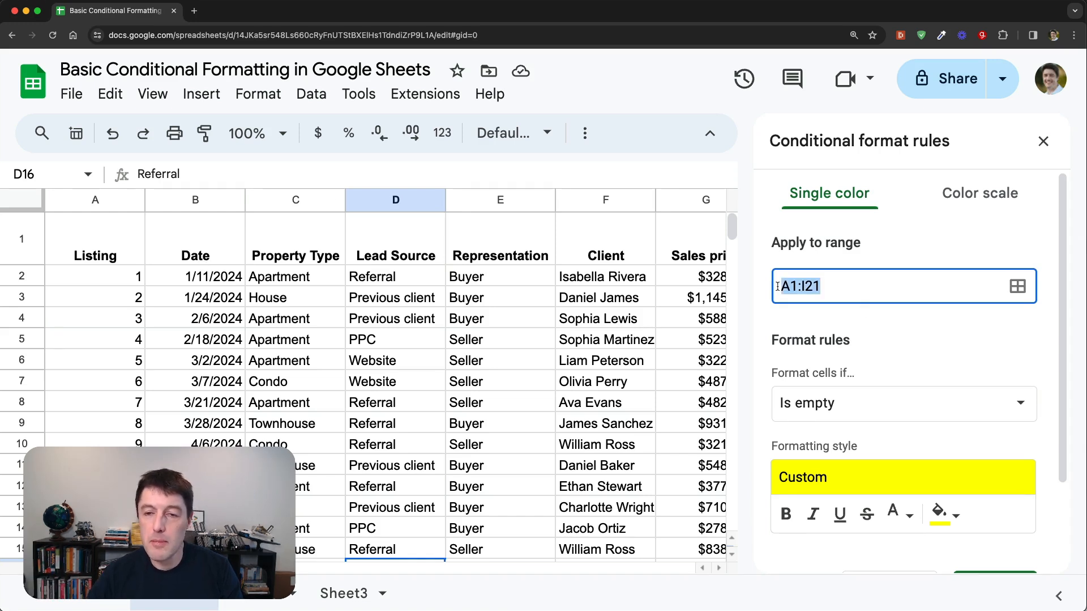
Step: Inspect the rule's range picker and dismiss it, keeping A1:I21
click(836, 286)
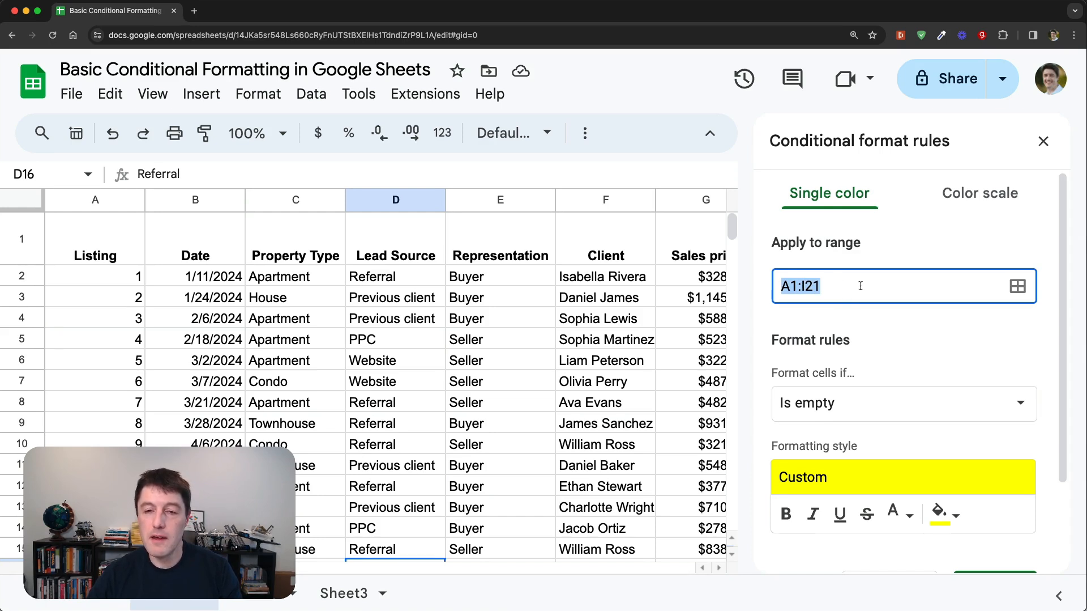
mouse_move(1017, 287)
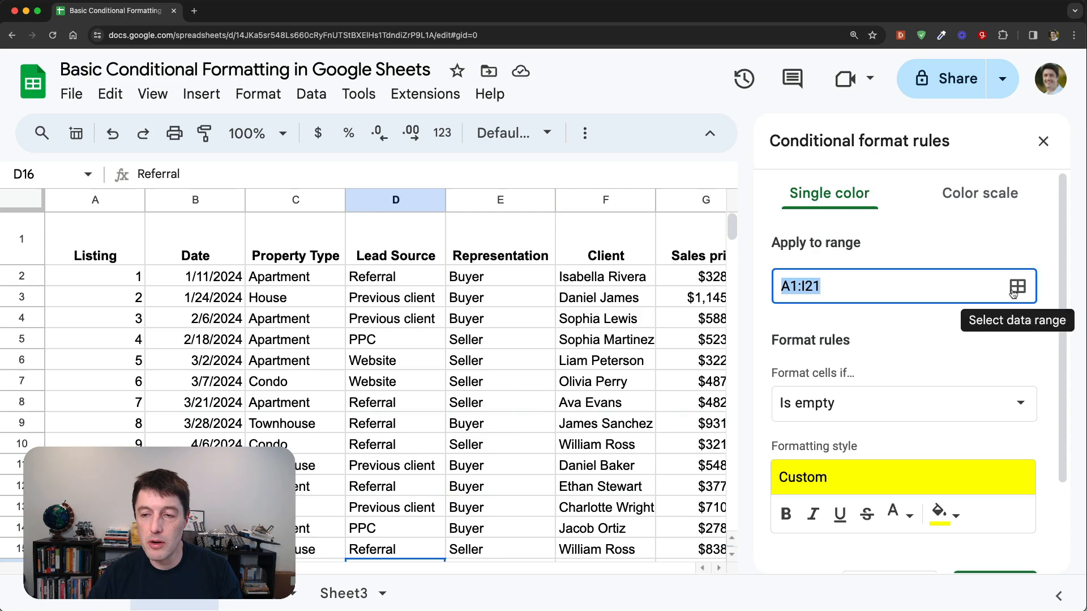
click(1019, 286)
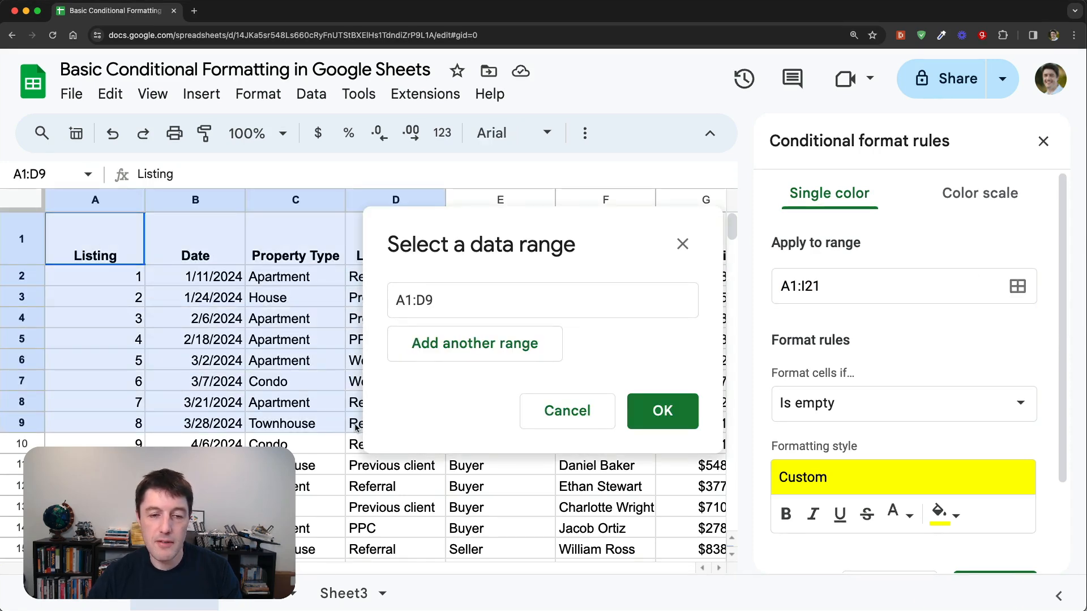
click(661, 410)
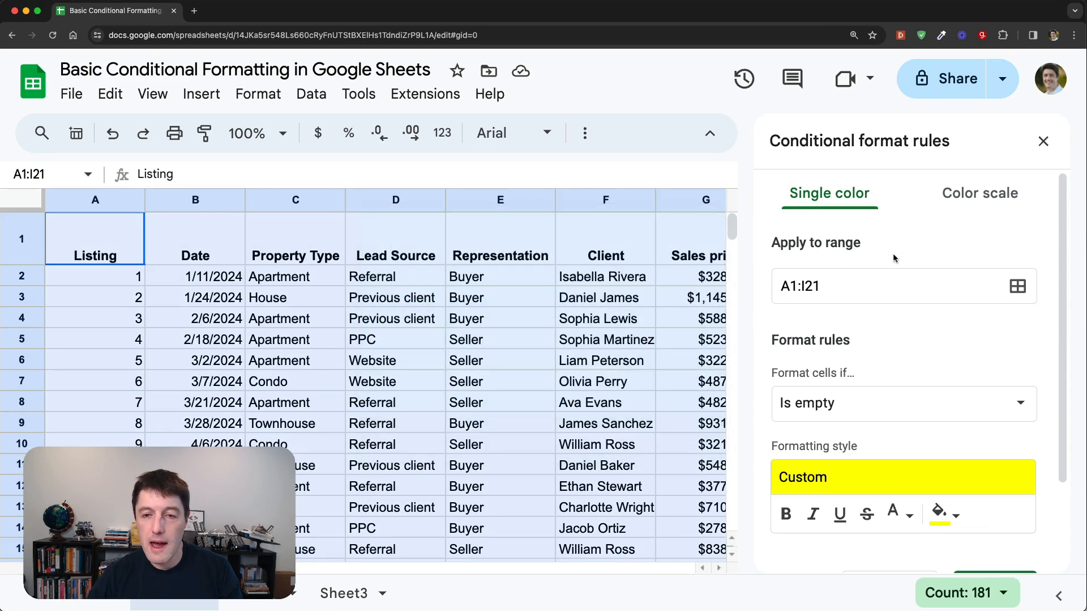
mouse_move(979, 406)
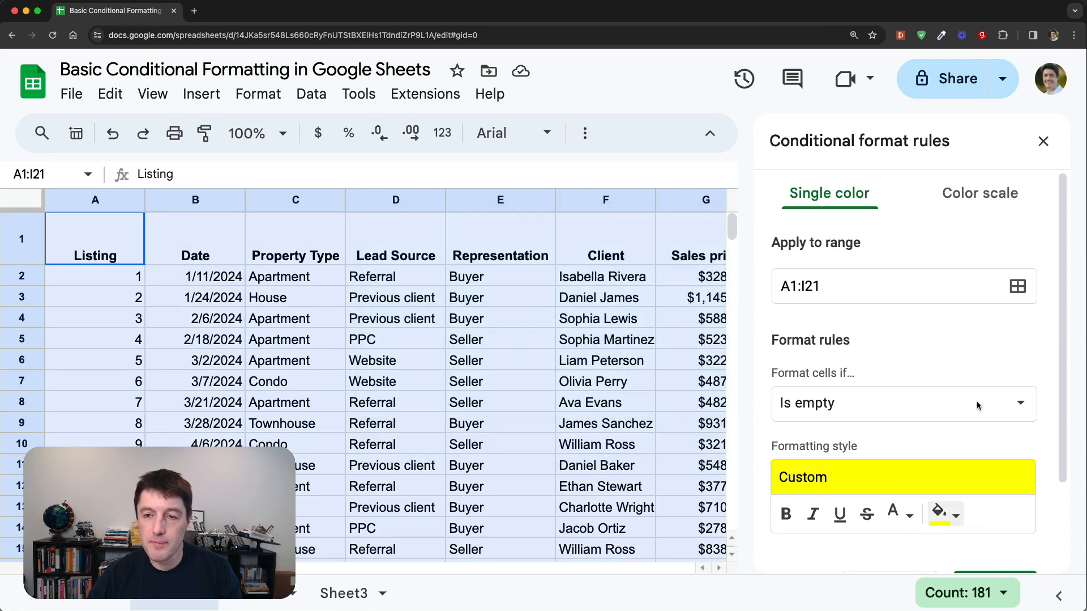
click(258, 93)
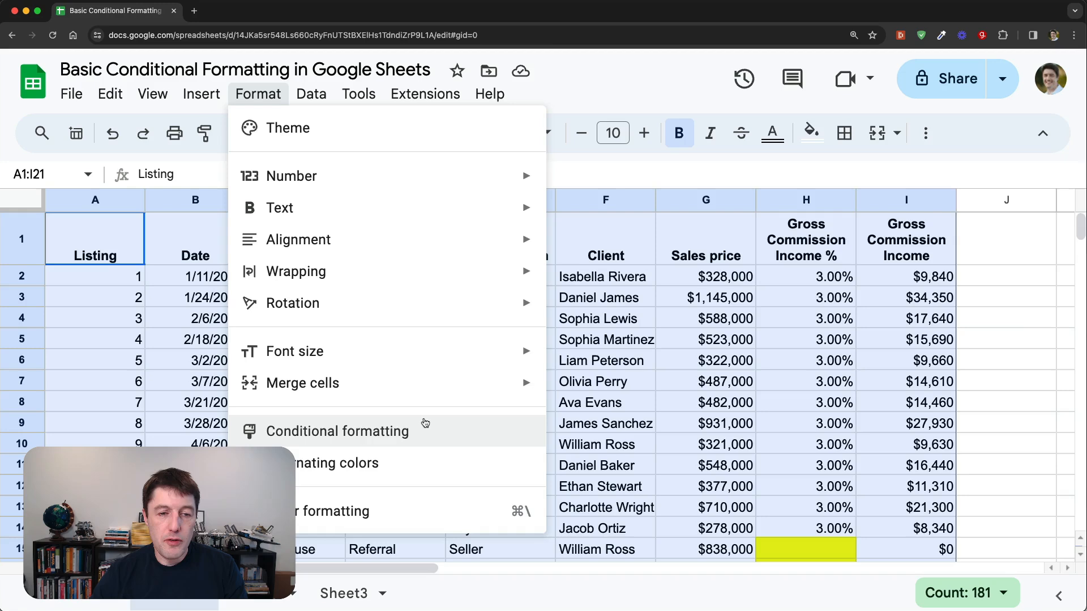
Step: Delete the 'Cell is empty' rule and start a new rule for A1:I21
click(338, 431)
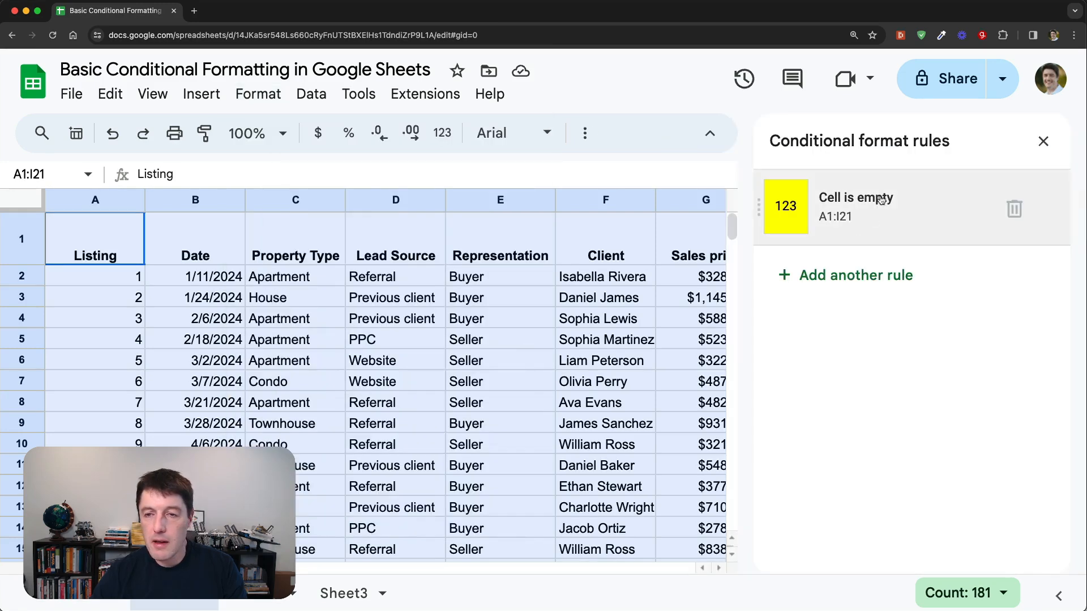
click(1015, 208)
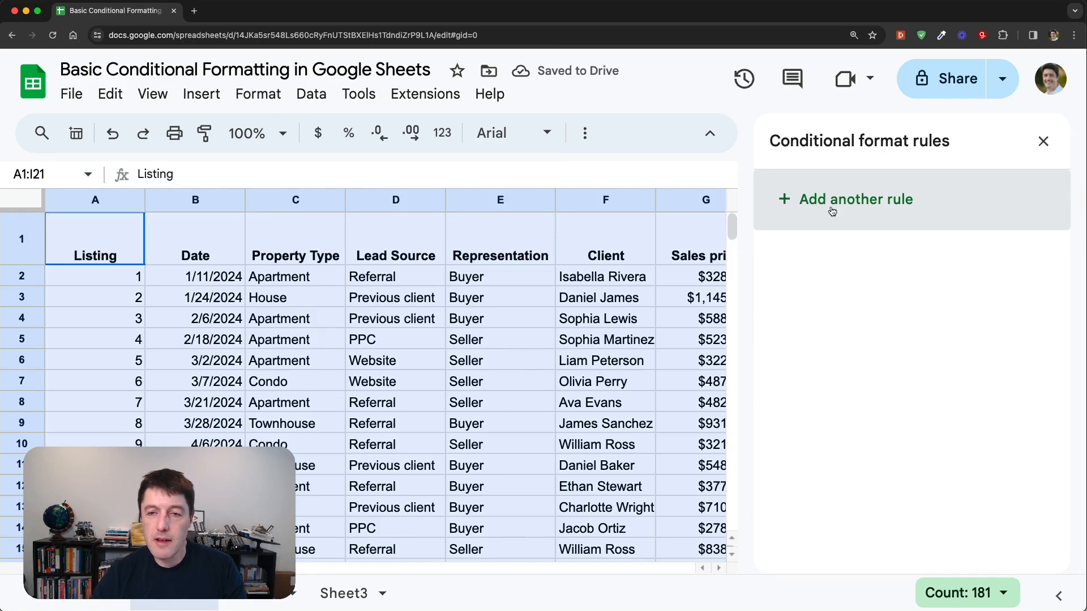
click(856, 199)
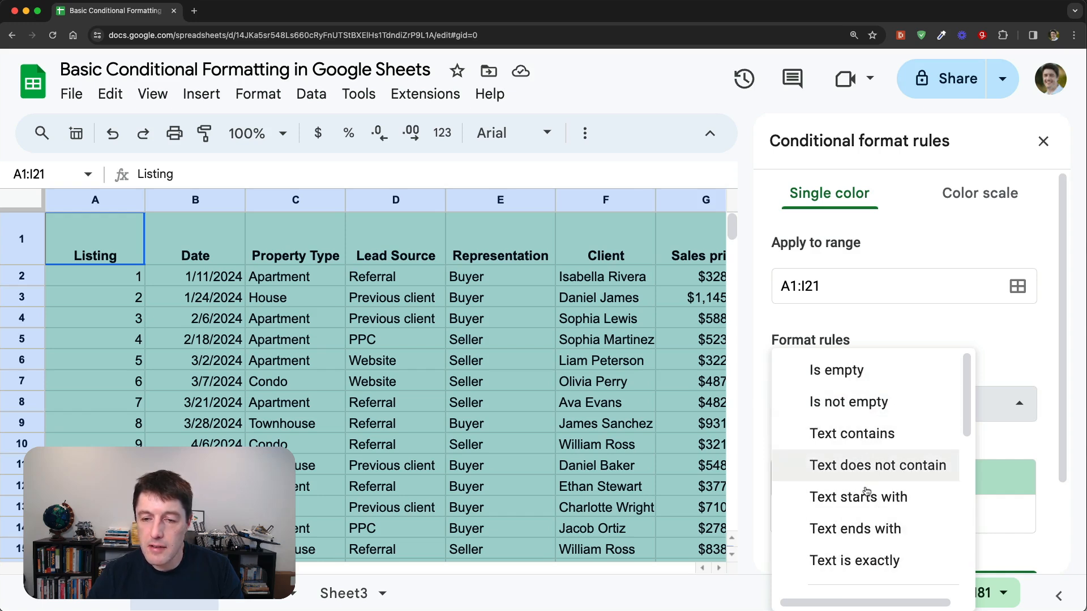
mouse_move(853, 432)
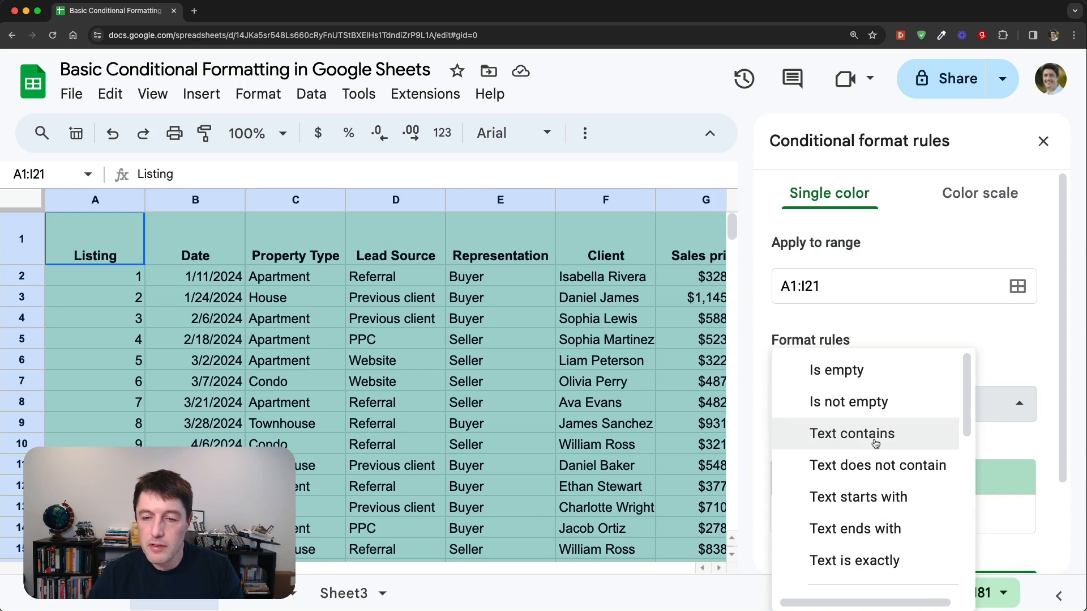
Step: Add a 'Text contains' Ross rule with yellow fill over A1:I21
click(852, 433)
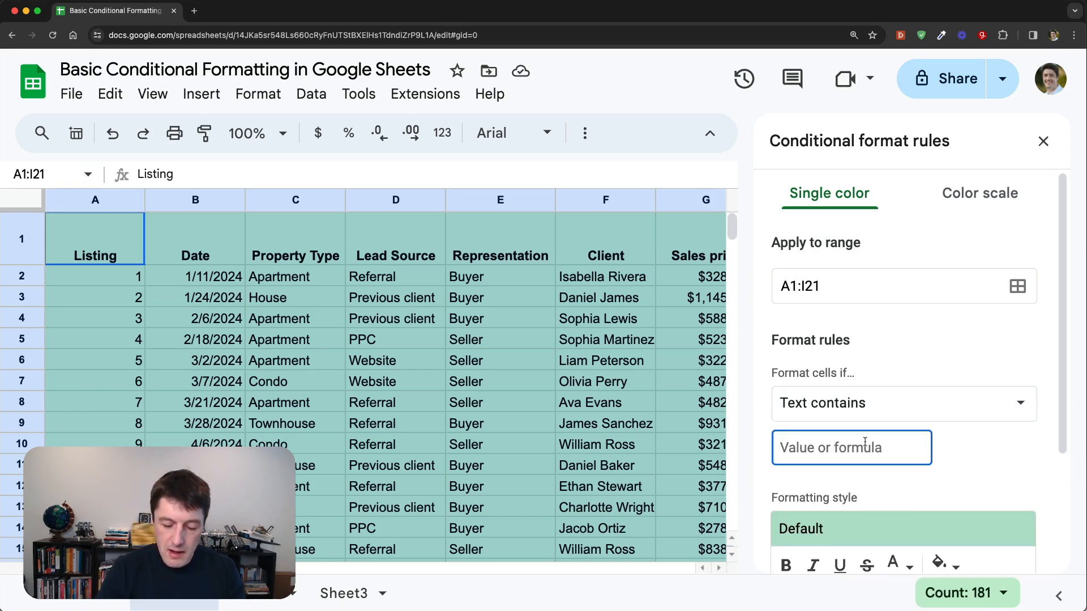
text(Ross)
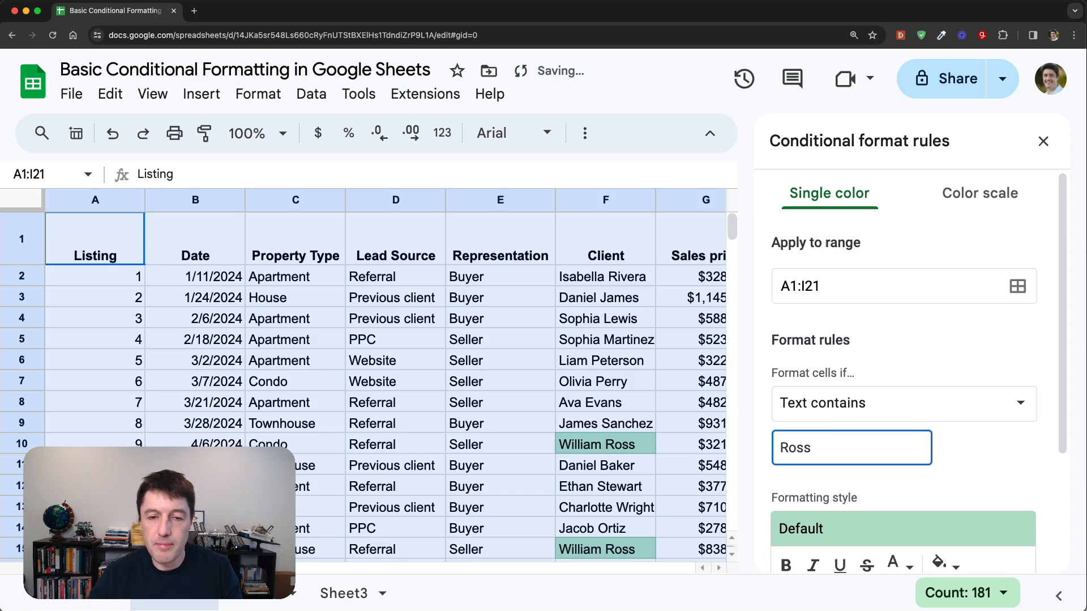
scroll(down, 3)
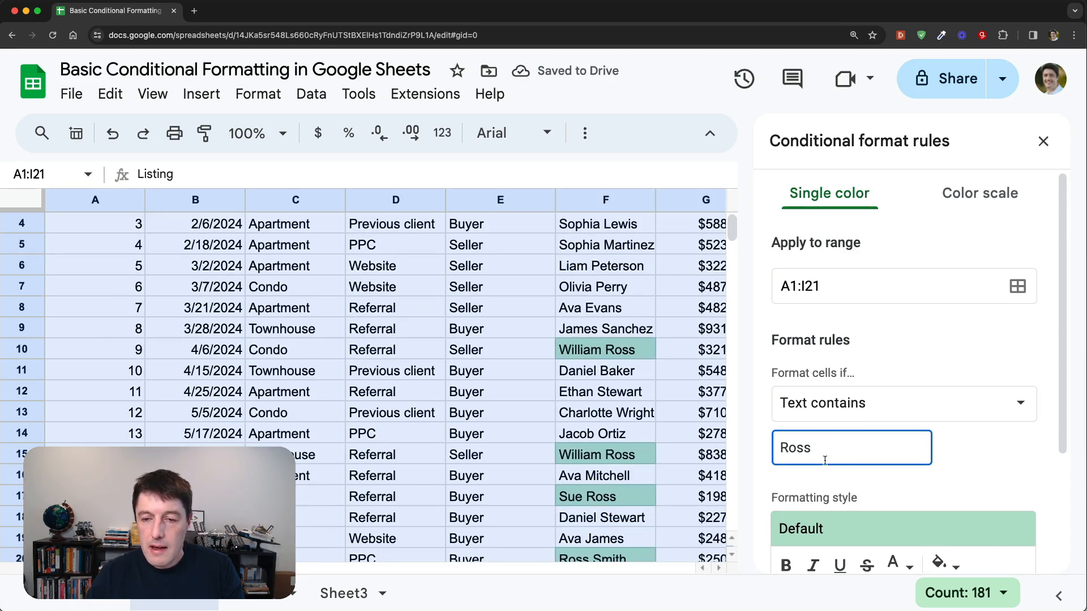
scroll(down, 3)
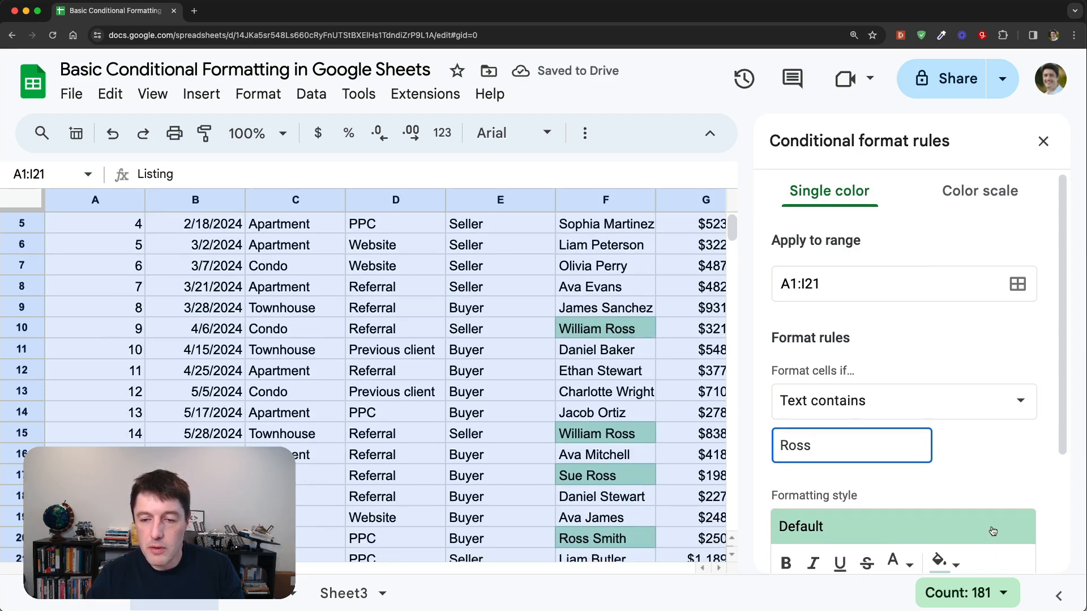
click(939, 561)
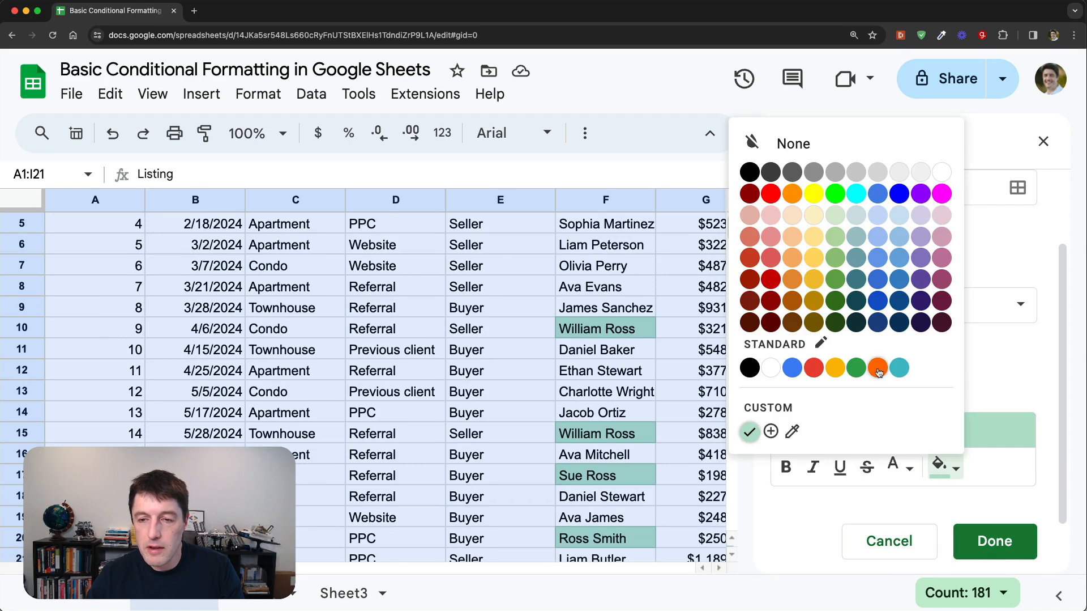
mouse_move(814, 193)
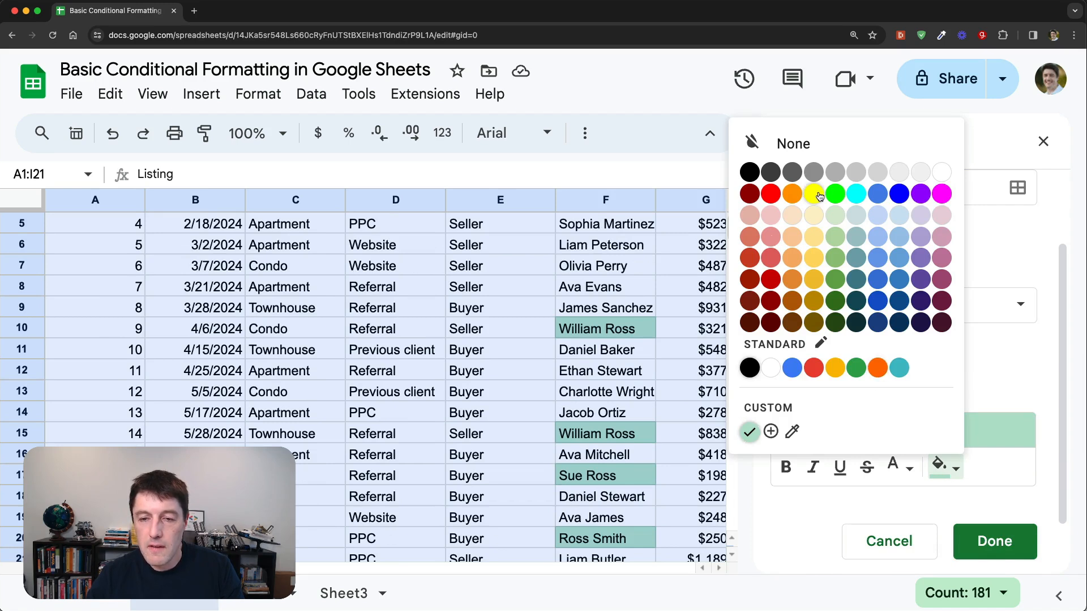
mouse_move(812, 201)
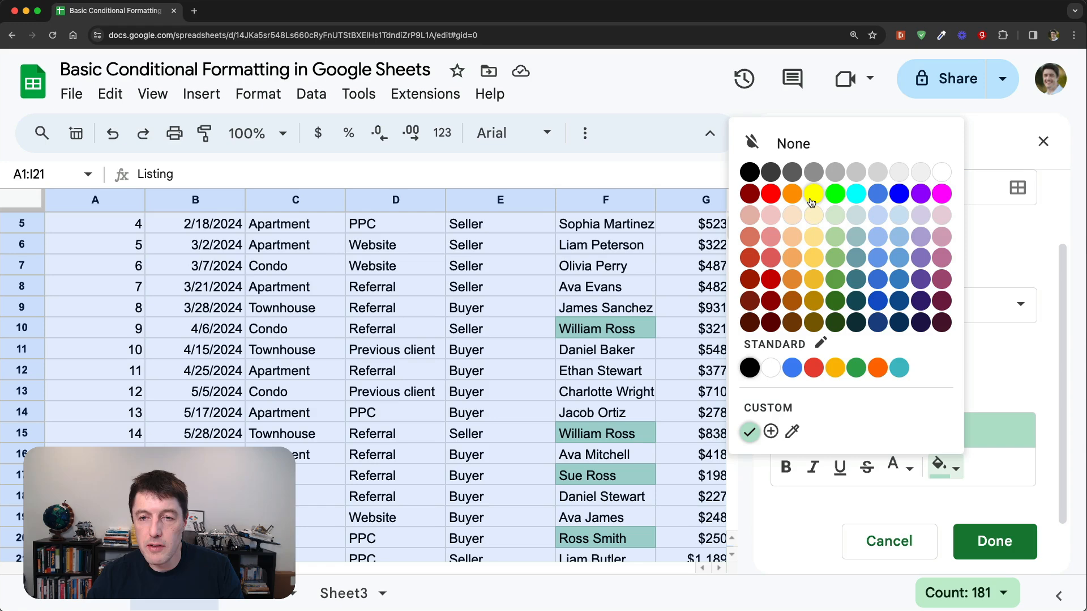
click(995, 541)
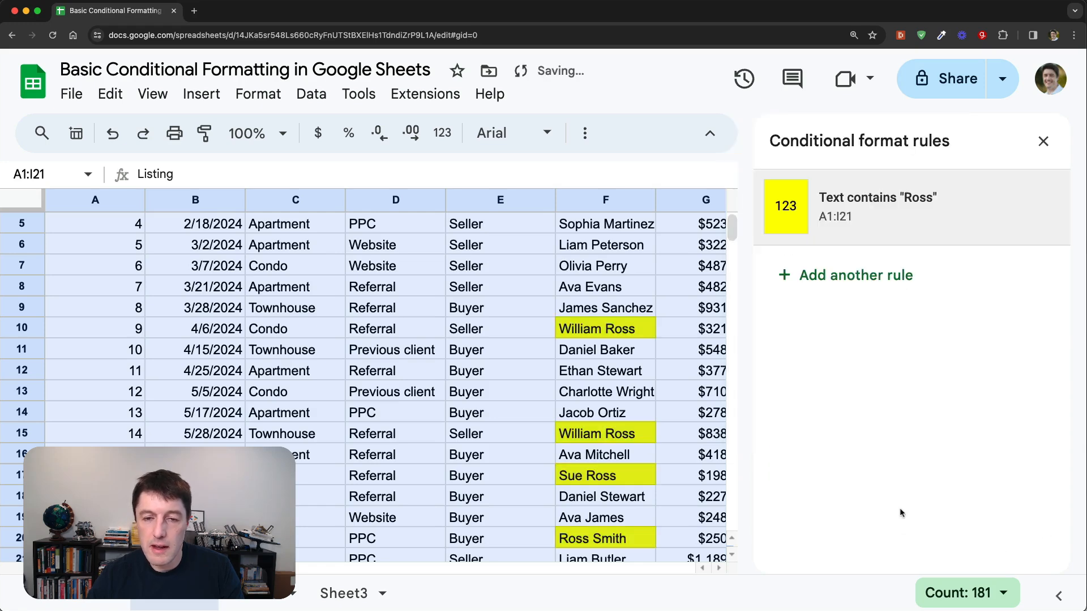
scroll(up, 3)
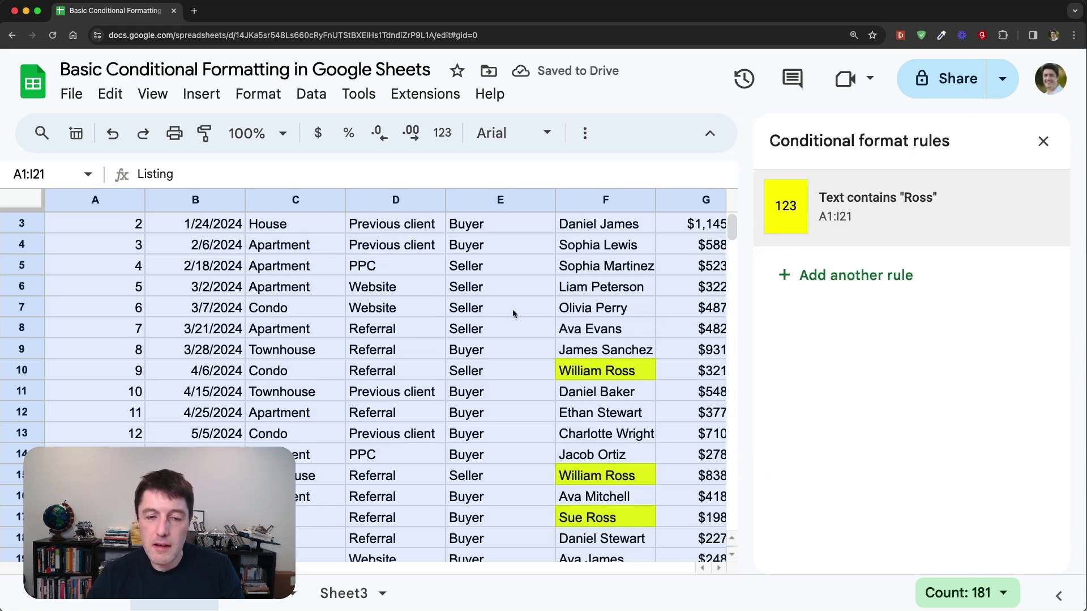
mouse_move(410, 326)
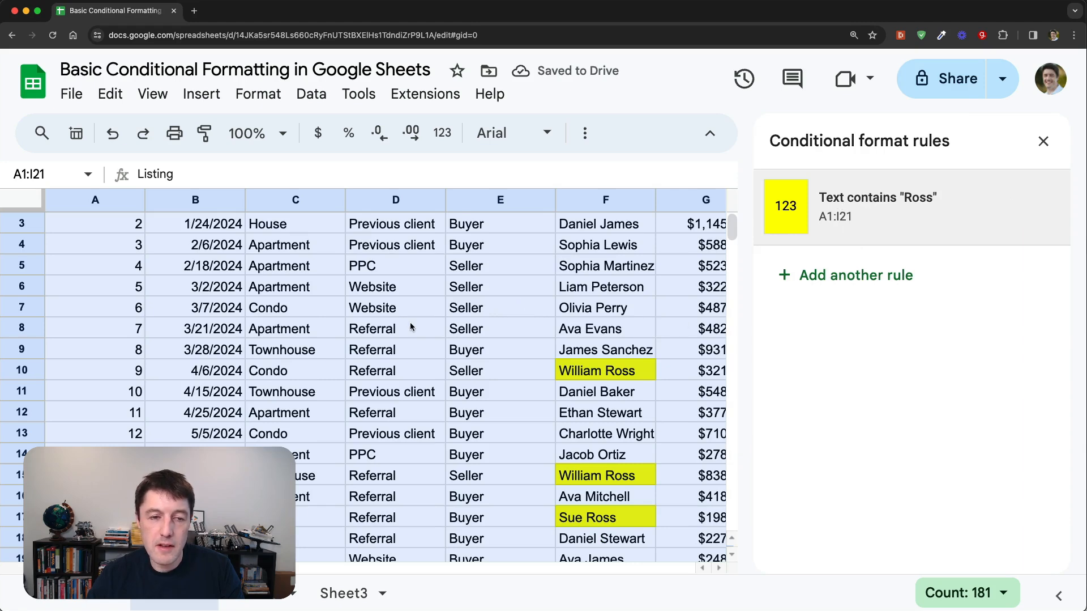
click(296, 349)
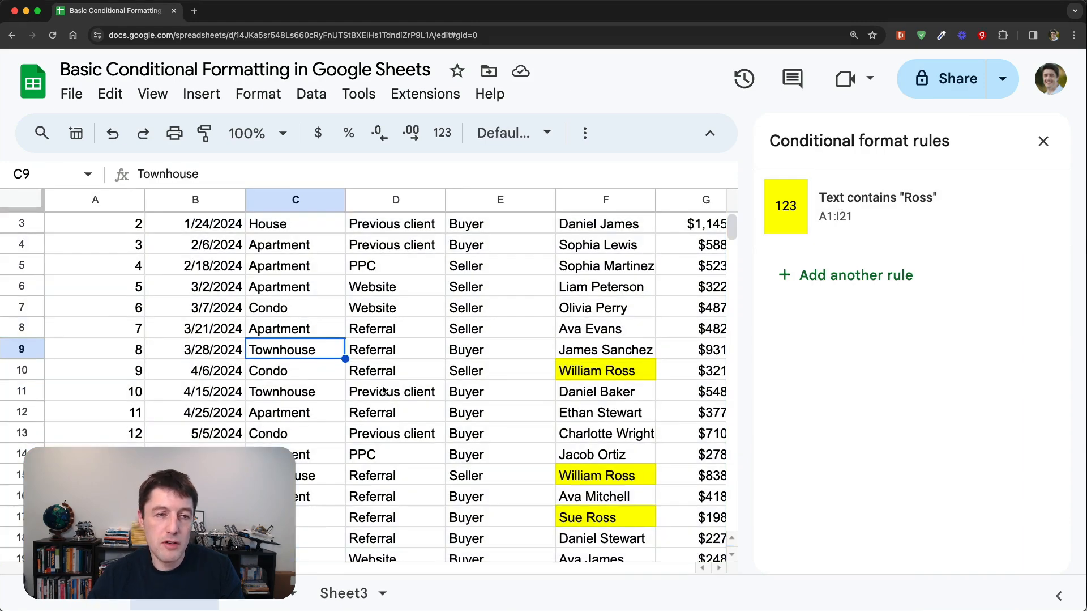
mouse_move(409, 283)
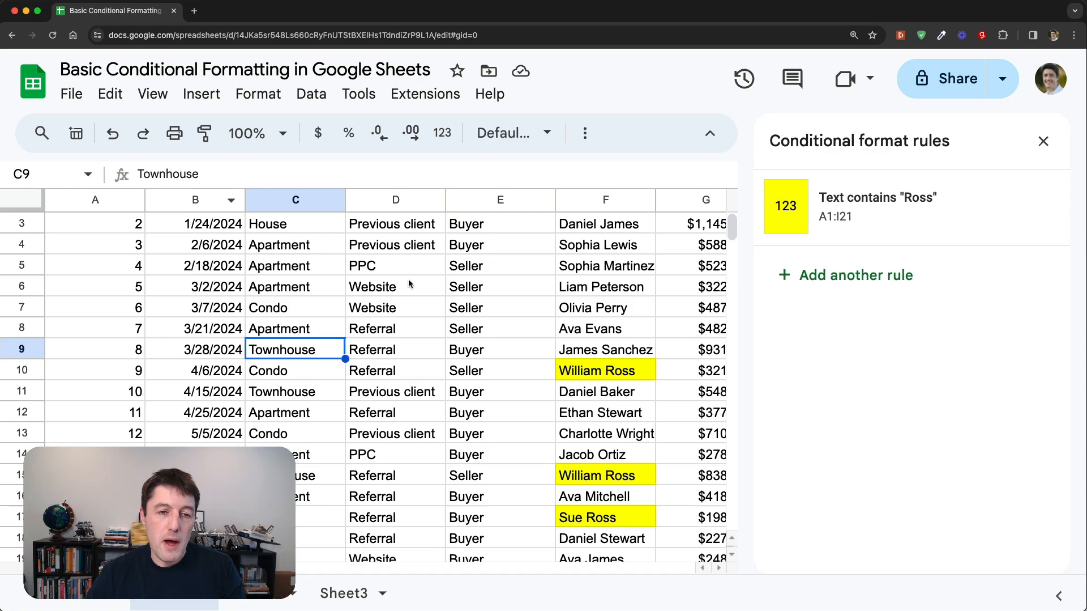
click(396, 286)
text(ross)
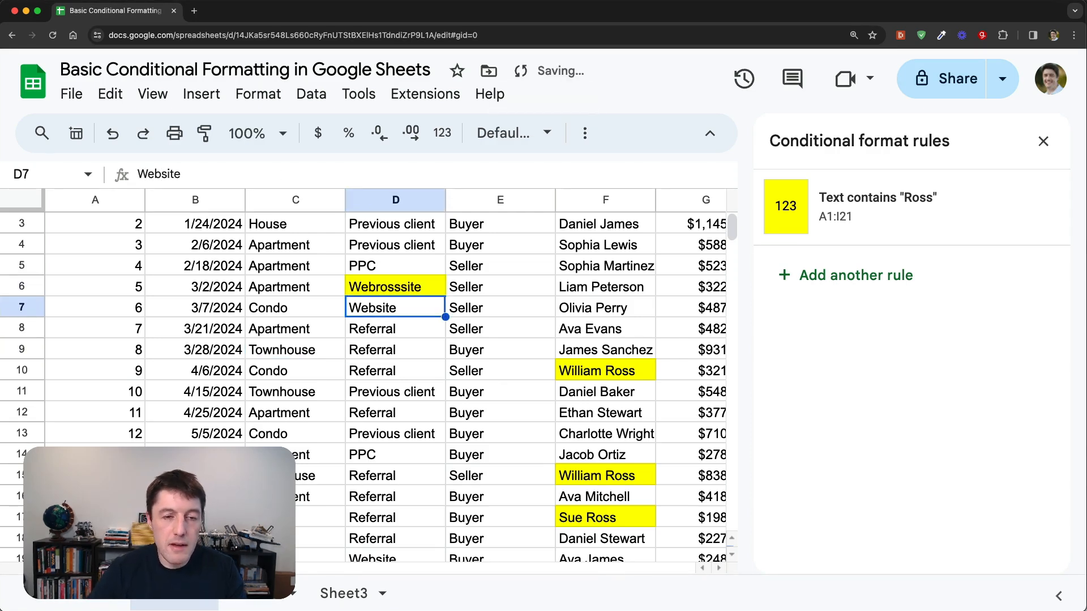
click(396, 287)
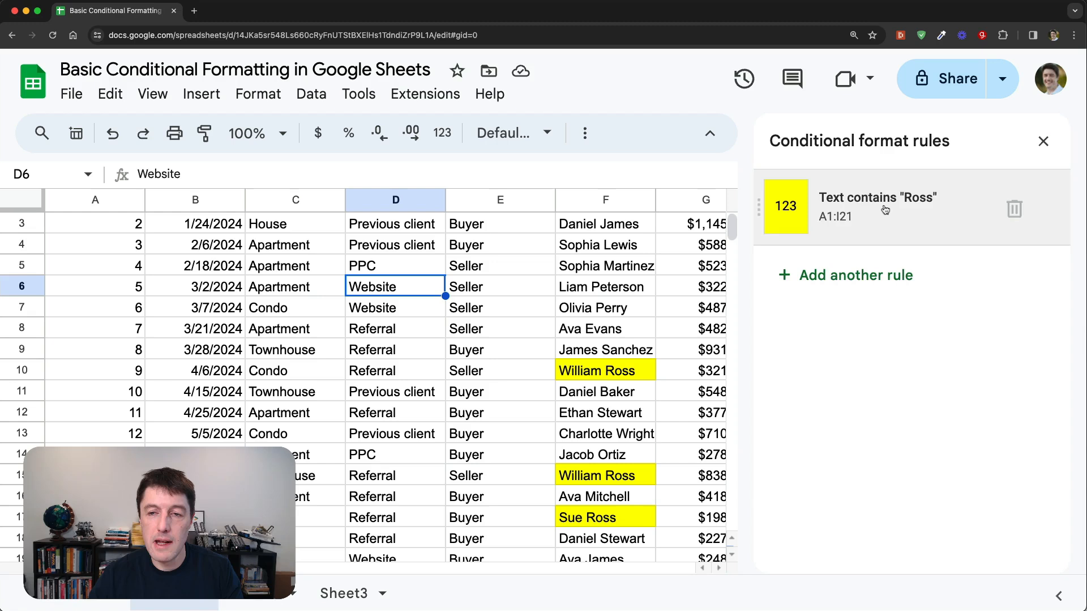
Step: Switch the Ross rule's condition from 'Text ends with' to 'Text starts with'
click(878, 206)
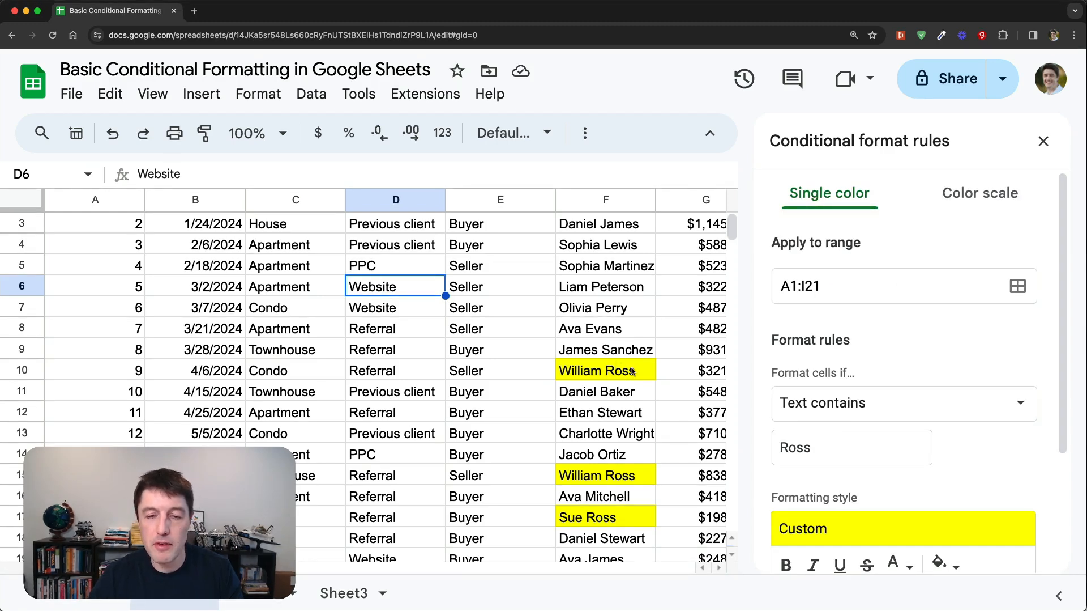
click(902, 402)
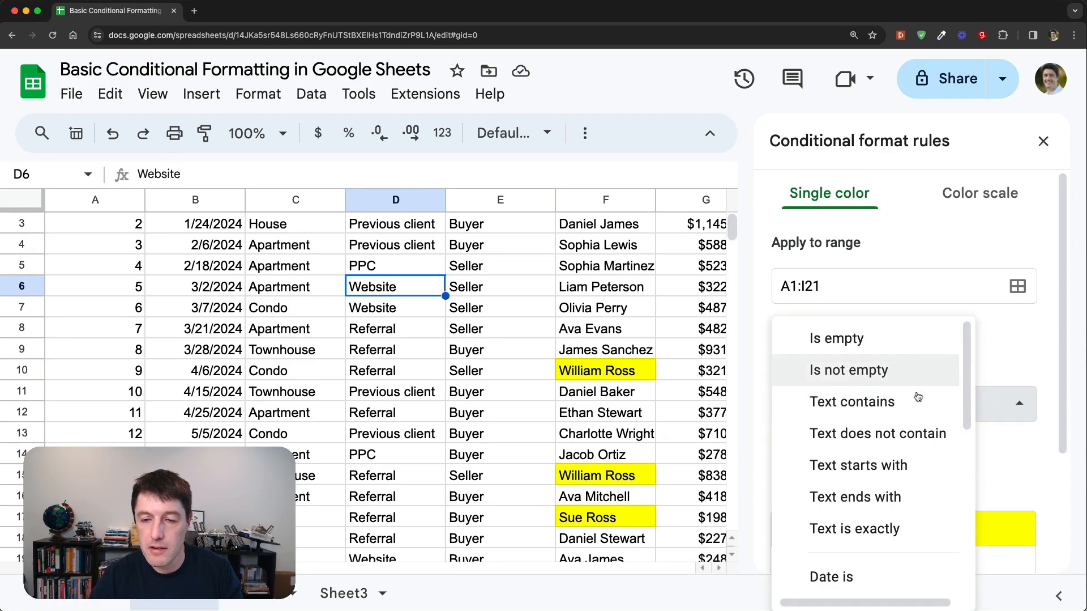
click(855, 496)
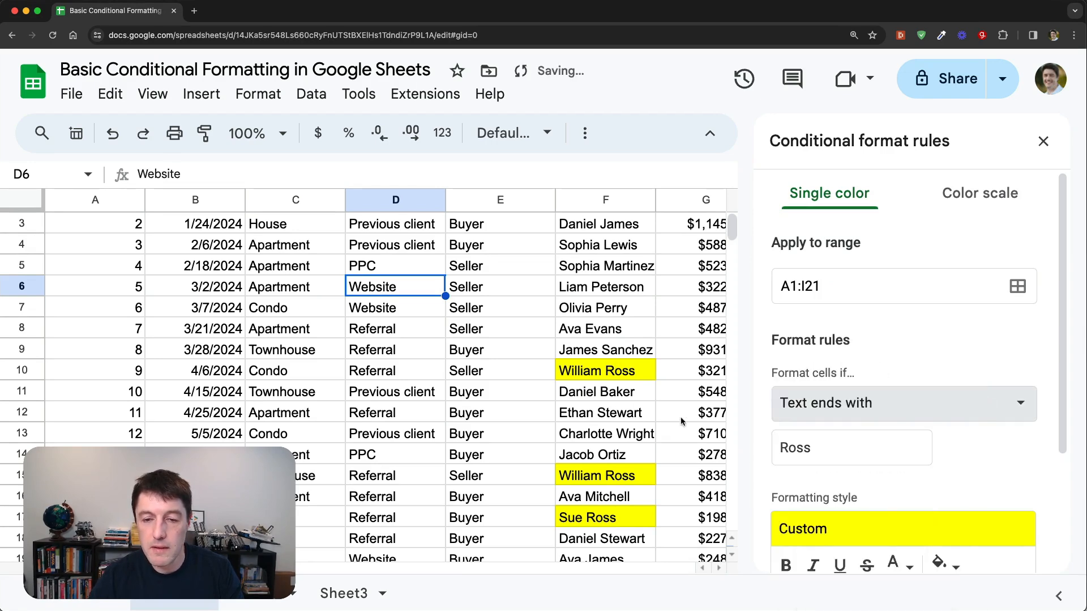
scroll(down, 3)
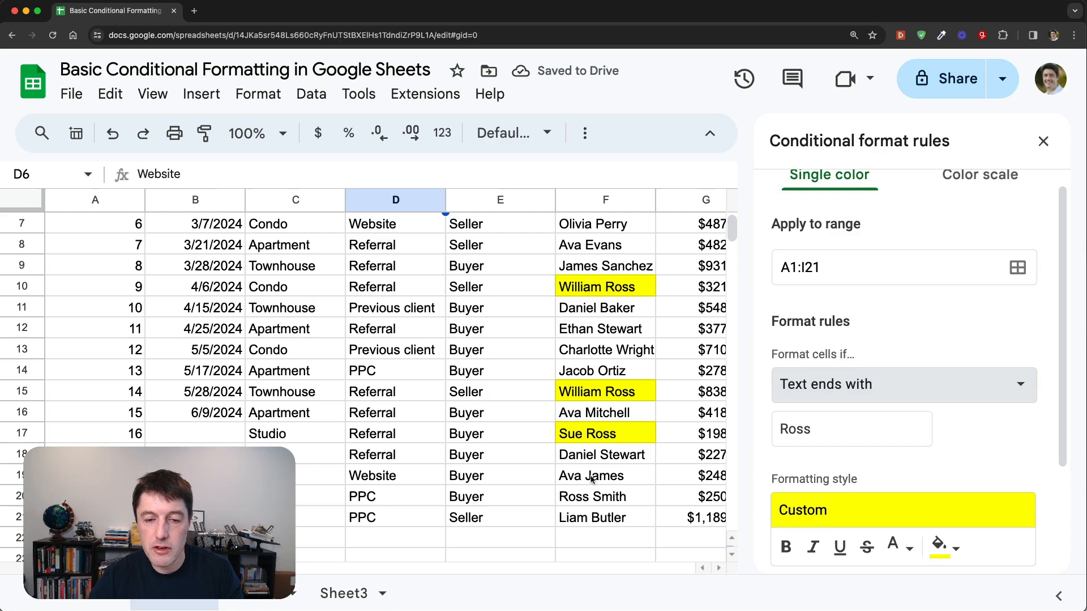
mouse_move(614, 486)
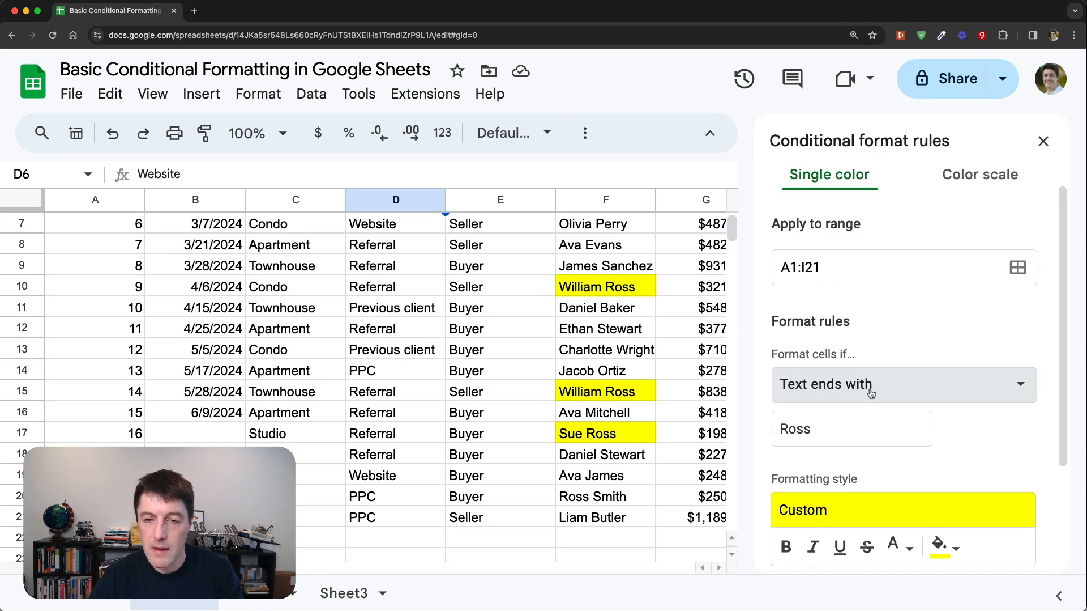
click(904, 384)
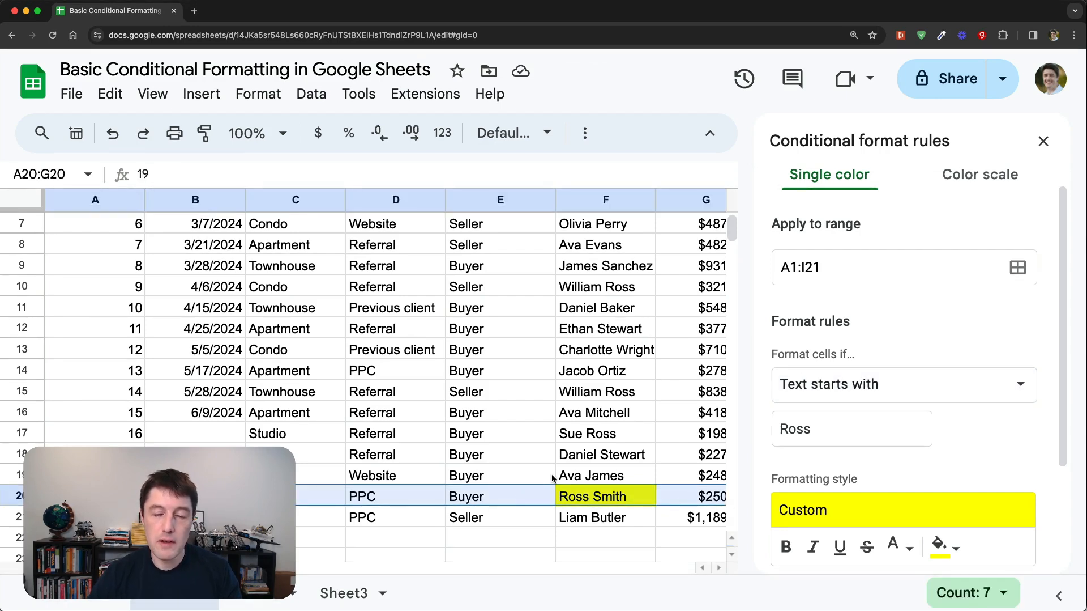
mouse_move(780, 395)
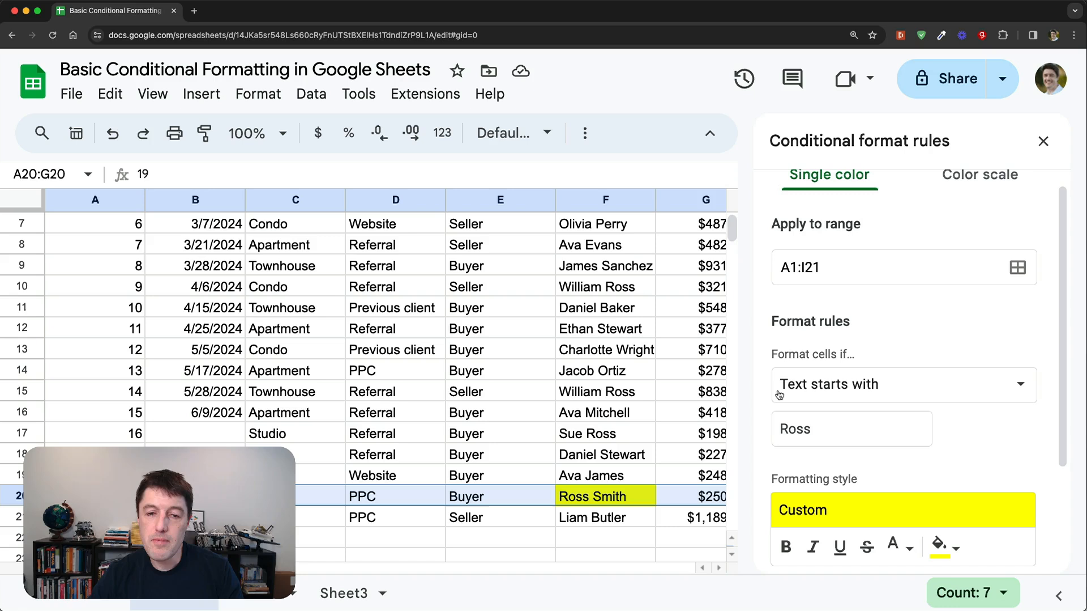
mouse_move(755, 371)
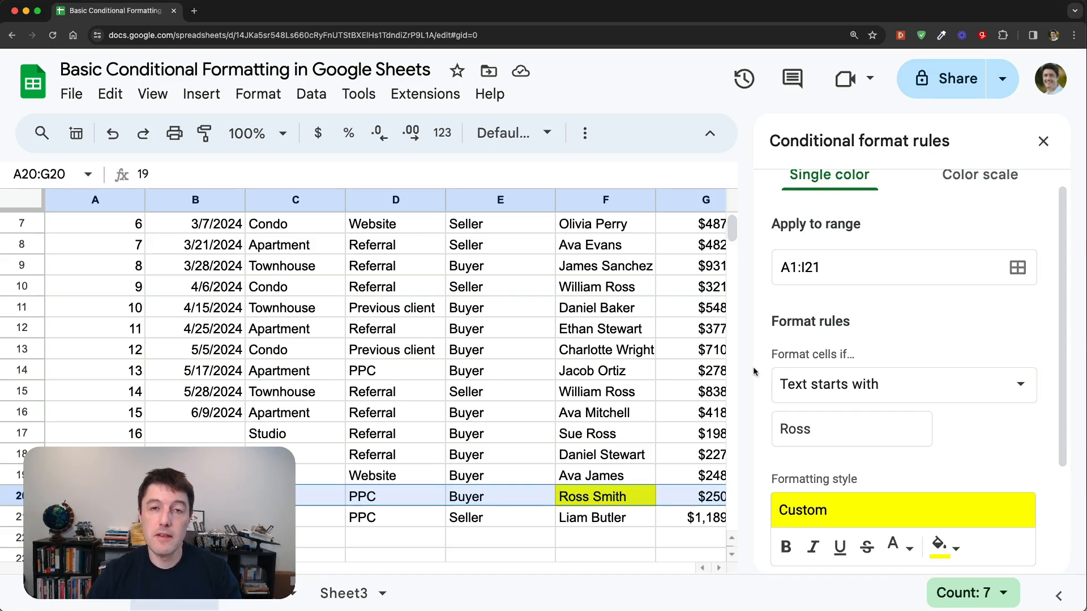
mouse_move(884, 499)
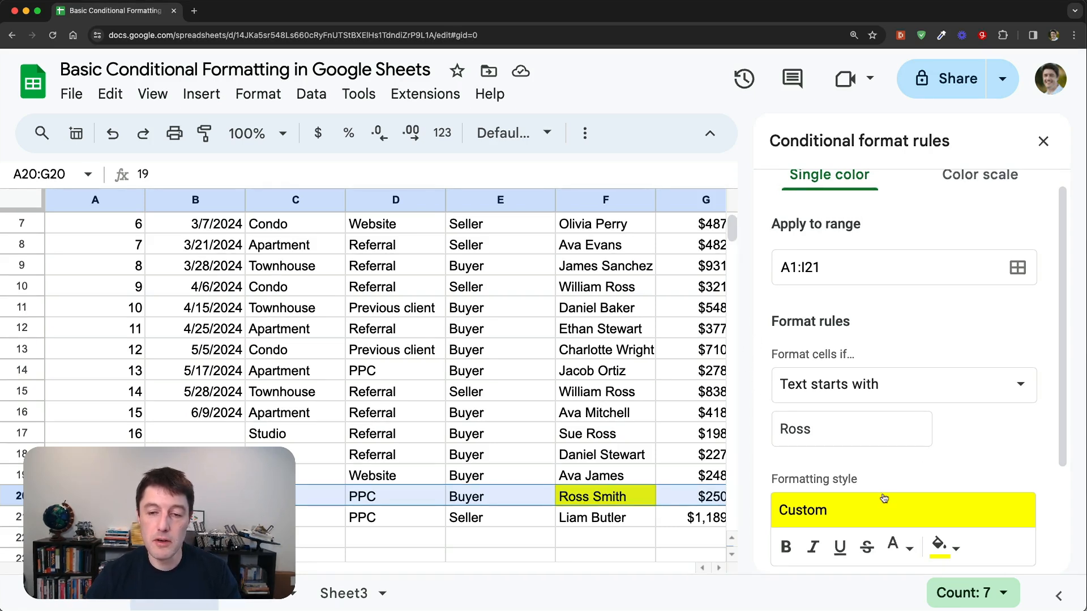
Step: Try 'Text does not contain', then set the condition to 'Text is exactly' Buyer
click(902, 383)
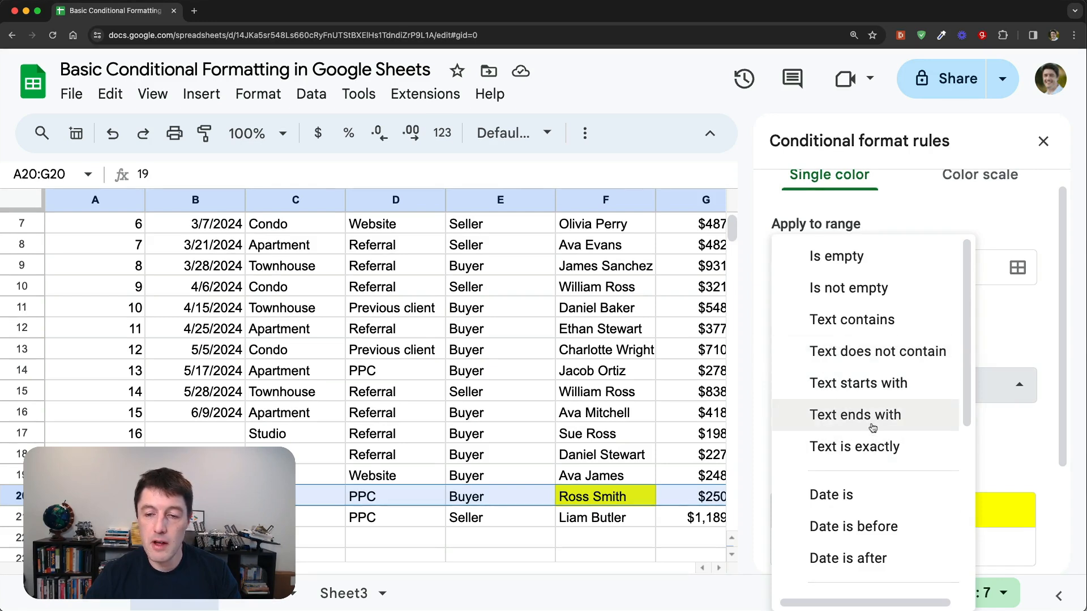
scroll(down, 3)
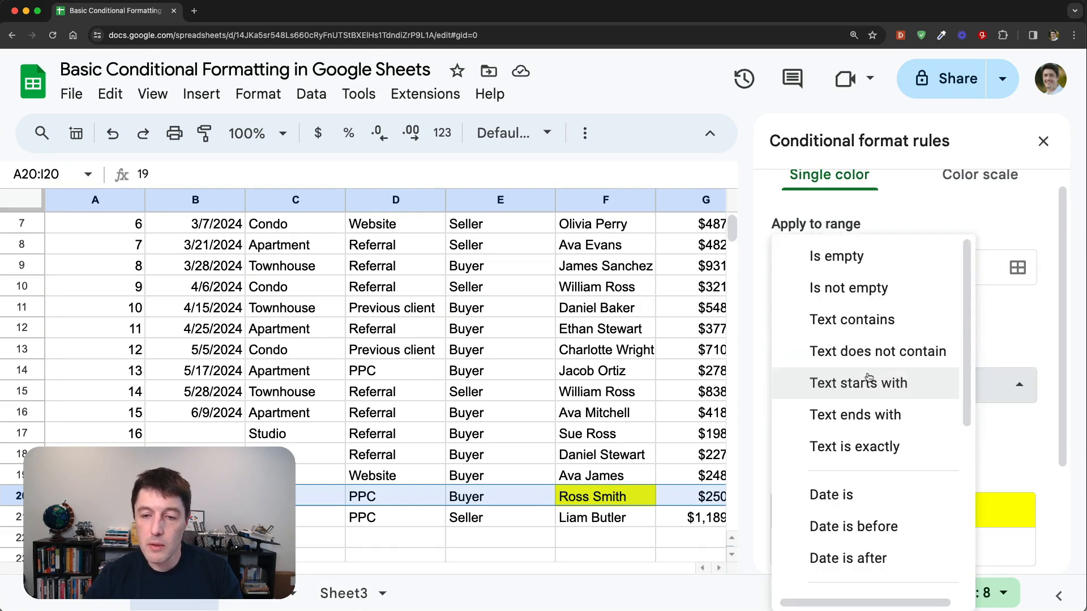
mouse_move(878, 350)
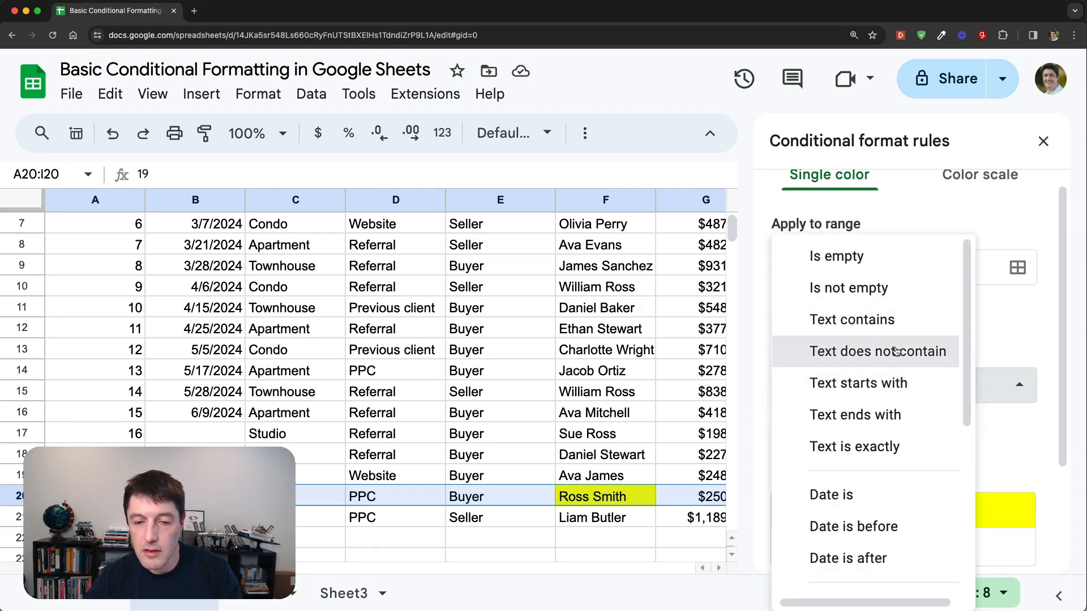
click(878, 351)
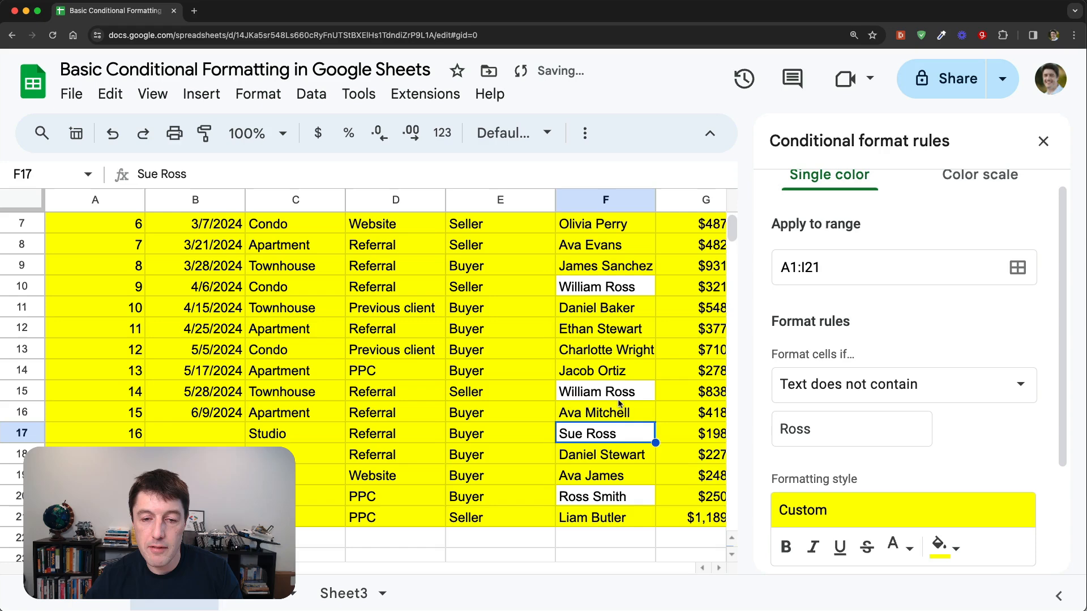
click(605, 265)
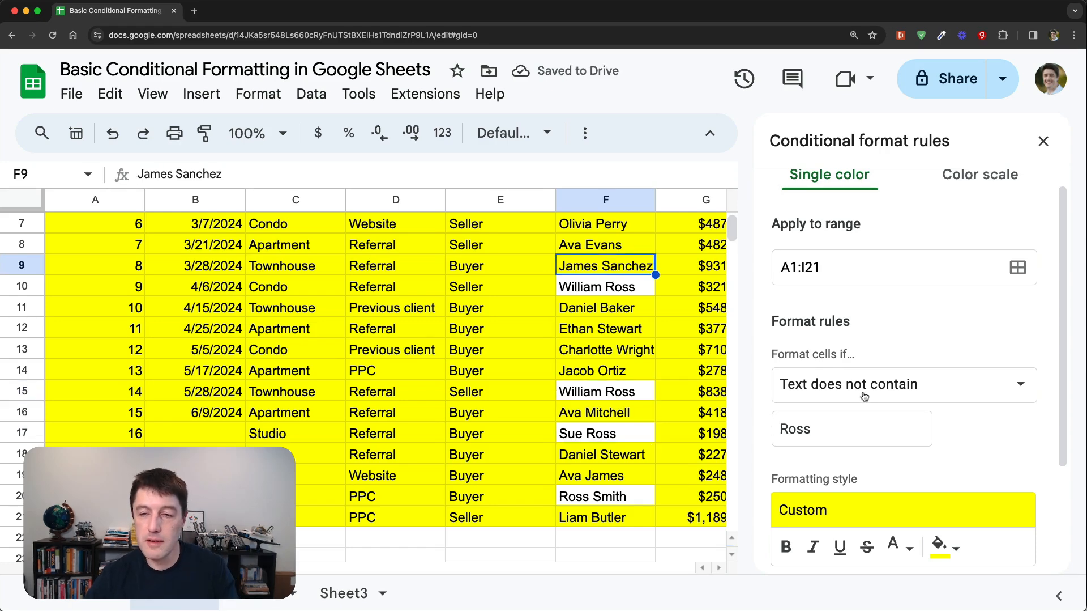
click(903, 384)
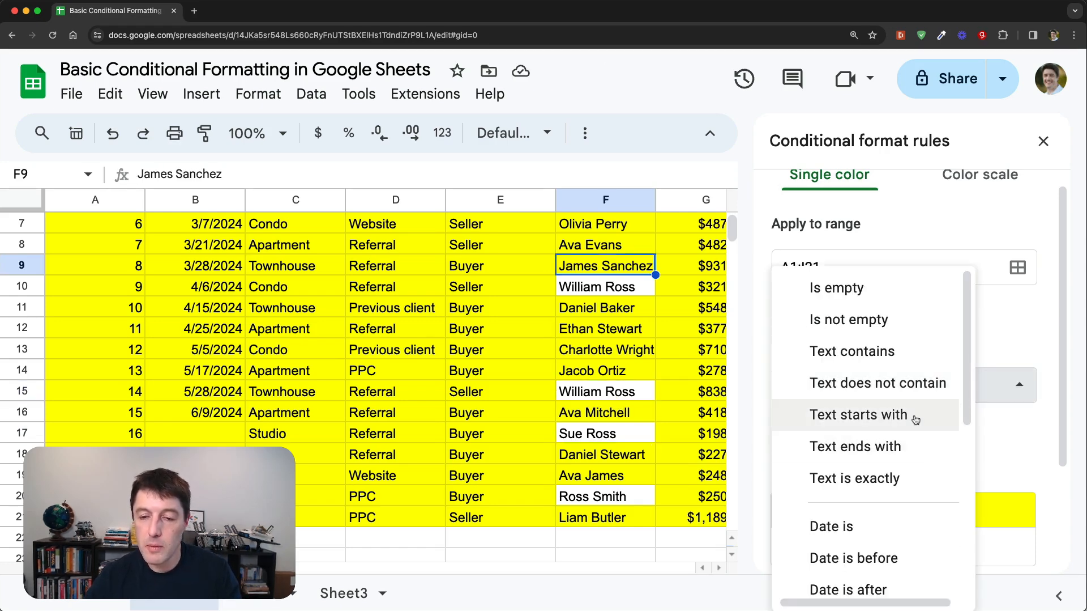
click(855, 477)
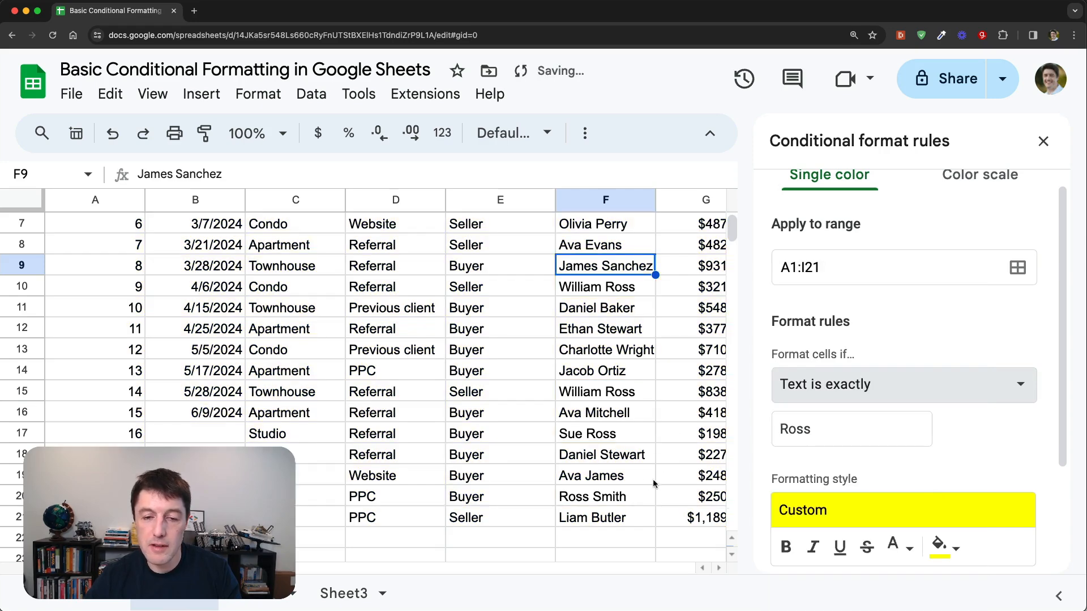
scroll(up, 3)
text(Buy)
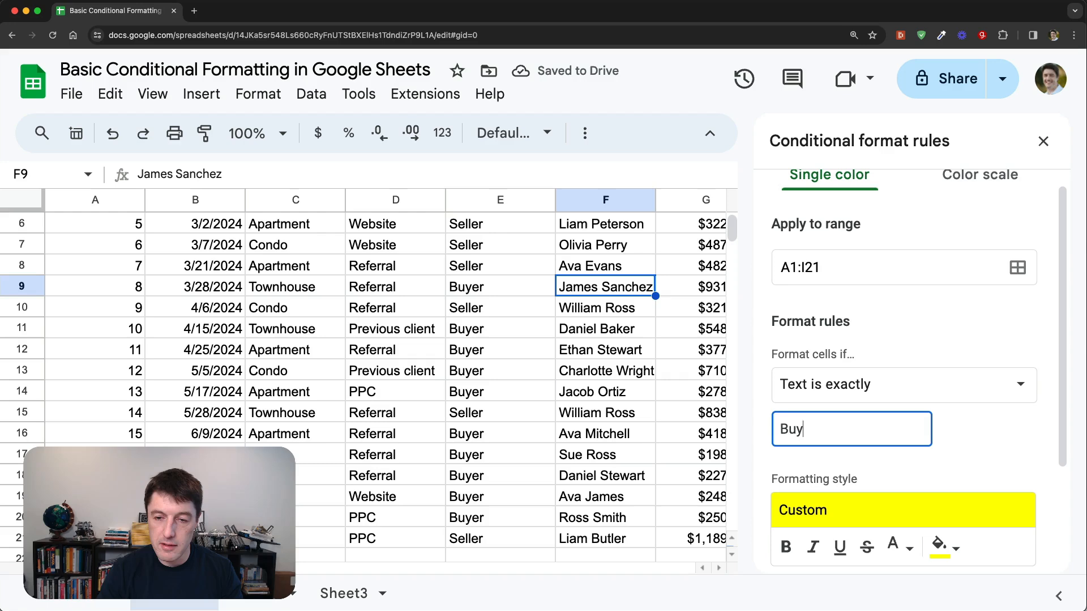
text(er)
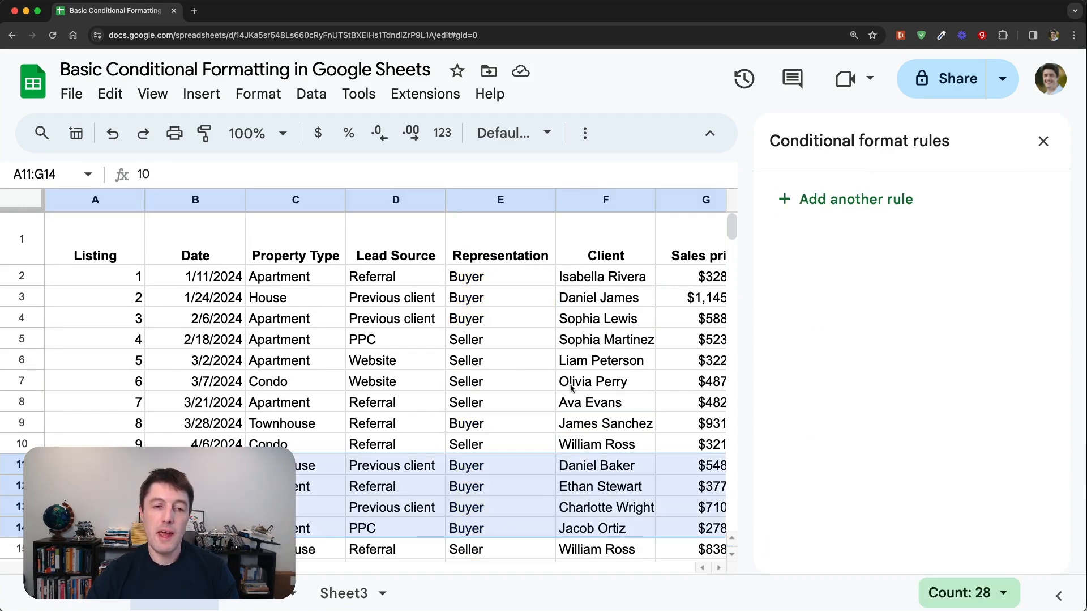
mouse_move(330, 334)
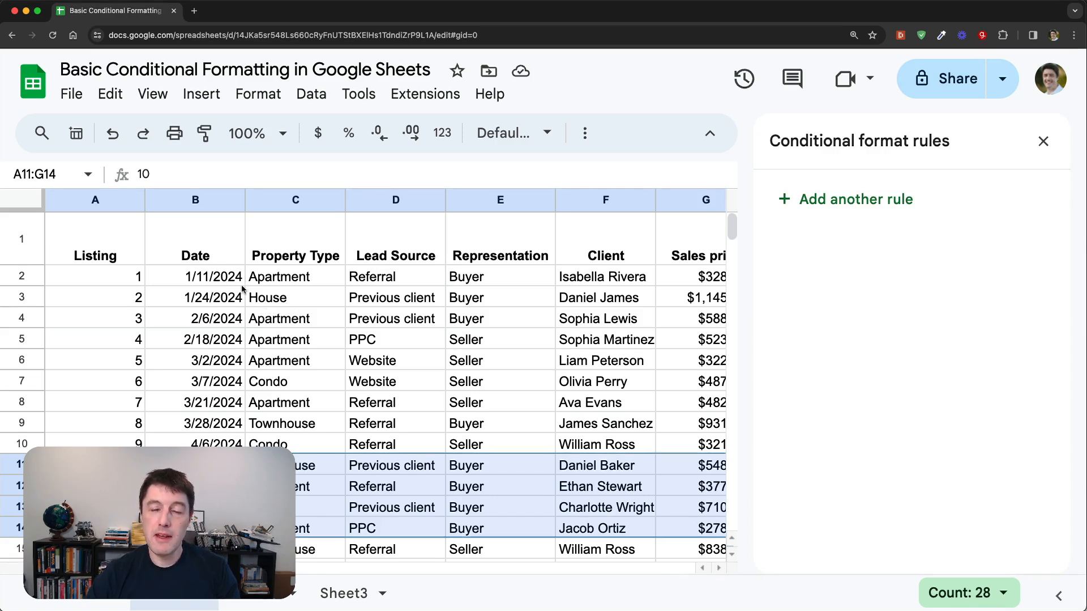
mouse_move(226, 283)
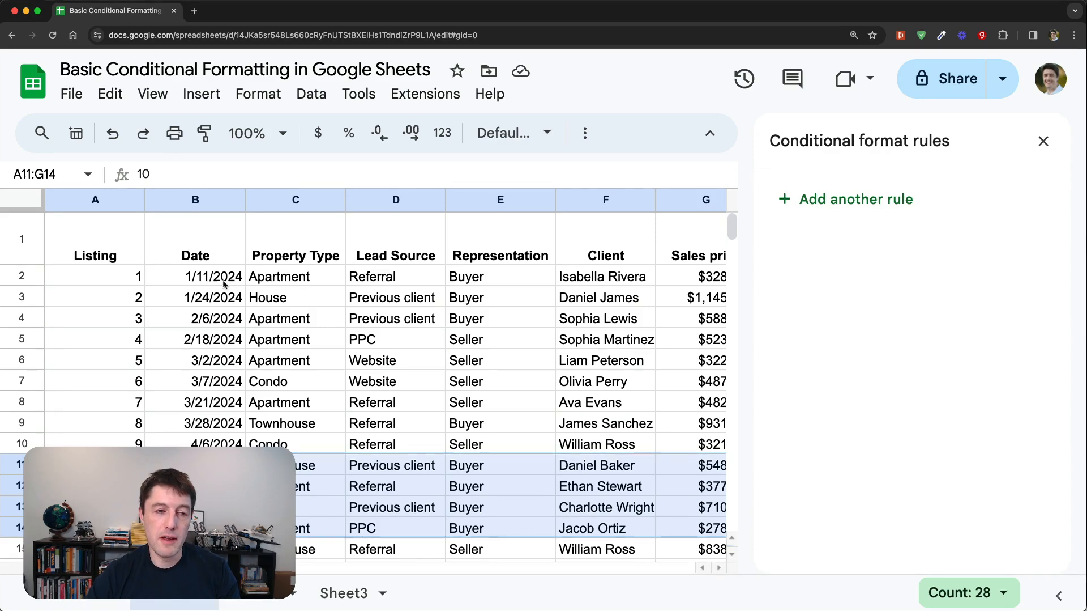
Step: Select the Date column values B2:B16 for listings 1–15
click(213, 275)
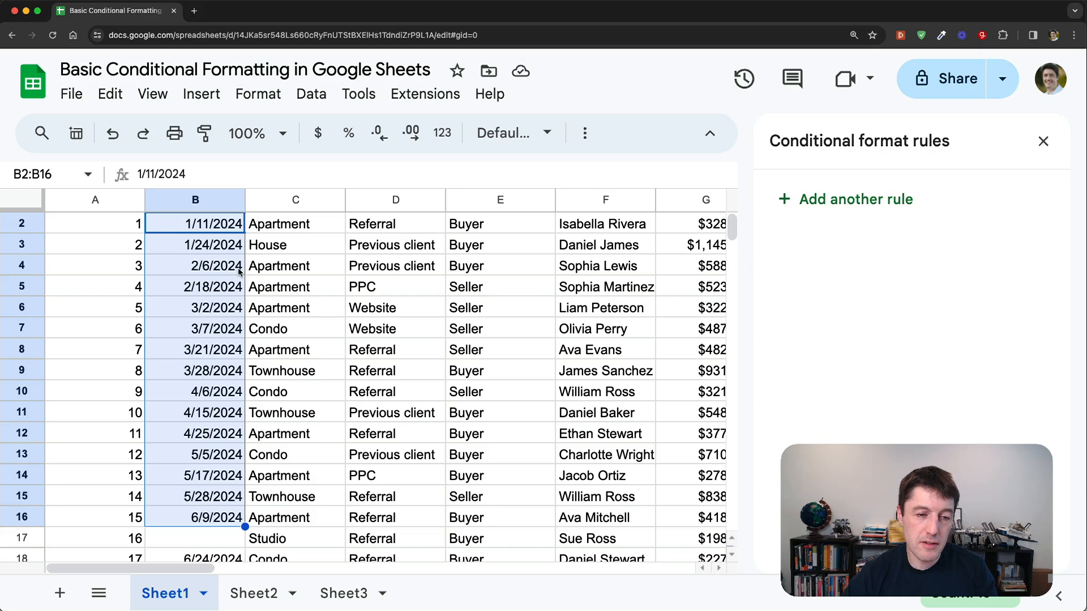
Step: Format B3:B5 as Number with no decimal places, leaving other dates unchanged
scroll(up, 3)
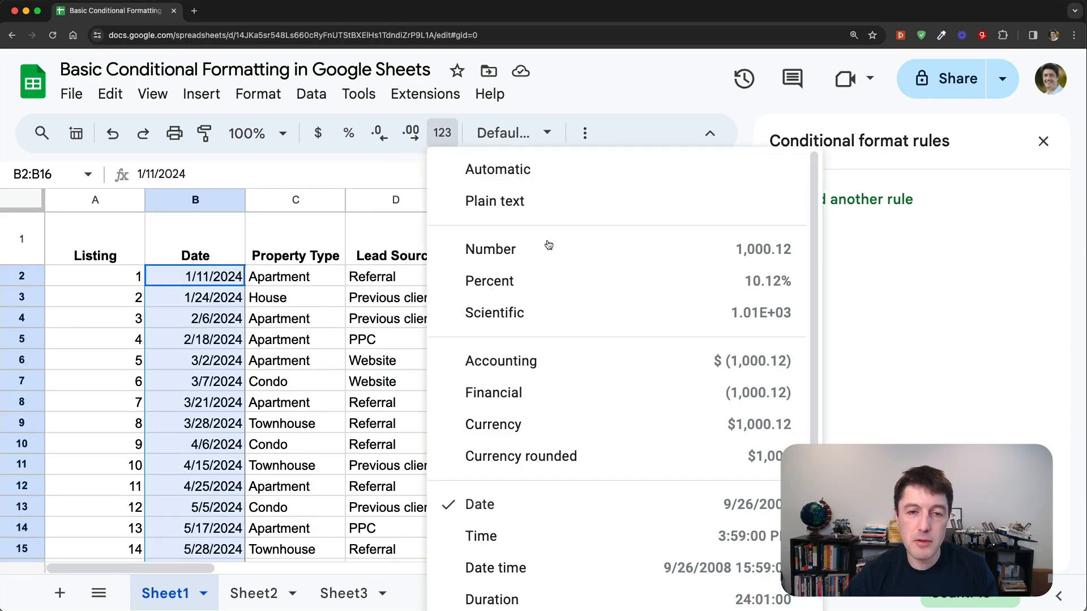
click(490, 248)
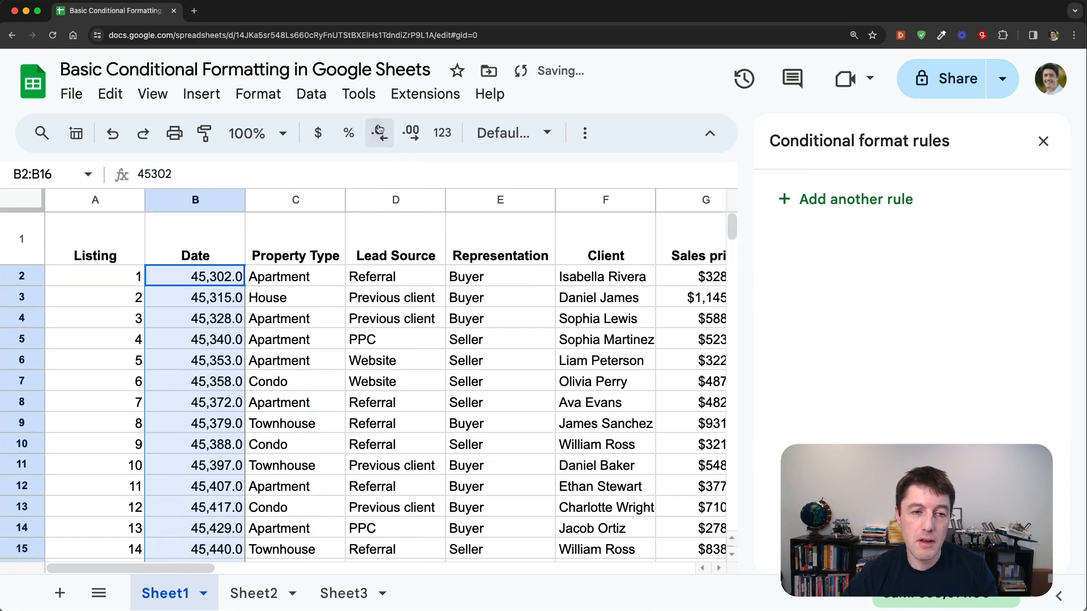
click(380, 133)
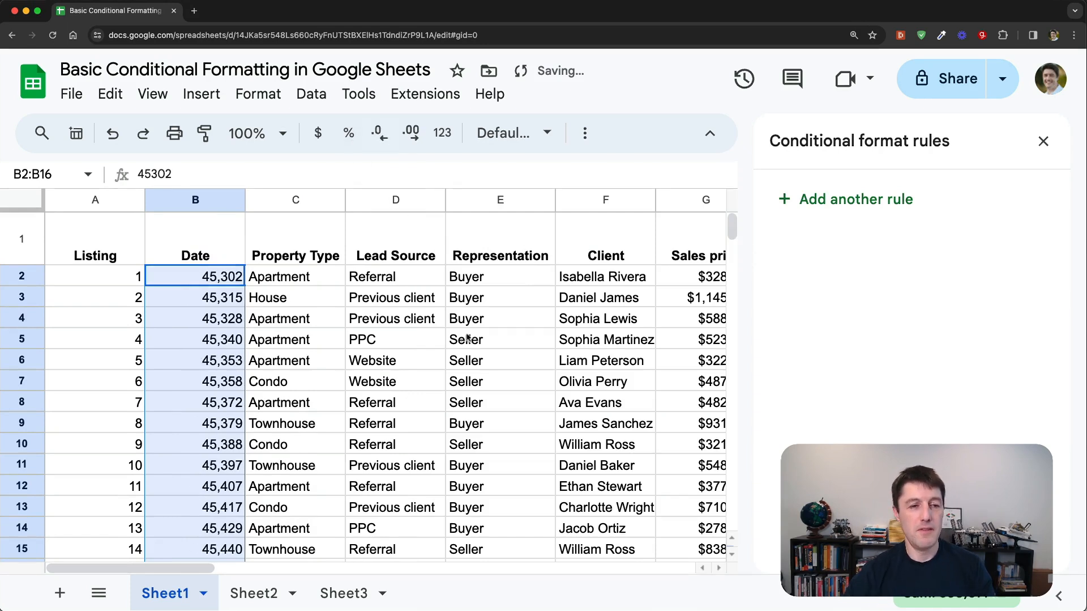
click(195, 275)
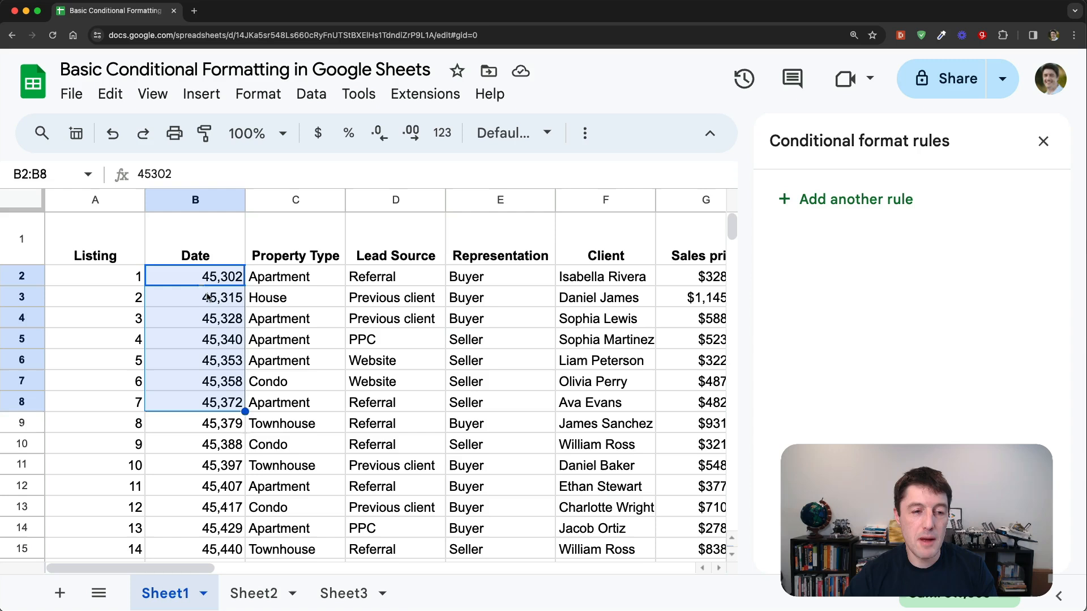
click(194, 276)
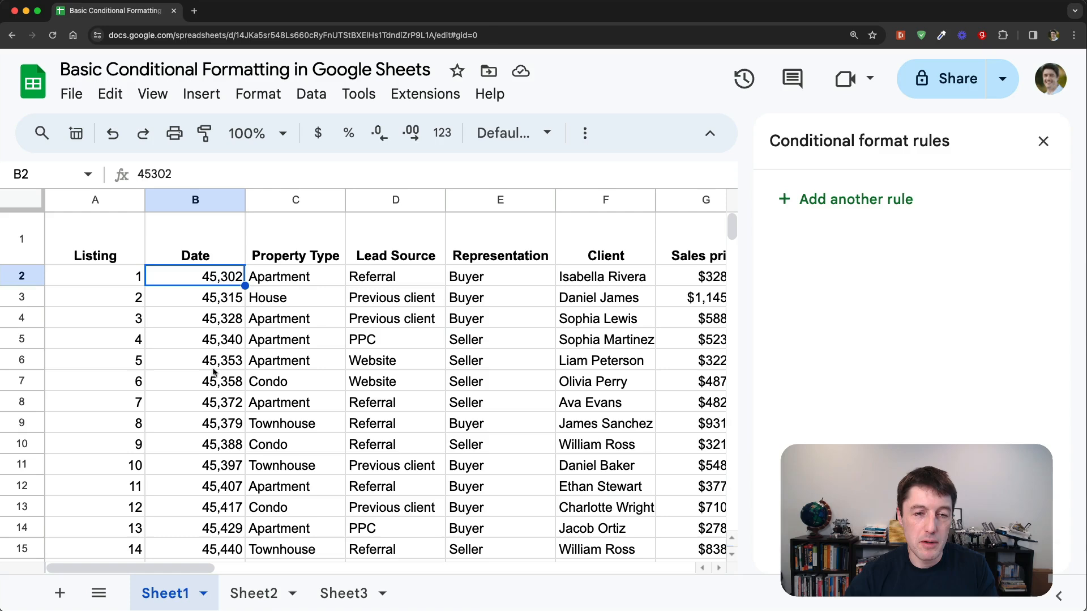
mouse_move(206, 565)
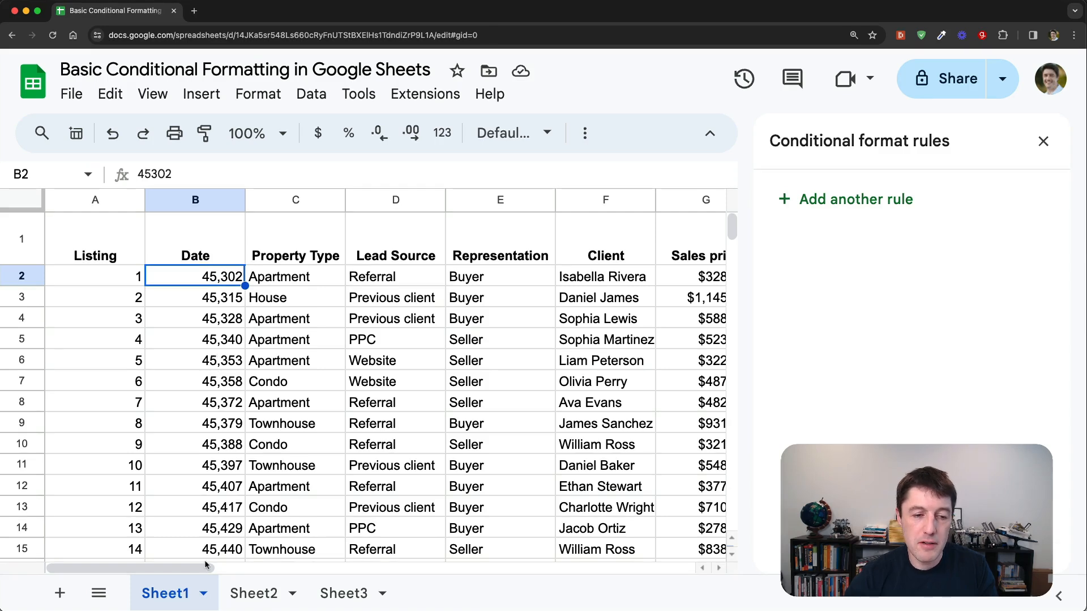
mouse_move(203, 447)
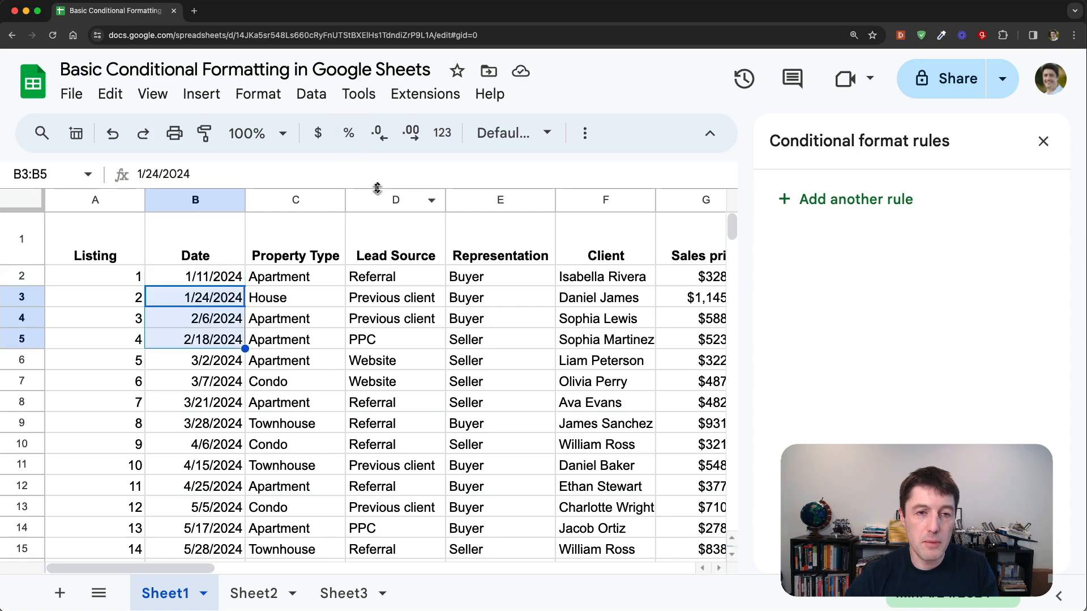
click(442, 133)
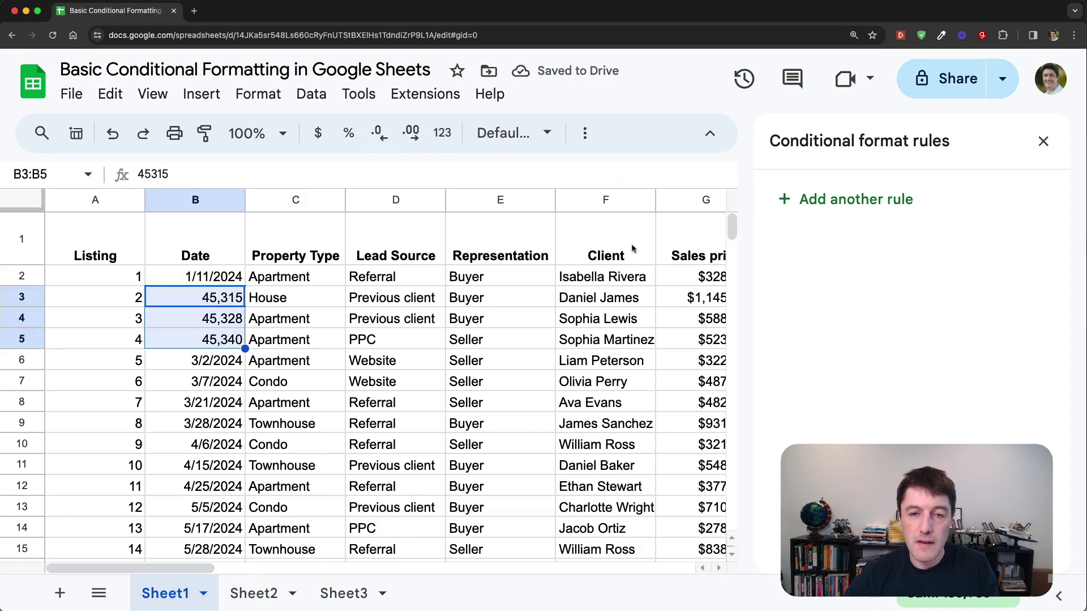
click(395, 200)
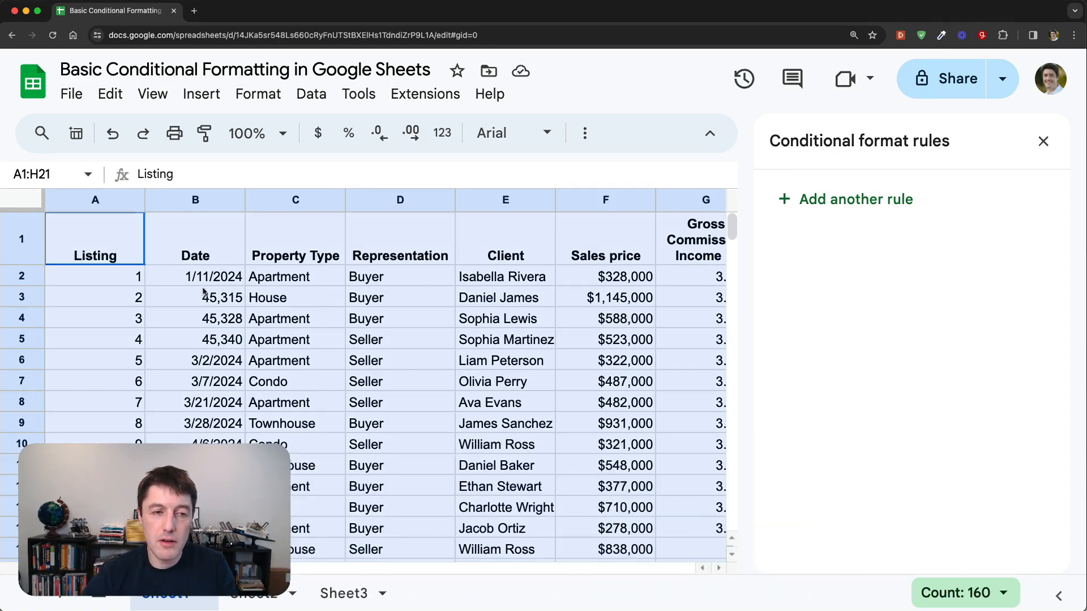
Step: Draft a new conditional rule: 'Date is' exact date 3/2/2024
click(856, 199)
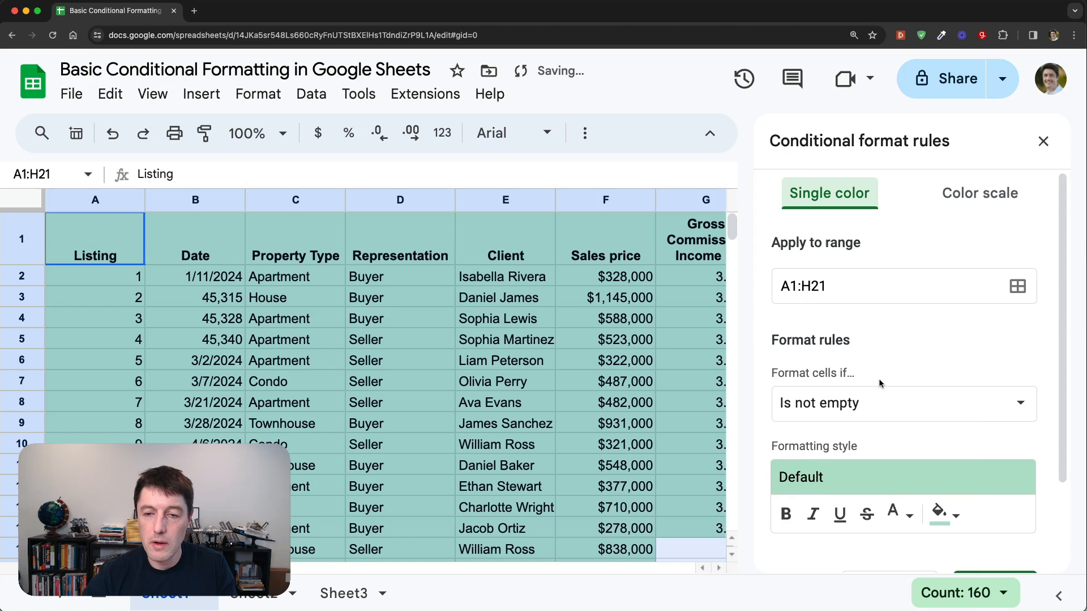
click(902, 402)
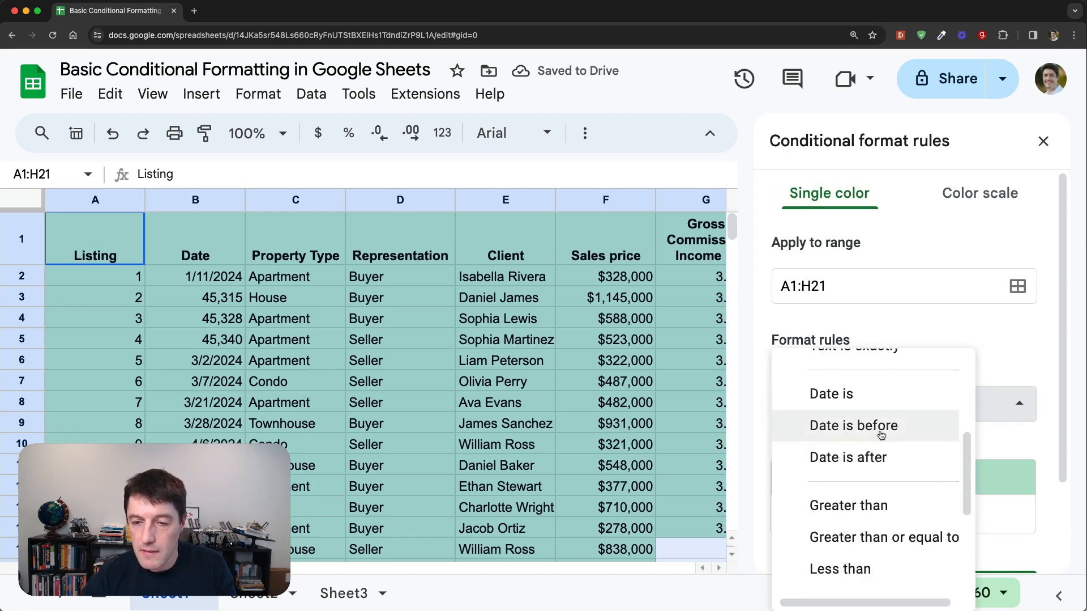
mouse_move(831, 393)
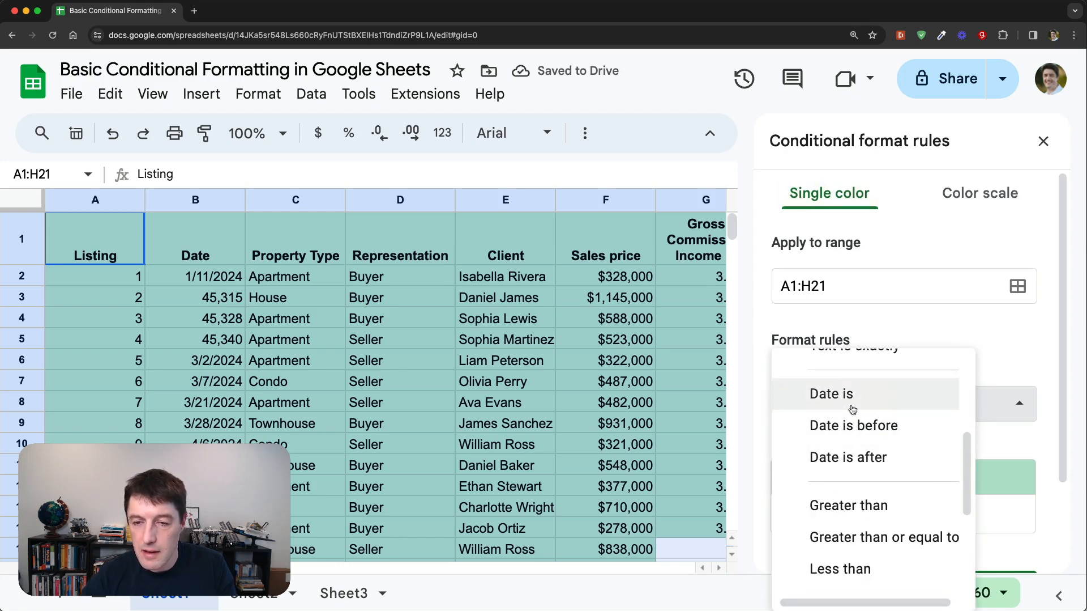
click(832, 393)
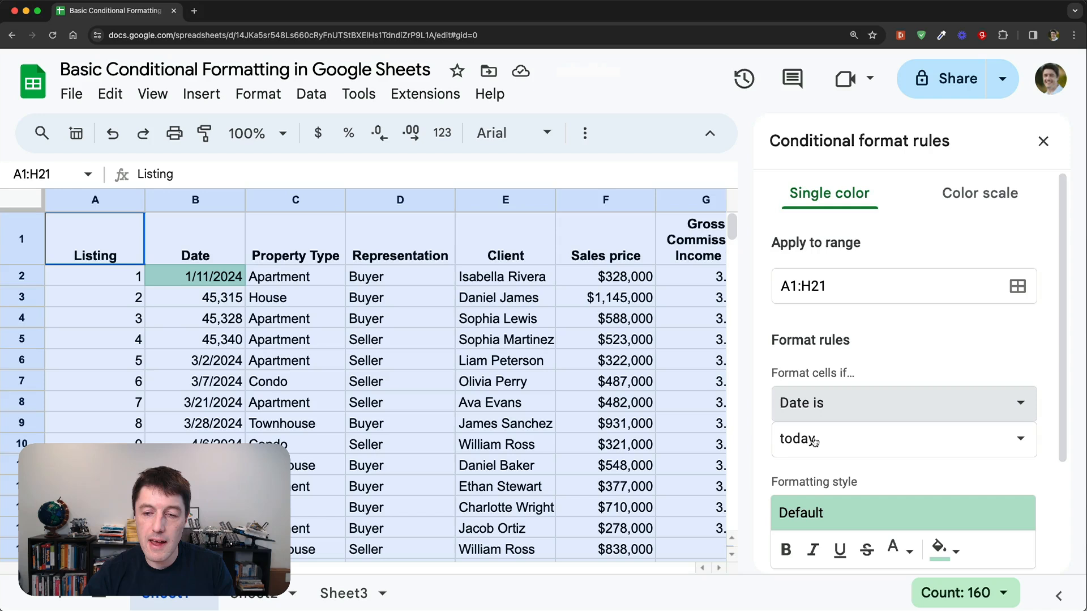
mouse_move(266, 318)
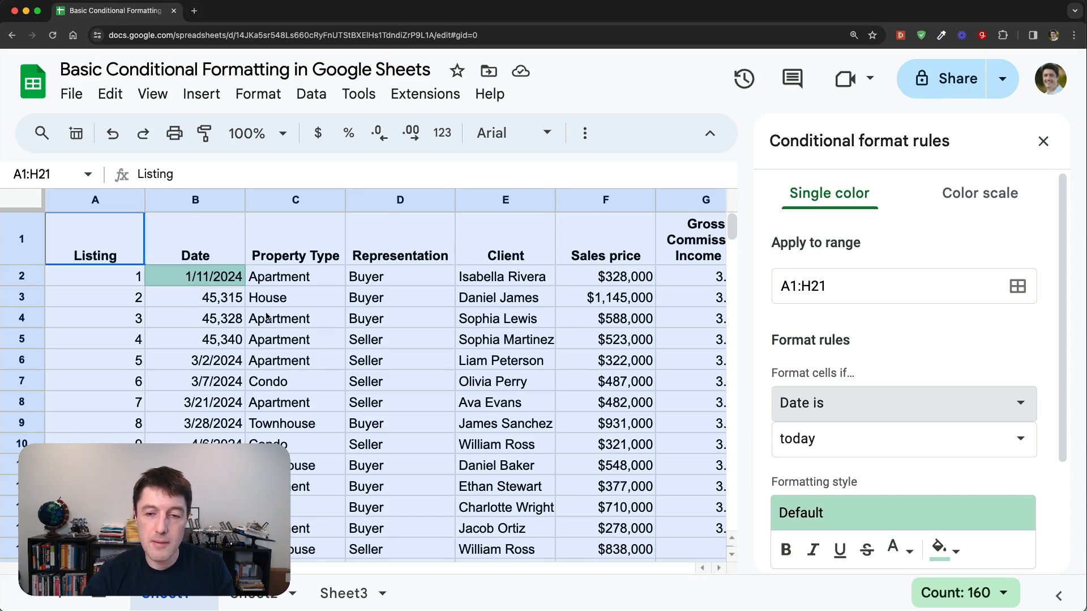
click(902, 438)
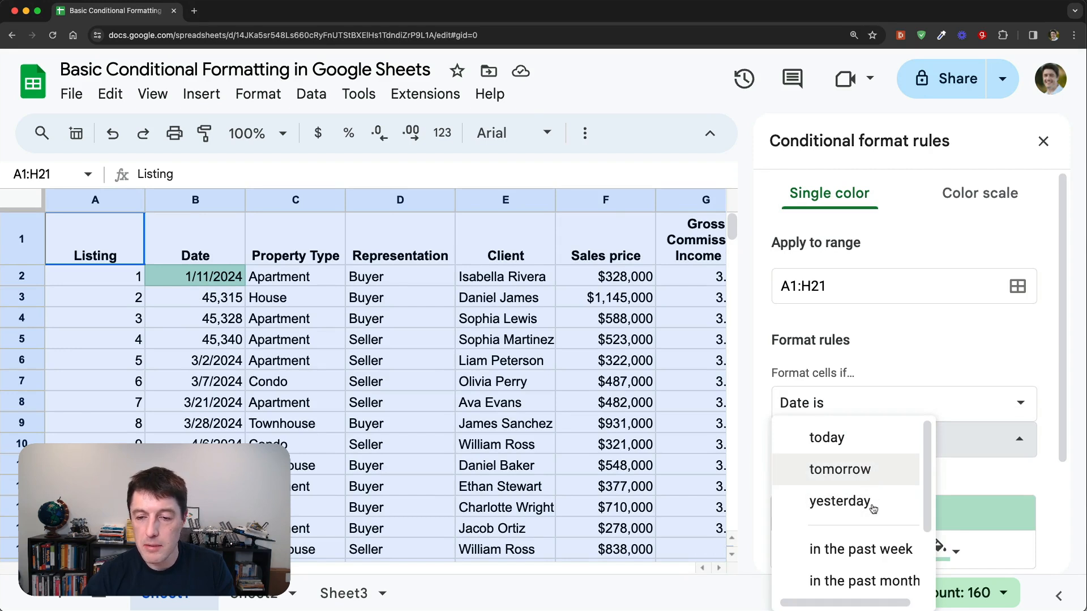
scroll(down, 3)
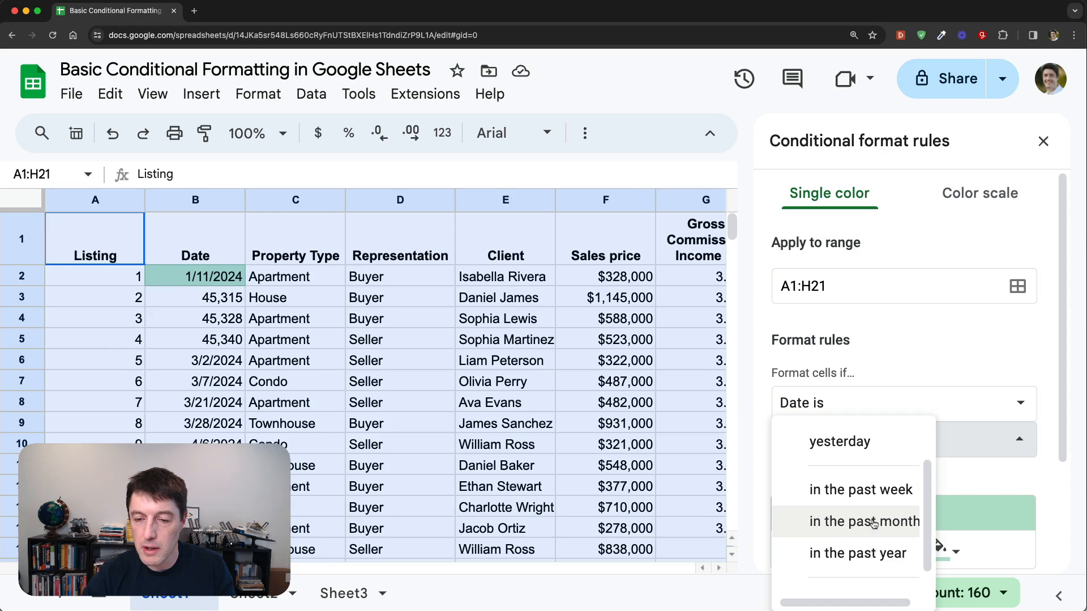
scroll(down, 3)
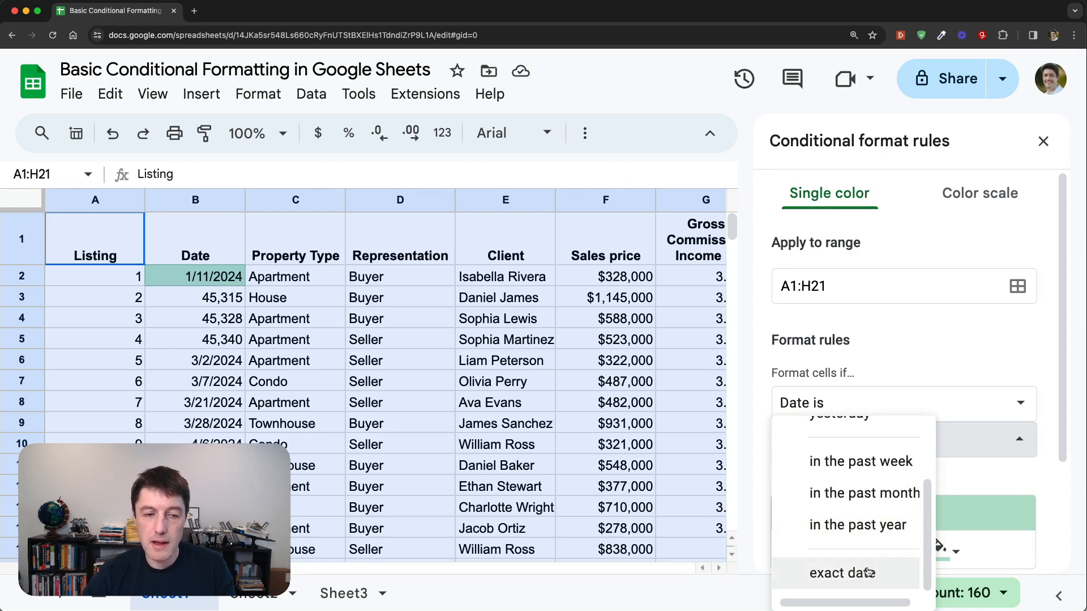
click(842, 571)
text(3)
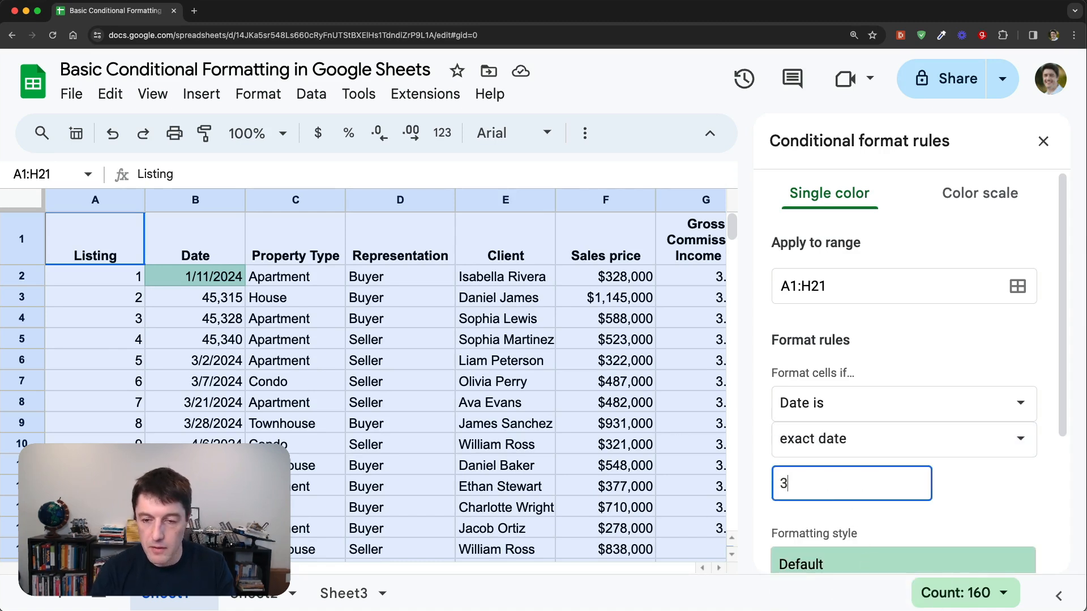
text(/2/2024)
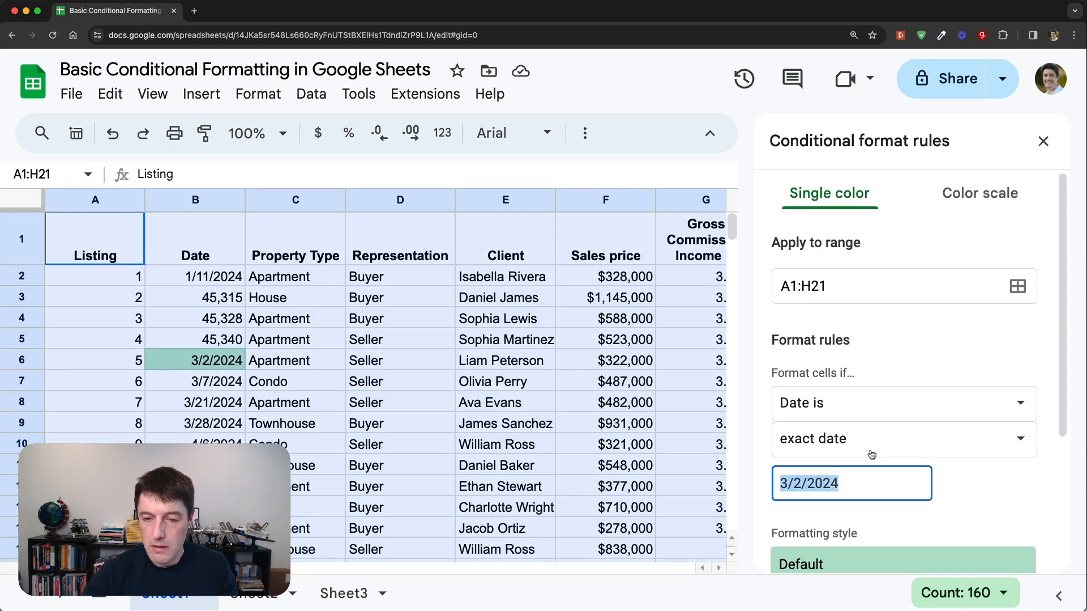
mouse_move(840, 414)
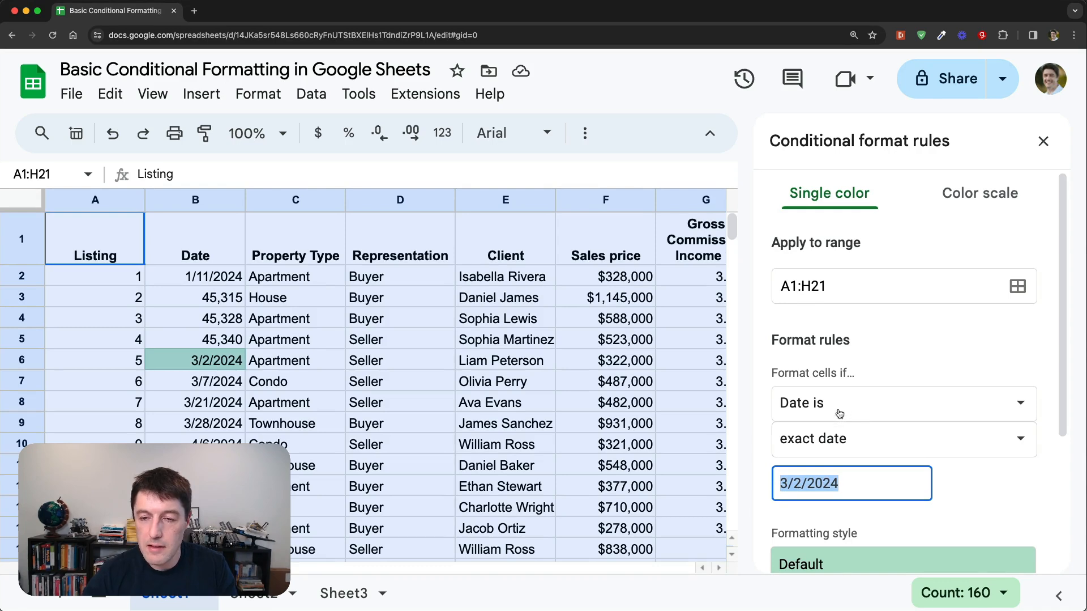
Step: Change the rule to 'Date is after' 3/1/2024, then select column B dates and F2:F4
click(902, 402)
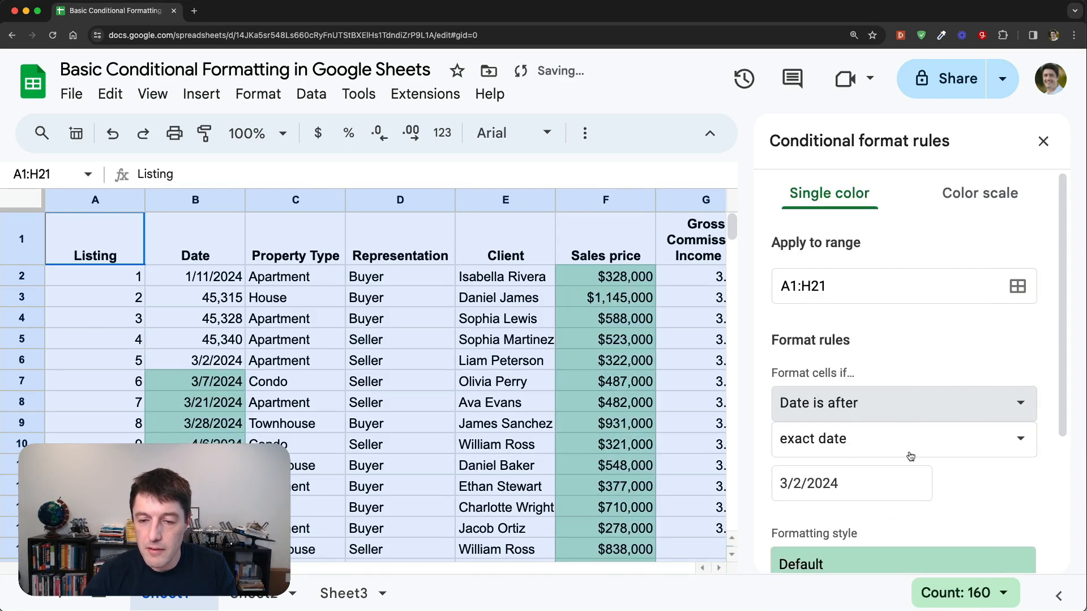
scroll(down, 3)
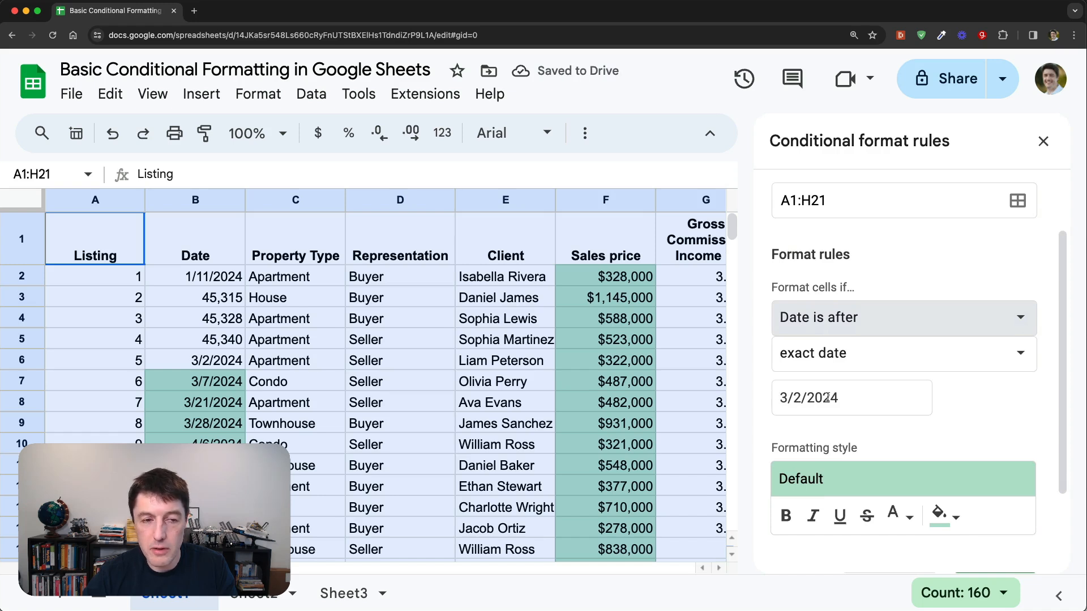
click(852, 397)
text(1)
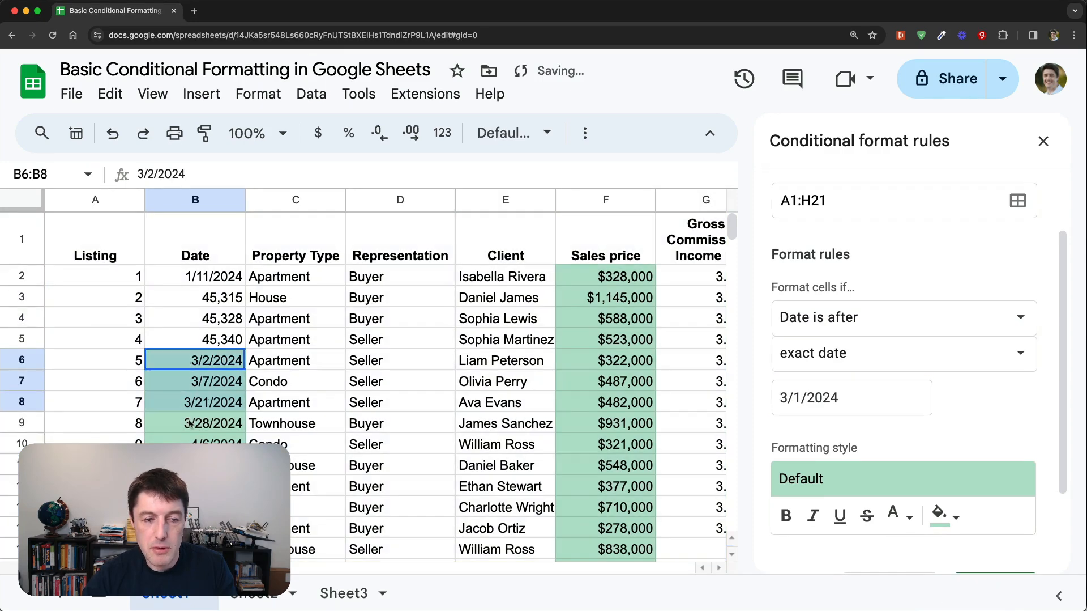
drag(195, 360, 195, 444)
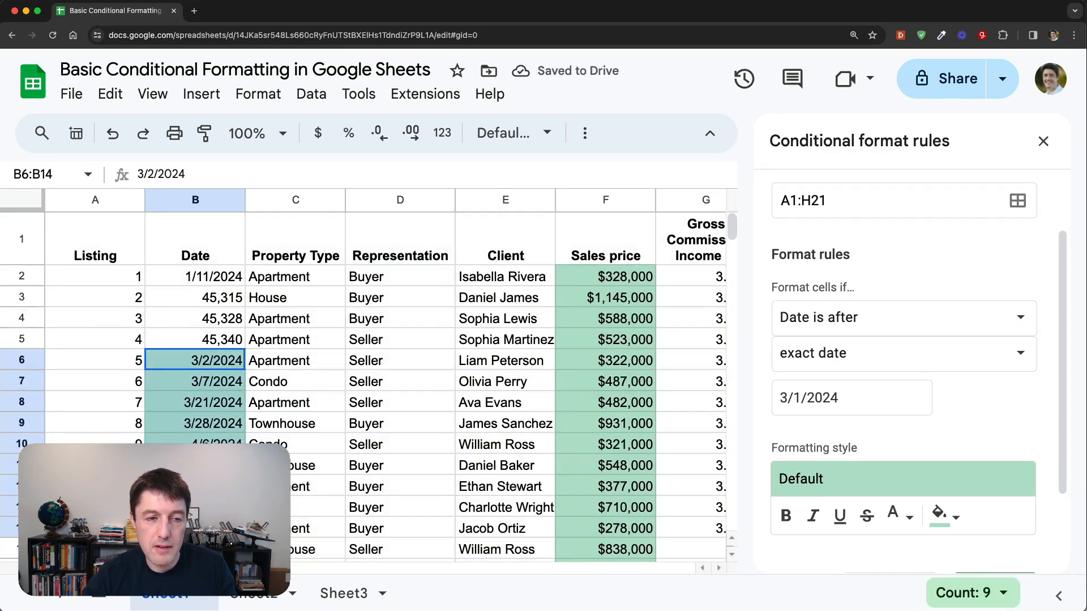
click(606, 276)
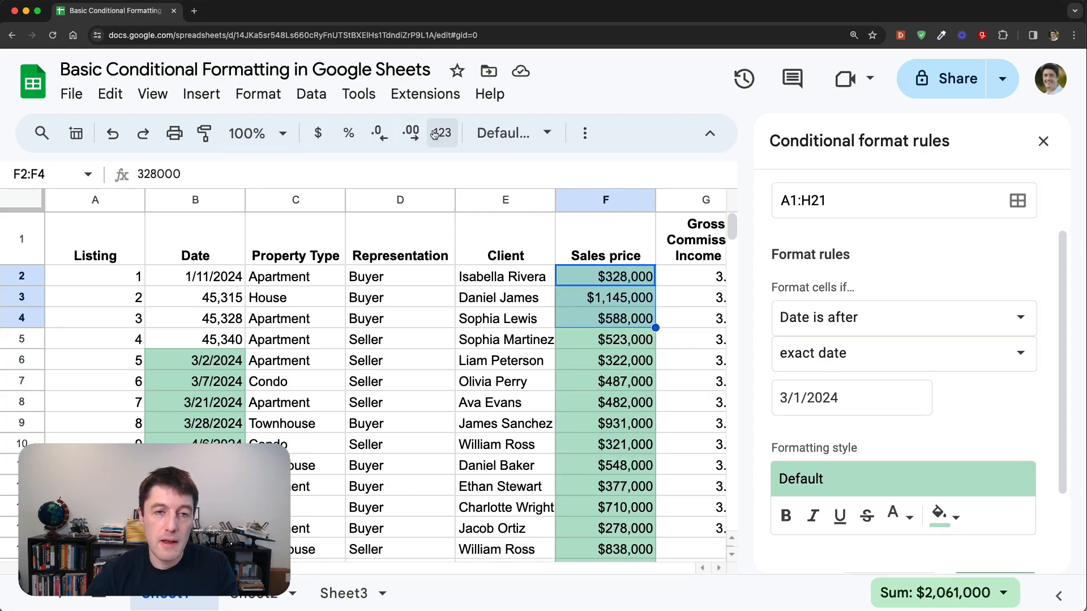
Step: Try Date format on F2:F4, then cancel the unfinished date-after rule
click(441, 133)
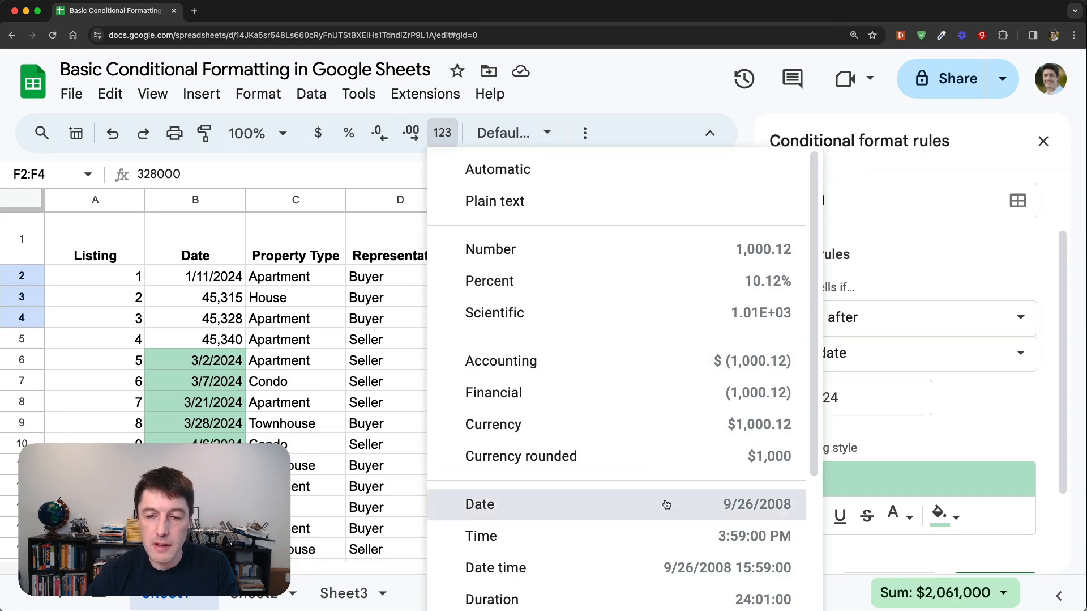
click(480, 503)
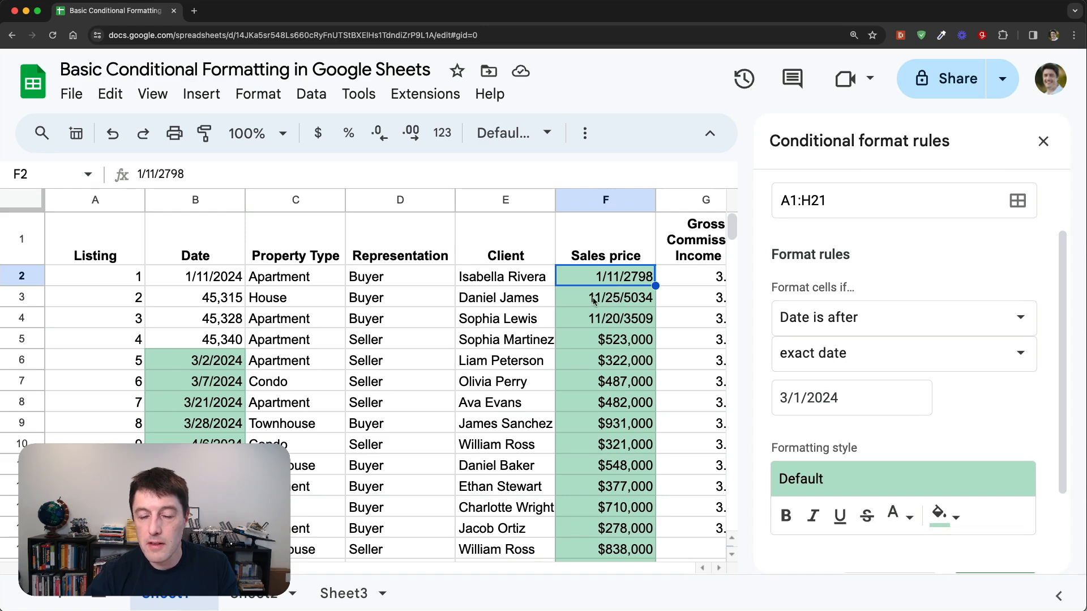
mouse_move(659, 303)
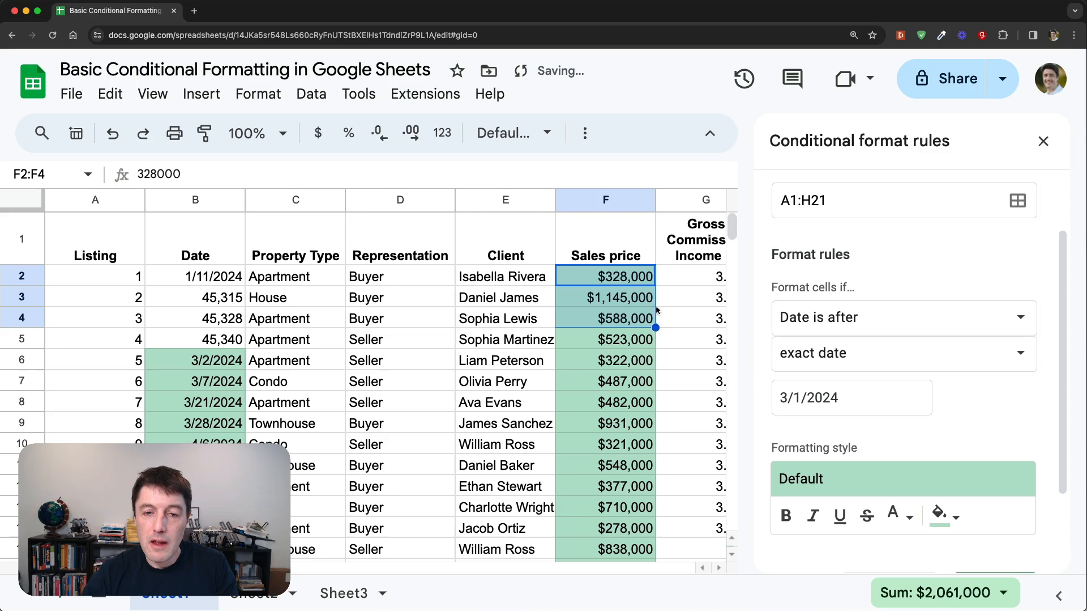
mouse_move(578, 403)
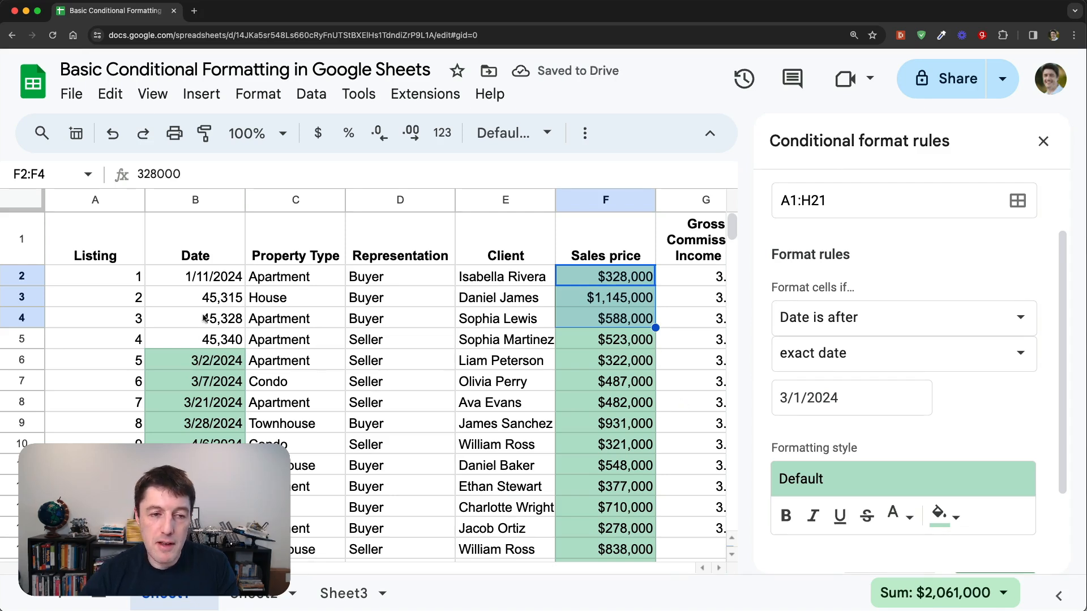
scroll(down, 3)
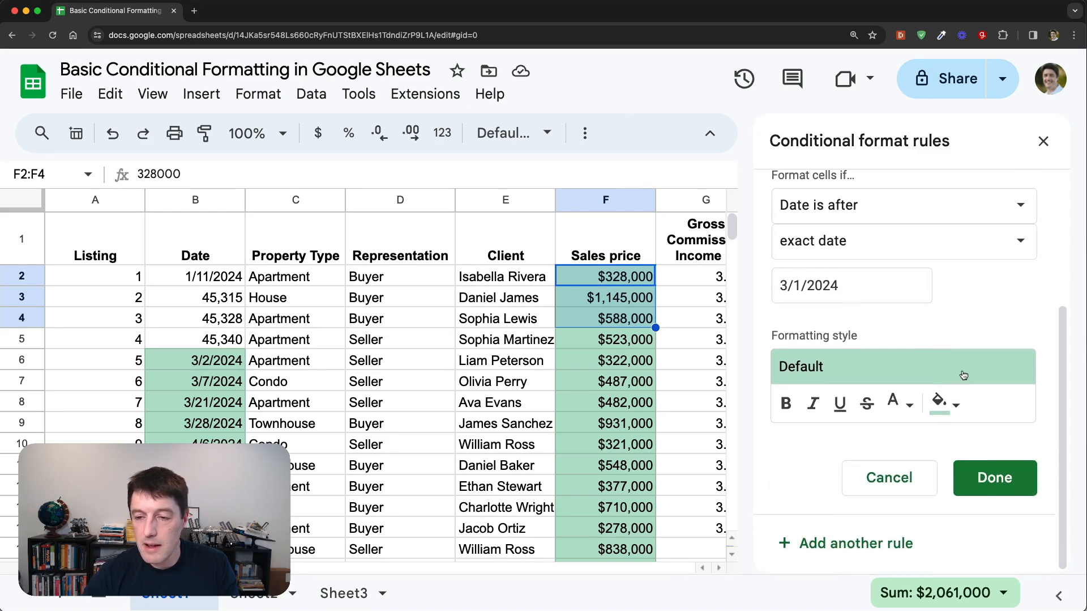
click(994, 478)
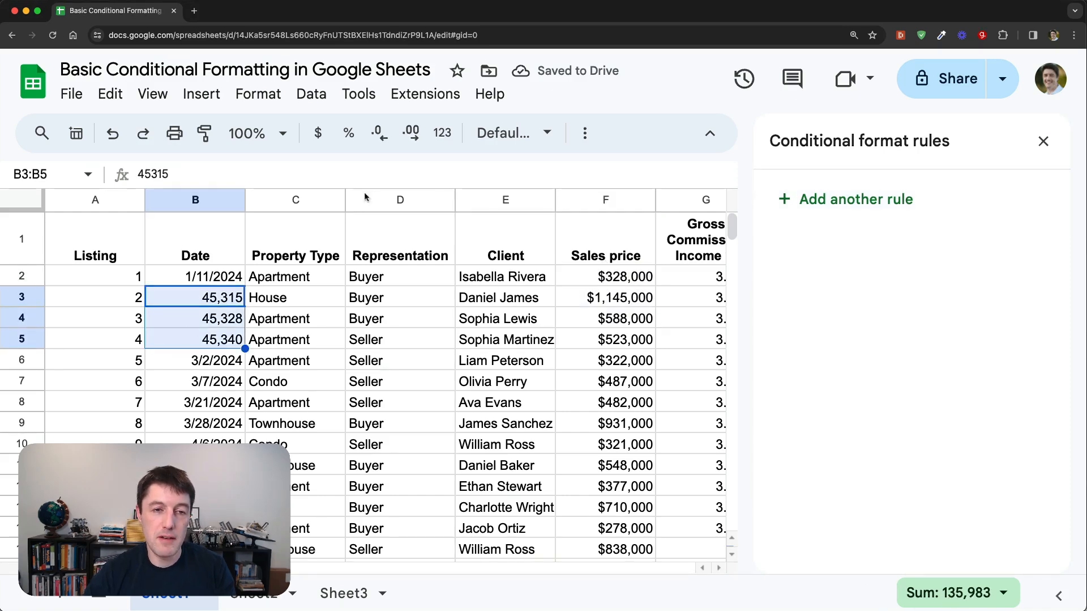
Step: Apply Date format to B3:B5 so they read 1/24/2024, 2/6/2024, 2/18/2024
click(442, 133)
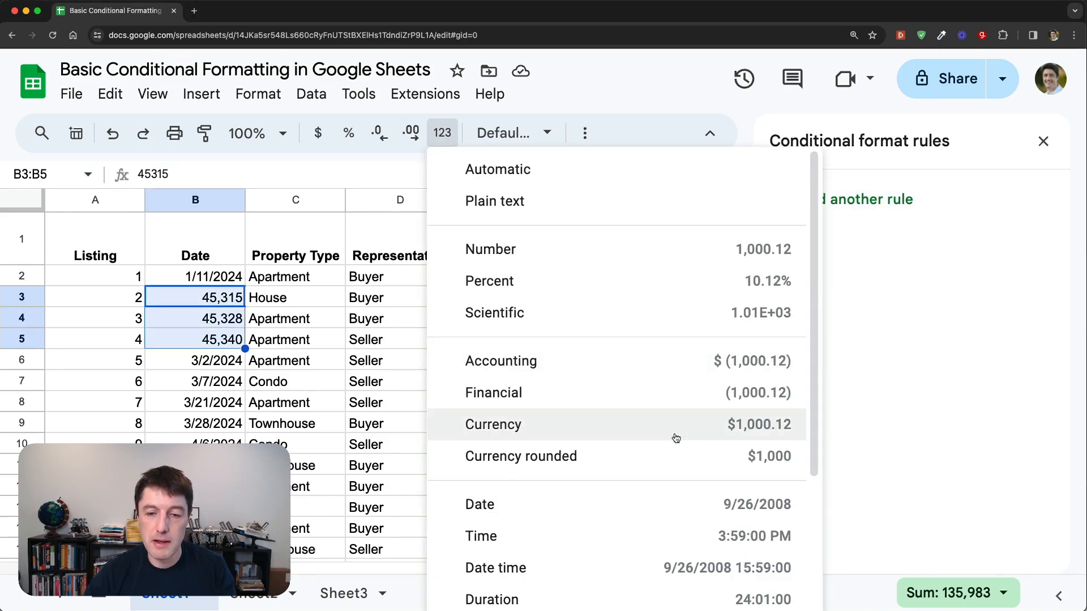
click(479, 503)
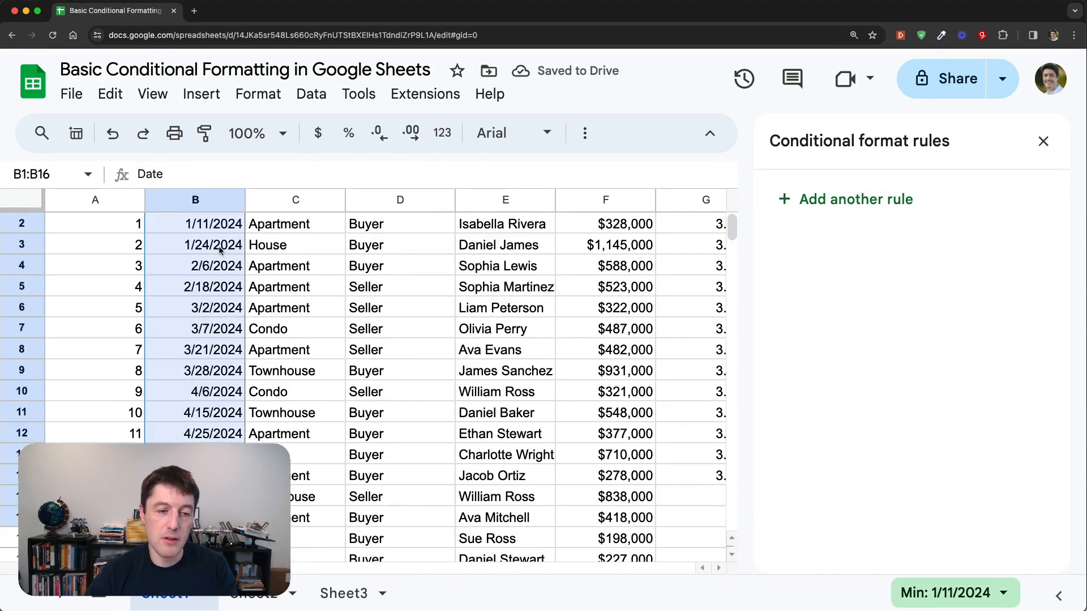
scroll(down, 3)
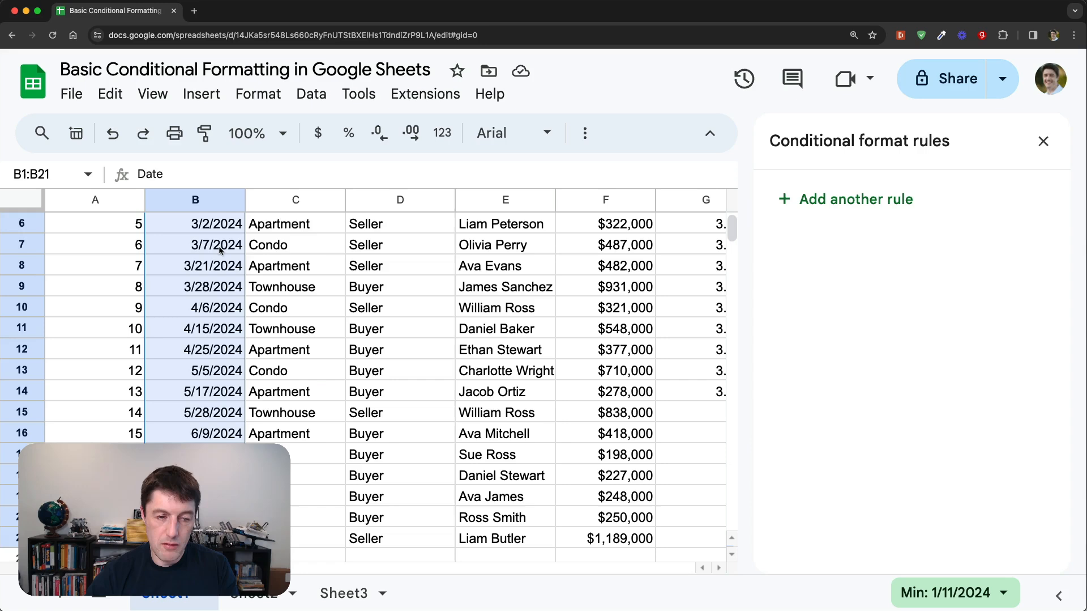
scroll(up, 3)
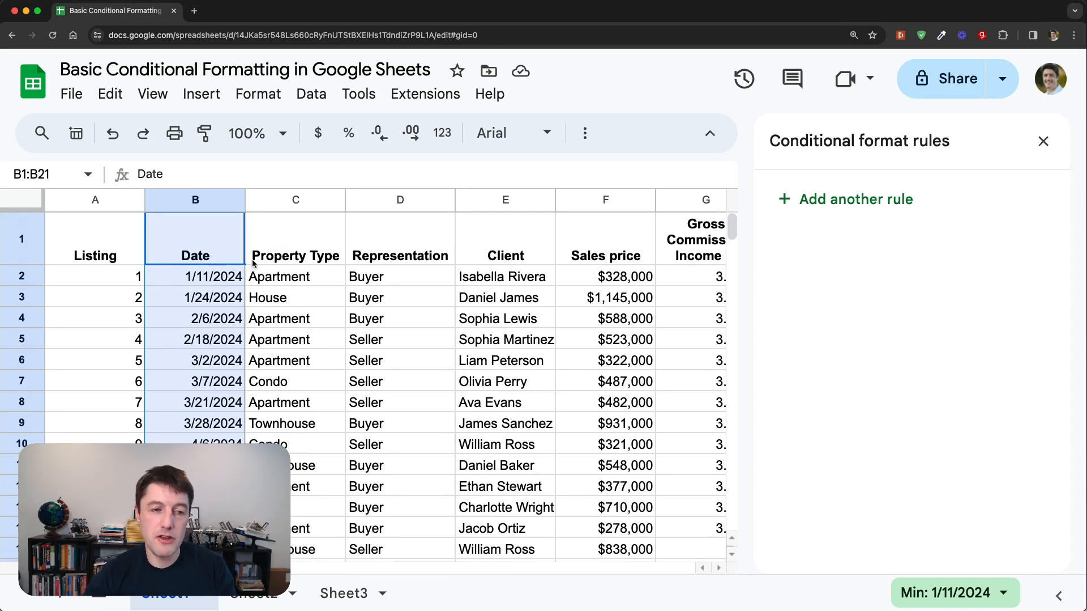
mouse_move(825, 224)
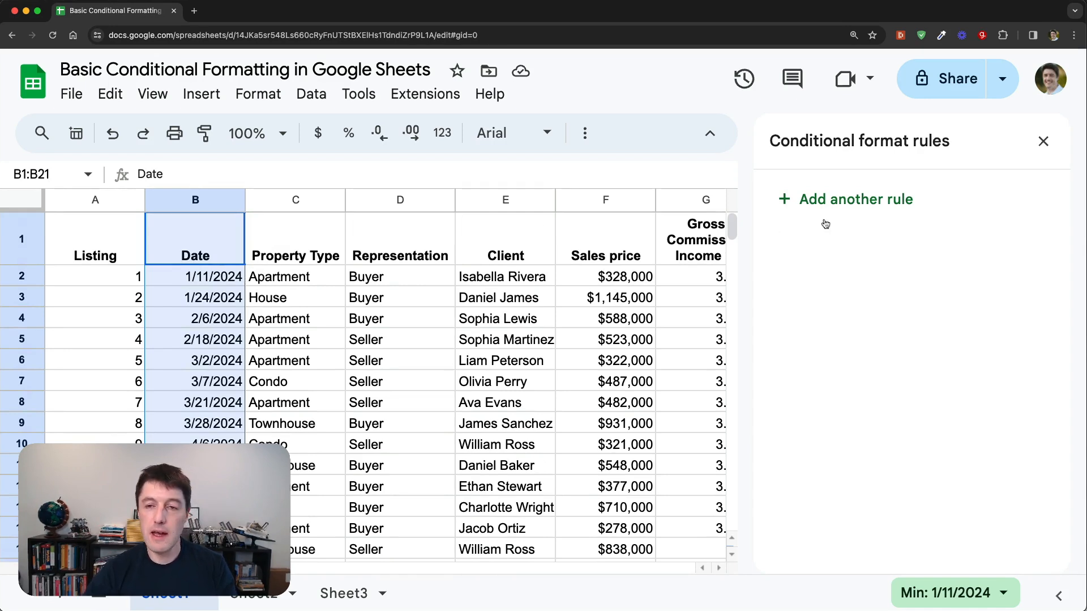
Step: Start a new rule with condition 'Date is after' 3/1/2024
click(856, 200)
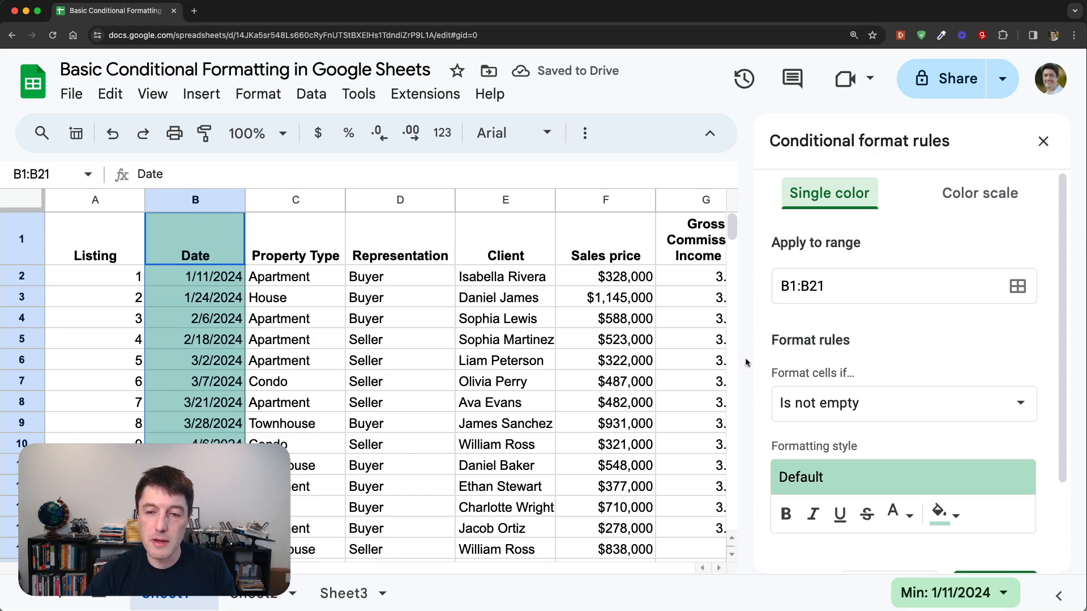
click(902, 402)
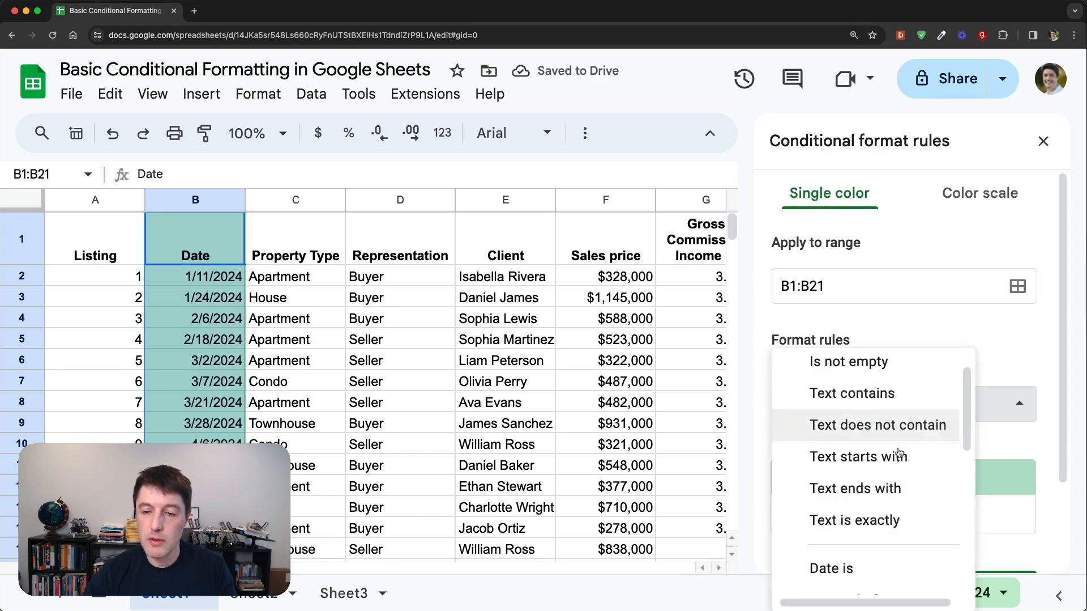
scroll(down, 3)
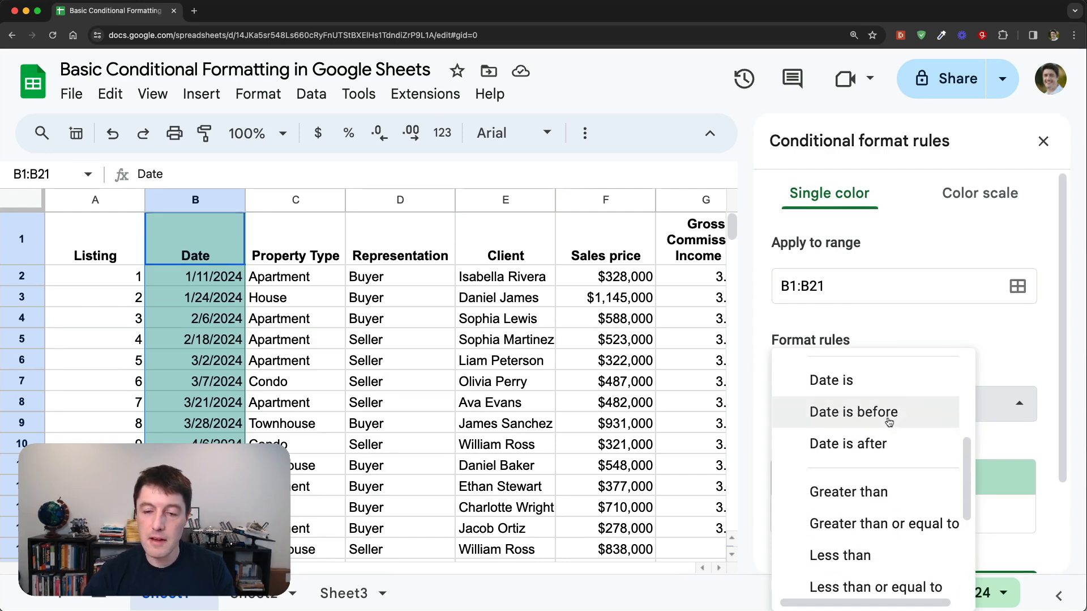
click(848, 443)
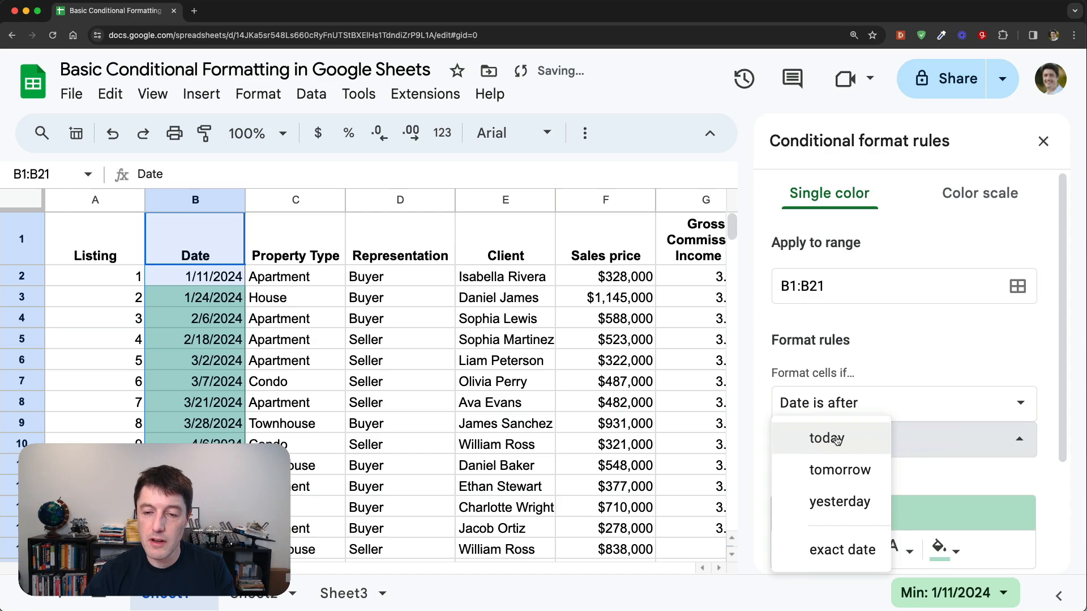
click(843, 548)
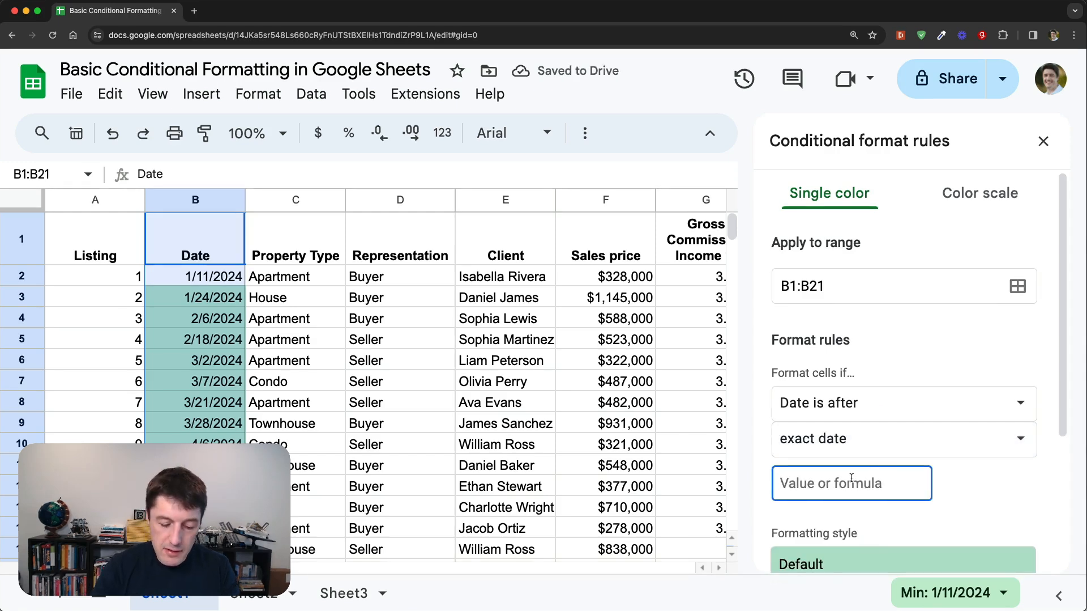
text(3/1/)
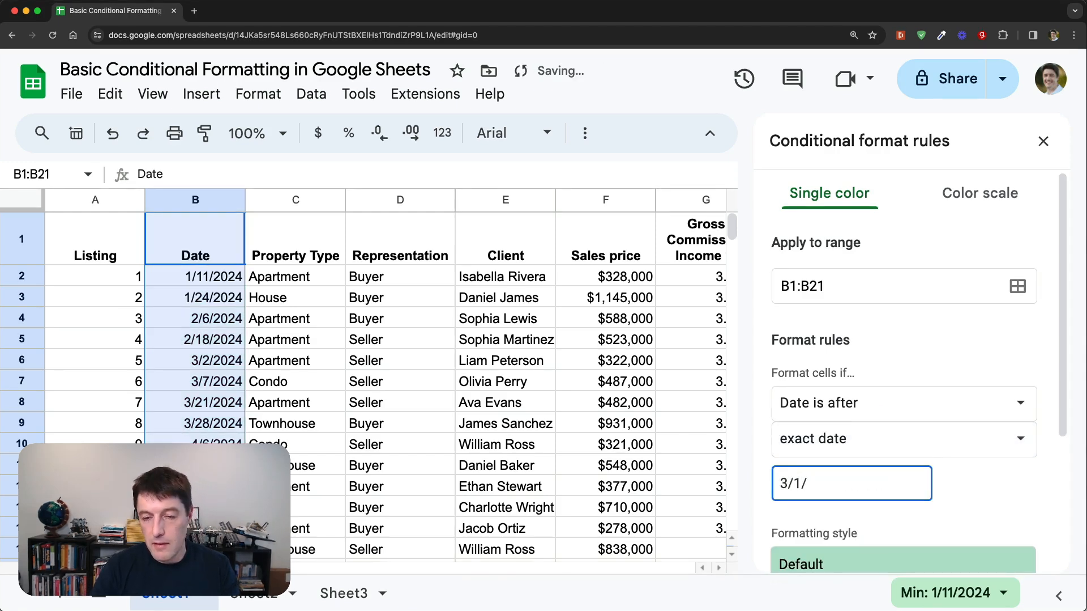
text(2024)
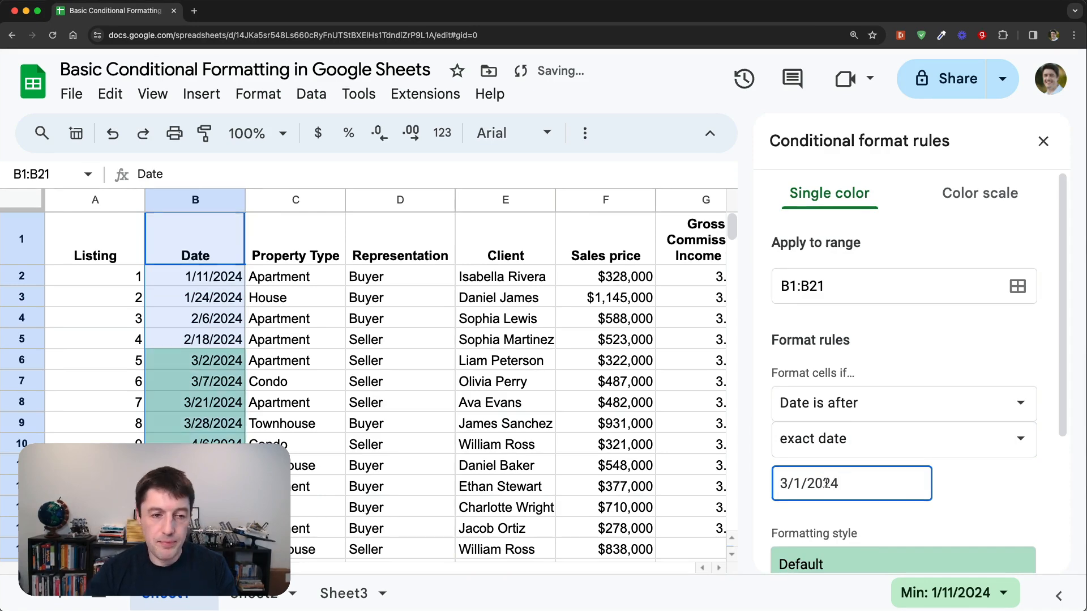
Step: Preview an amber fill for matching dates, then cancel the rule
scroll(down, 3)
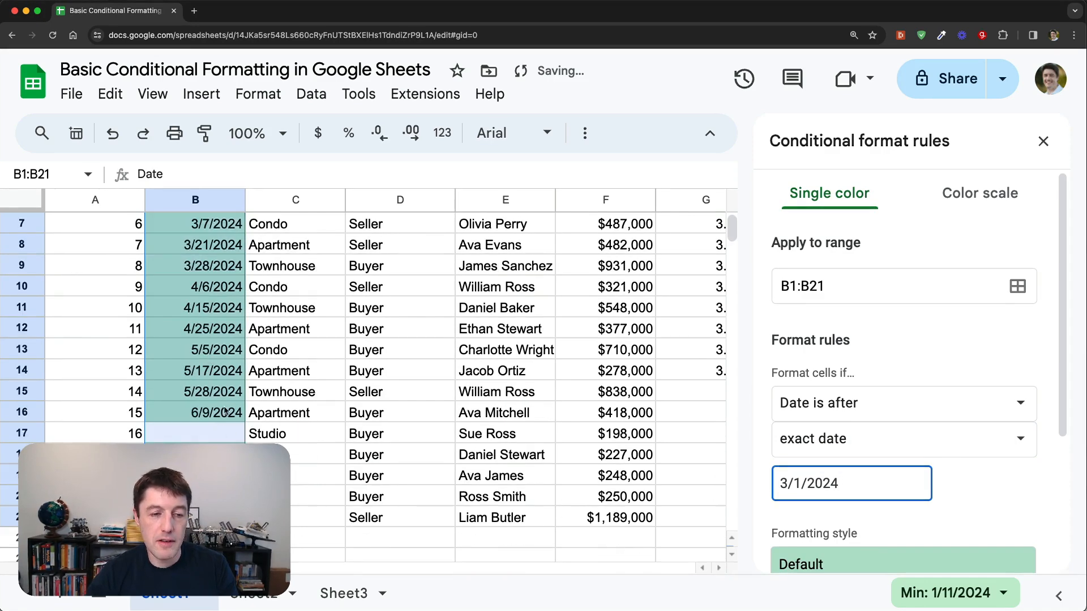
scroll(down, 3)
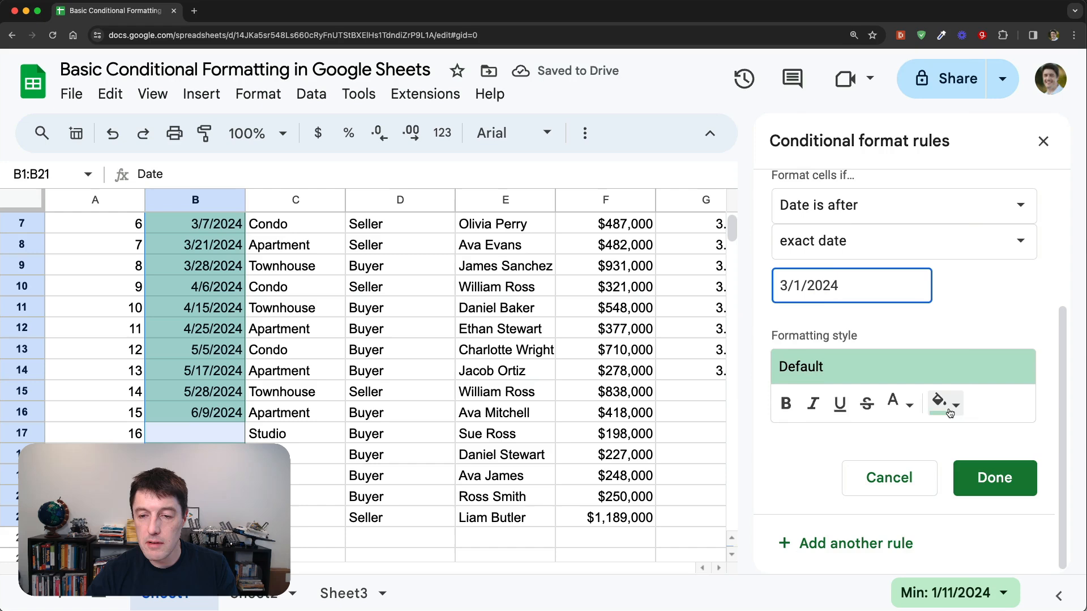
click(954, 404)
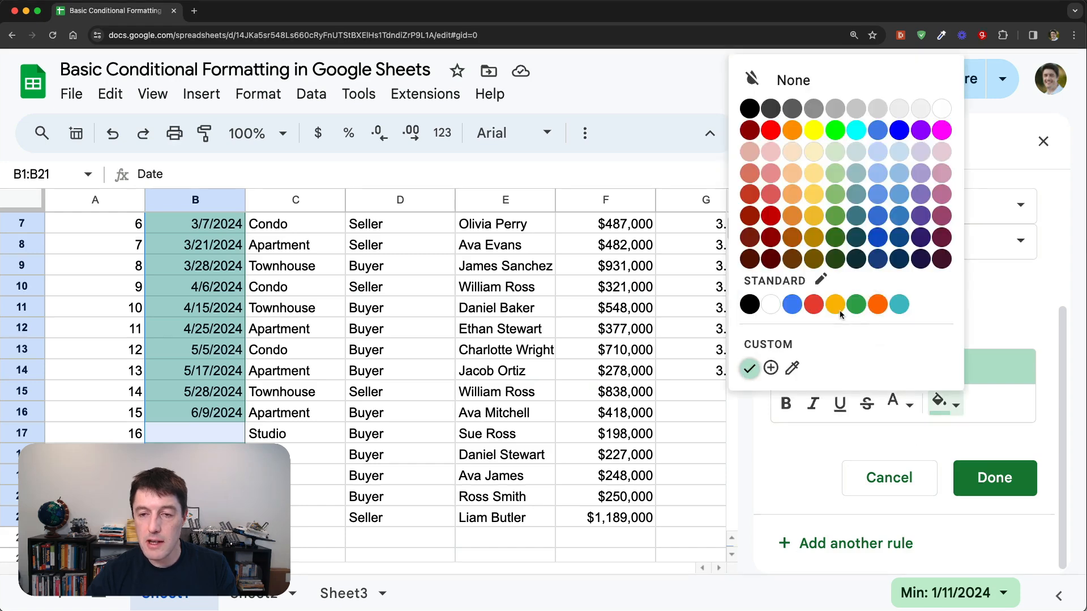
click(835, 305)
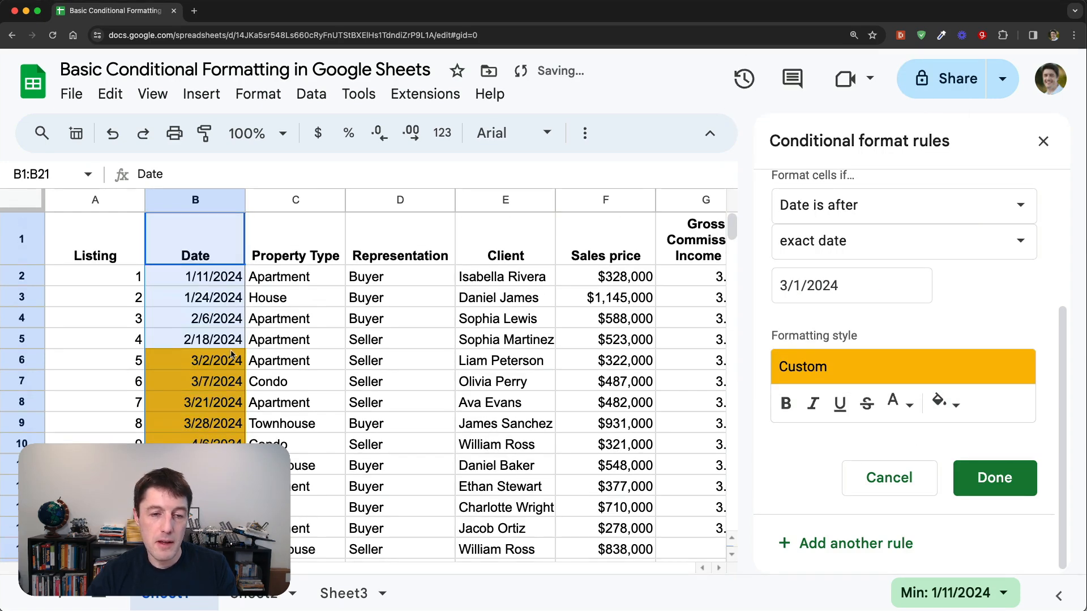
click(995, 477)
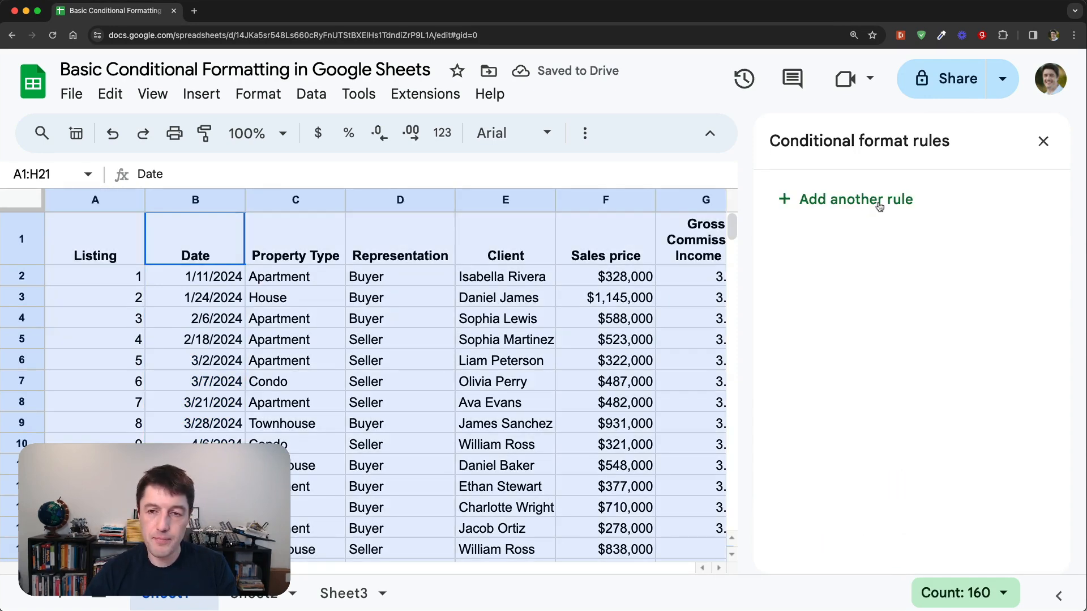
Step: Start a new conditional rule and set its range to F1:F21
click(856, 199)
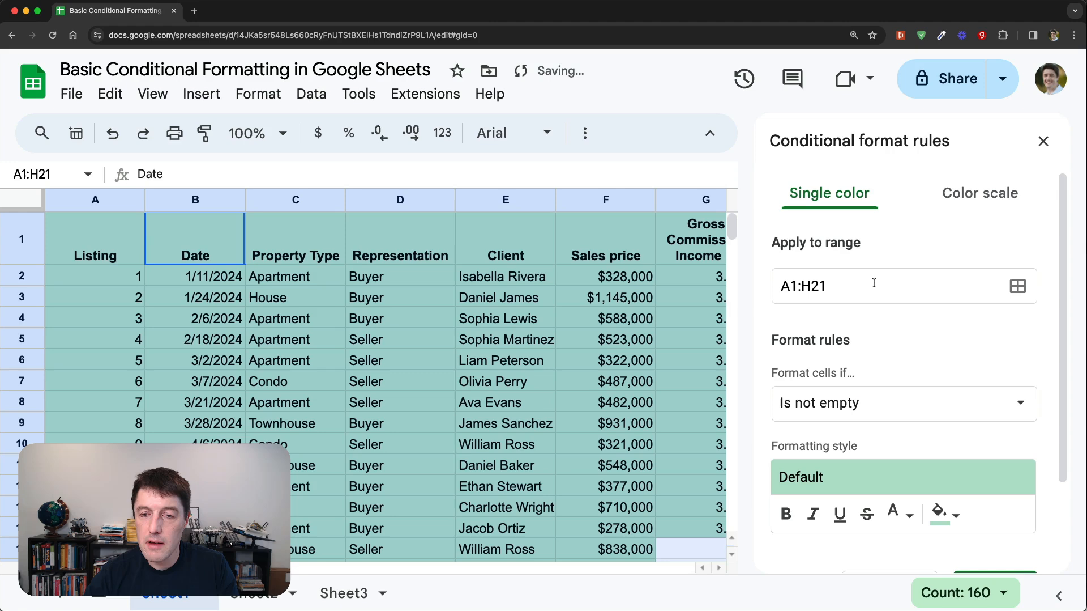
click(902, 402)
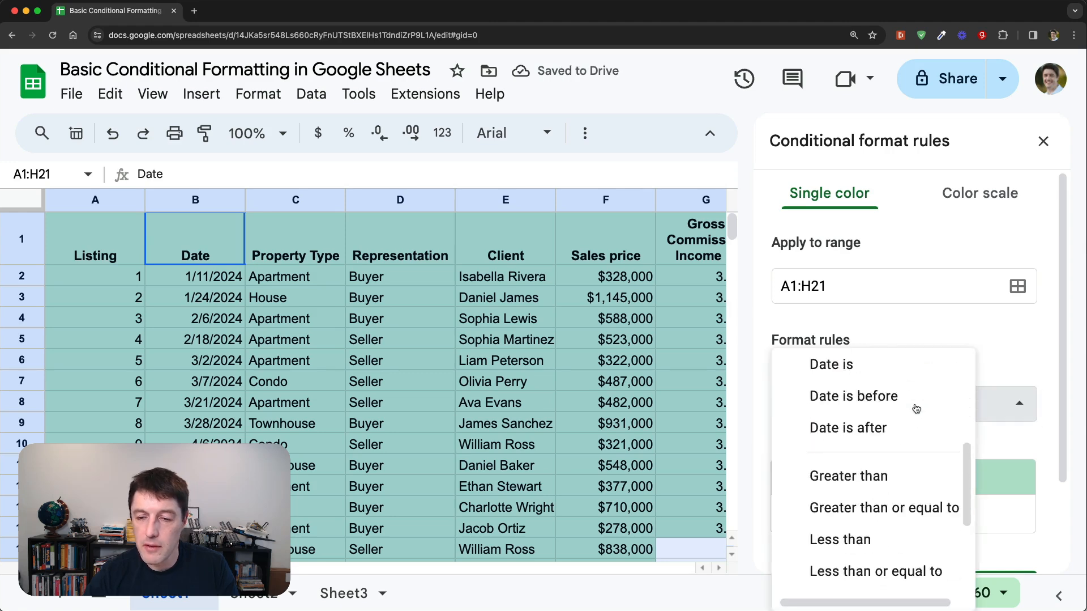
scroll(down, 3)
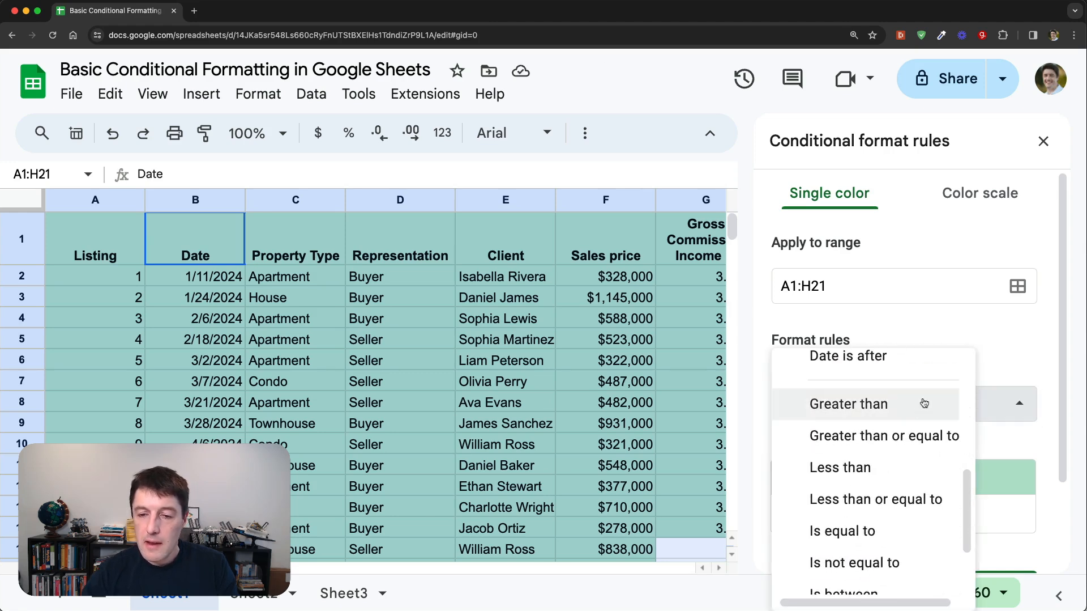
mouse_move(869, 435)
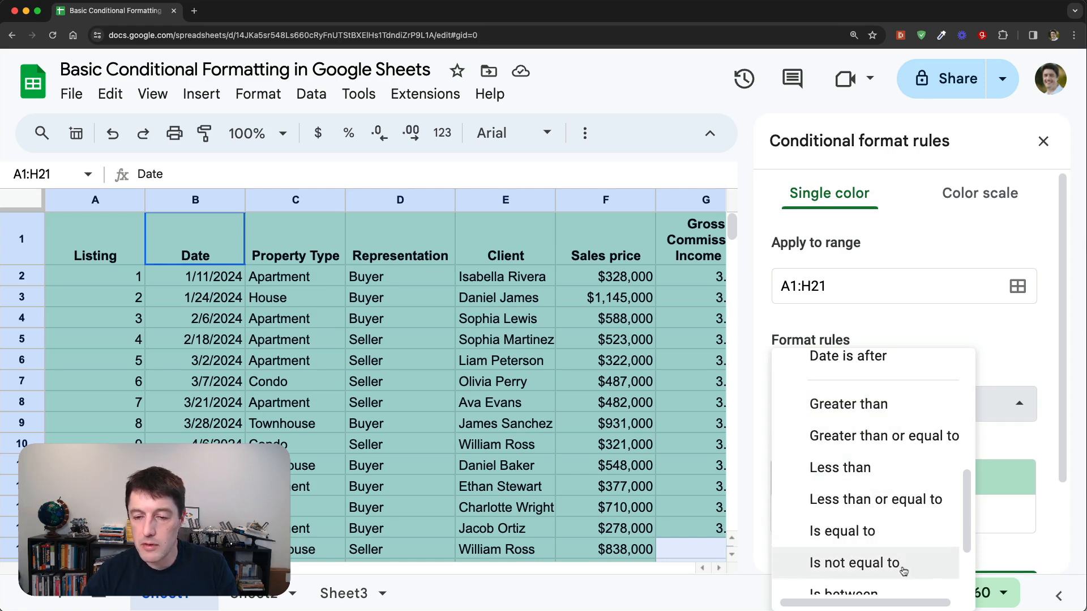
scroll(down, 3)
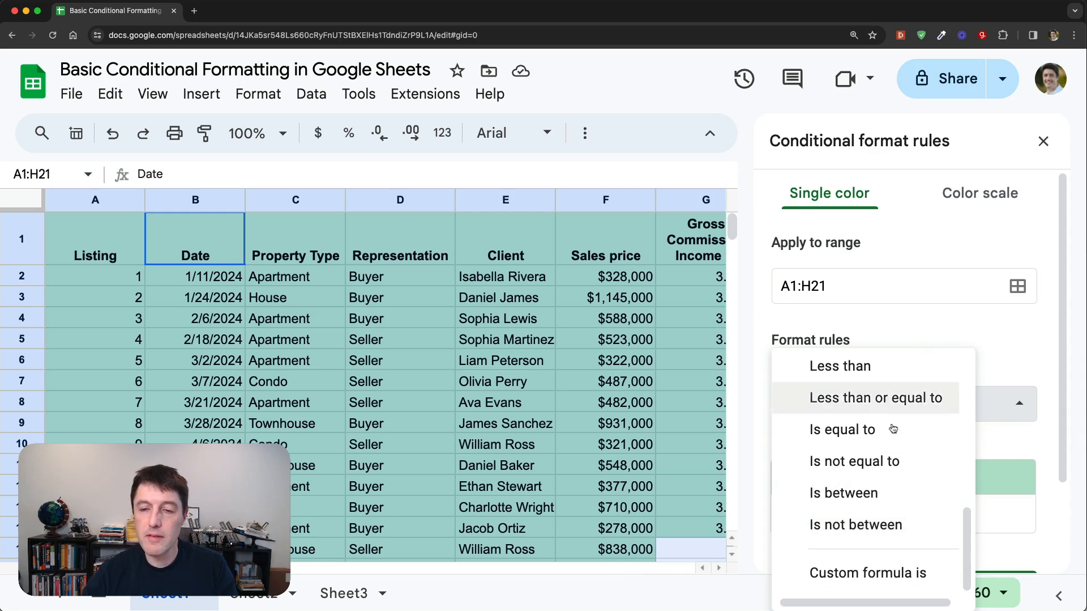
mouse_move(613, 238)
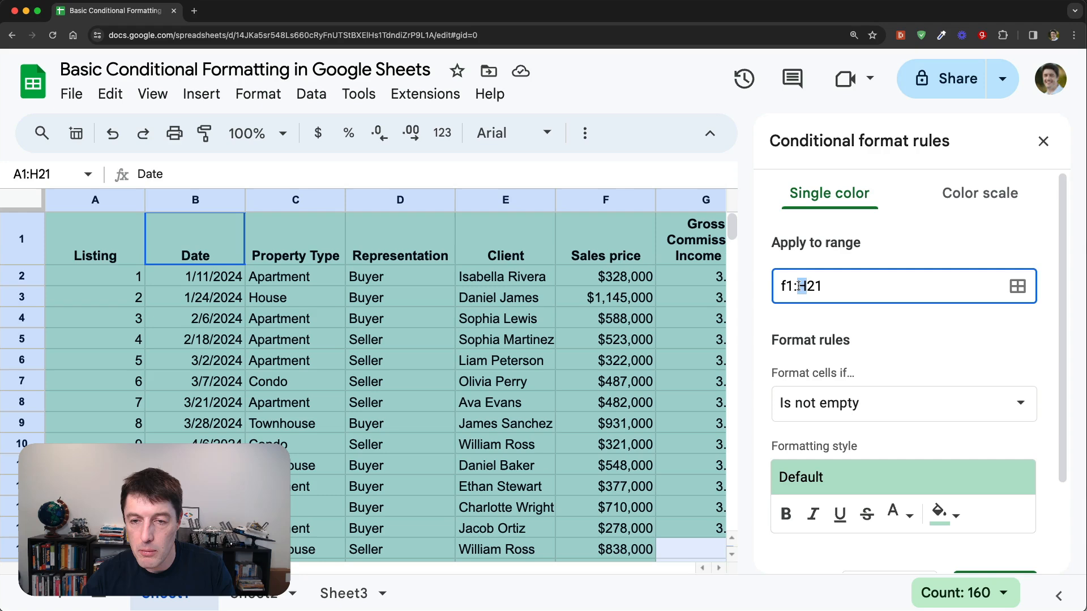
text(f1:f21)
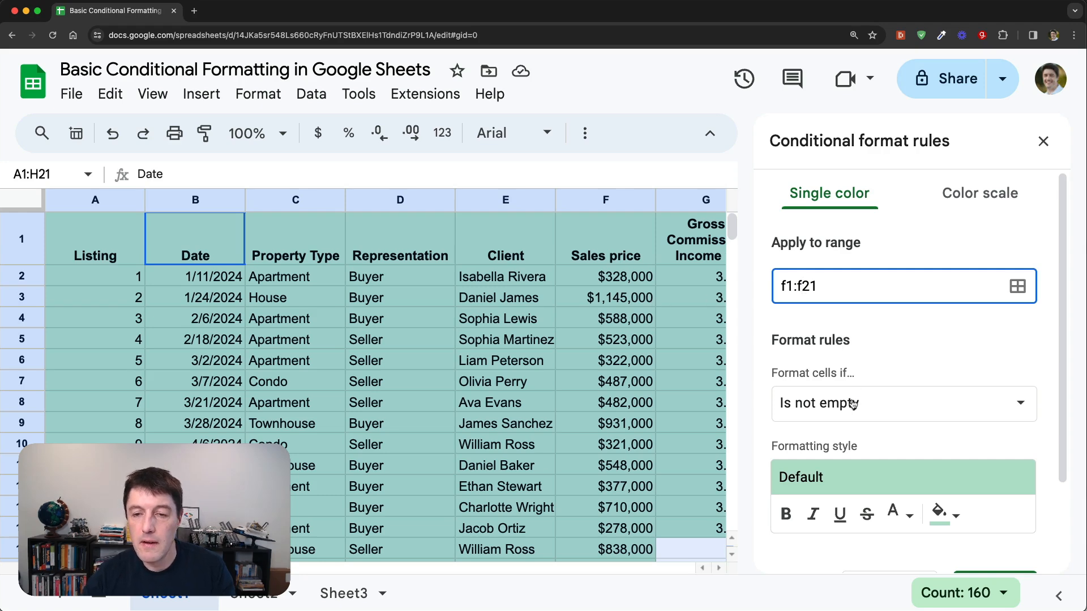
Step: Set the condition to Greater than 400000 and save the rule
click(902, 402)
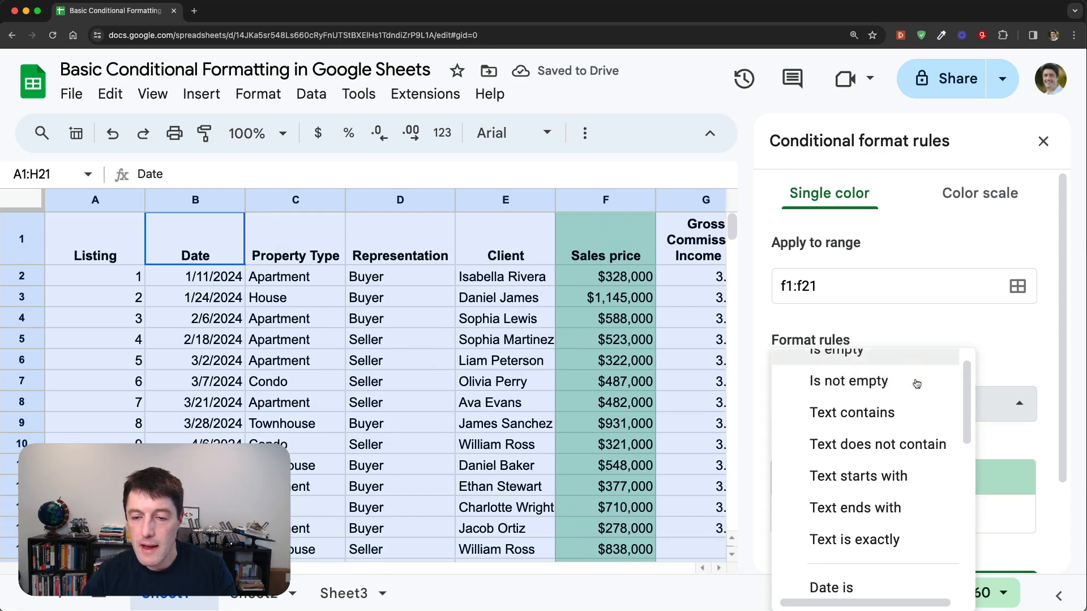
scroll(down, 3)
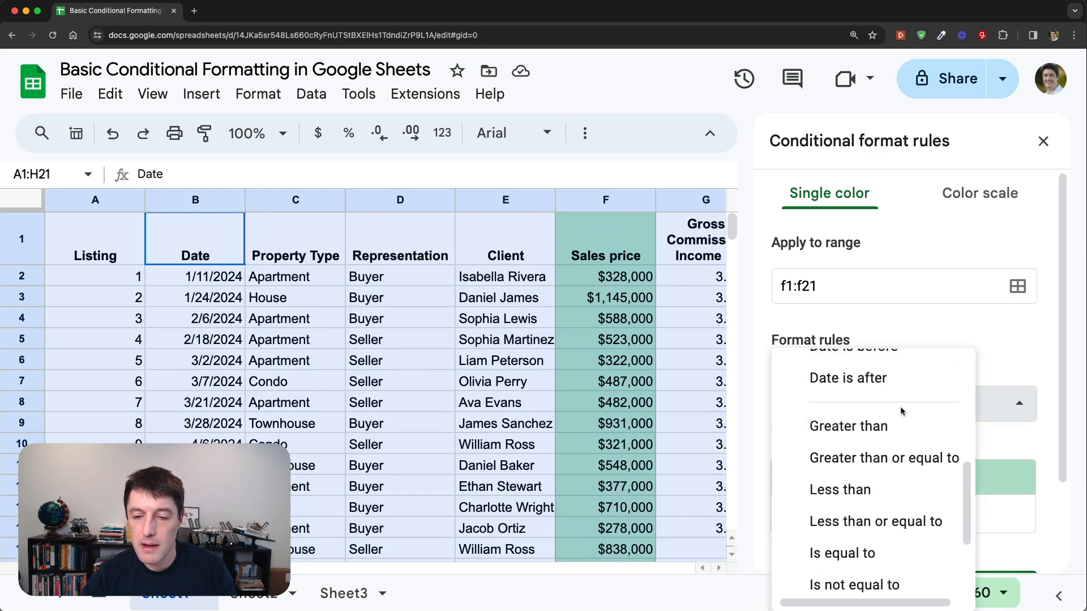
scroll(down, 3)
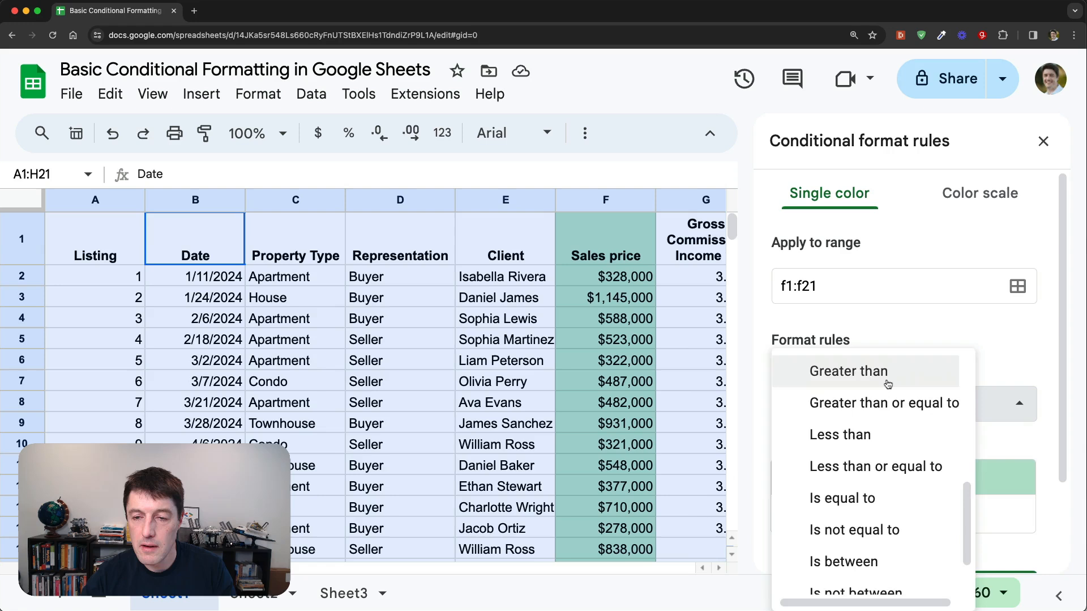
click(849, 371)
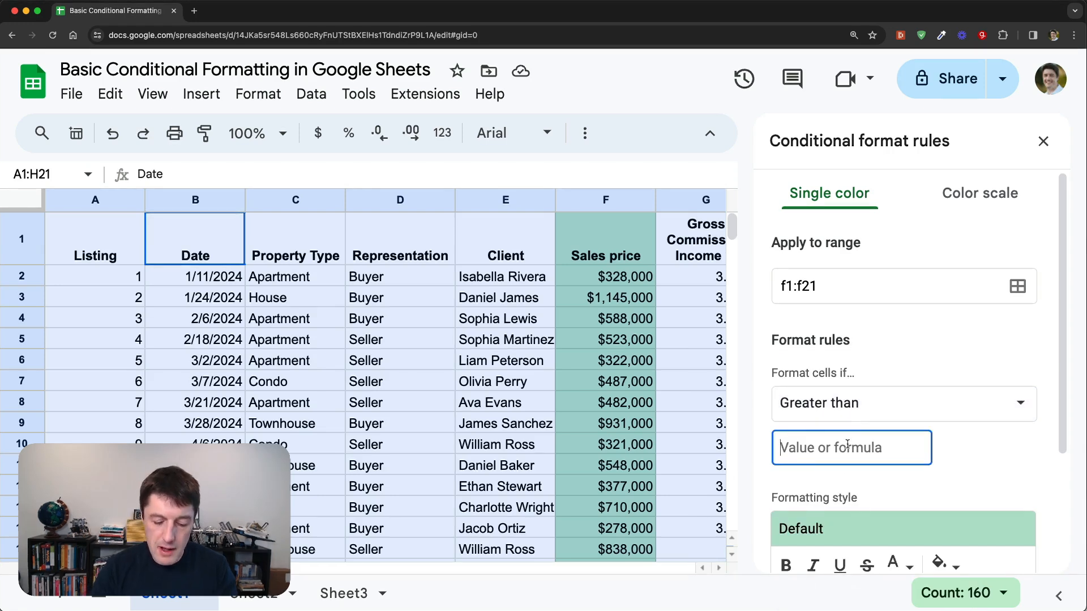
text(400)
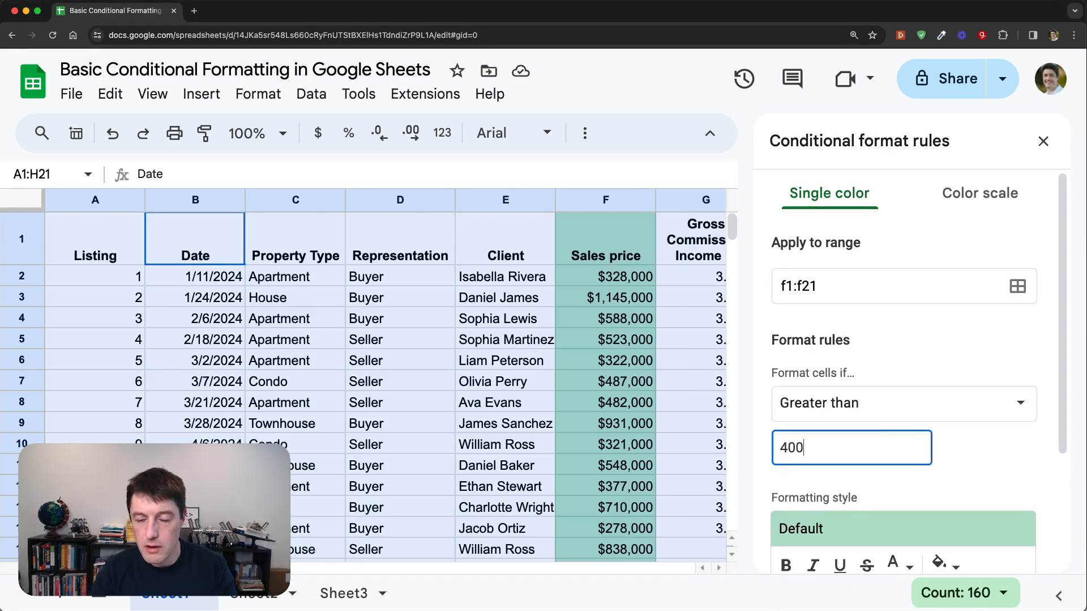
text(000)
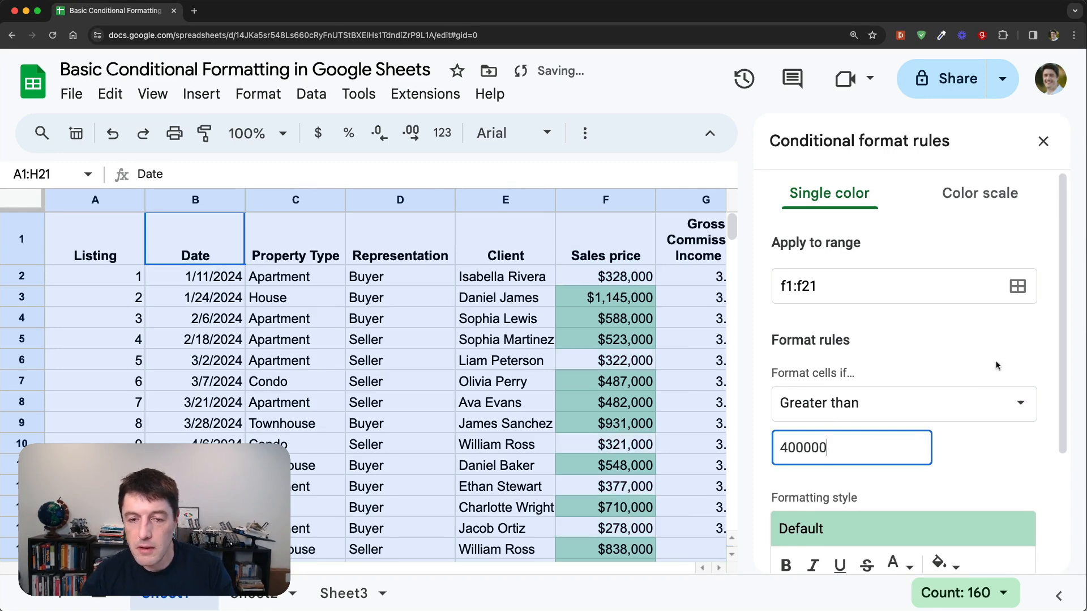
scroll(down, 3)
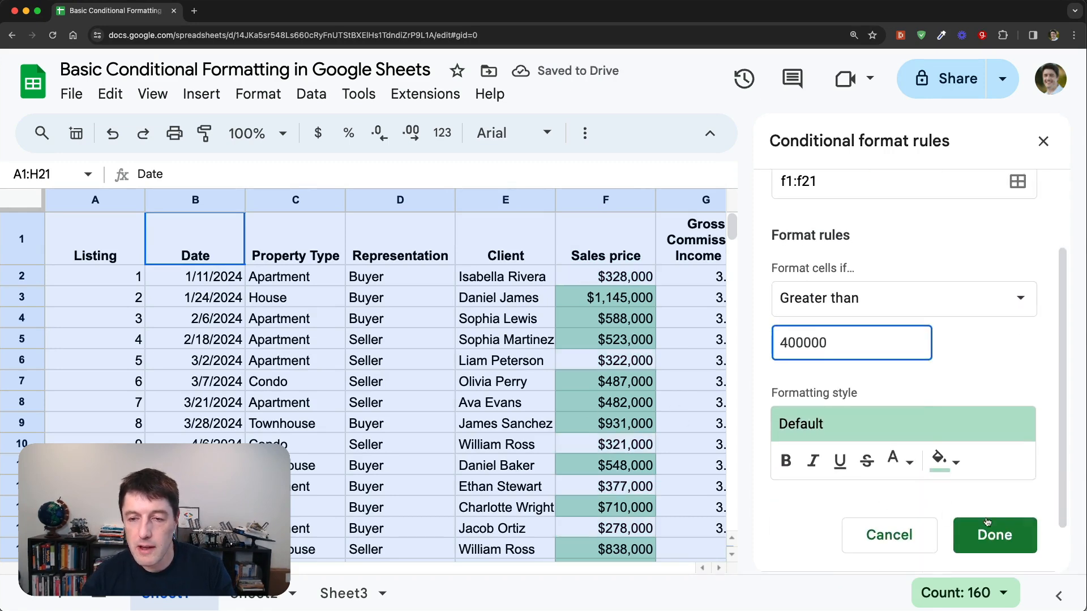
click(994, 534)
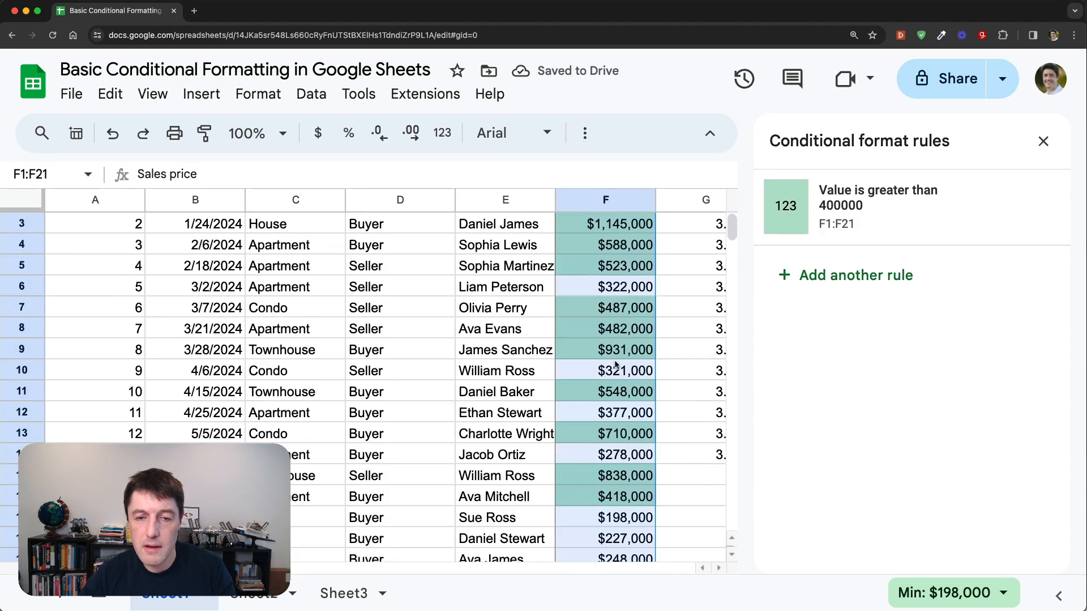
Step: Add a Greater than 700000 rule with orange fill and save it
click(877, 206)
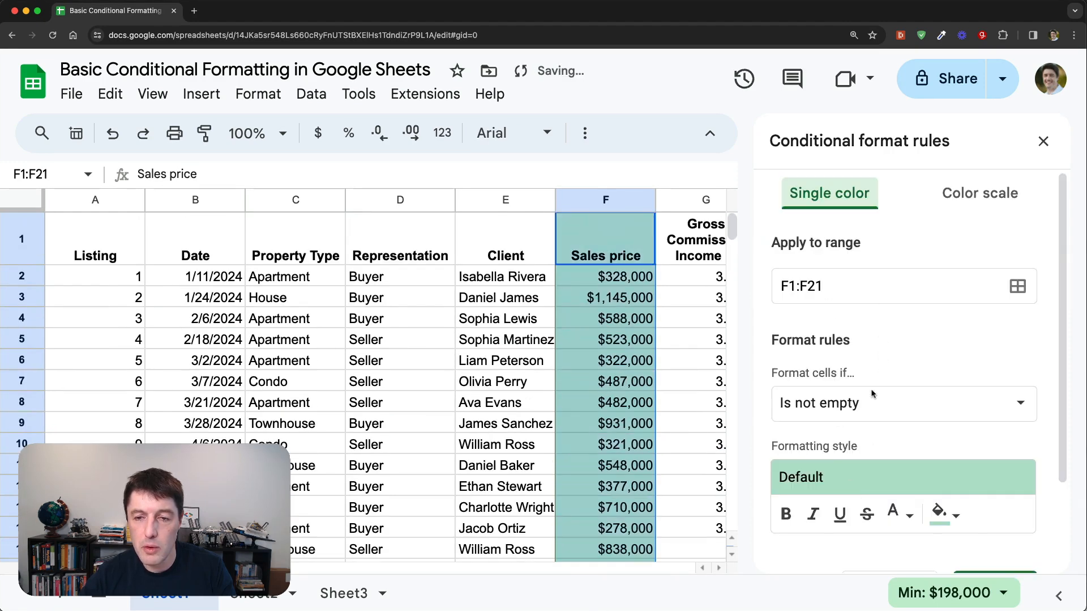
click(902, 402)
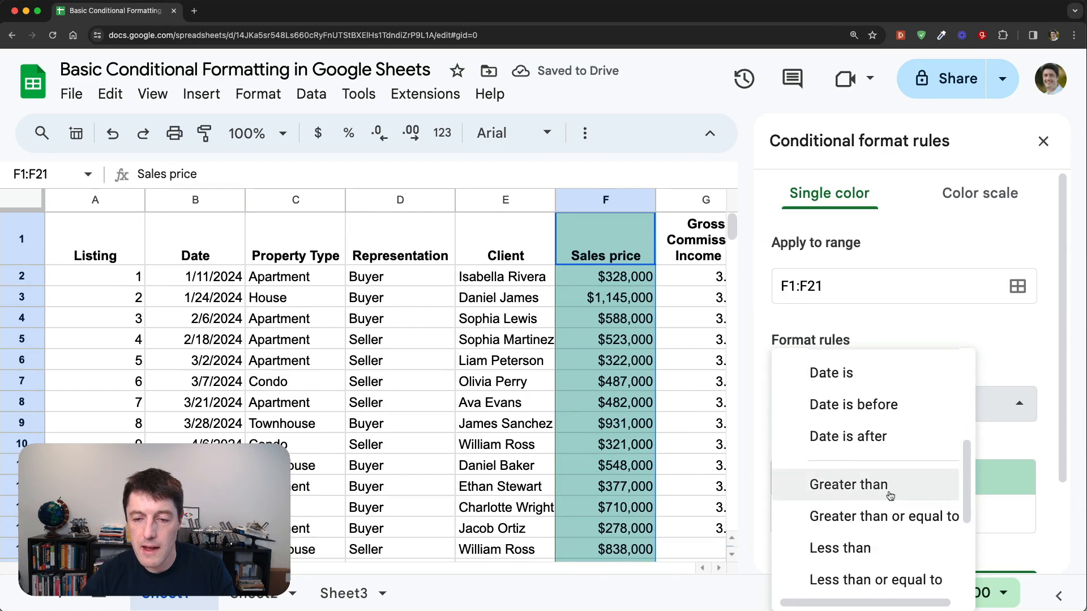
click(849, 484)
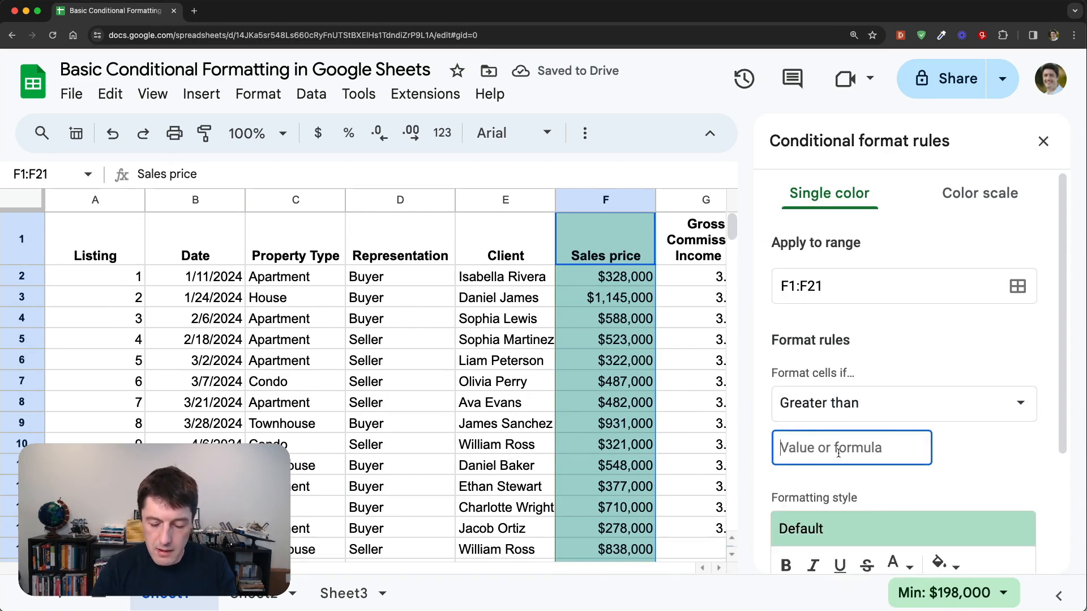
text(700000)
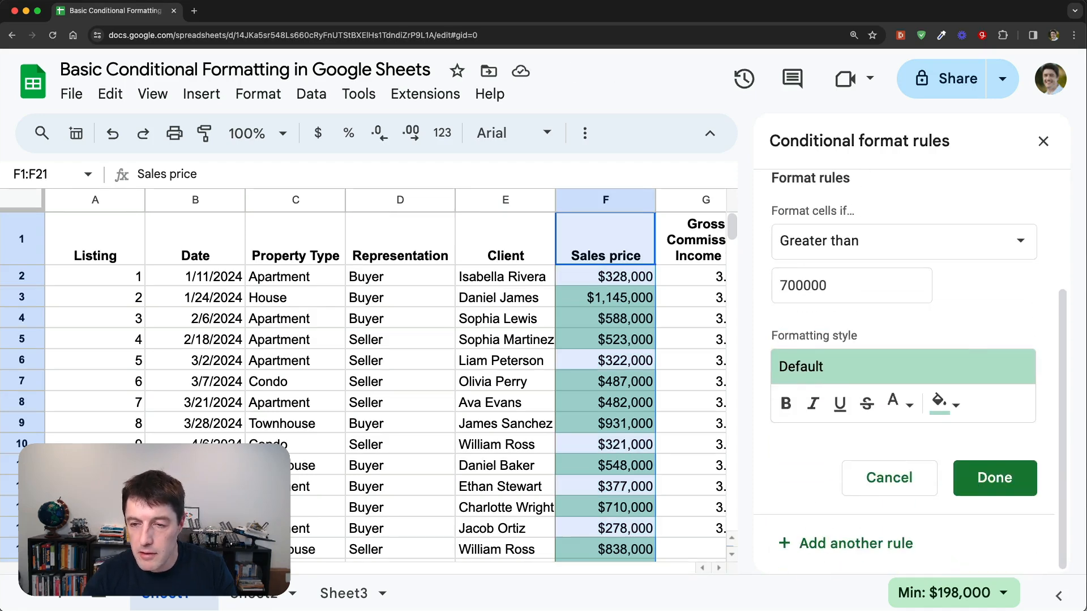
click(939, 402)
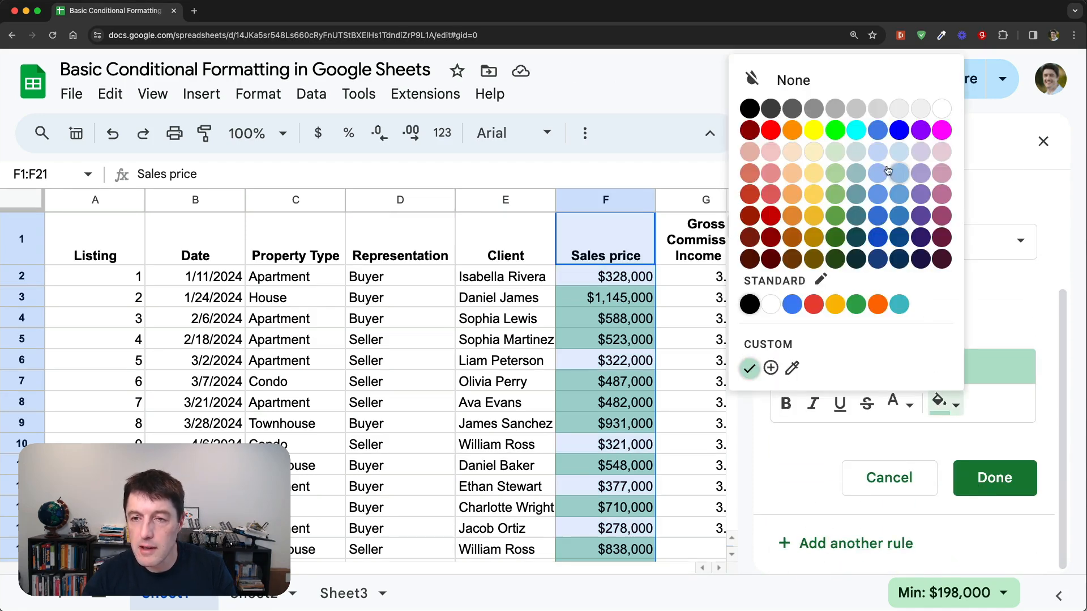
mouse_move(878, 130)
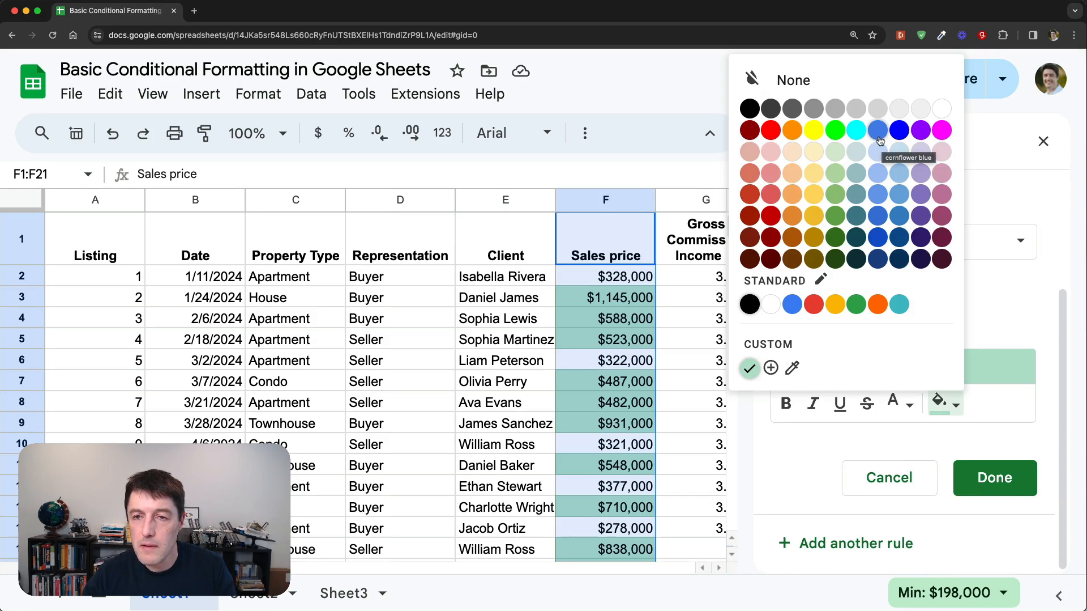
mouse_move(878, 172)
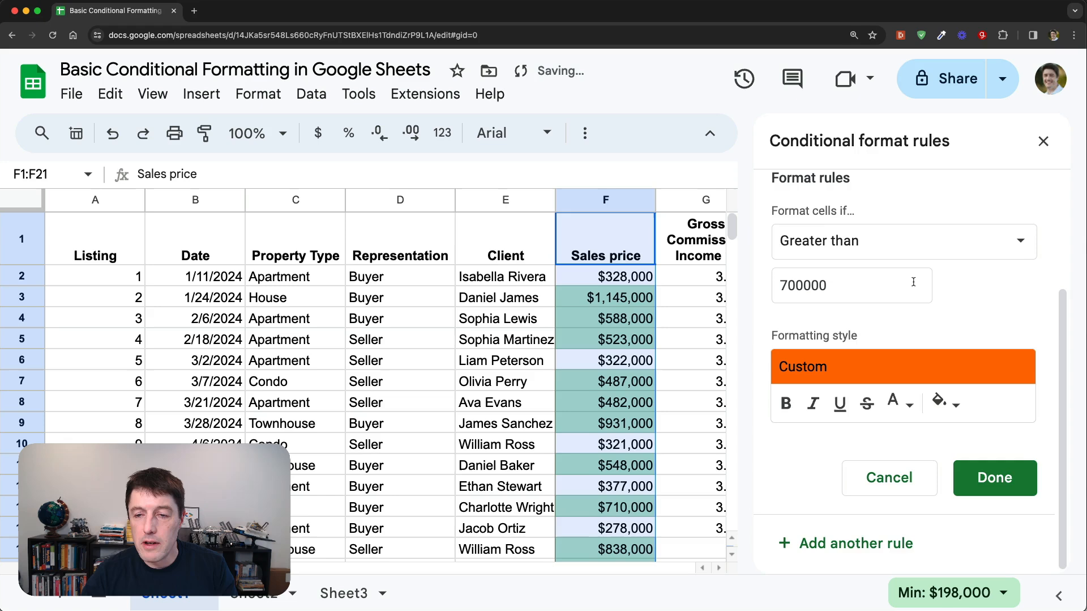
click(995, 478)
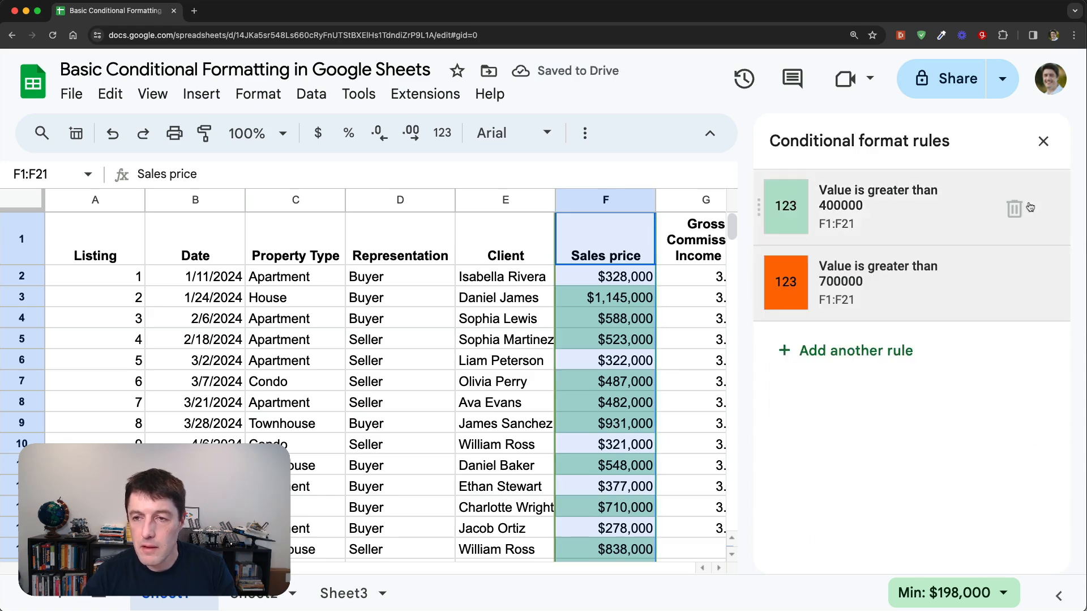
click(1044, 141)
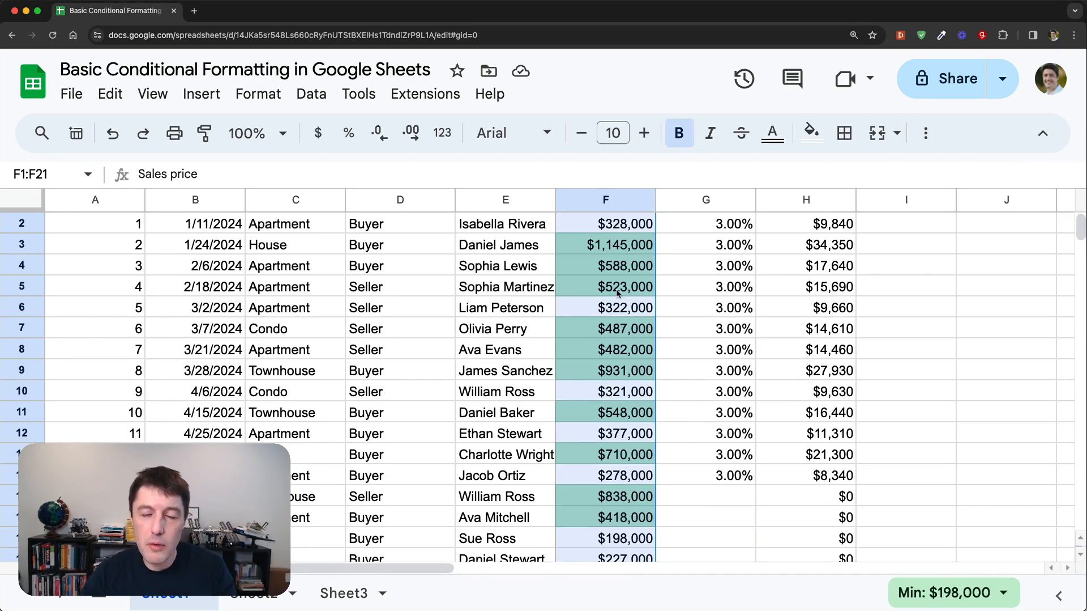
mouse_move(637, 349)
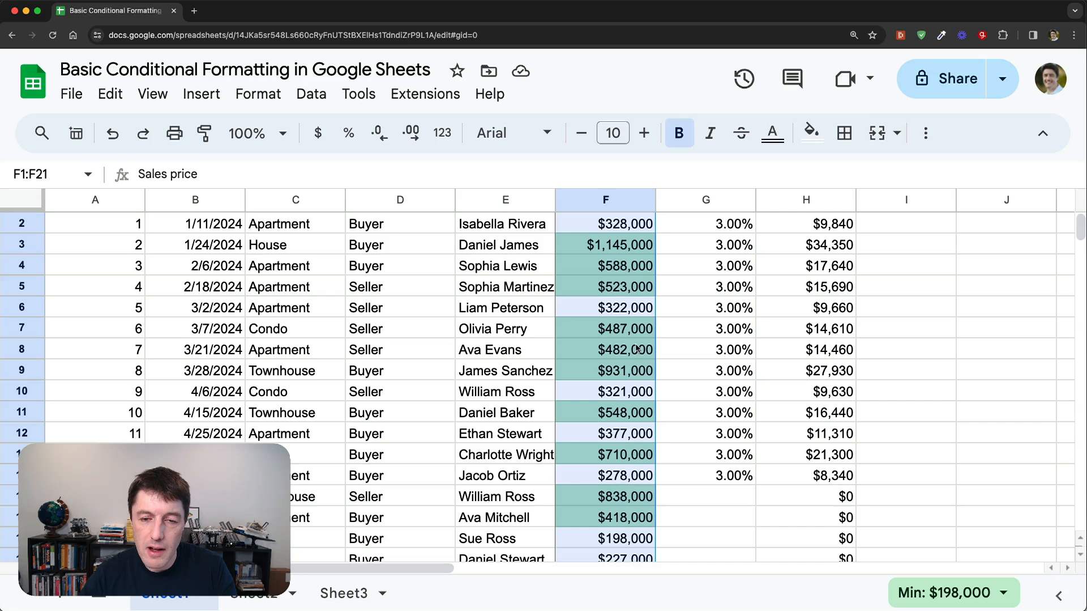
click(605, 433)
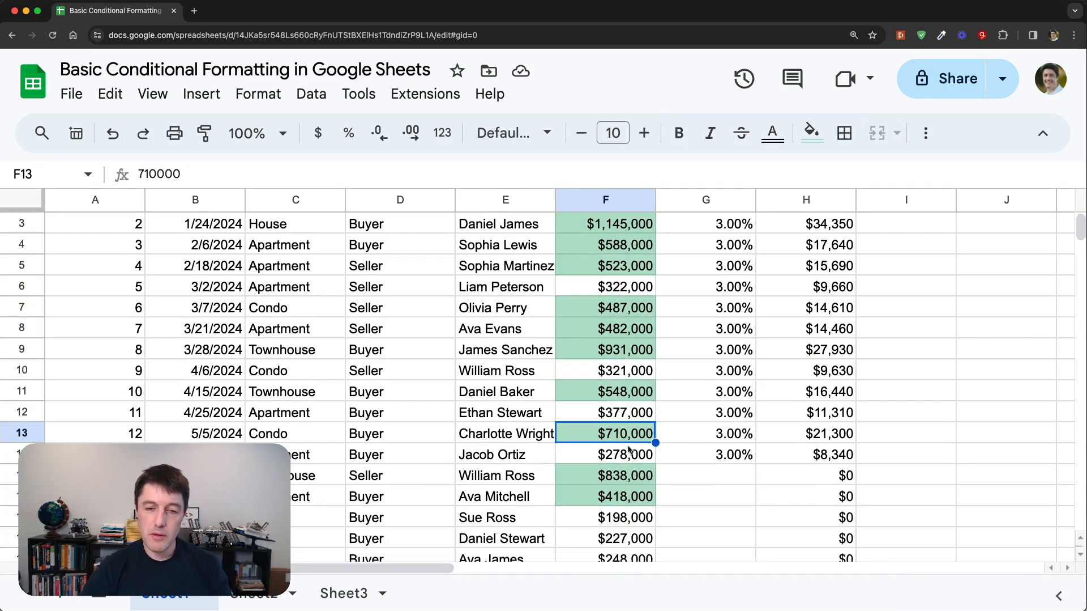
click(605, 475)
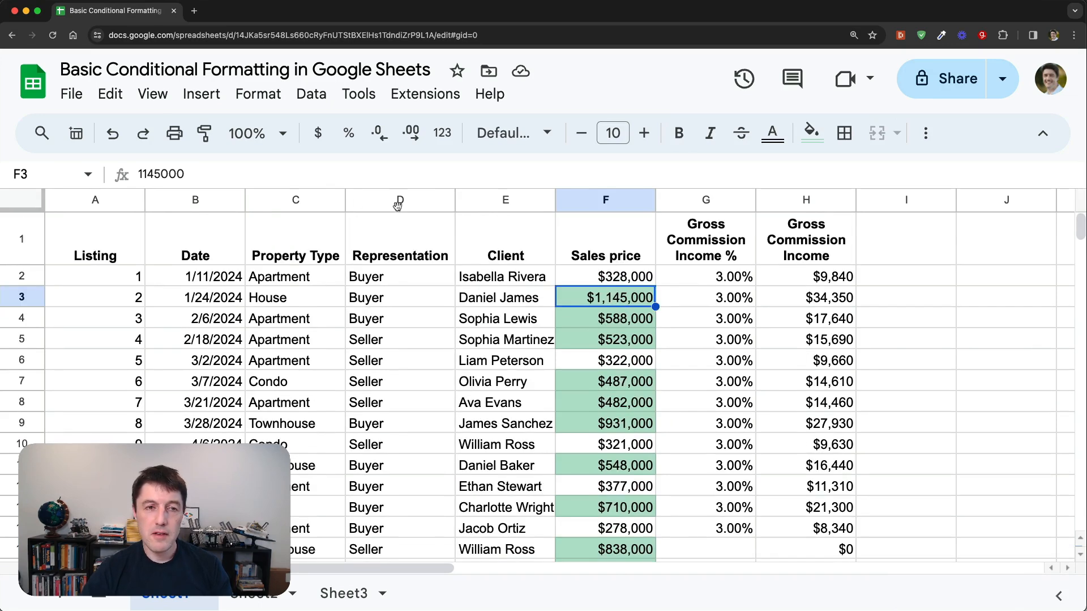
click(258, 93)
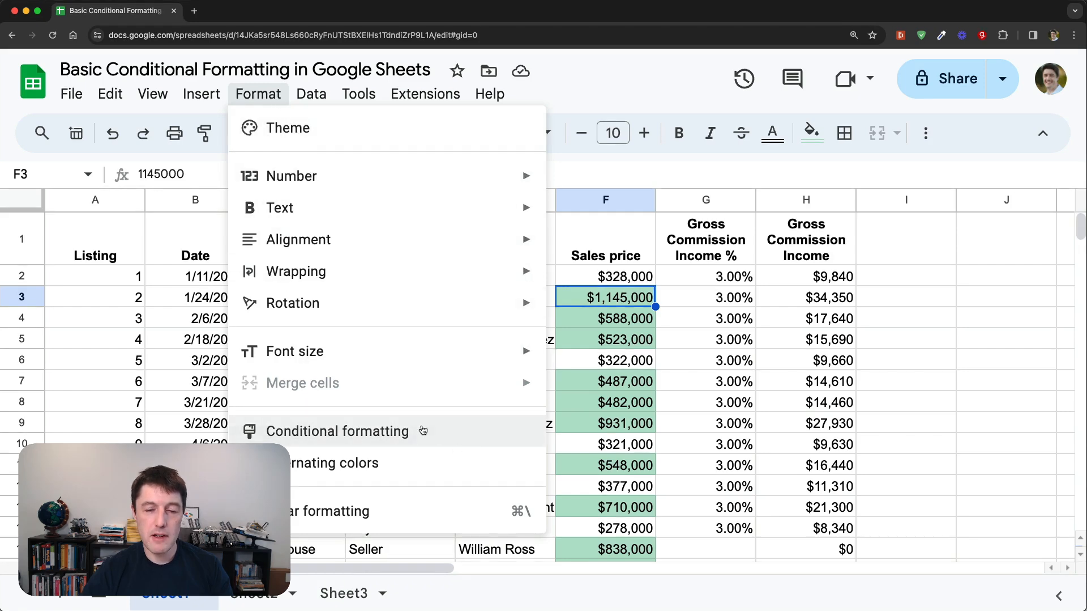
click(337, 431)
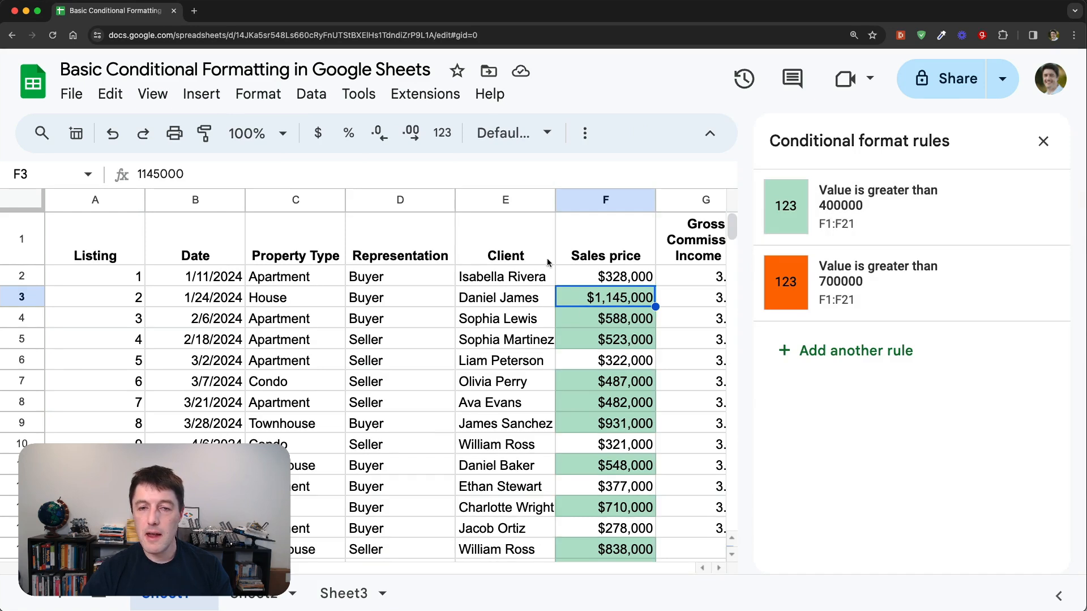
mouse_move(821, 255)
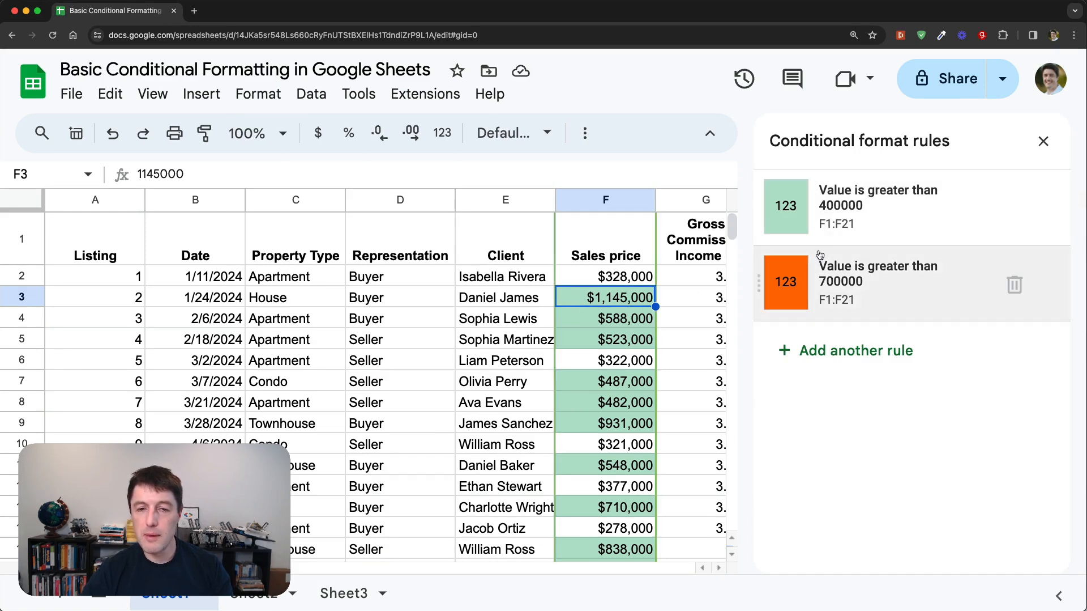
mouse_move(591, 484)
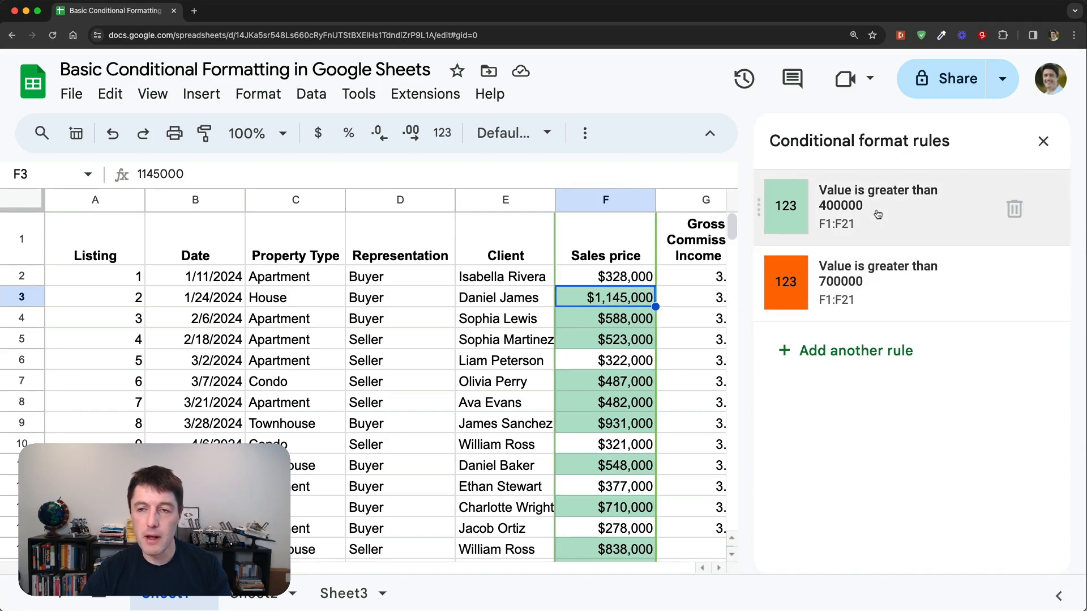
click(1043, 141)
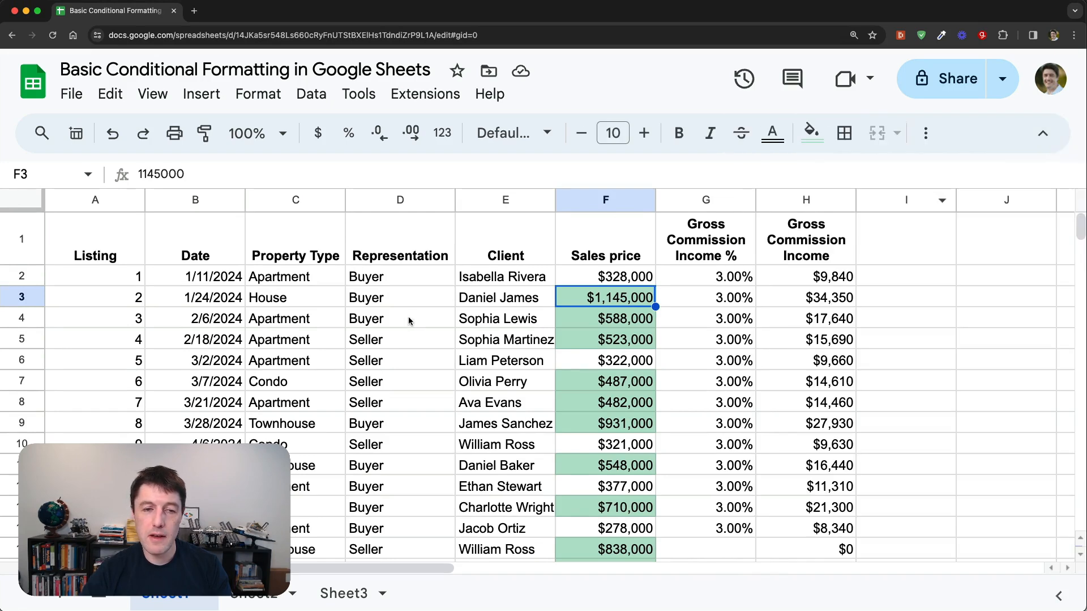
click(400, 318)
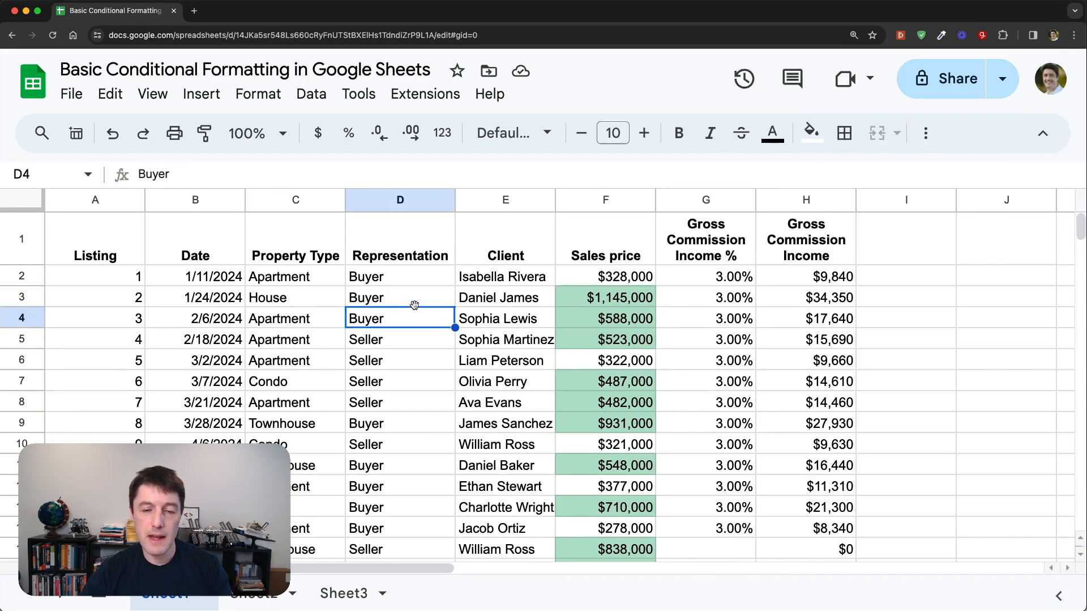
mouse_move(575, 314)
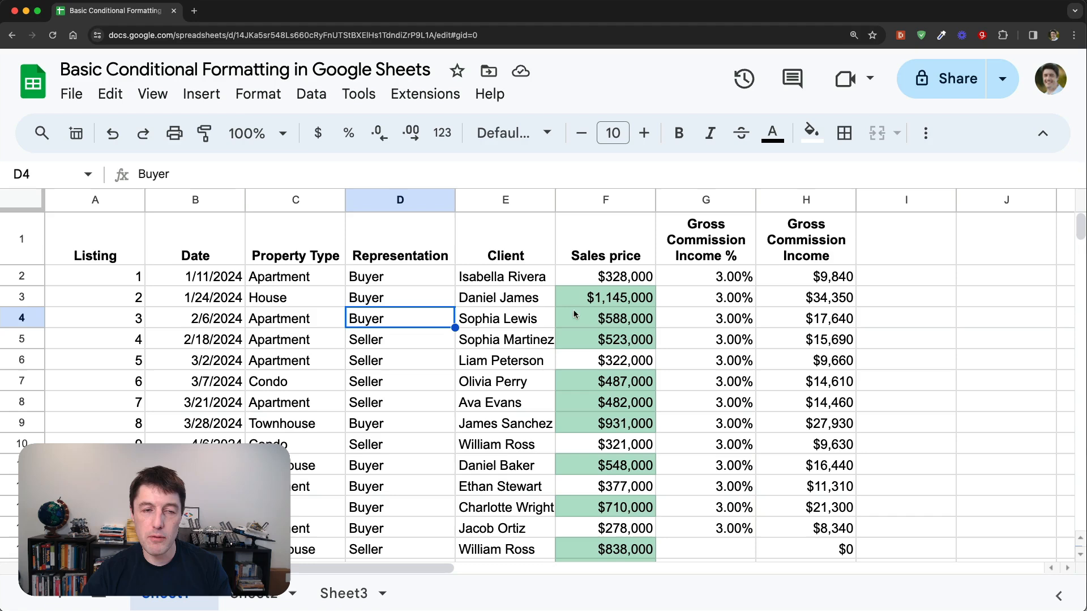
click(259, 93)
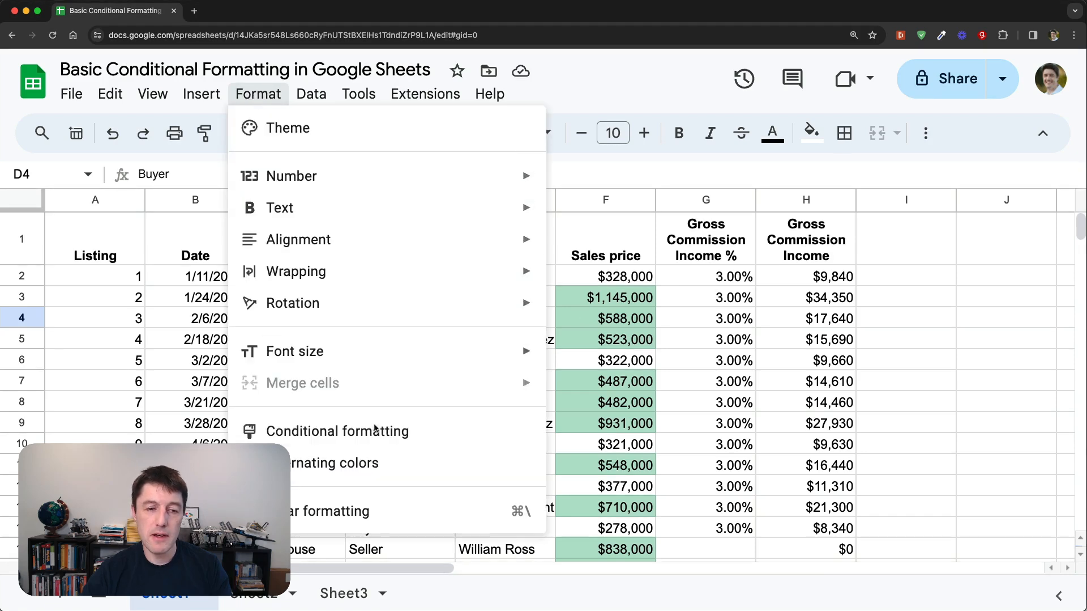
click(337, 430)
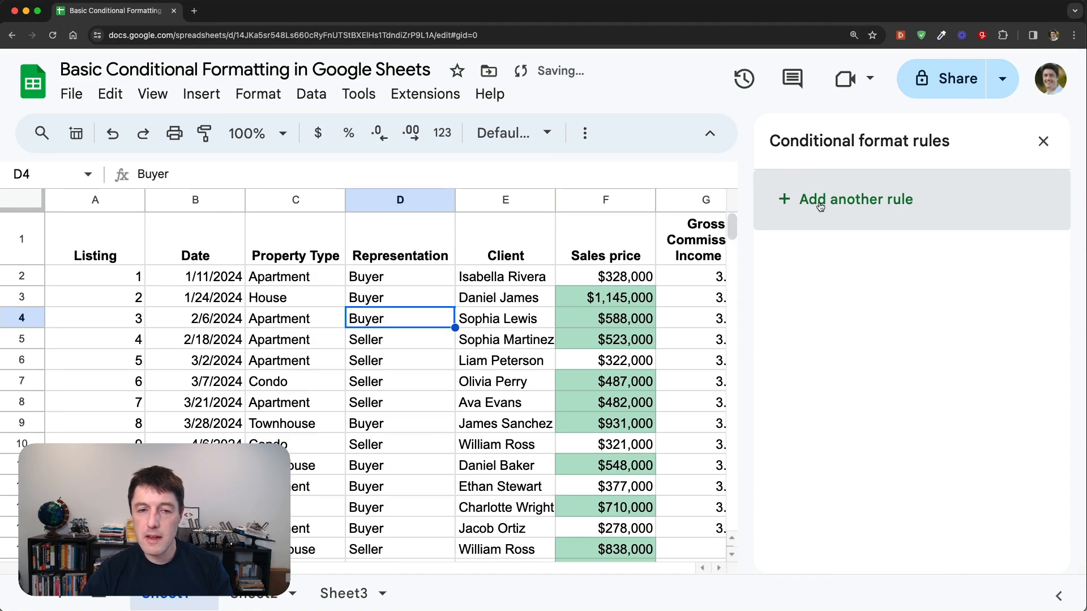
click(856, 200)
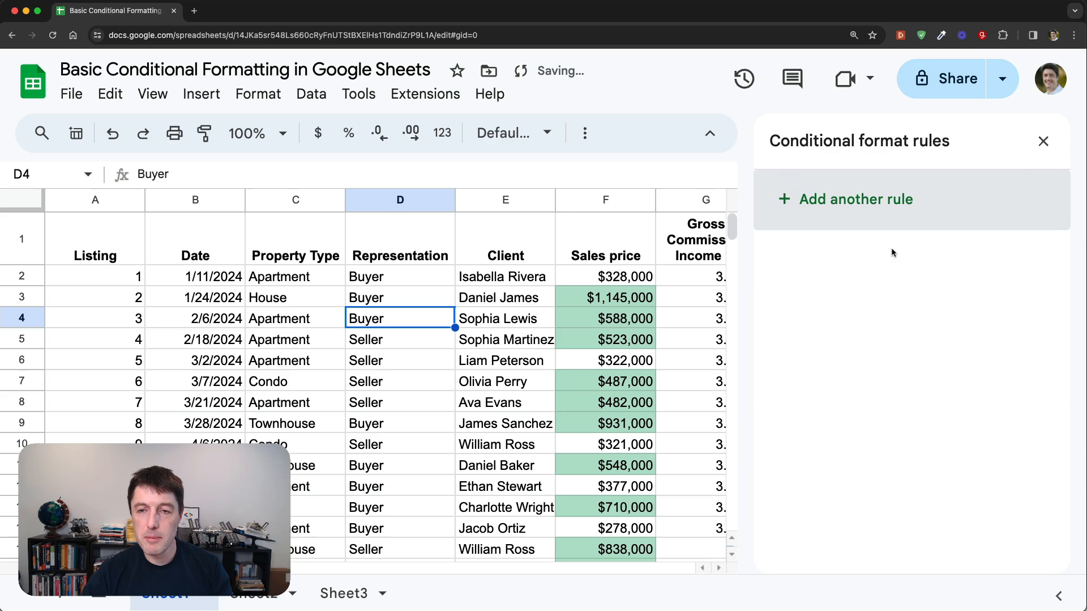
click(1043, 141)
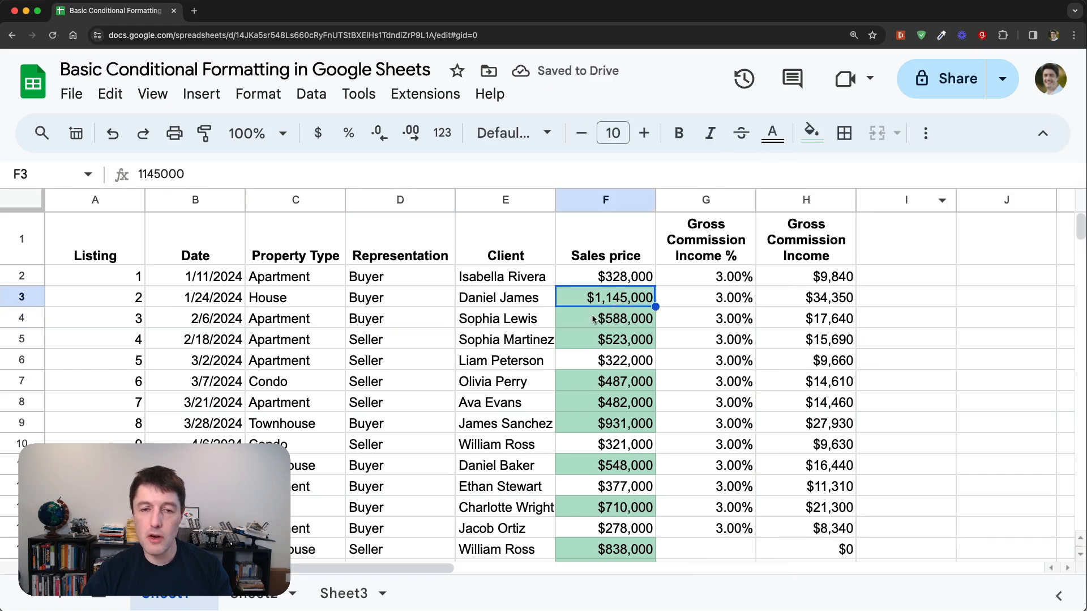
mouse_move(621, 249)
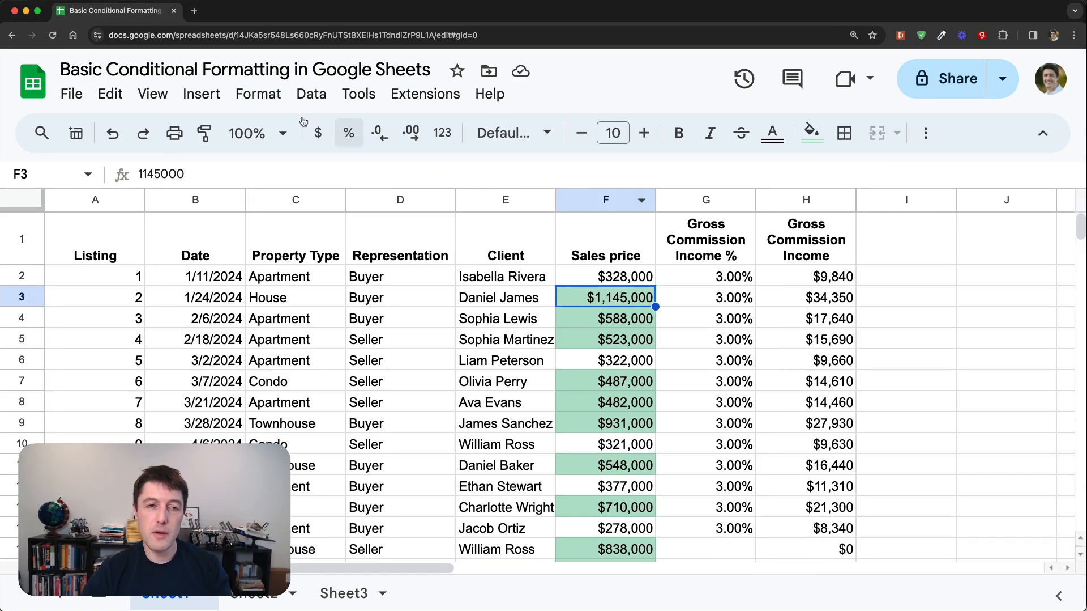
click(258, 93)
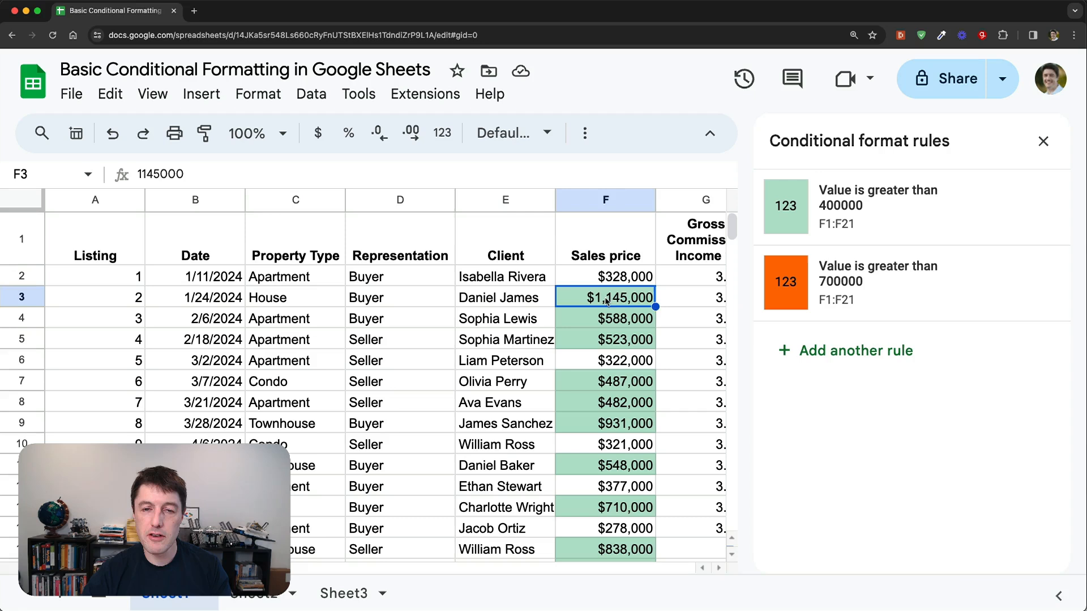
mouse_move(663, 303)
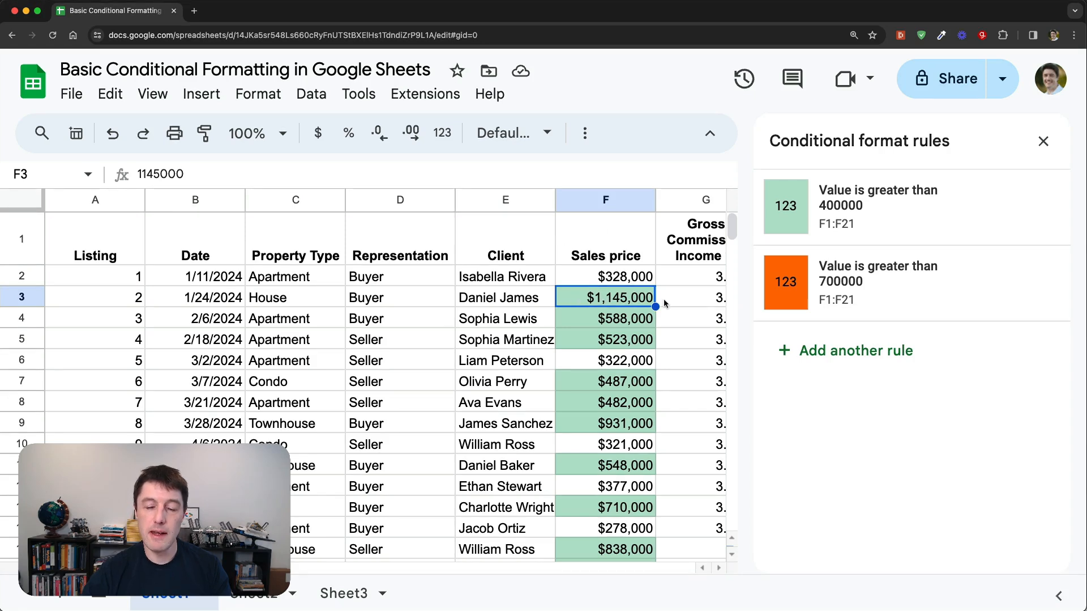
mouse_move(959, 291)
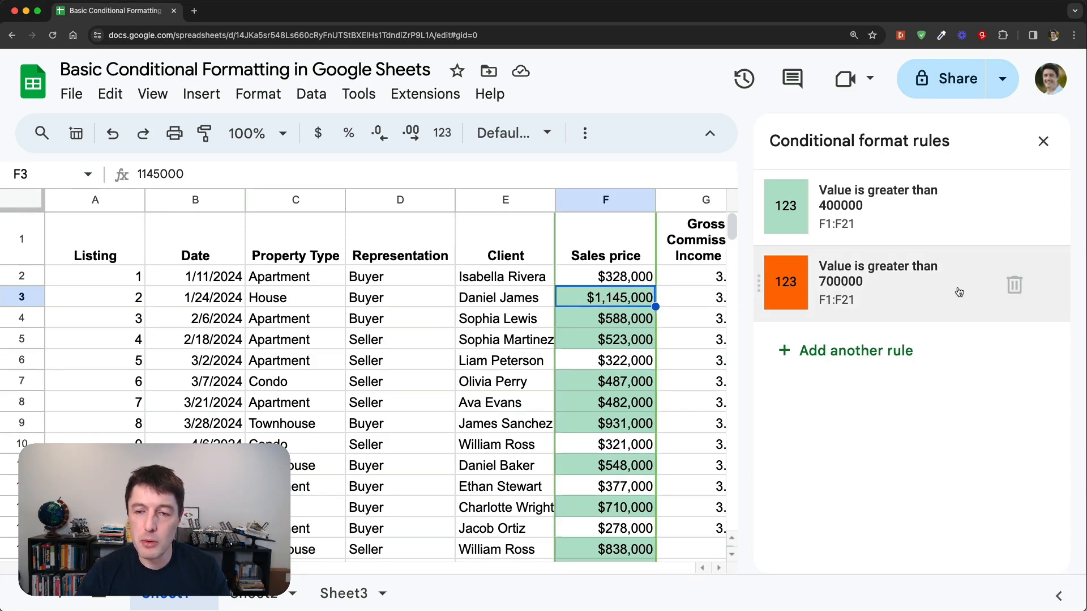
mouse_move(925, 282)
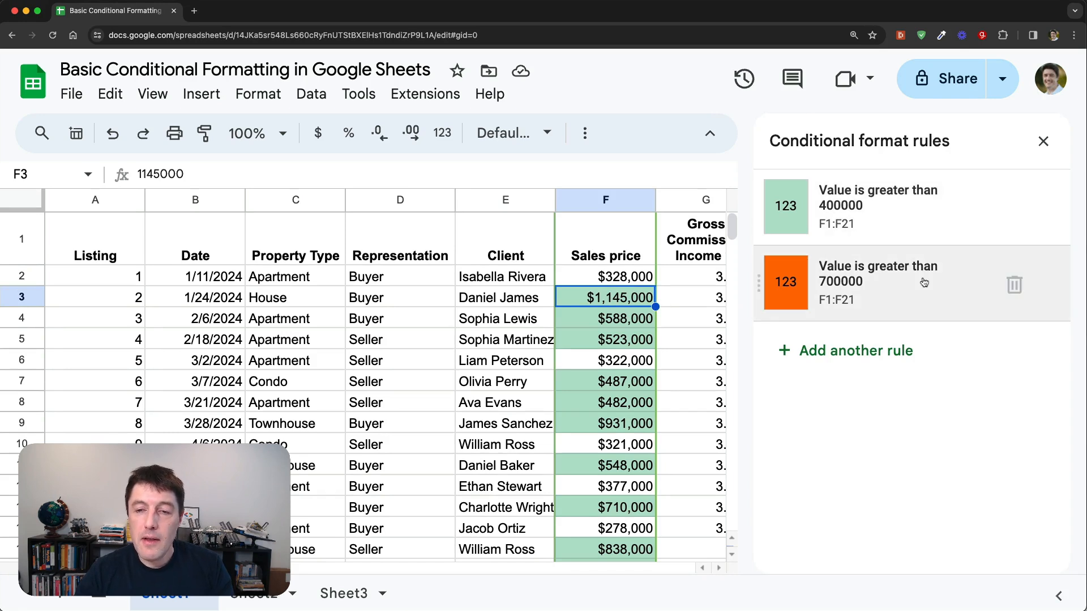
mouse_move(893, 161)
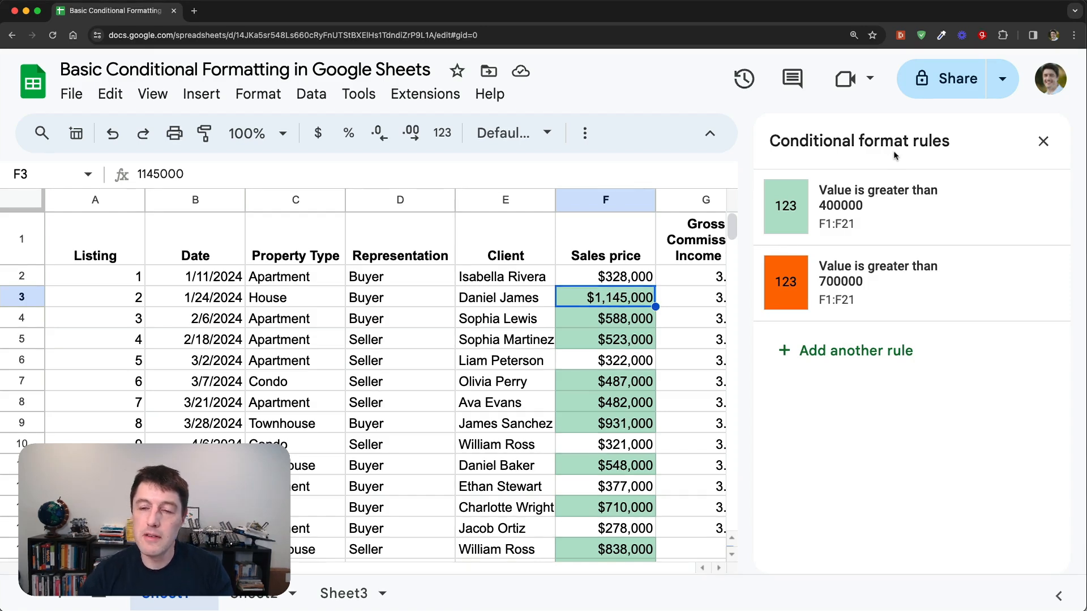
mouse_move(871, 224)
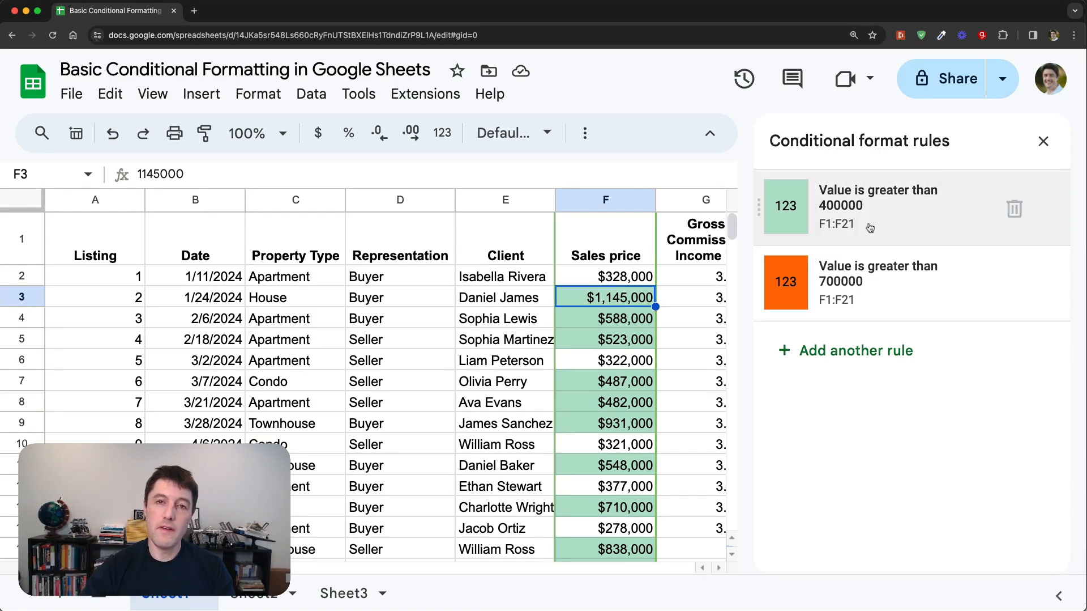
mouse_move(891, 205)
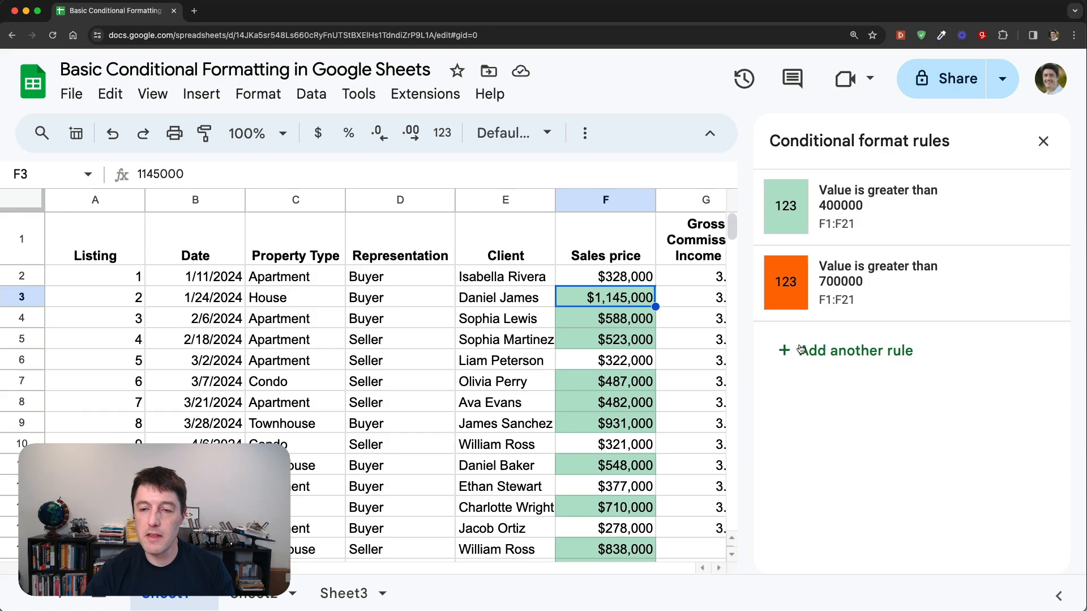
mouse_move(854, 337)
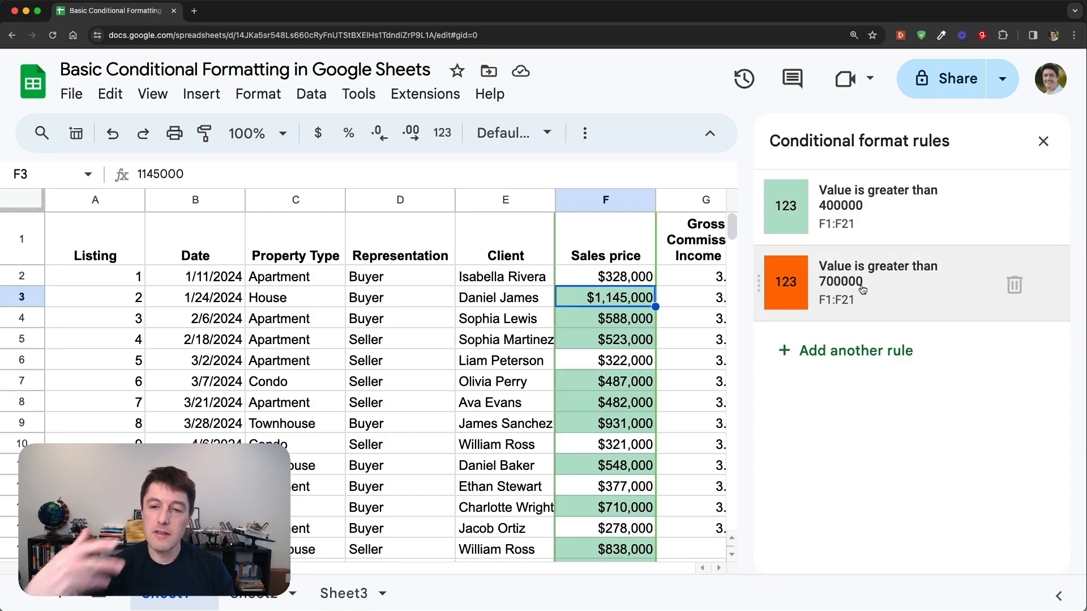
mouse_move(784, 281)
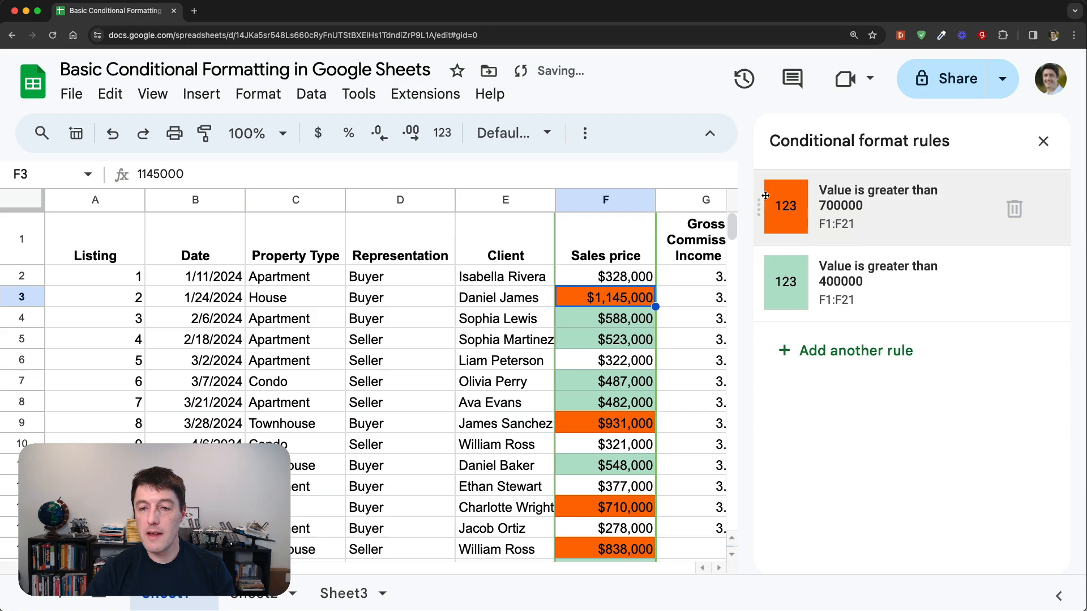
mouse_move(858, 448)
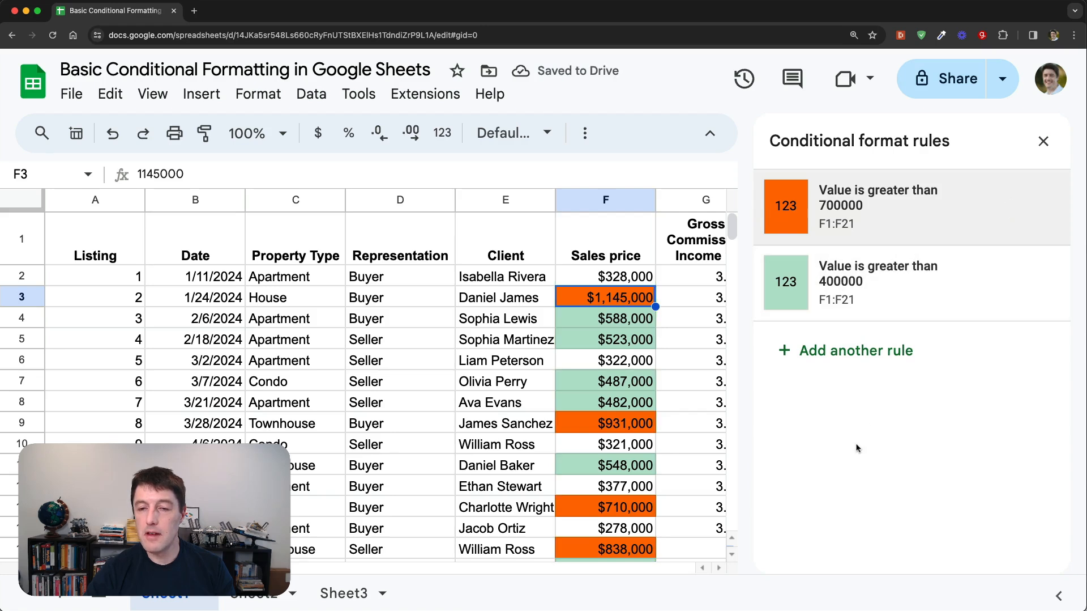
mouse_move(836, 309)
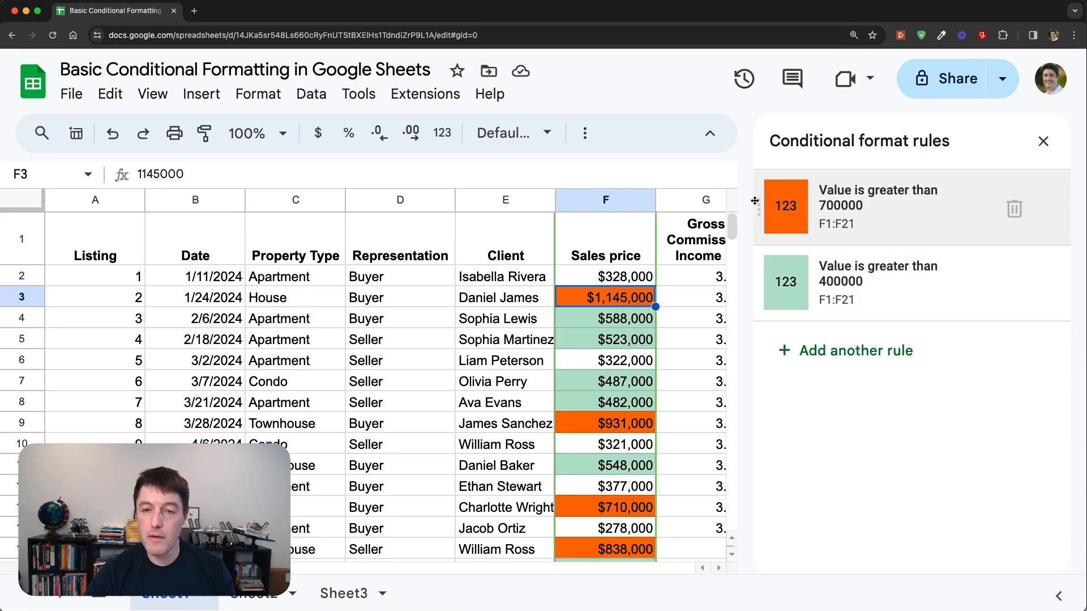
Step: Open the reordered 'greater than 700000' rule for editing
click(877, 197)
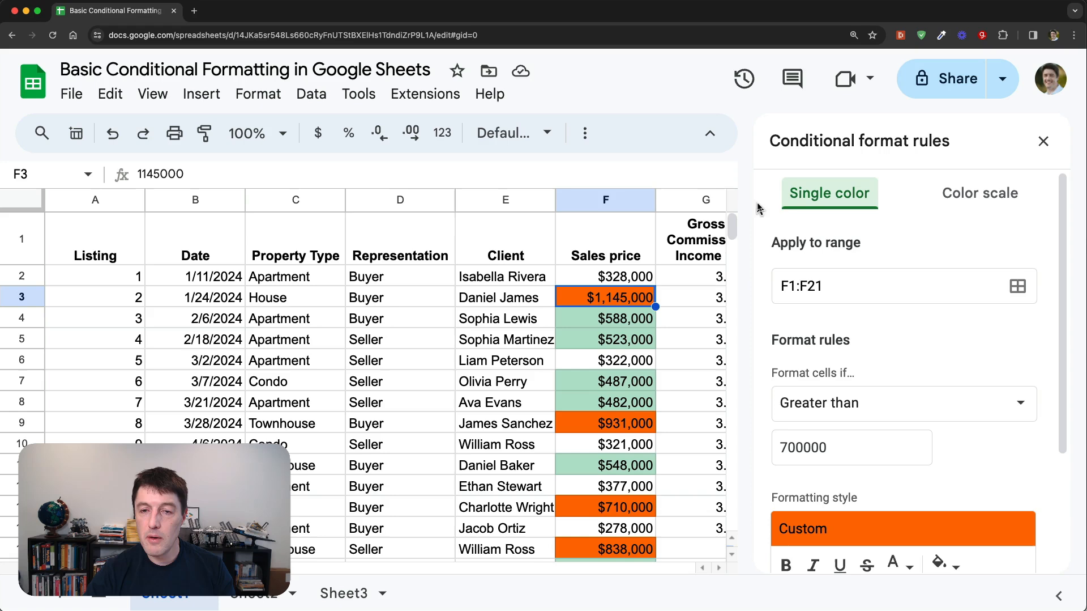
Step: Cancel edits to the 700000 rule and review the orange and green sales prices
scroll(down, 3)
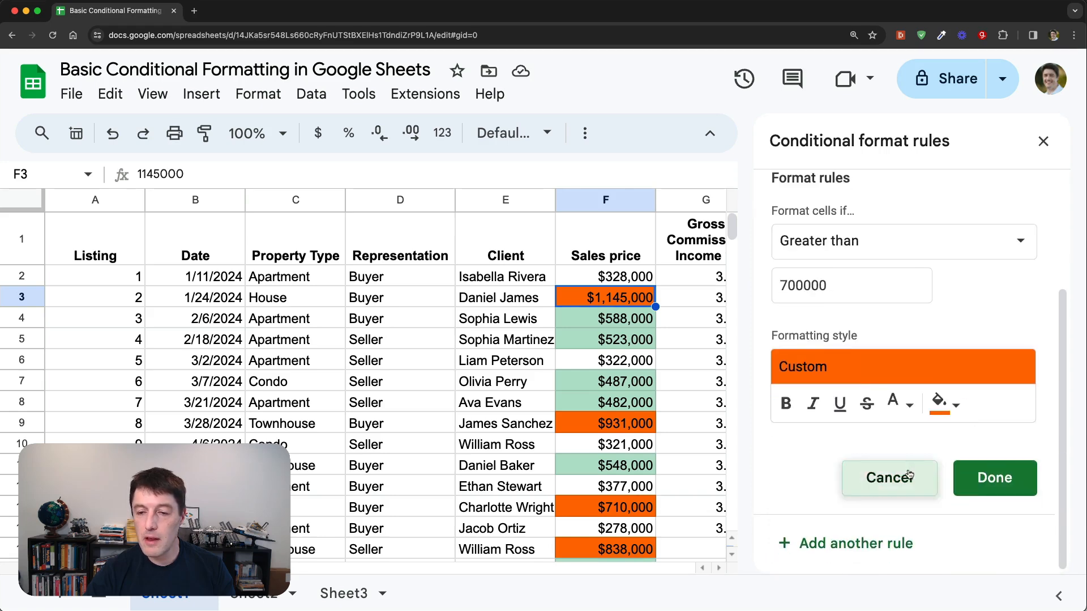
click(994, 477)
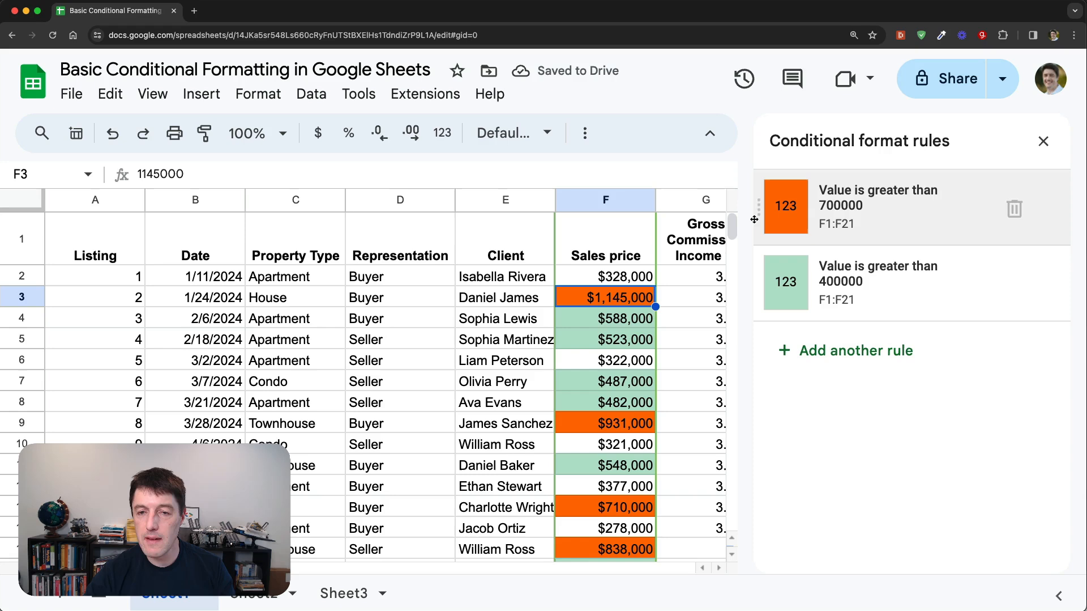
mouse_move(503, 297)
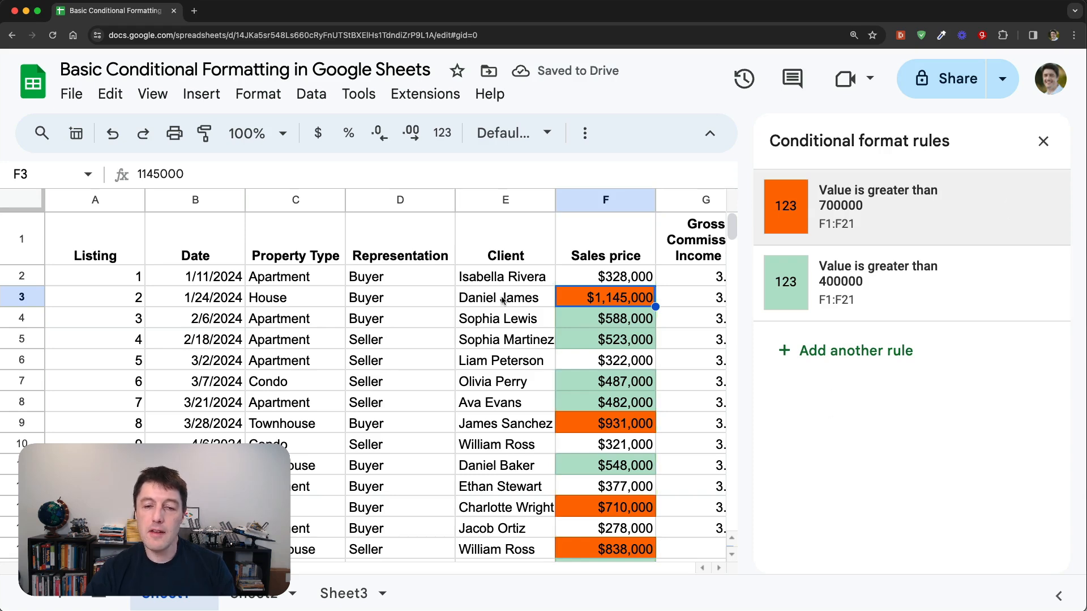
scroll(down, 3)
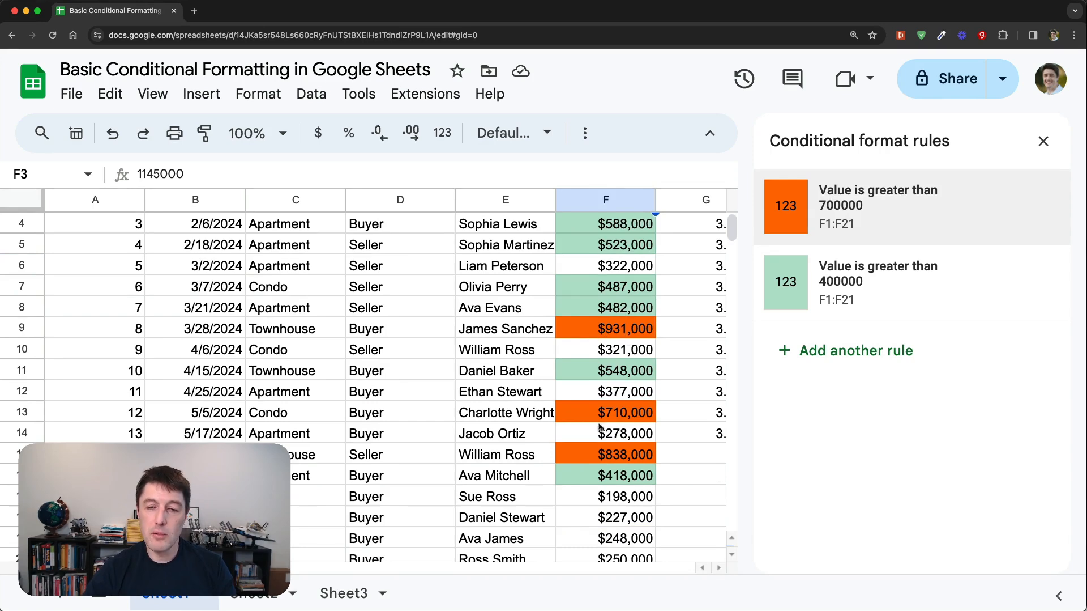
scroll(up, 3)
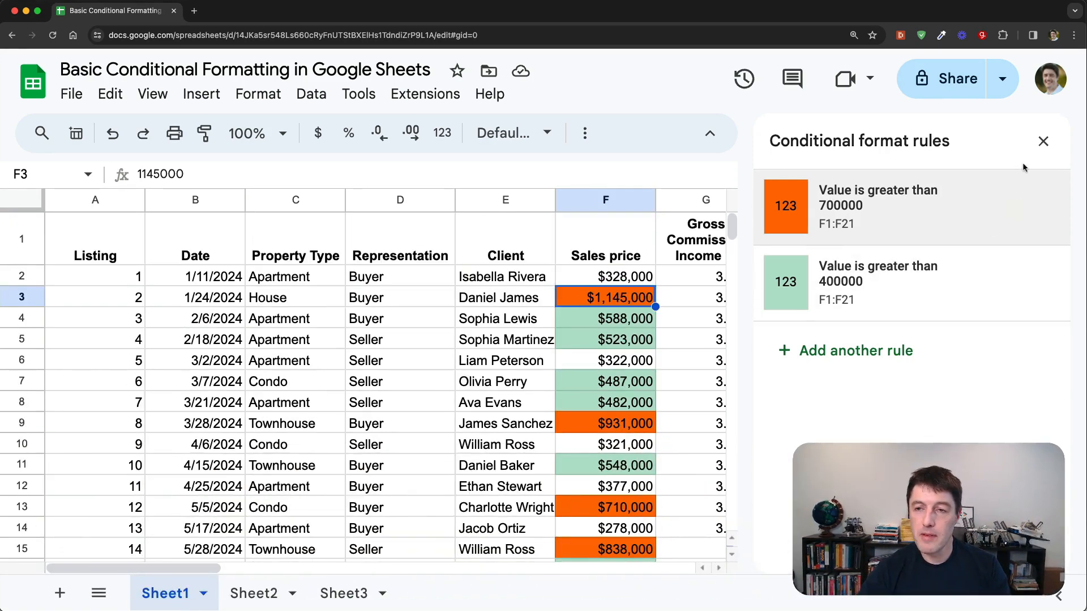
click(1044, 141)
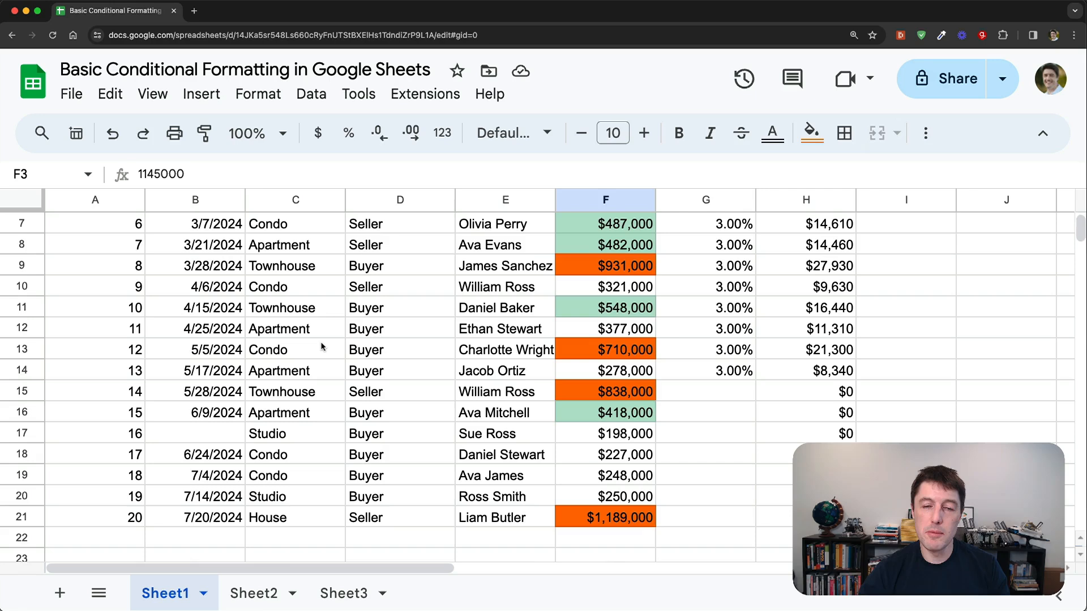
Step: Select Sheet1's listings table A1:H21 and bring up the Format menu
scroll(up, 3)
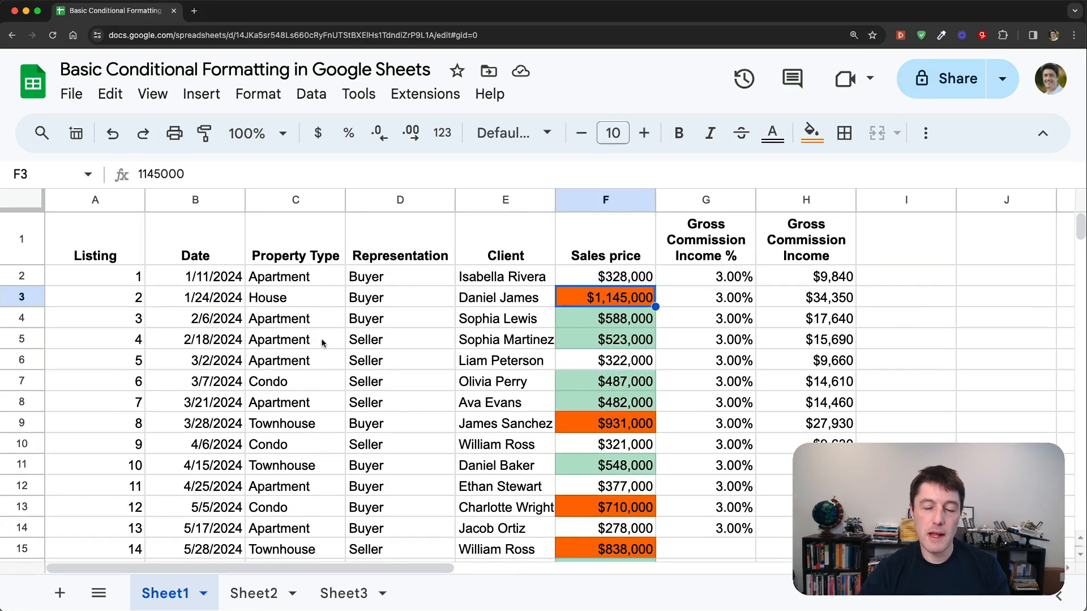
click(95, 255)
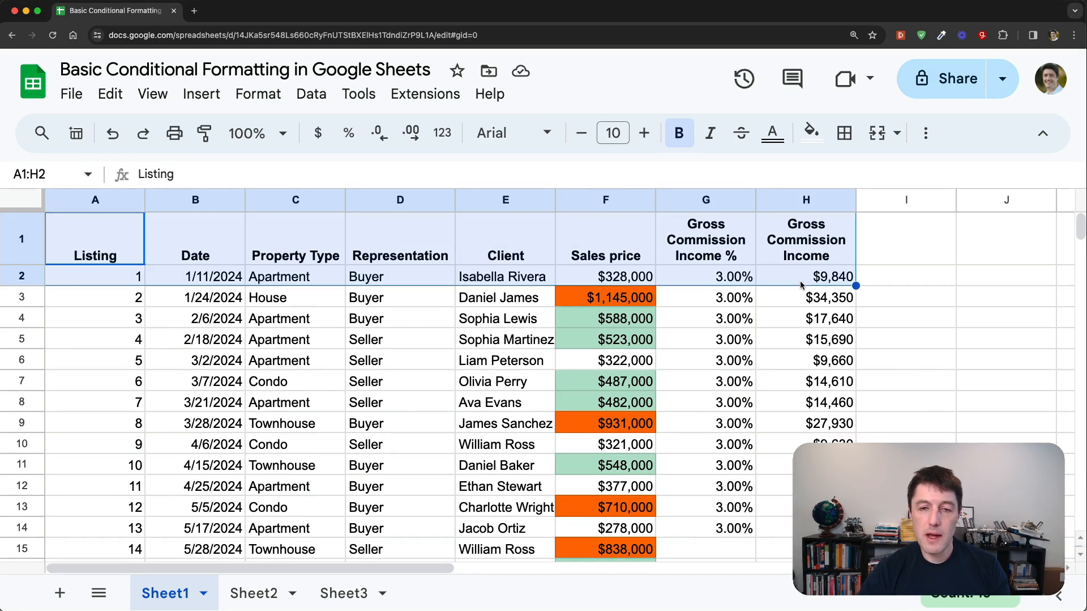
scroll(down, 3)
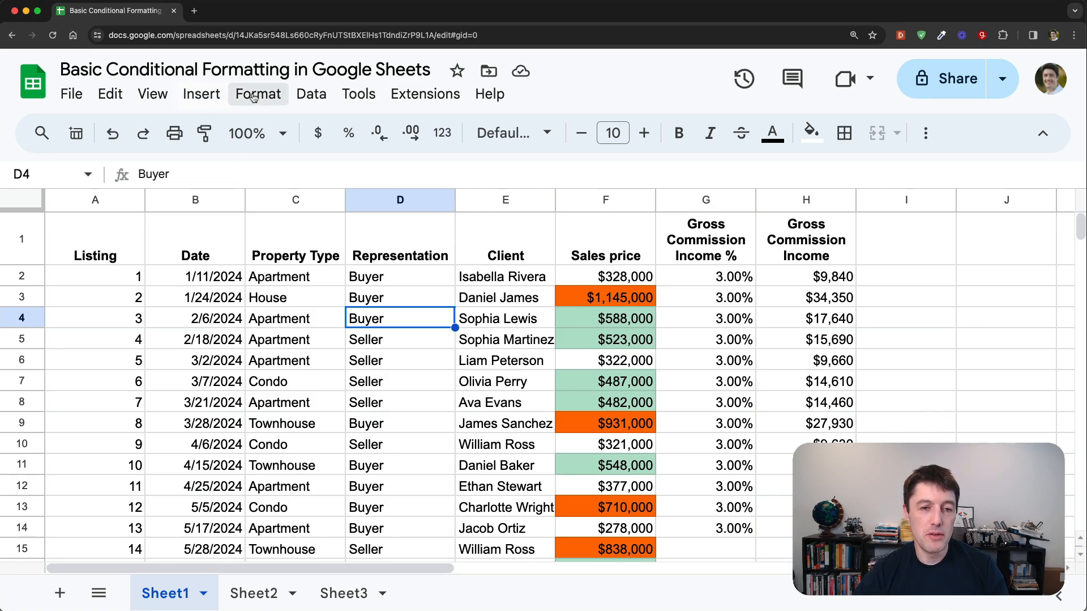
mouse_move(105, 263)
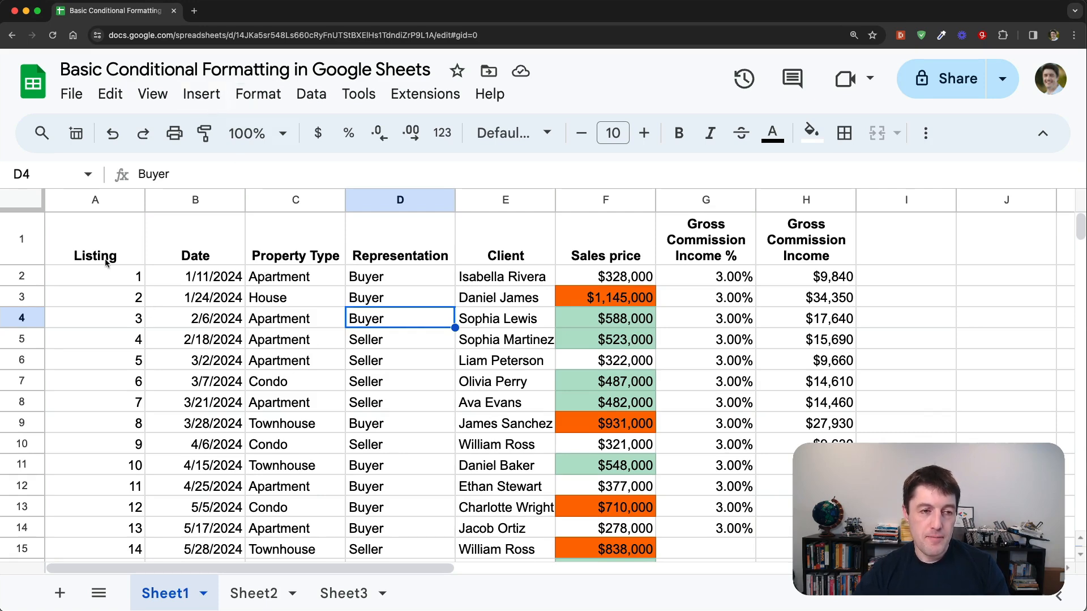
click(258, 93)
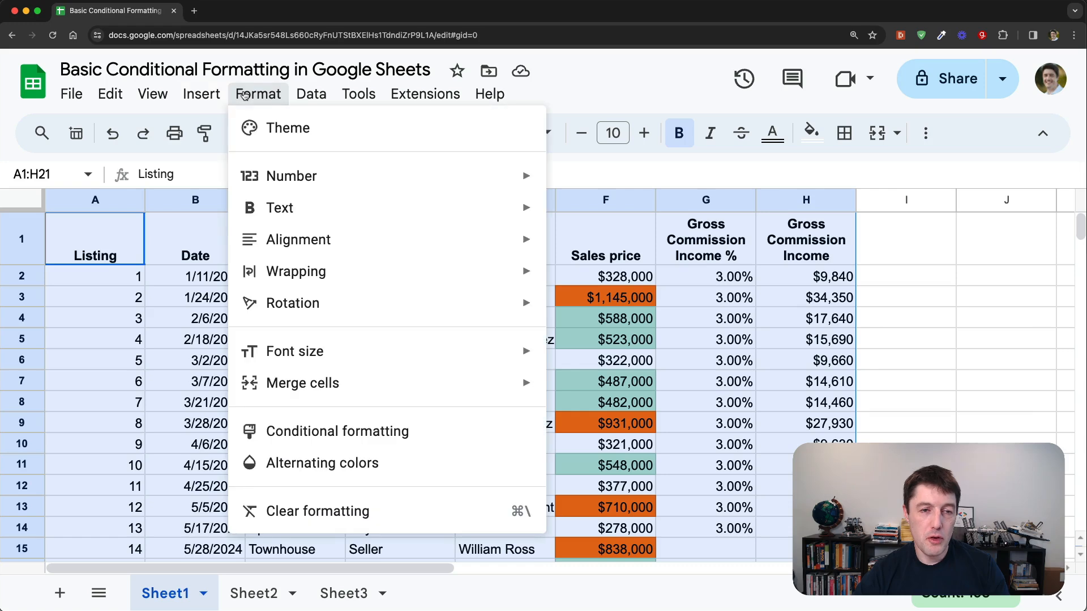
Step: Keep the yellow 'Is empty' rule and add a magenta 'Text contains Buyer' rule on A1:H21
click(338, 431)
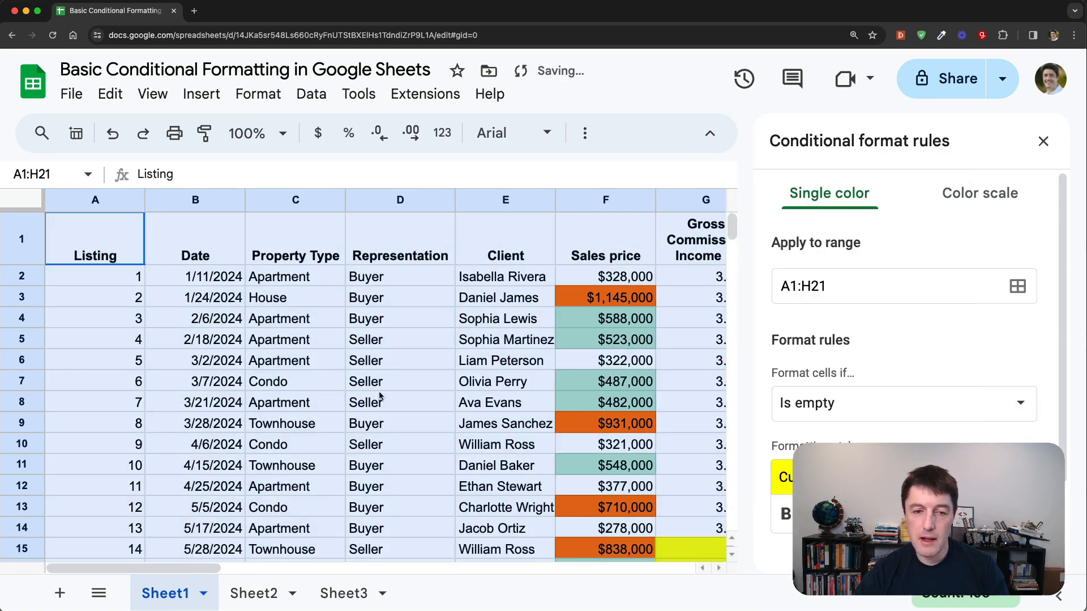
scroll(down, 3)
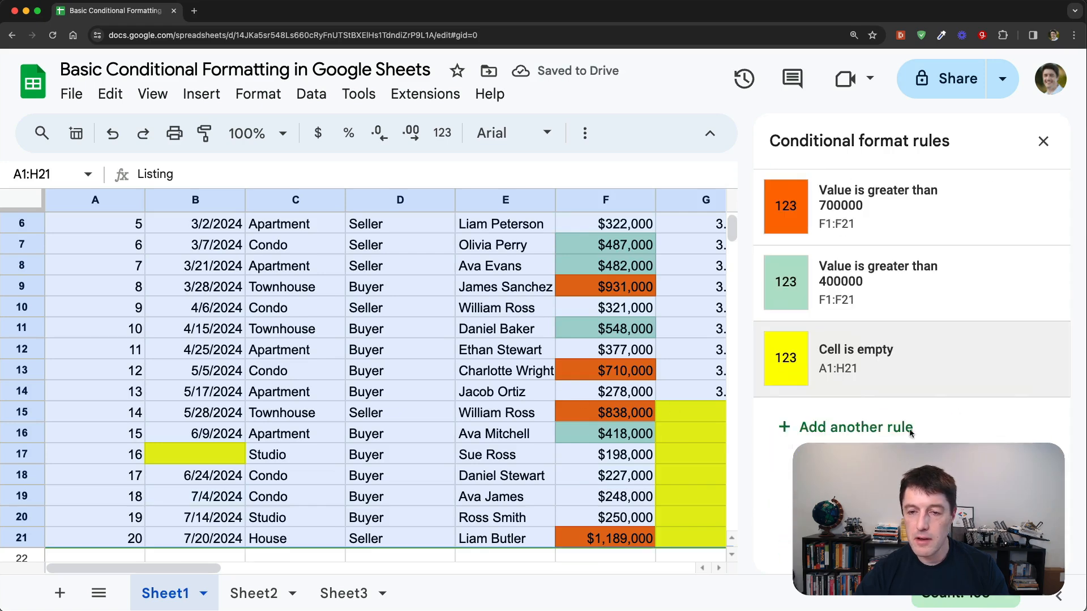
click(911, 358)
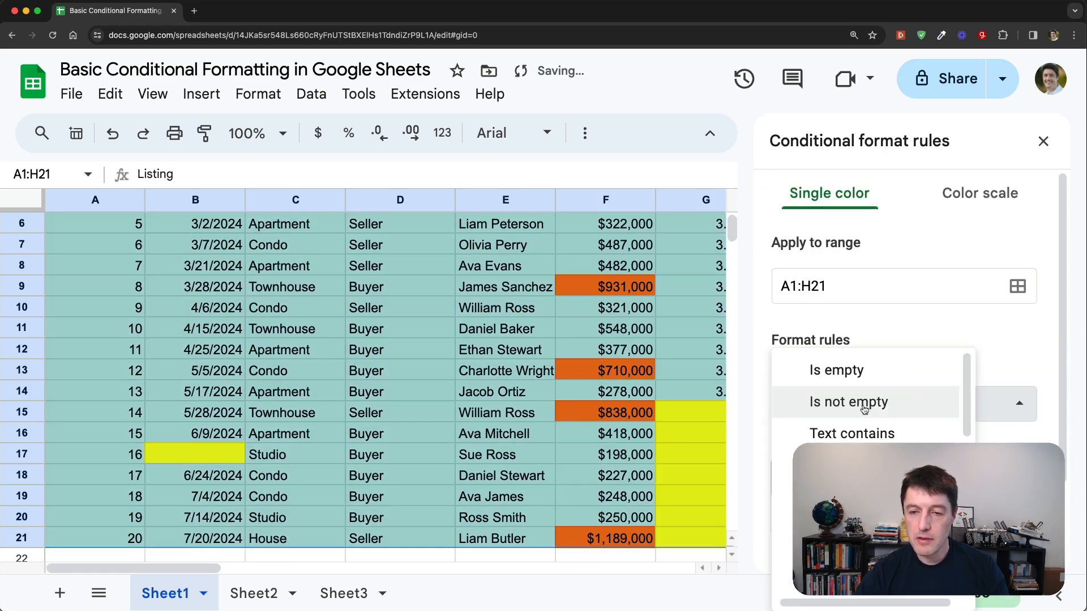
click(852, 433)
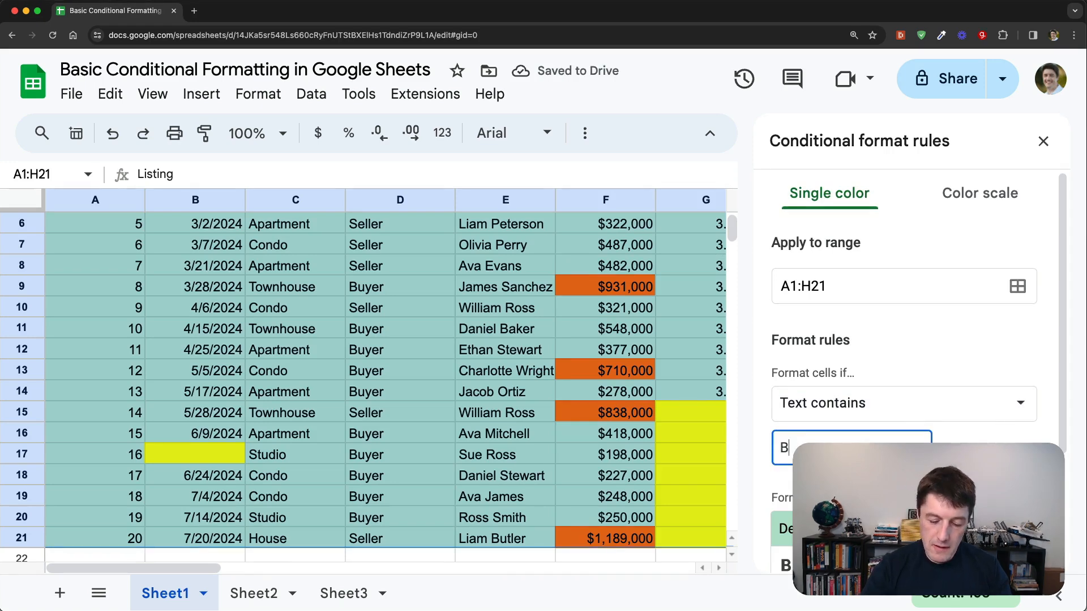
text(uy)
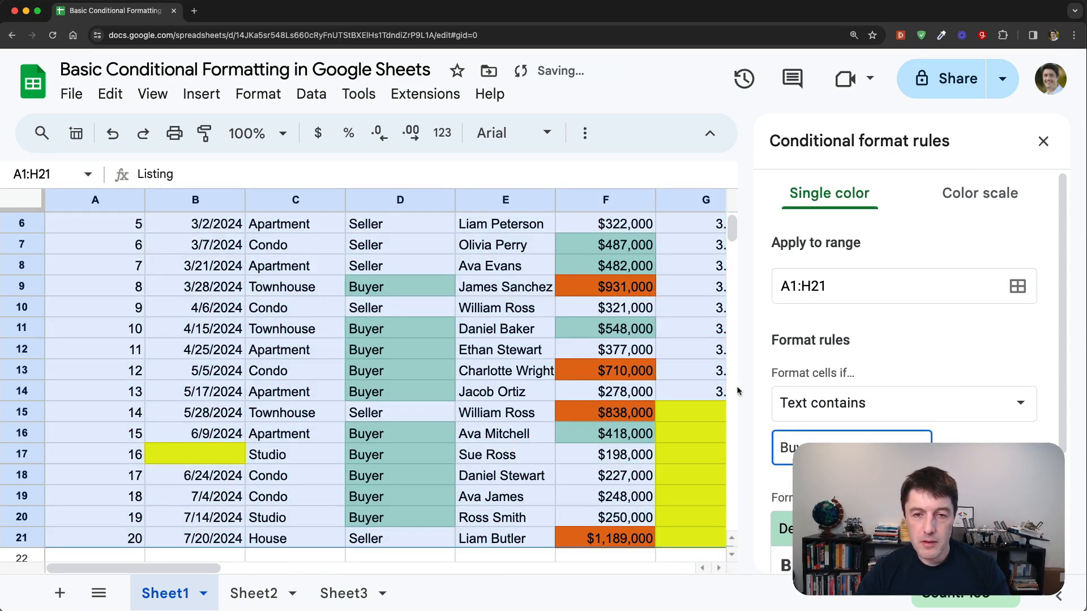
click(941, 402)
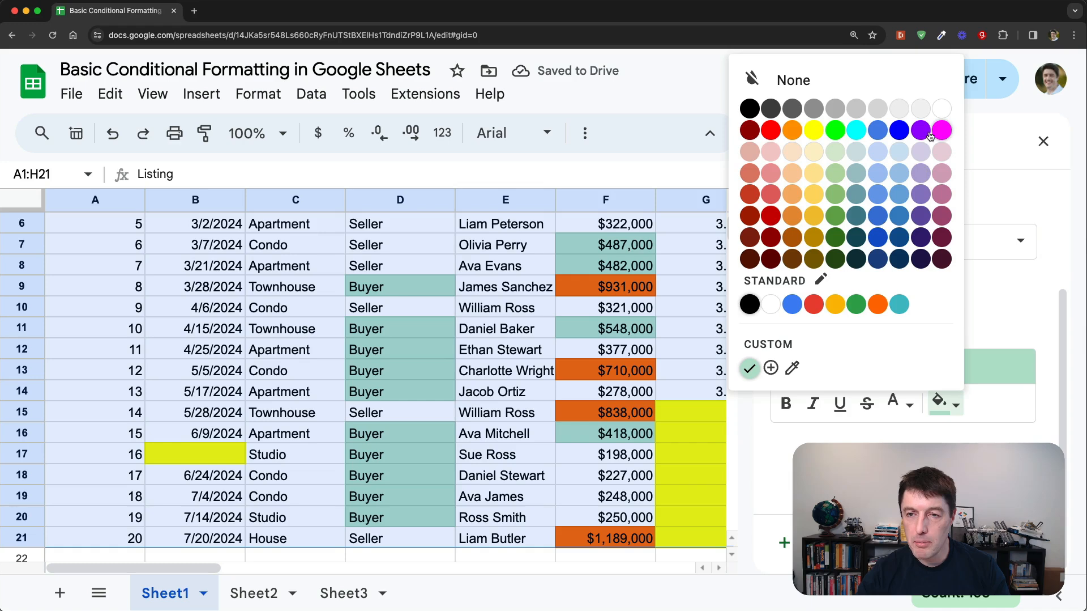
click(941, 130)
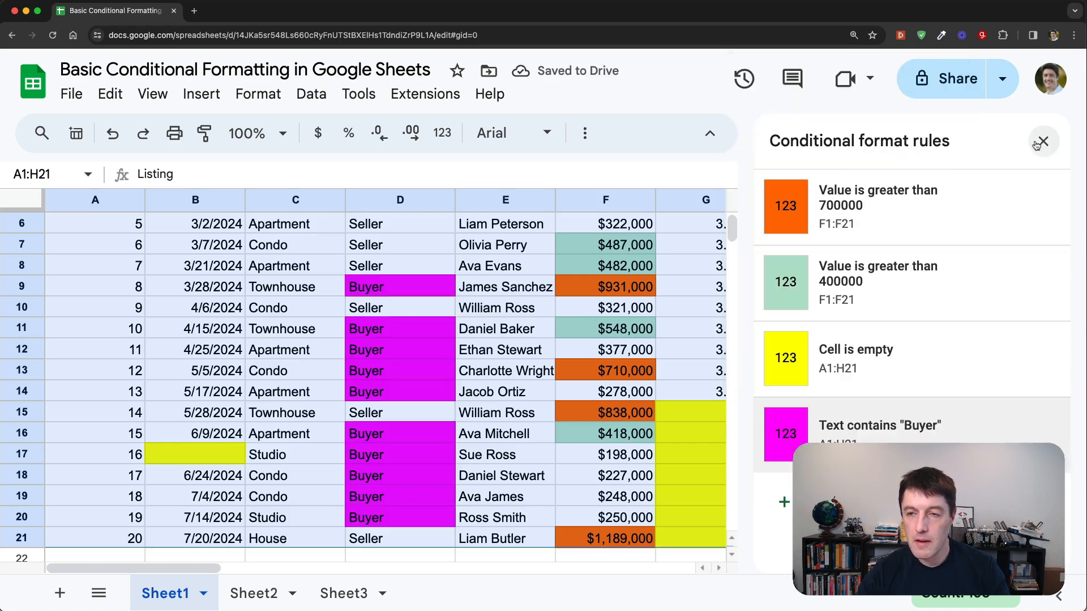
Step: Close the rules sidebar, glance at Sheet2's plain listings, and return to Sheet1
click(1043, 142)
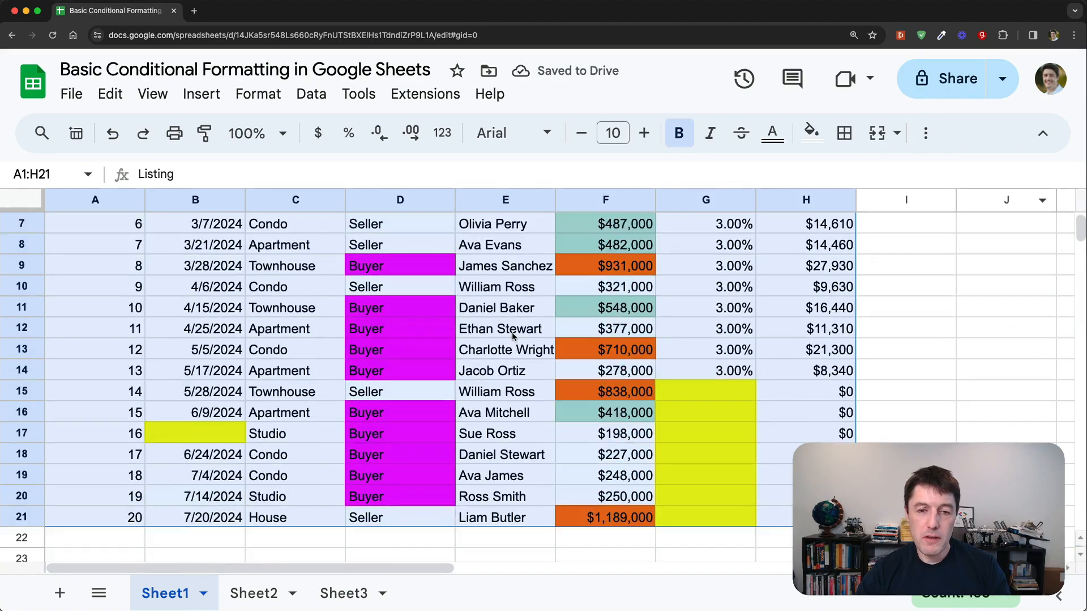
scroll(up, 3)
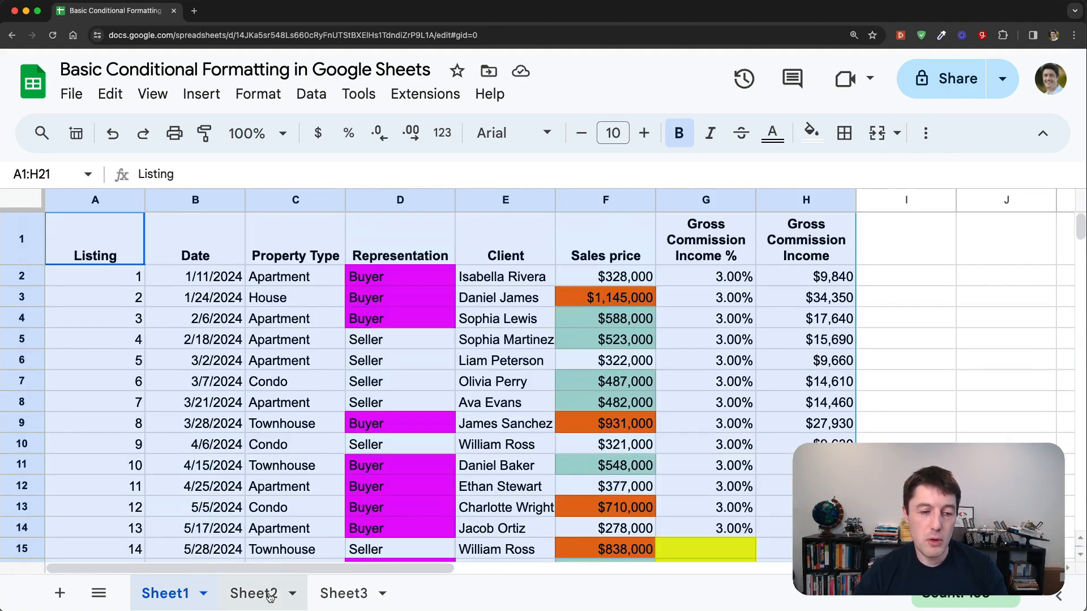
click(253, 593)
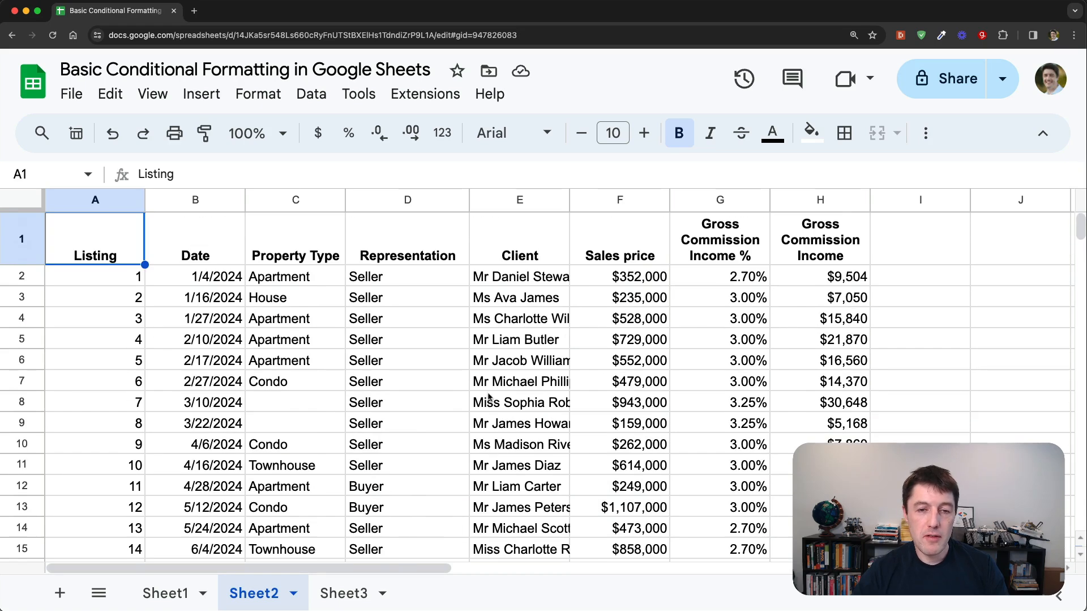
mouse_move(751, 330)
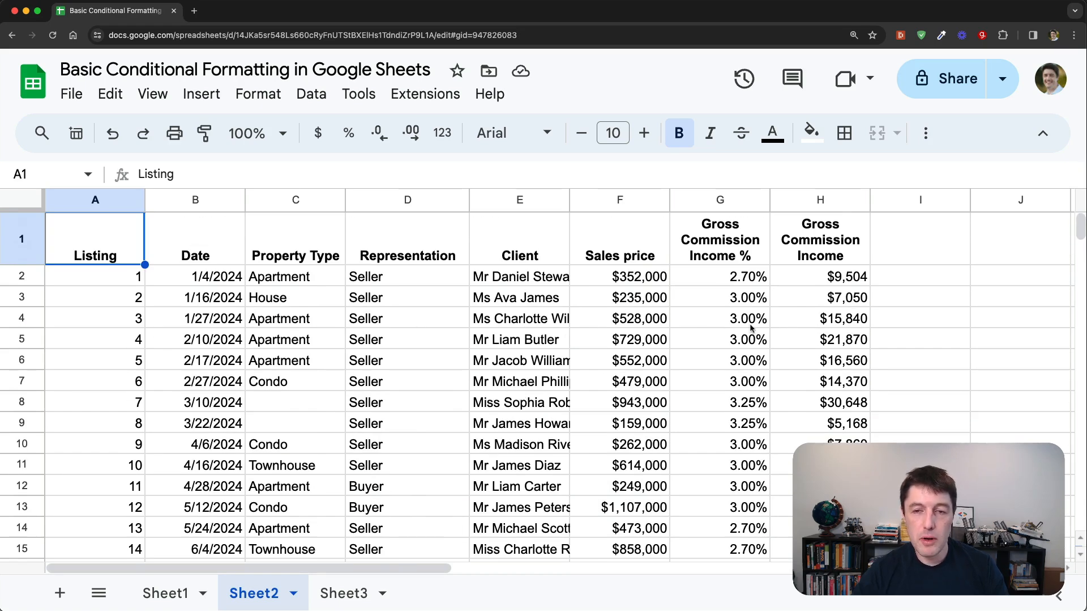
click(164, 591)
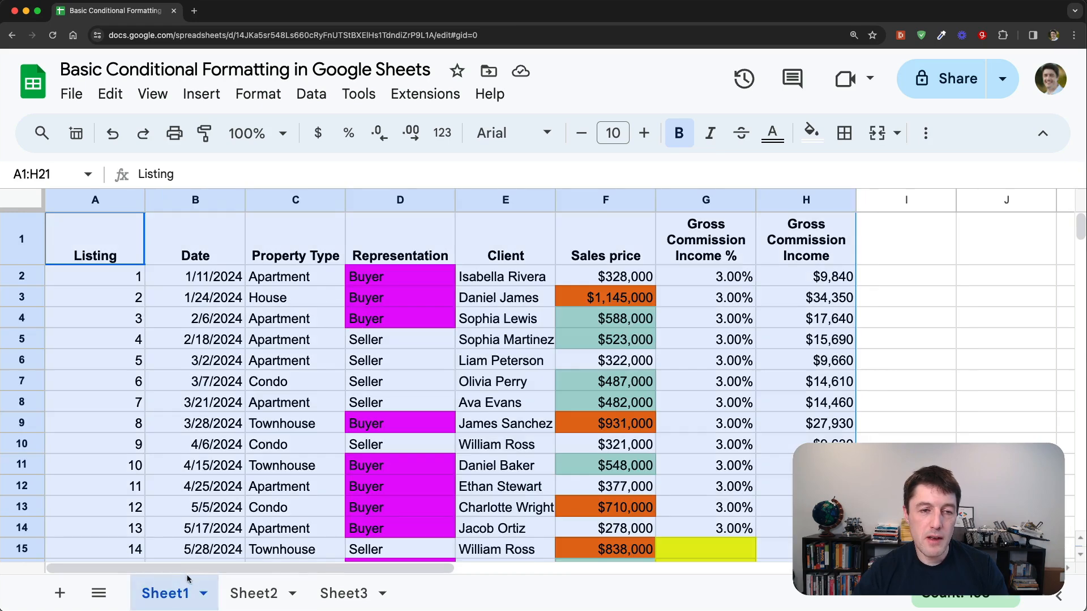
Step: Compare the A1:H1 header rows on Sheet1 and Sheet2, then select Sheet1's whole table
click(806, 238)
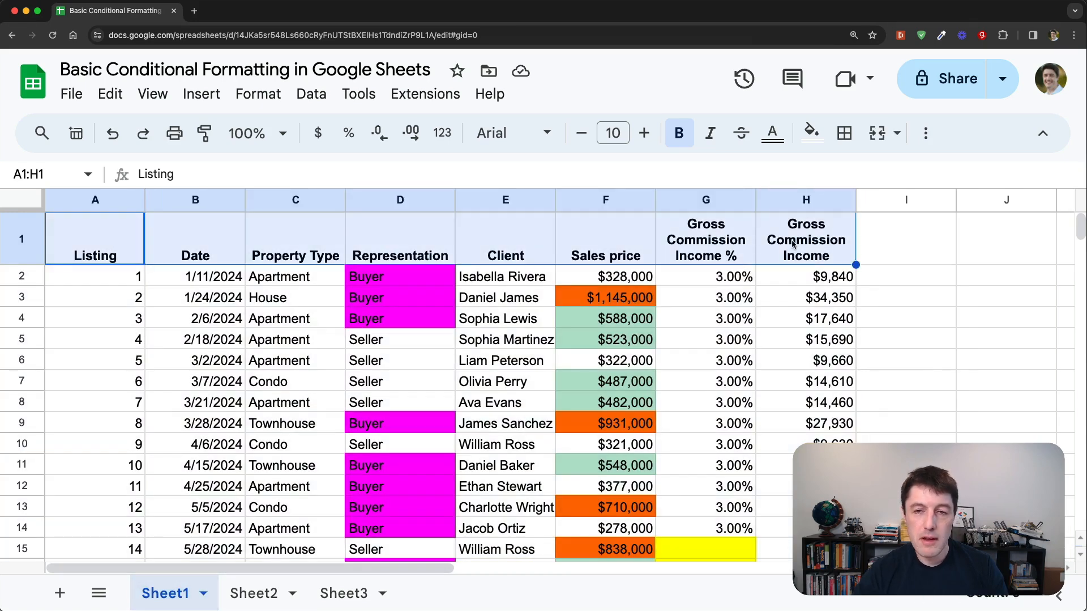
click(254, 592)
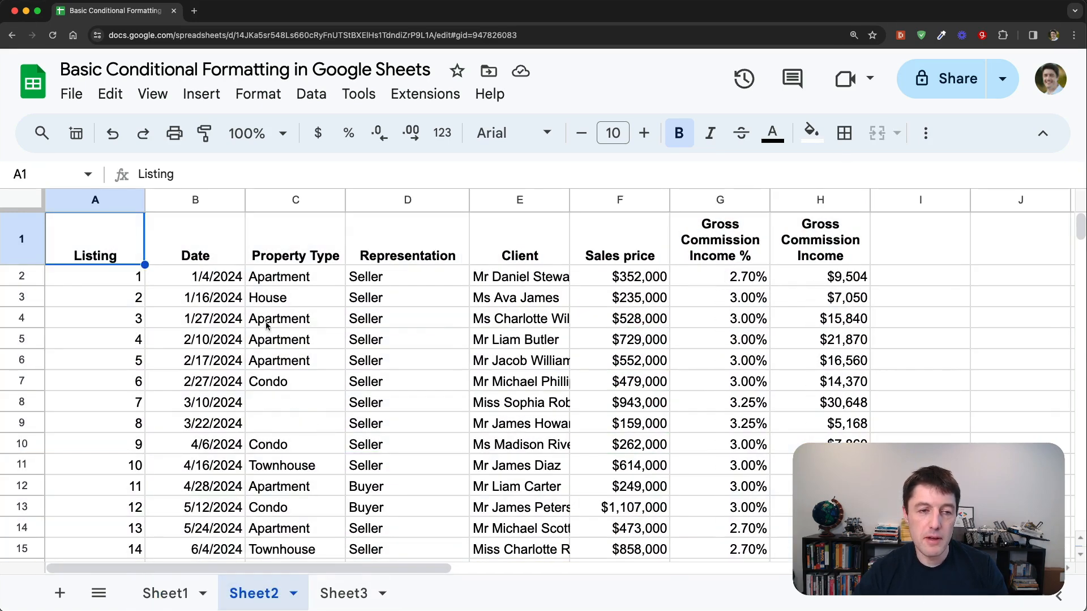
drag(95, 237, 820, 238)
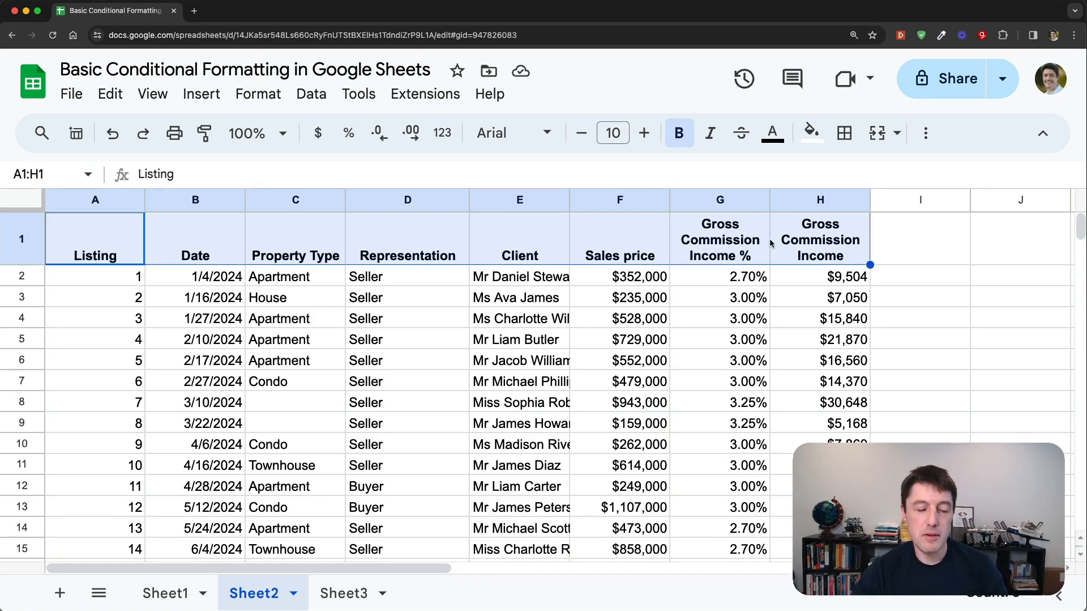
click(165, 592)
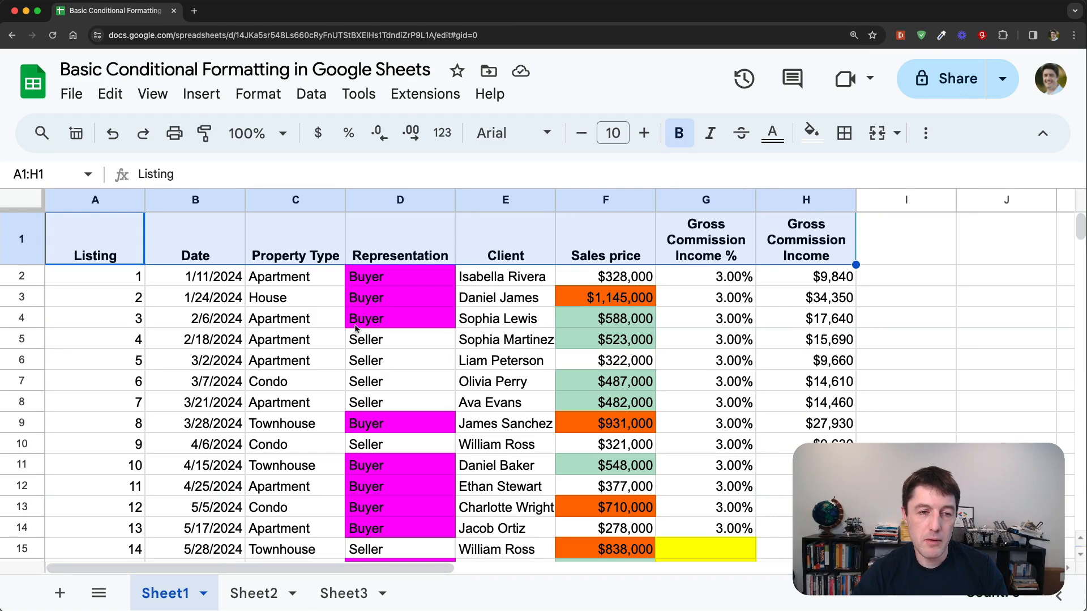
click(95, 238)
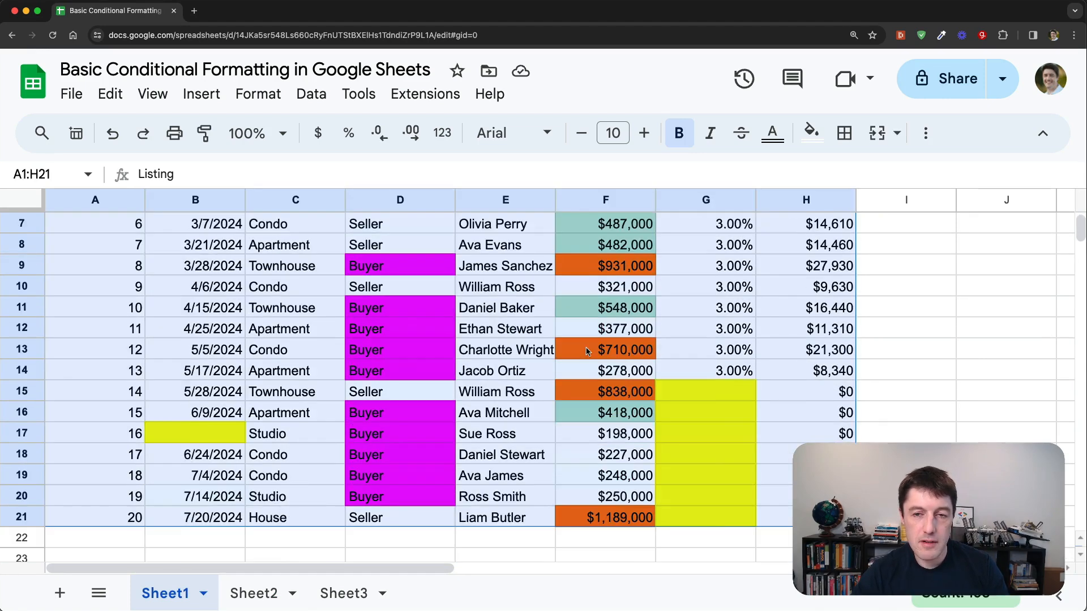
key(ctrl+a)
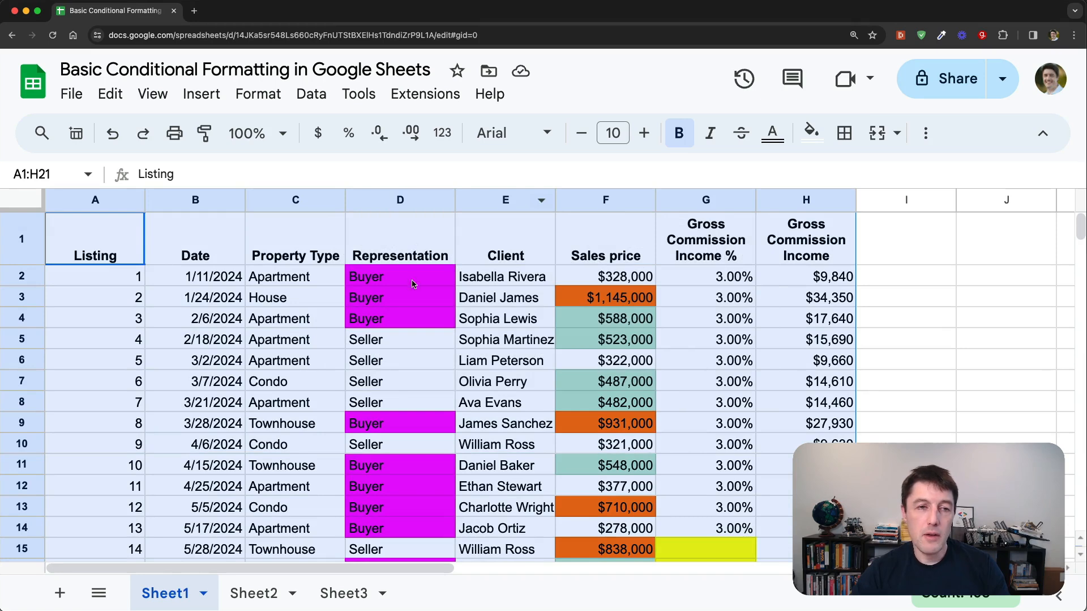
mouse_move(204, 132)
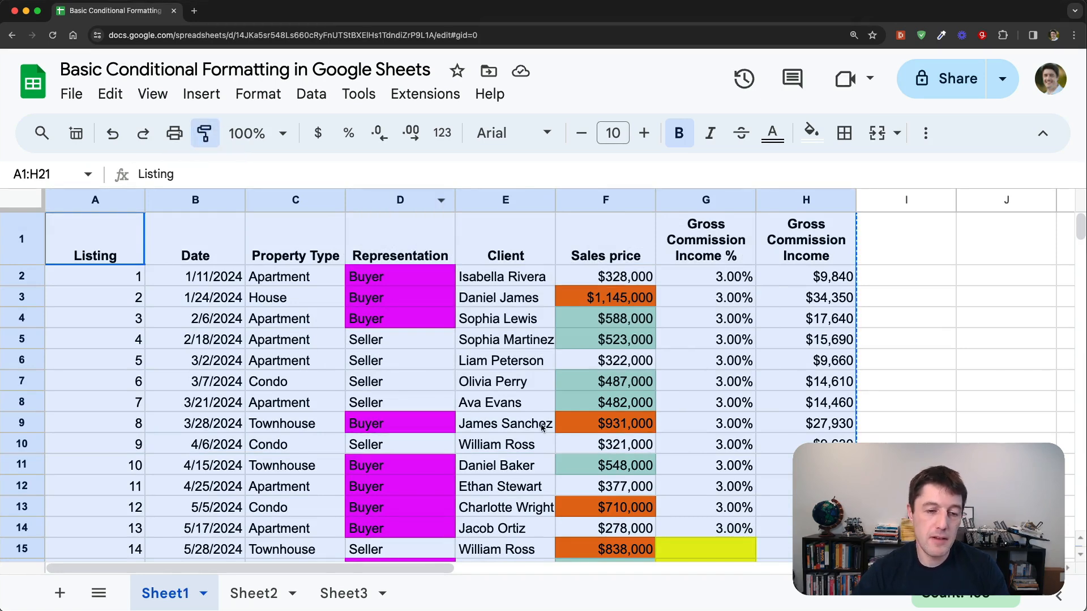
Step: Paint Sheet1's formatting onto Sheet2's table, giving yellow blanks, magenta Buyer cells, and green/orange prices
click(254, 593)
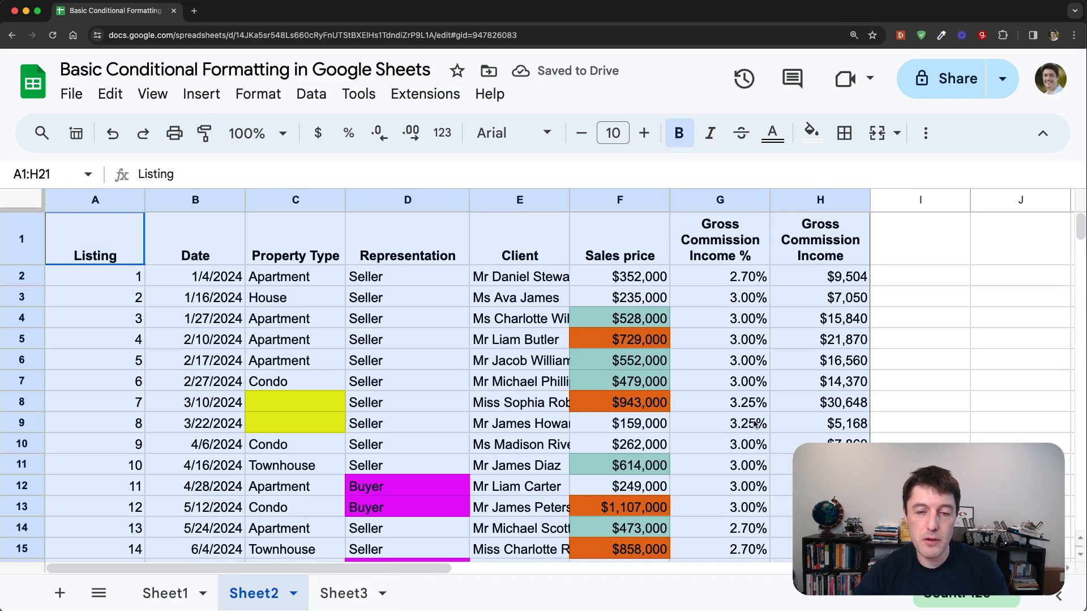
mouse_move(664, 345)
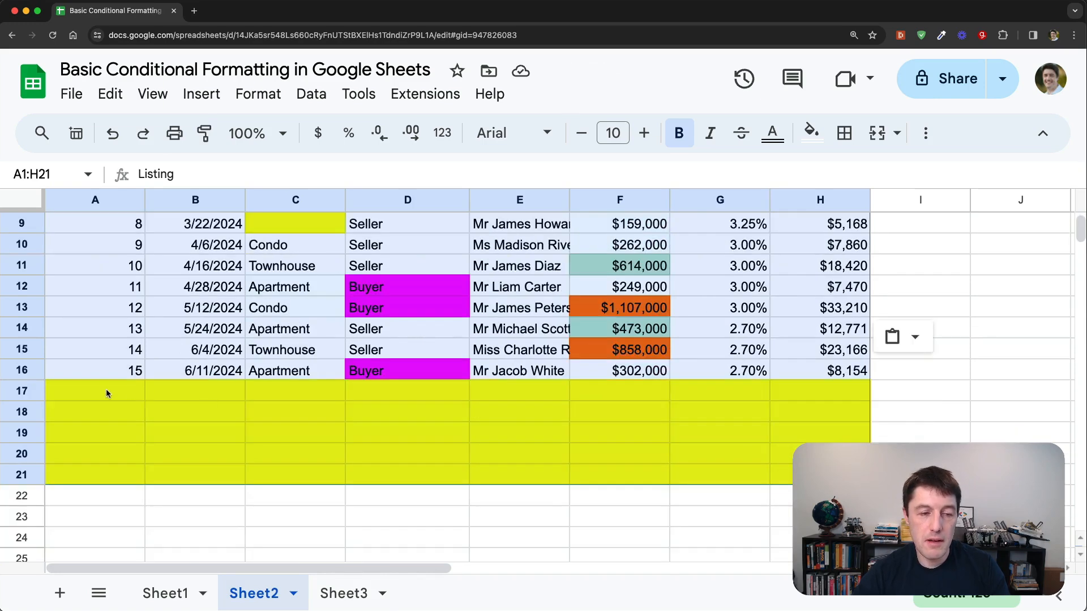
click(164, 592)
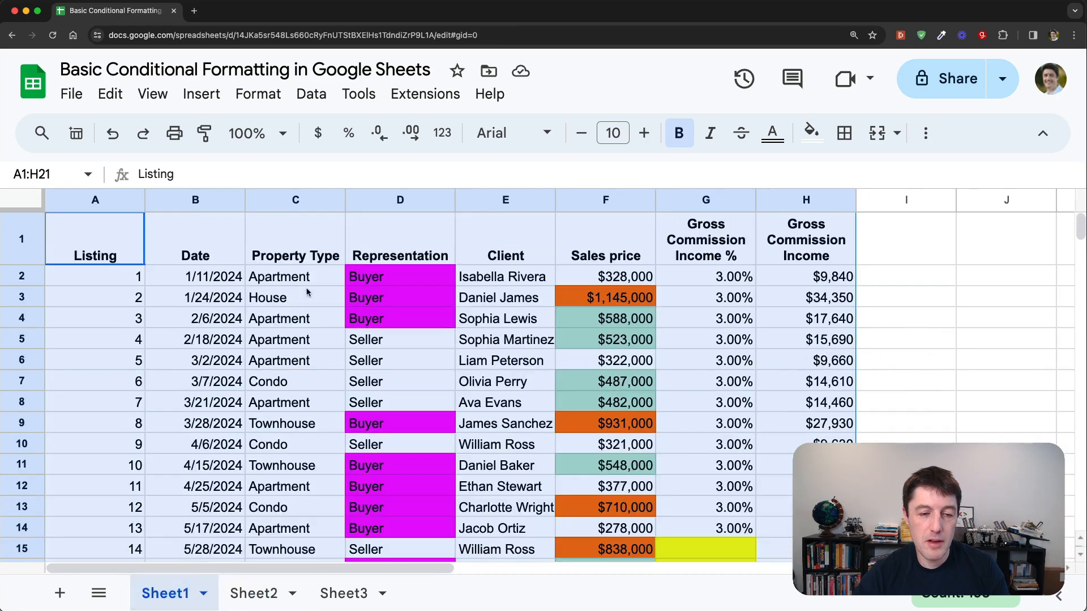
scroll(down, 3)
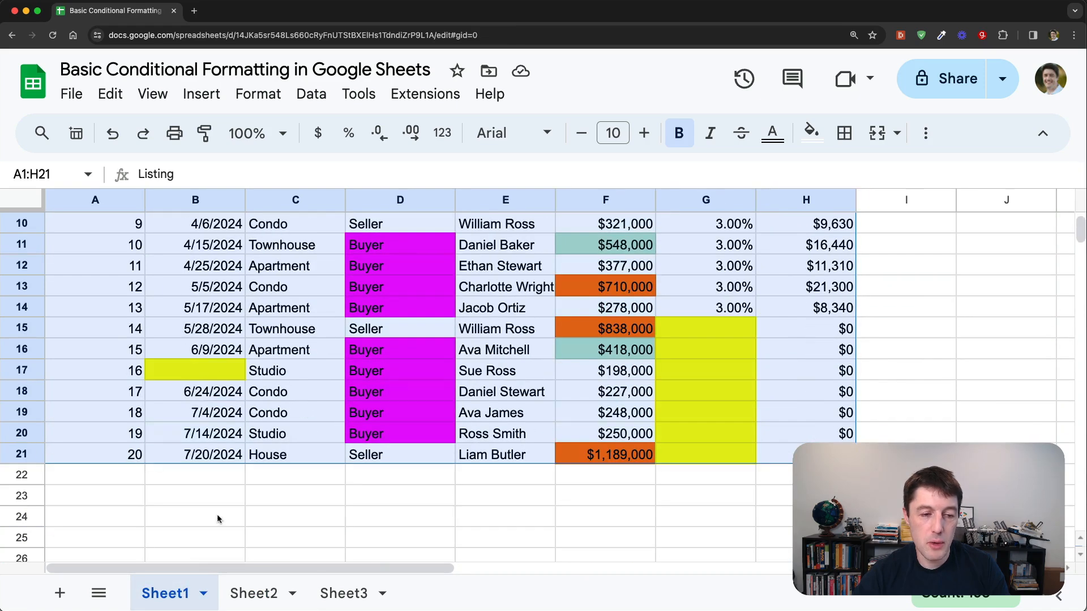
click(254, 592)
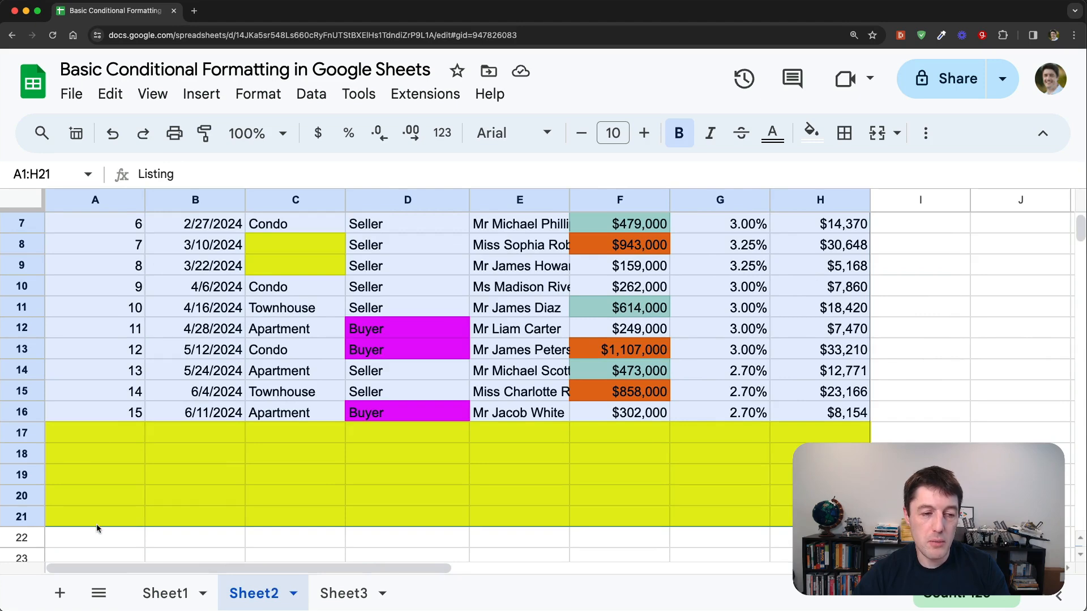
click(95, 432)
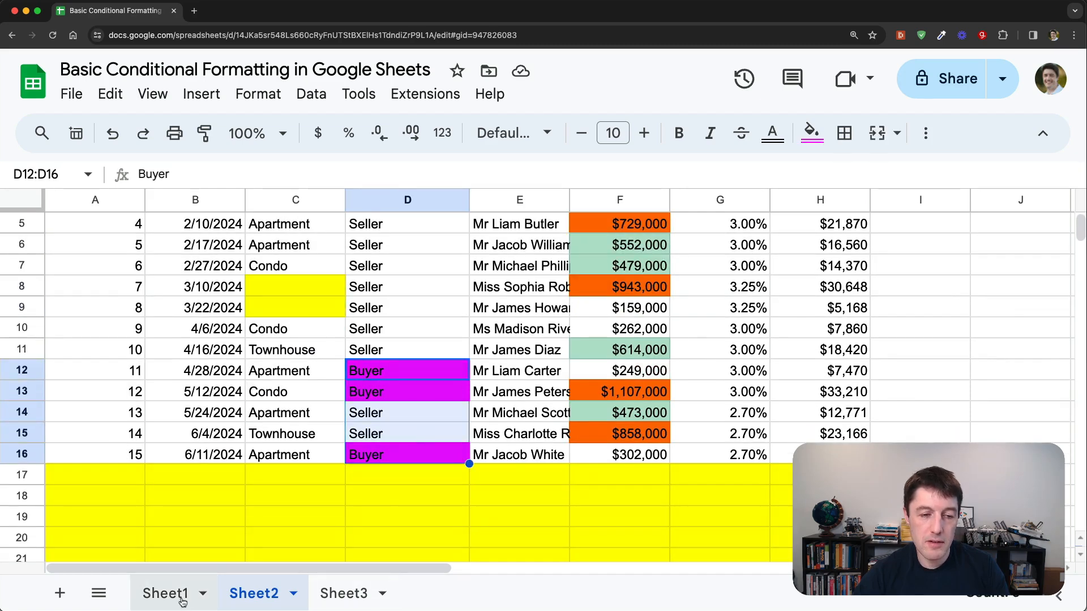
click(165, 593)
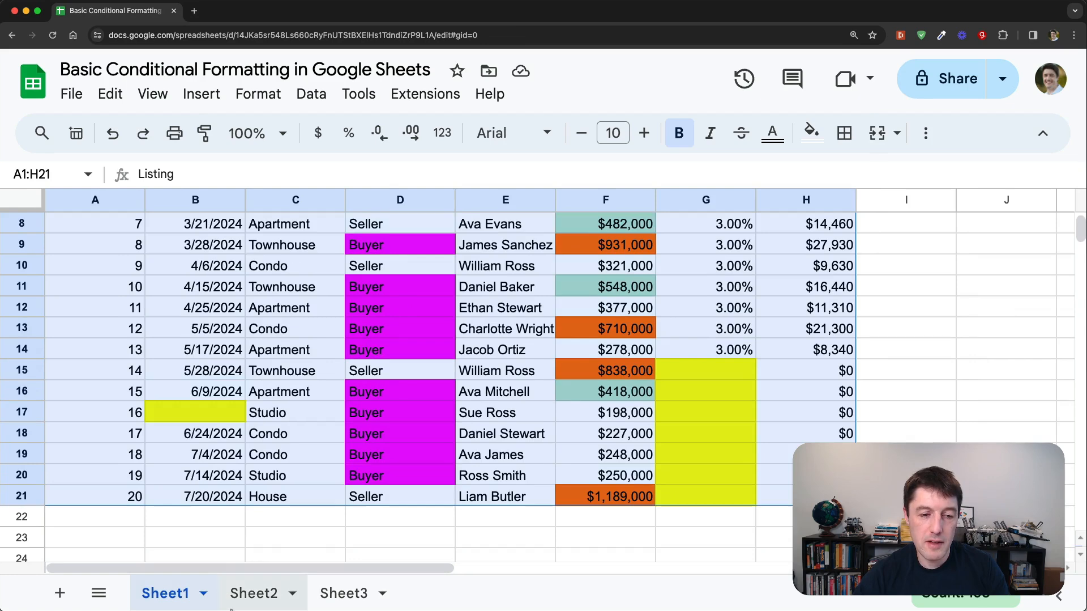
click(253, 592)
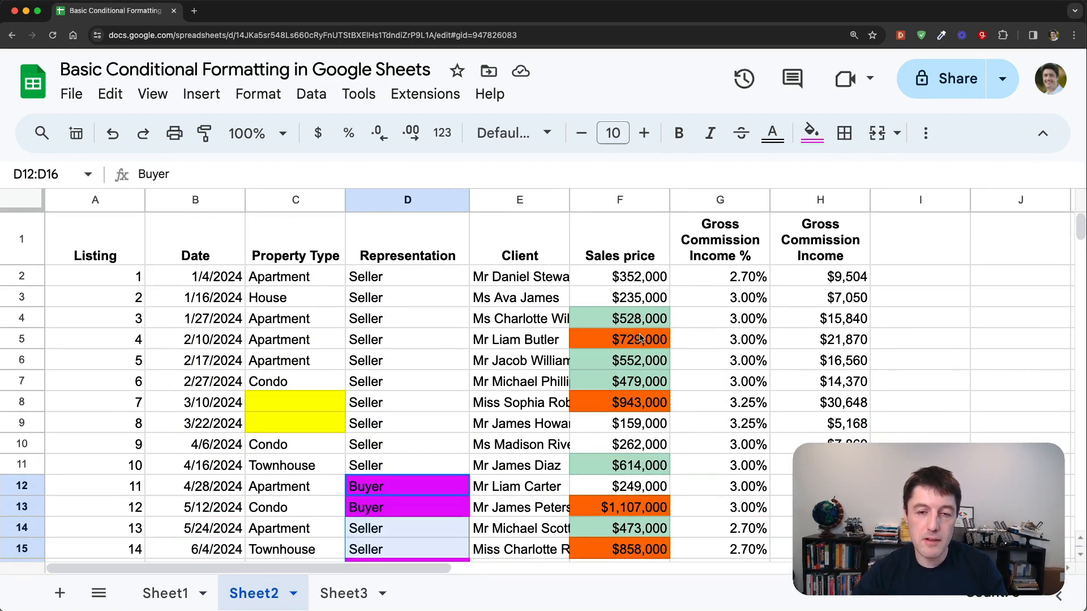
click(258, 93)
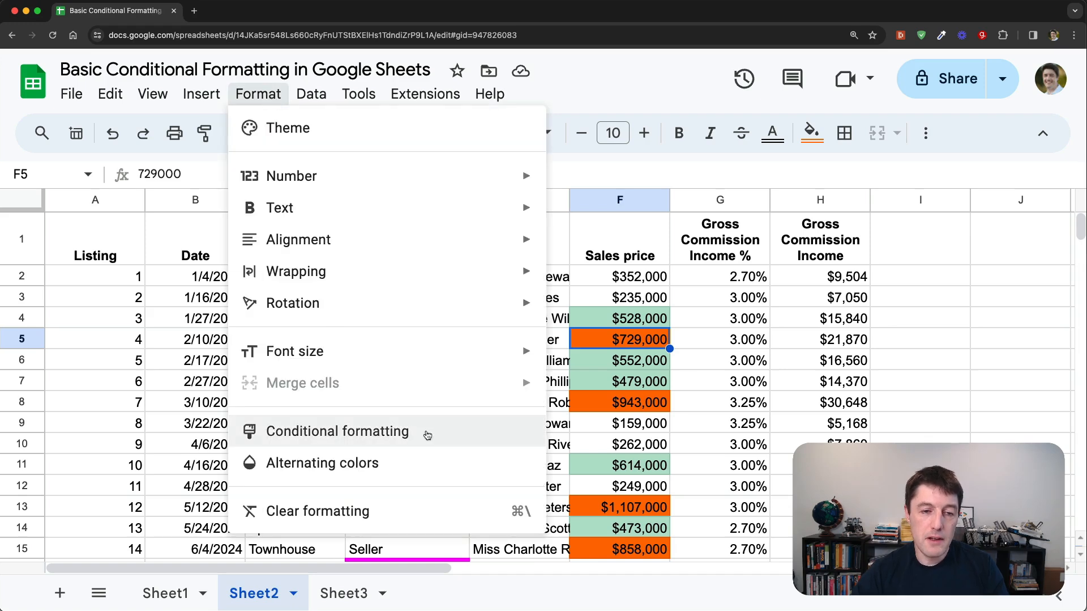
click(338, 431)
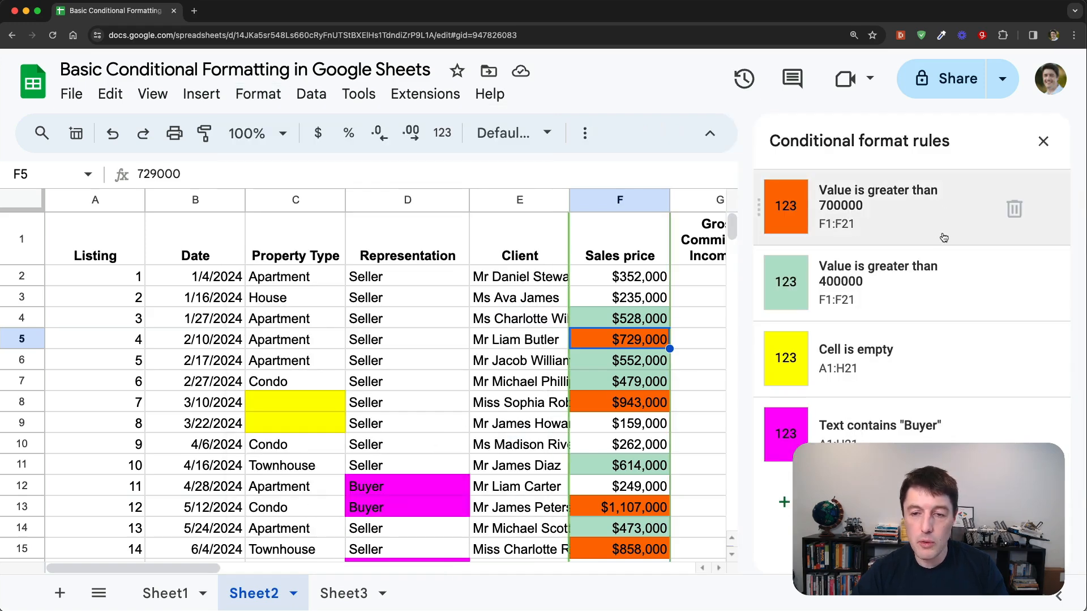
mouse_move(881, 223)
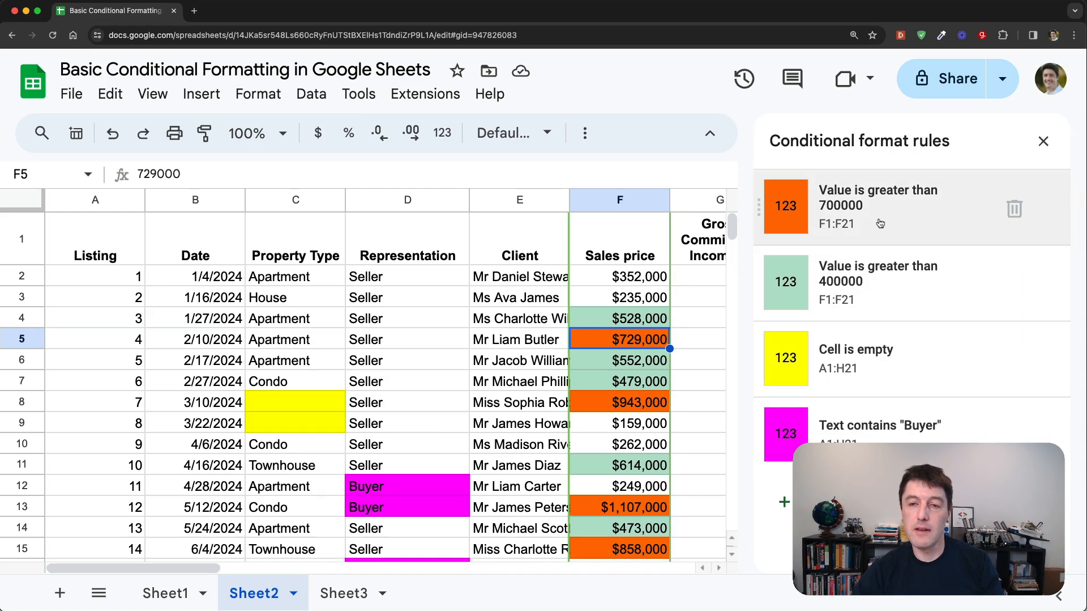
mouse_move(895, 345)
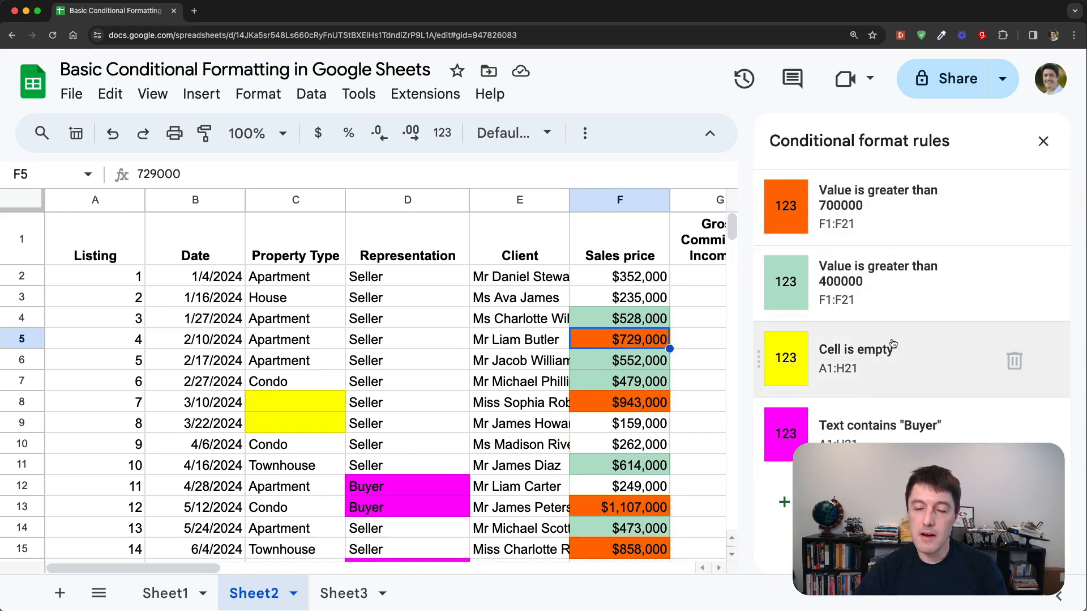
mouse_move(740, 500)
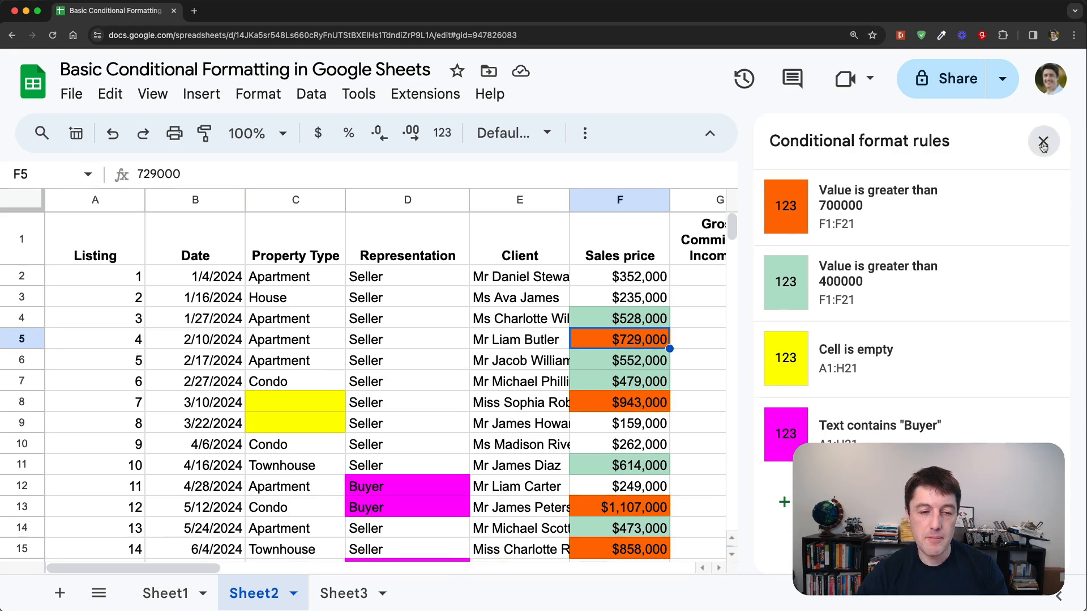
click(1044, 142)
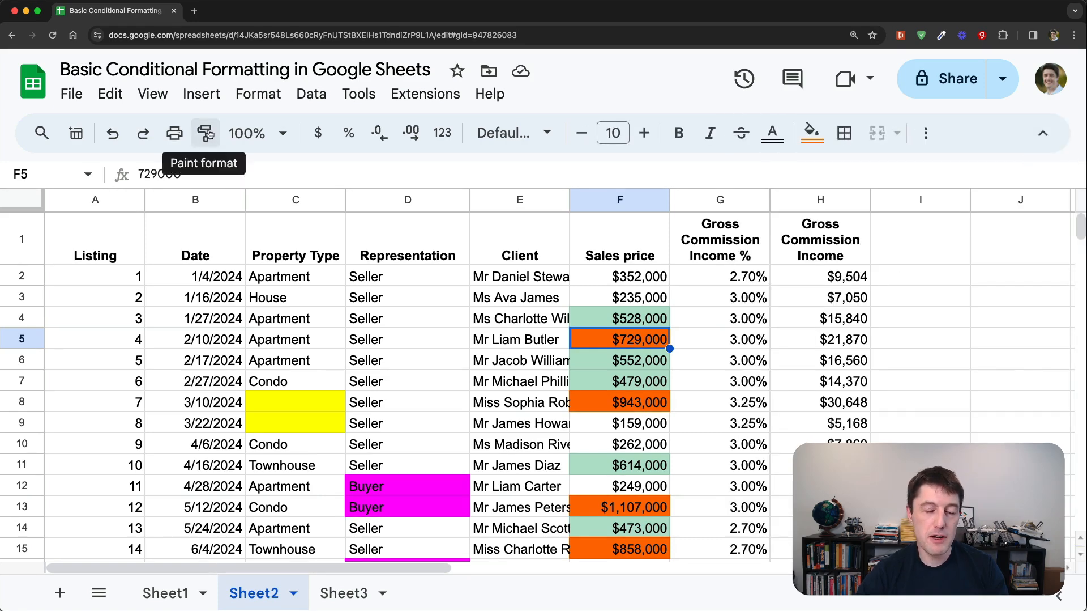
mouse_move(344, 355)
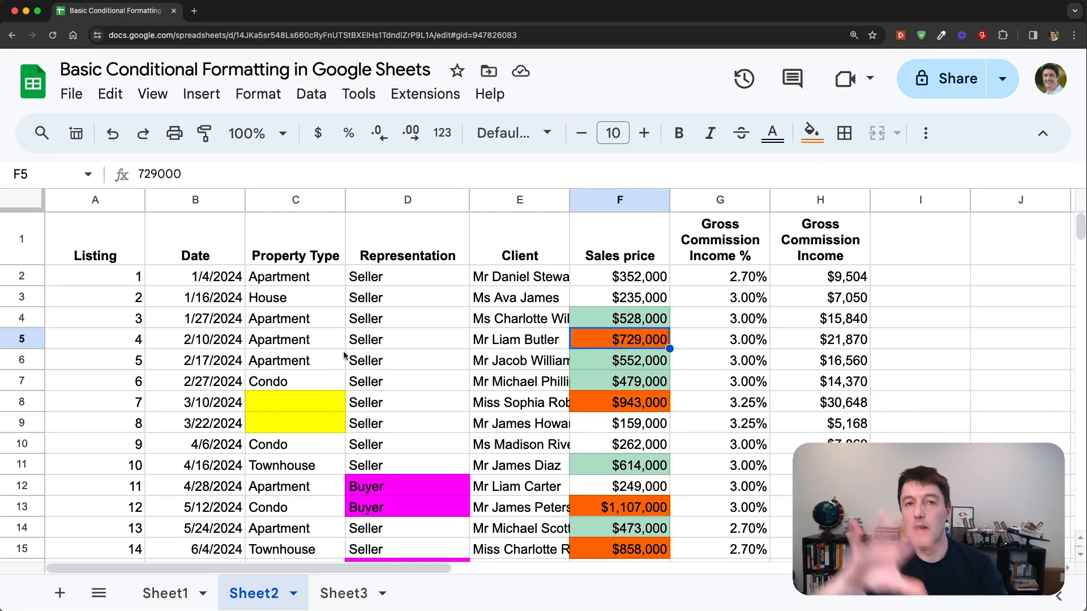
mouse_move(368, 492)
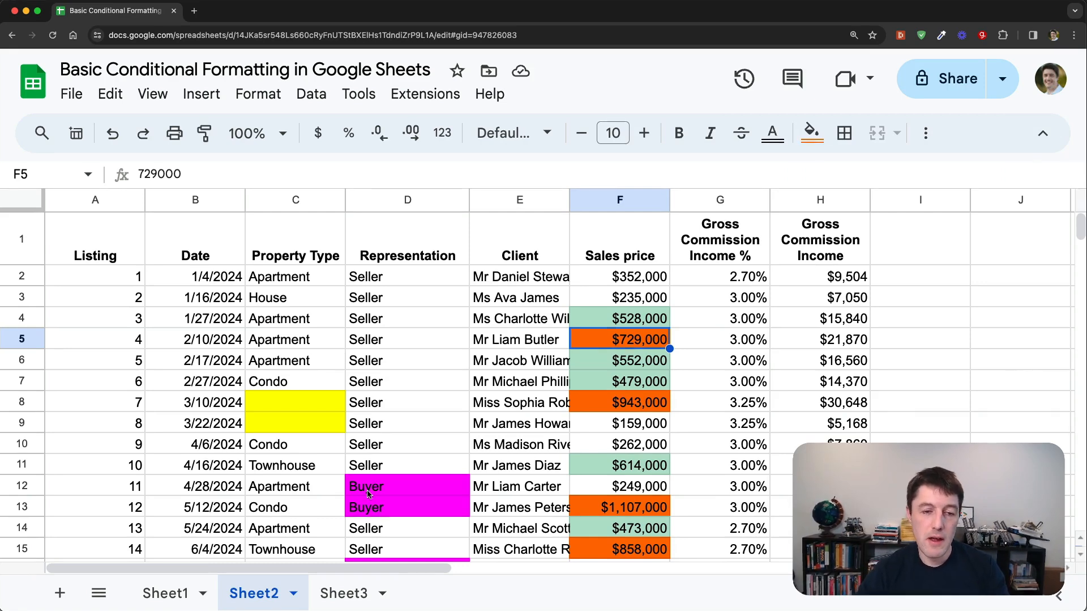
Step: Switch to Sheet3, check and close its rules sidebar, and copy A1:H21
click(344, 592)
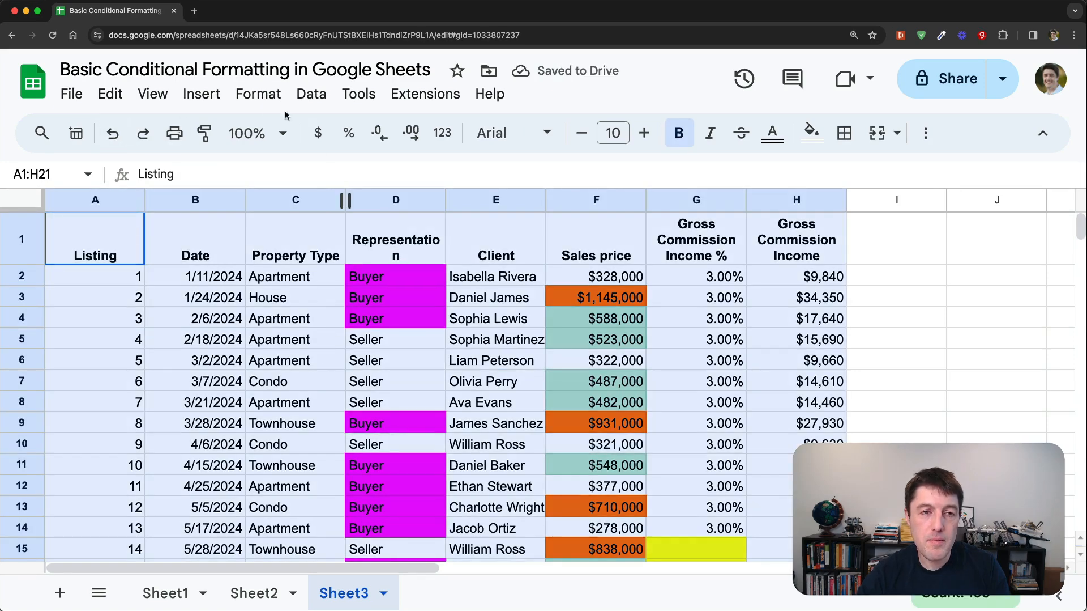
click(258, 94)
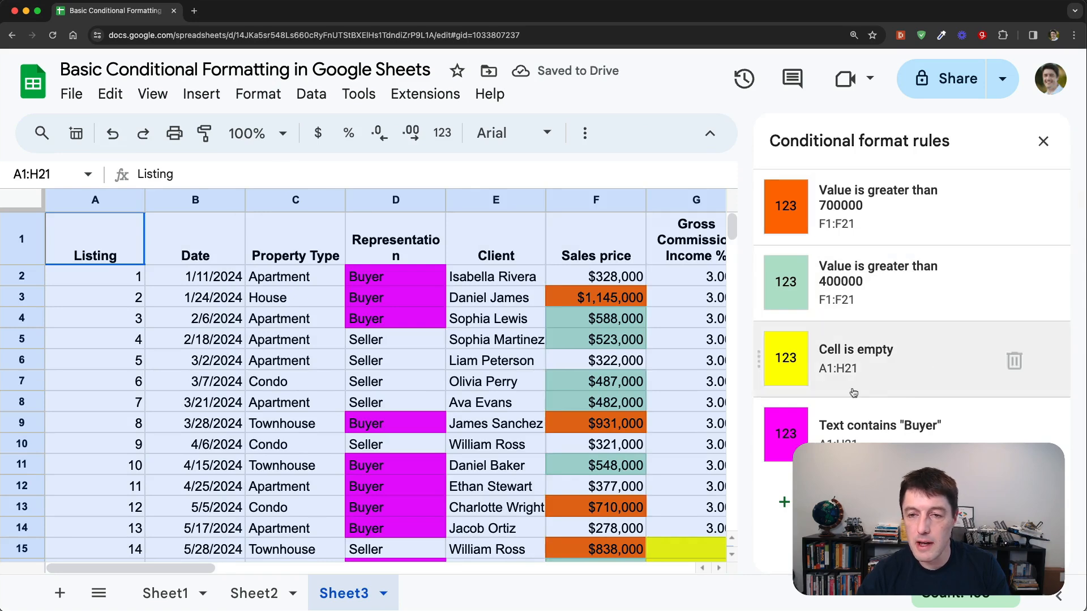
click(1043, 141)
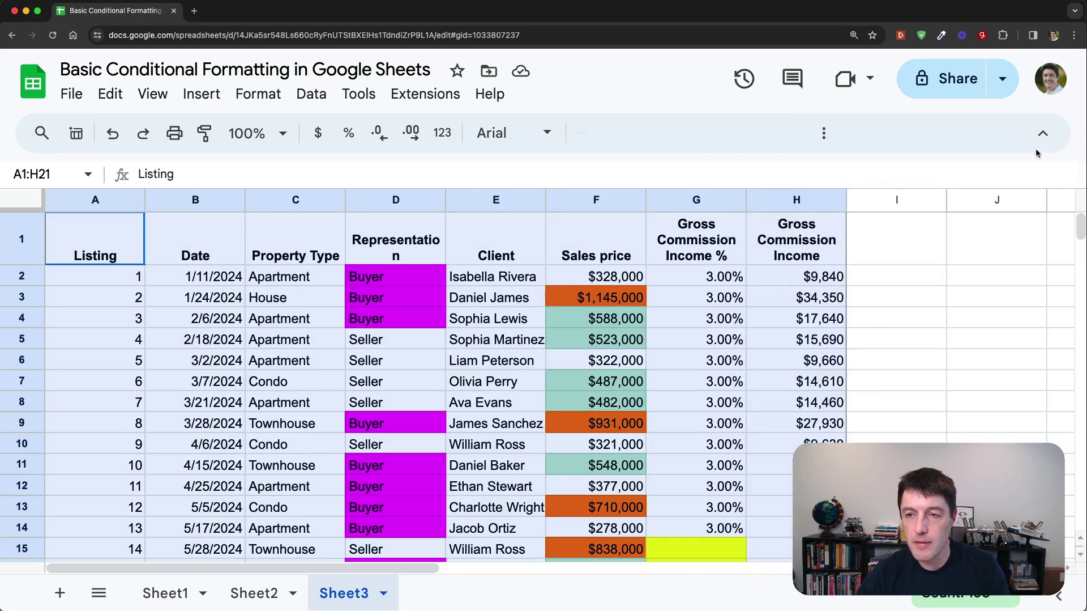
click(1044, 132)
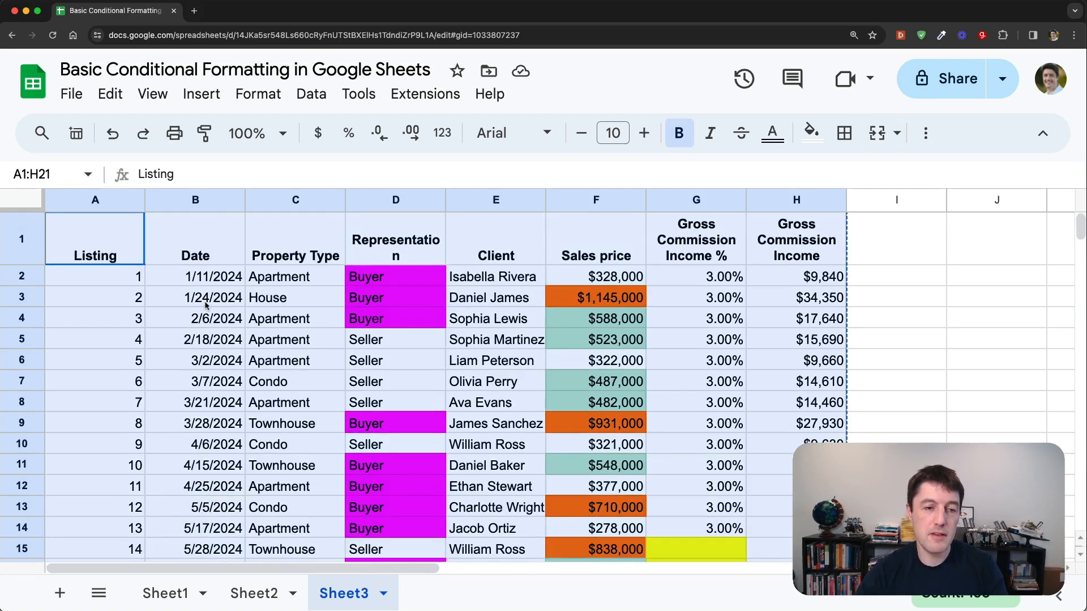
scroll(down, 3)
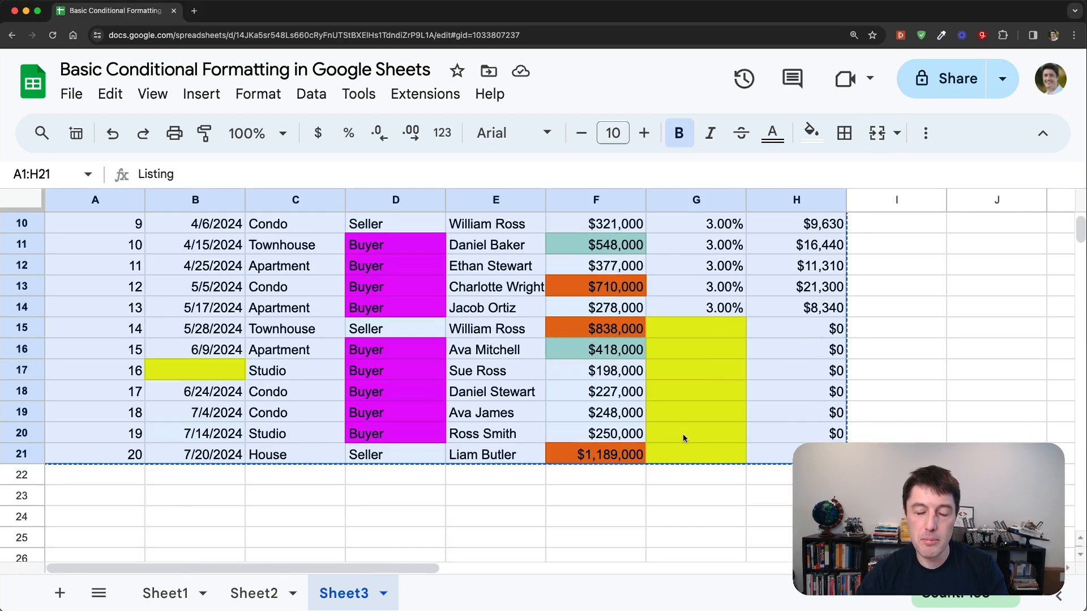
scroll(up, 3)
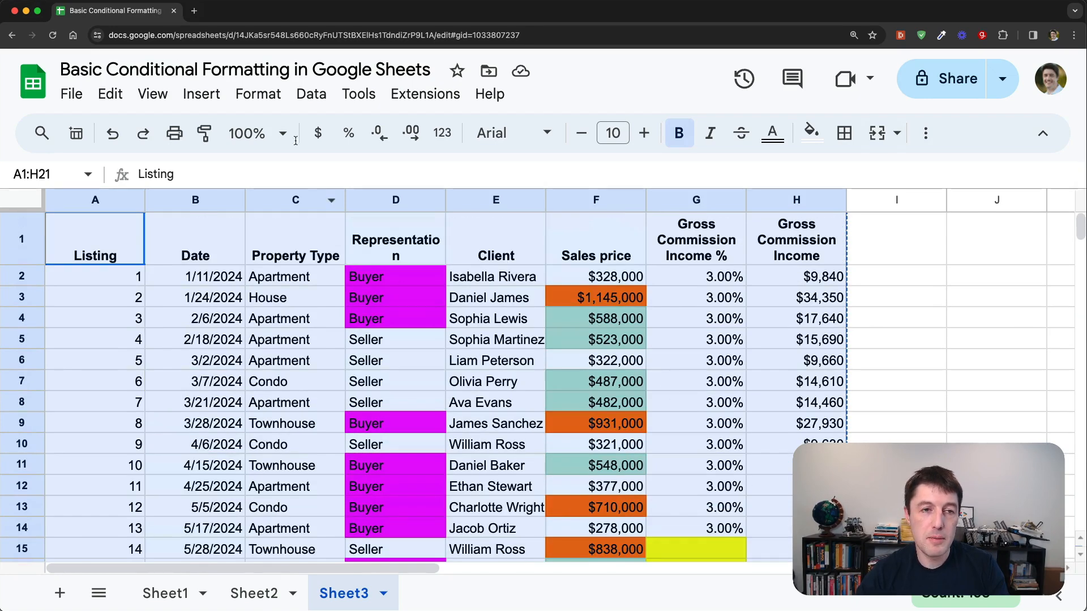
Step: Clear all formatting from Sheet3's listings table, leaving plain unshaded cells
click(259, 93)
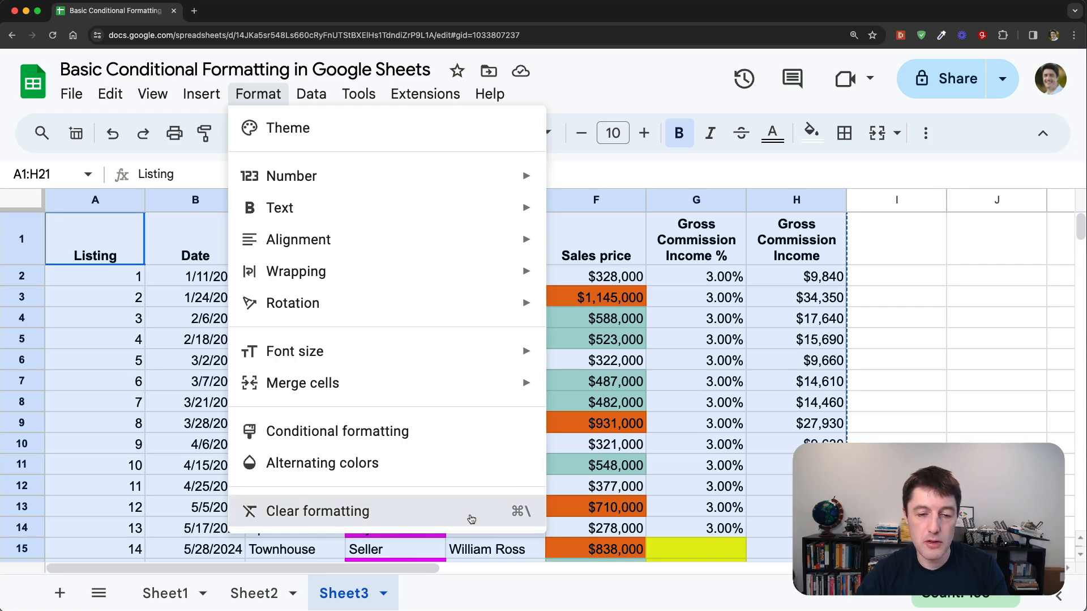
click(318, 511)
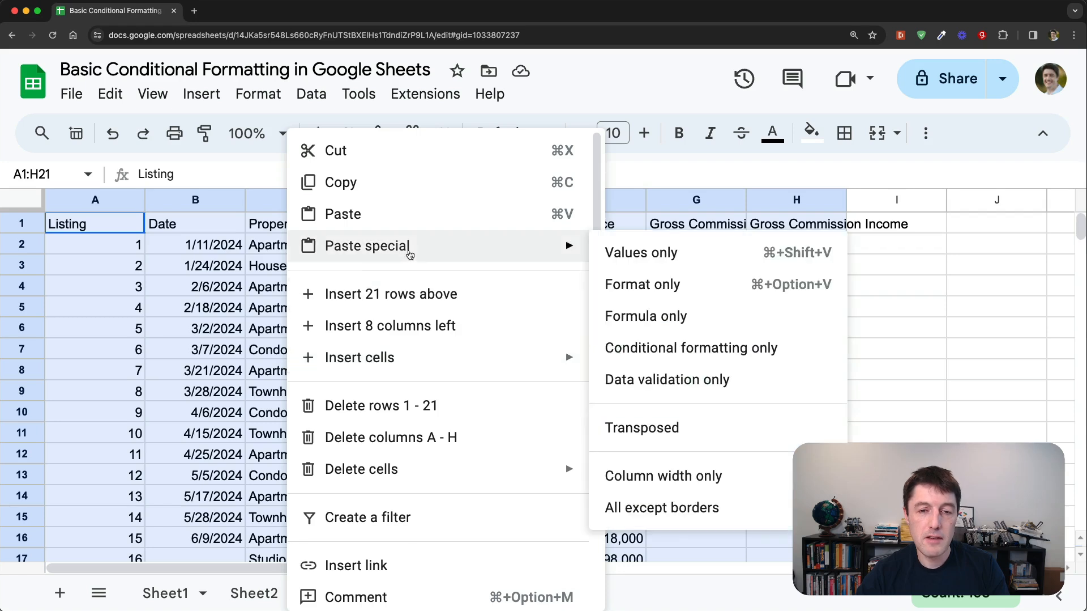
mouse_move(741, 284)
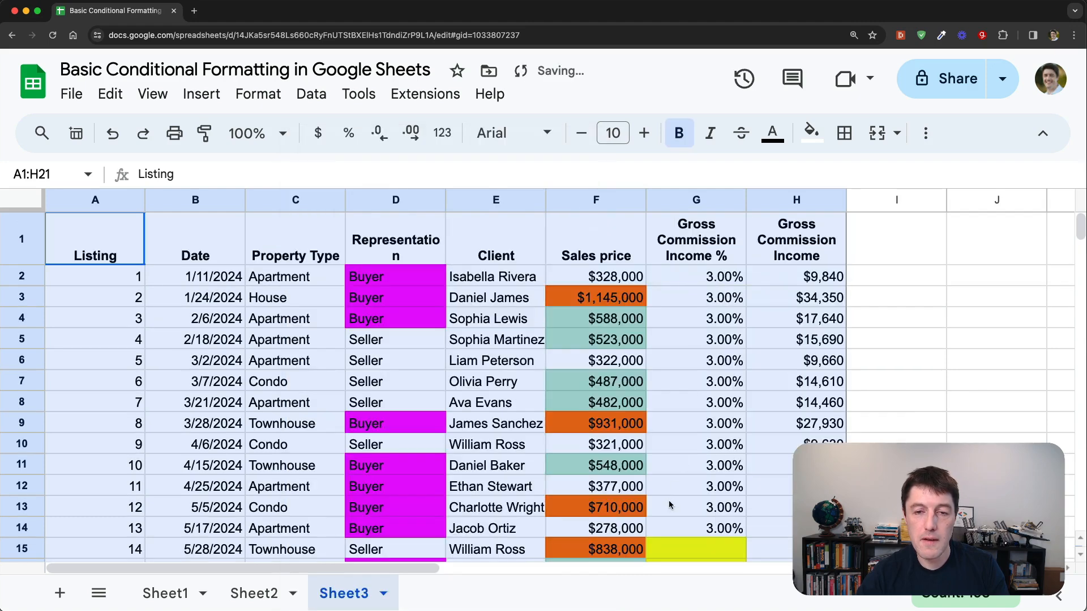
click(396, 297)
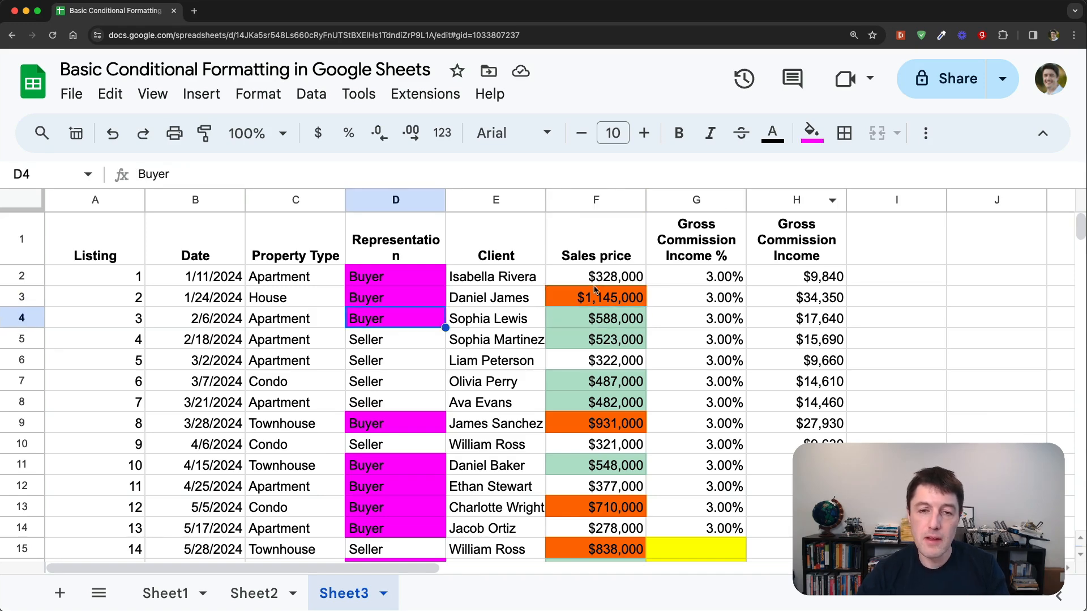
click(258, 93)
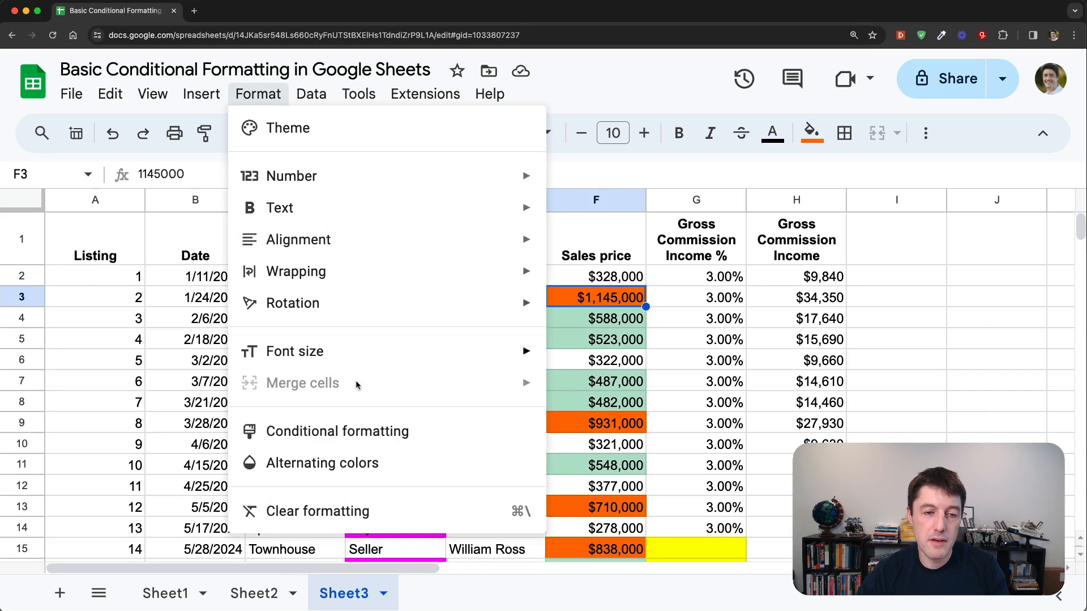
click(338, 430)
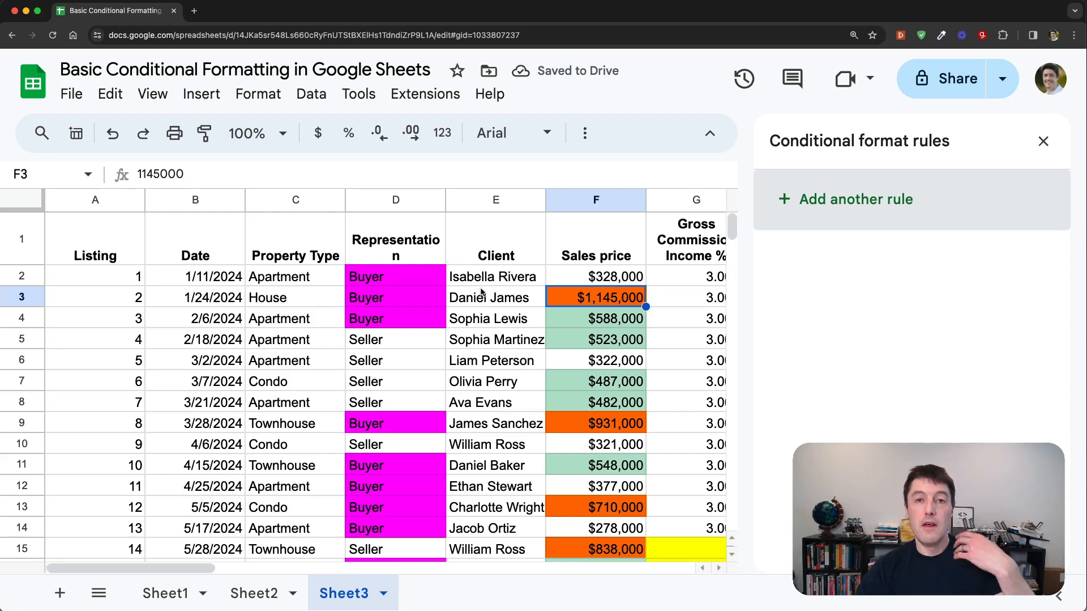
click(1043, 141)
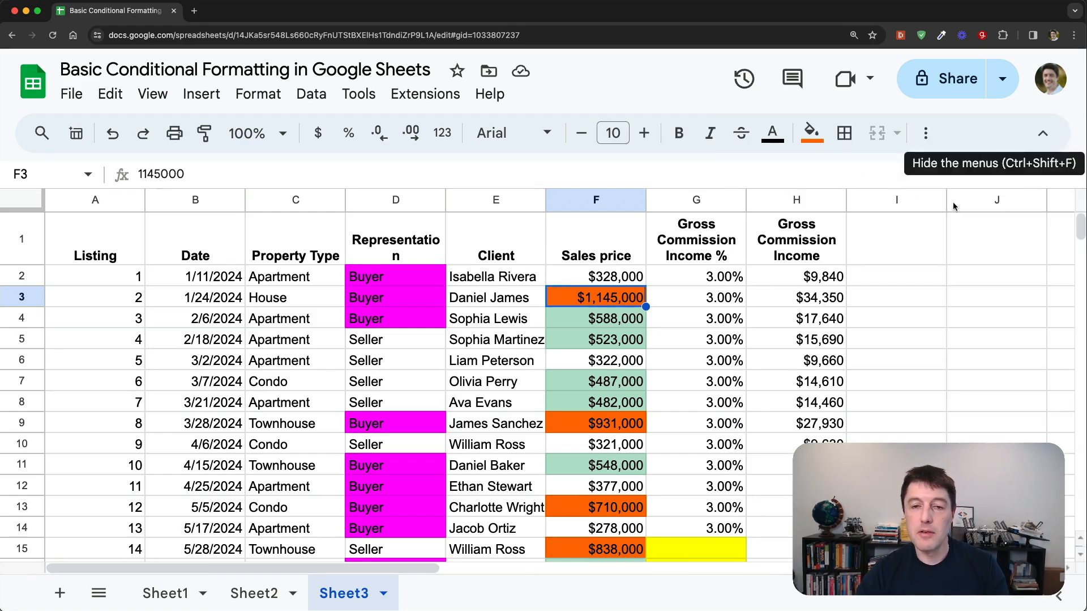
mouse_move(124, 255)
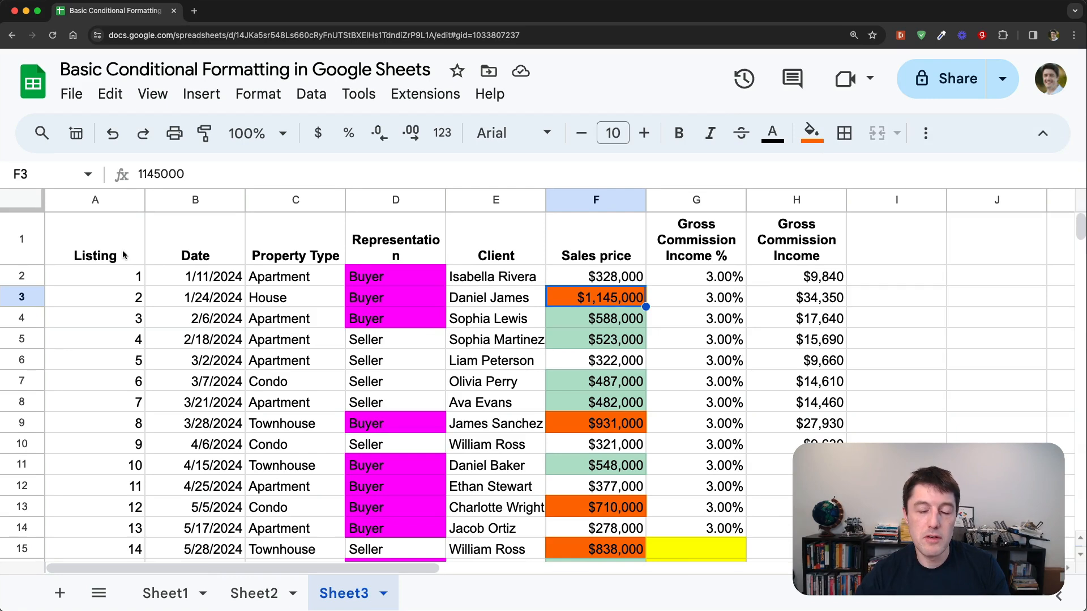
mouse_move(791, 256)
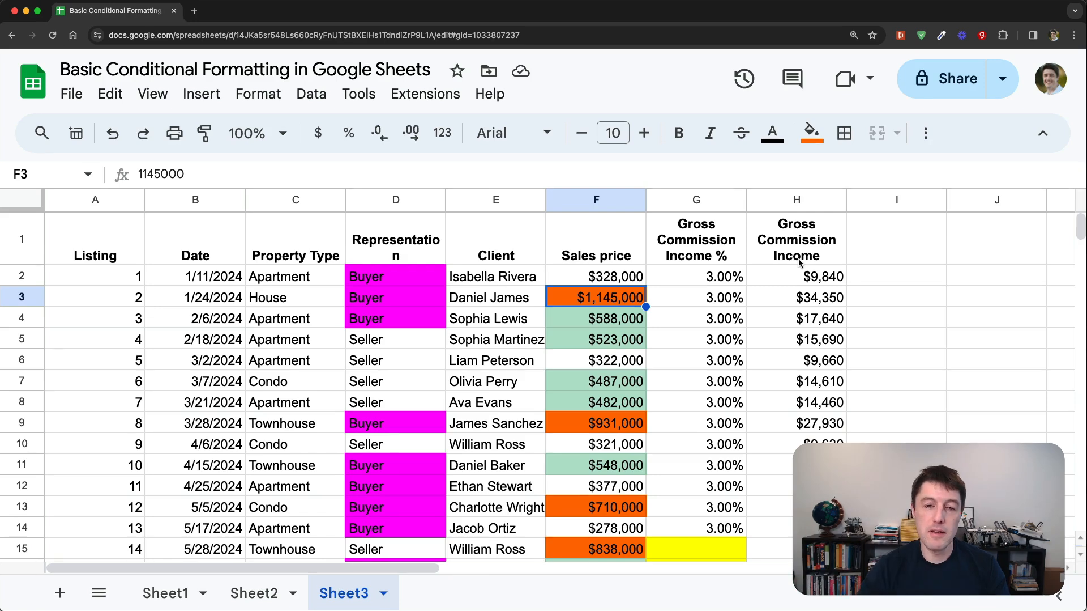
click(595, 318)
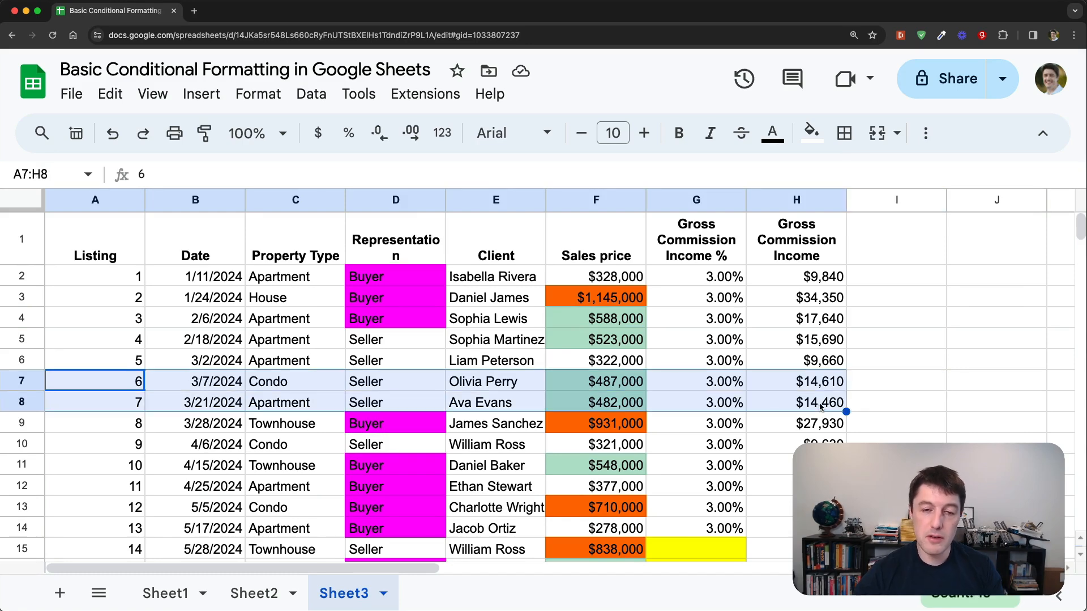
click(796, 199)
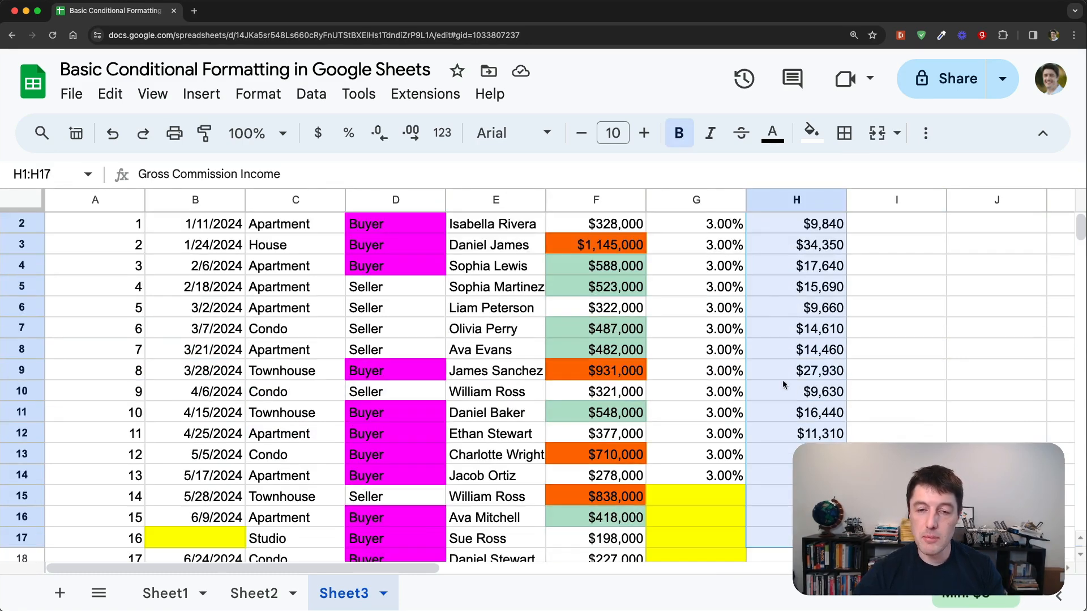
scroll(up, 3)
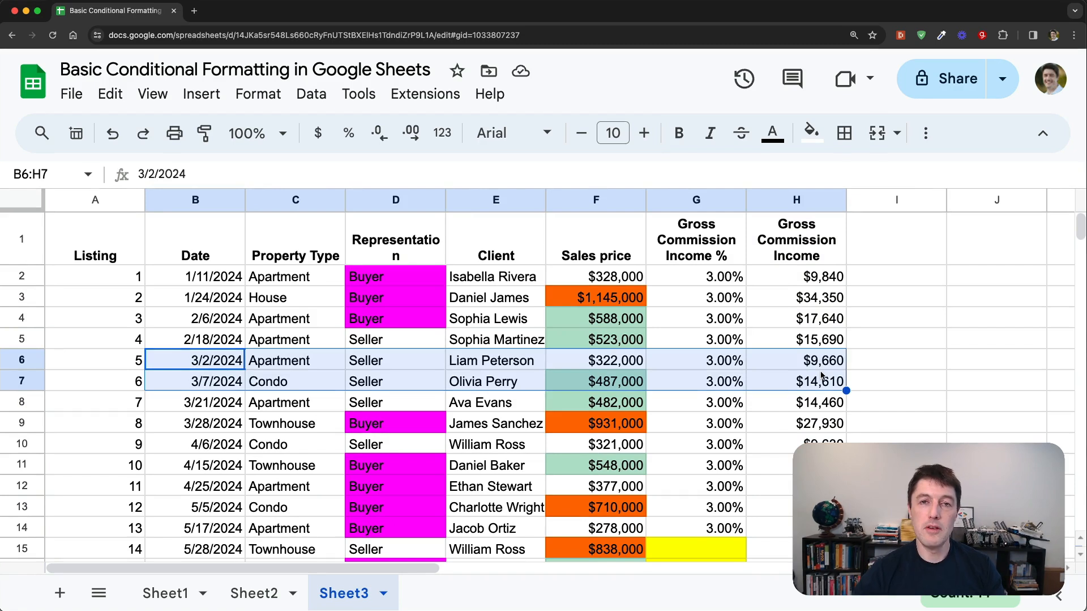
mouse_move(759, 358)
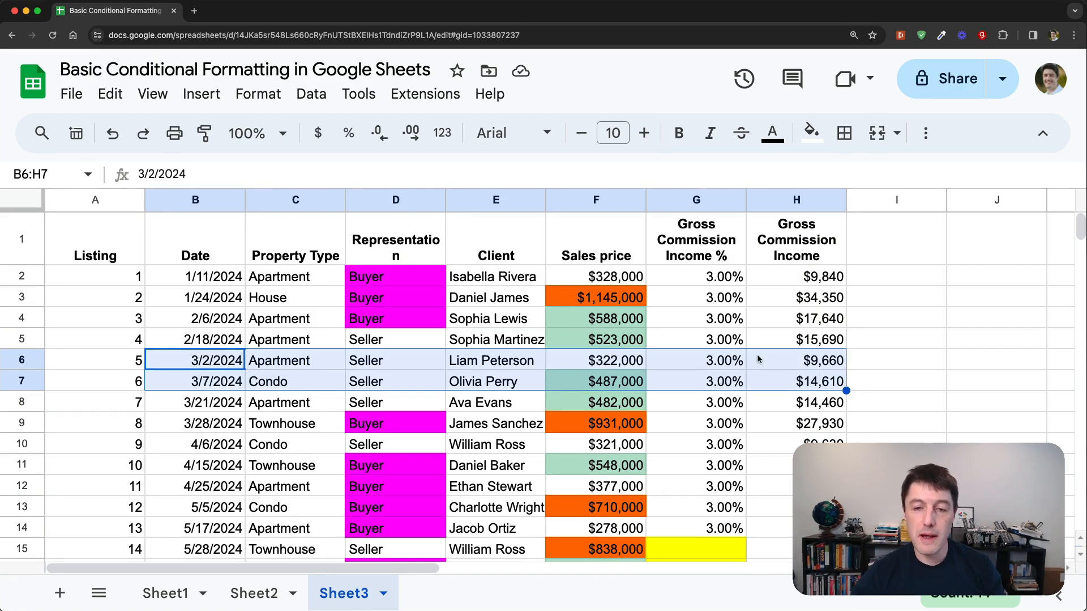